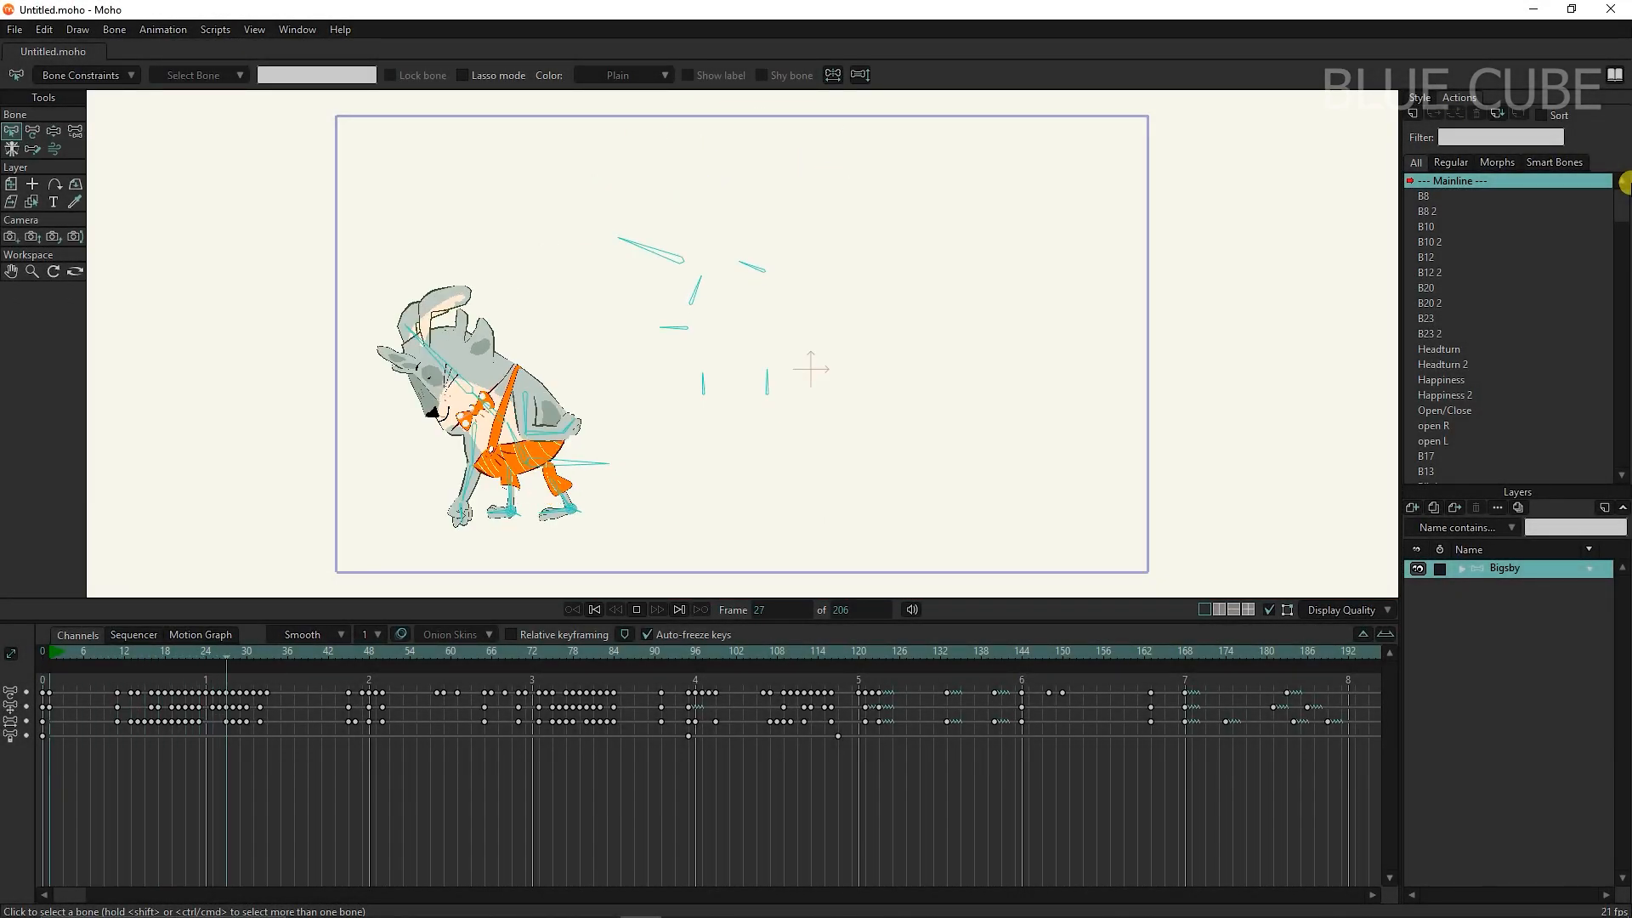
- Finish the Untitled 2 eye-rig demo and bring up moho.lostmarble.com in the browser
left_click(553, 651)
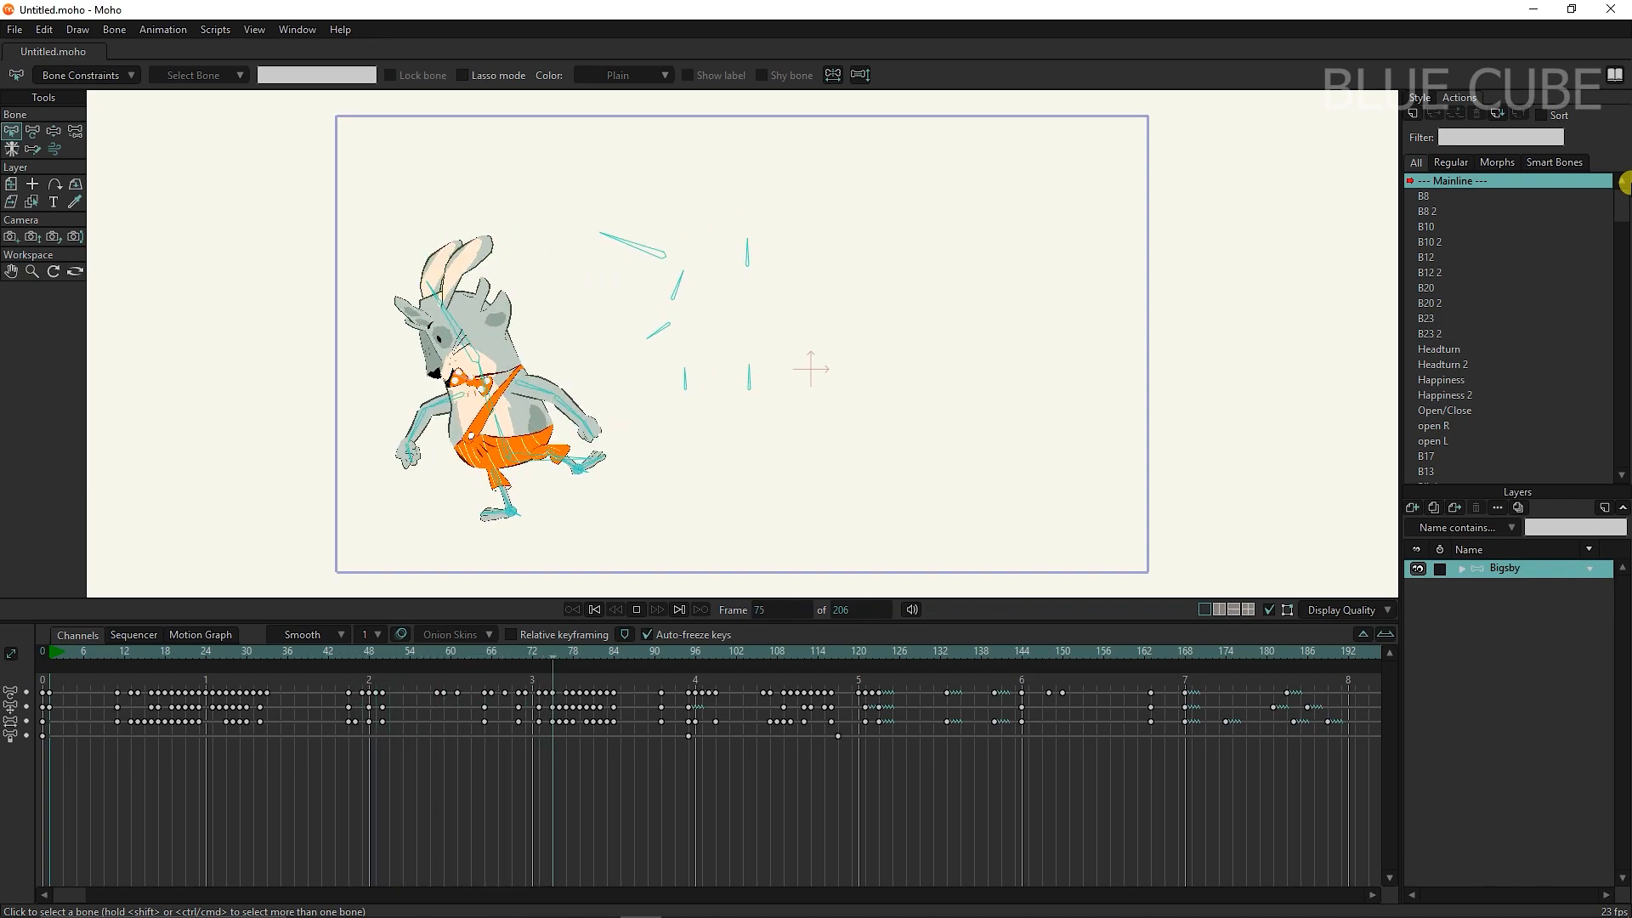
left_click(877, 676)
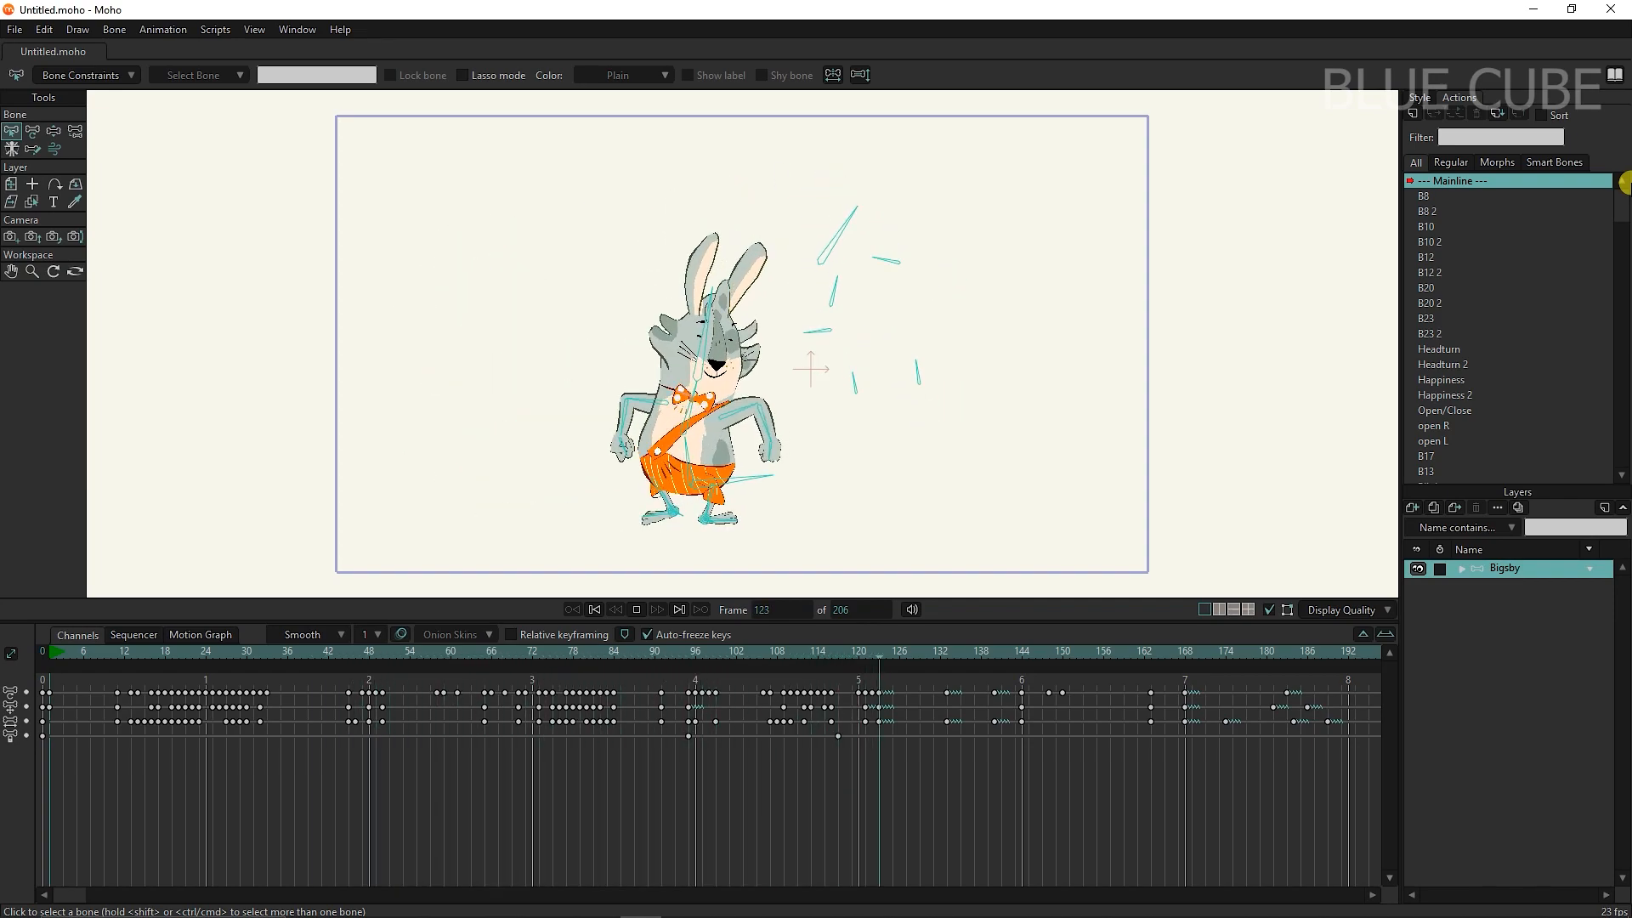
left_click(1208, 651)
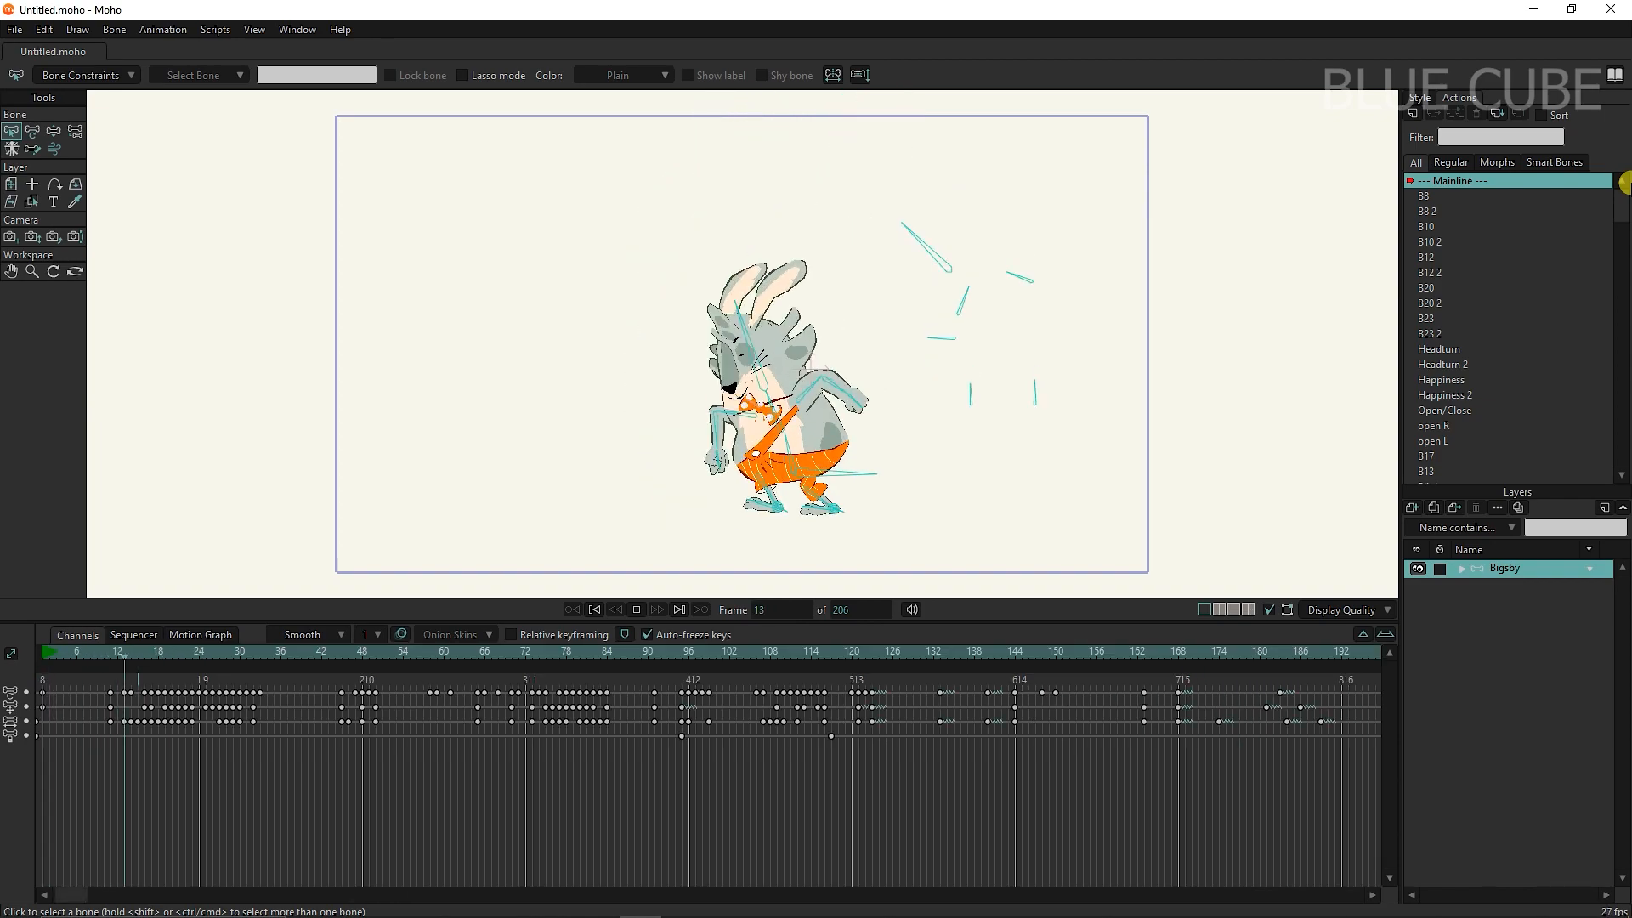
left_click(453, 651)
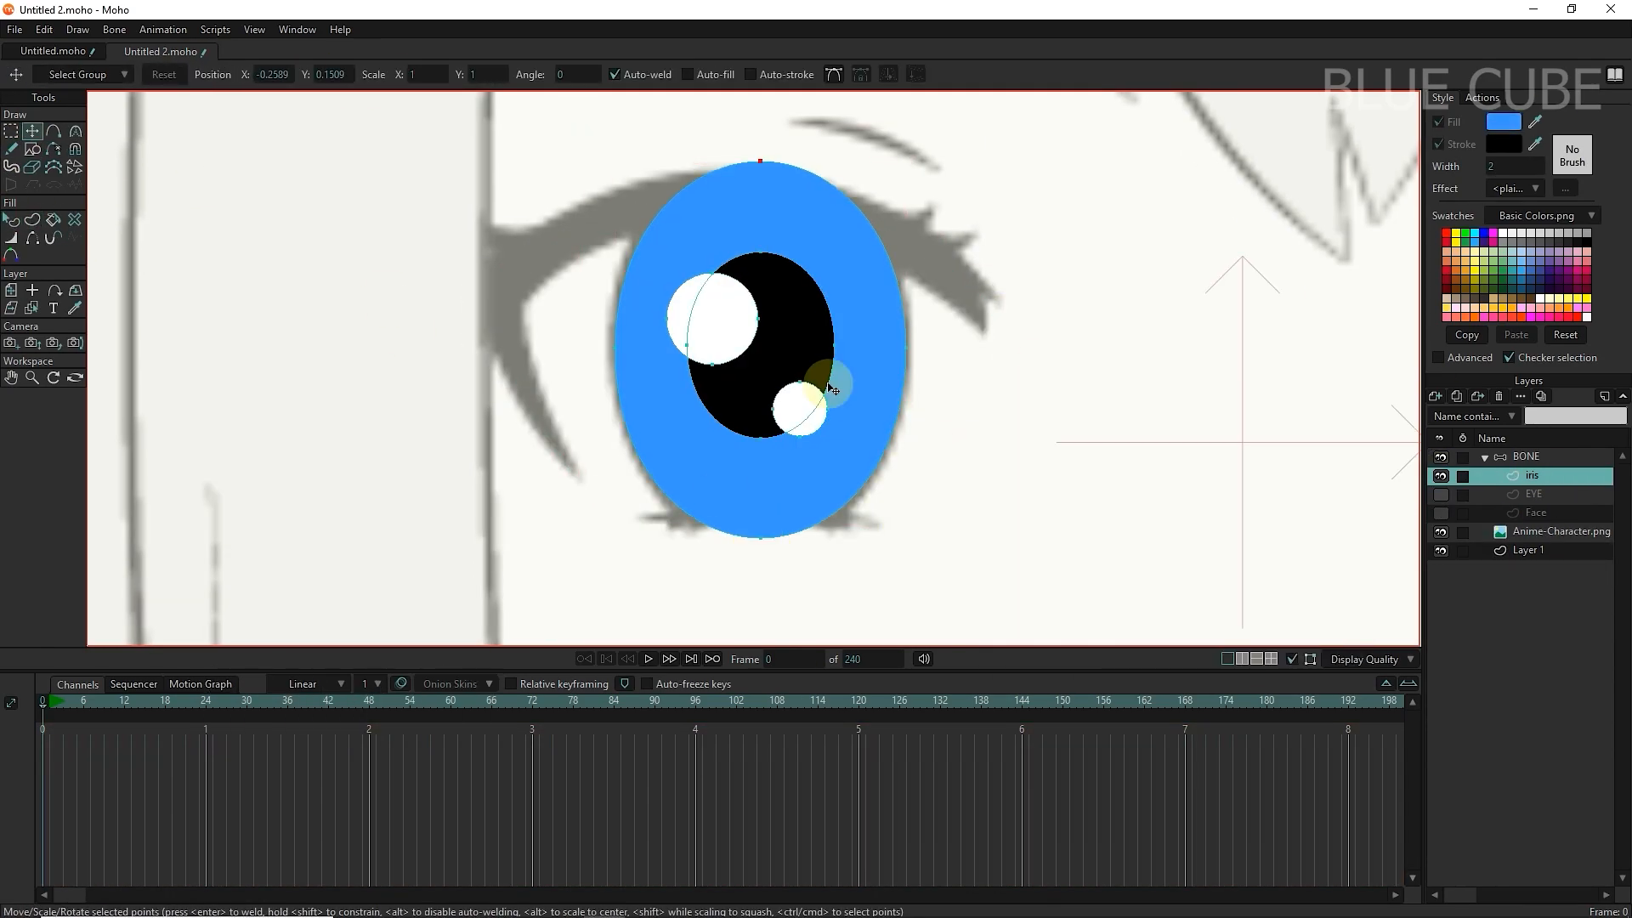
left_click(1537, 475)
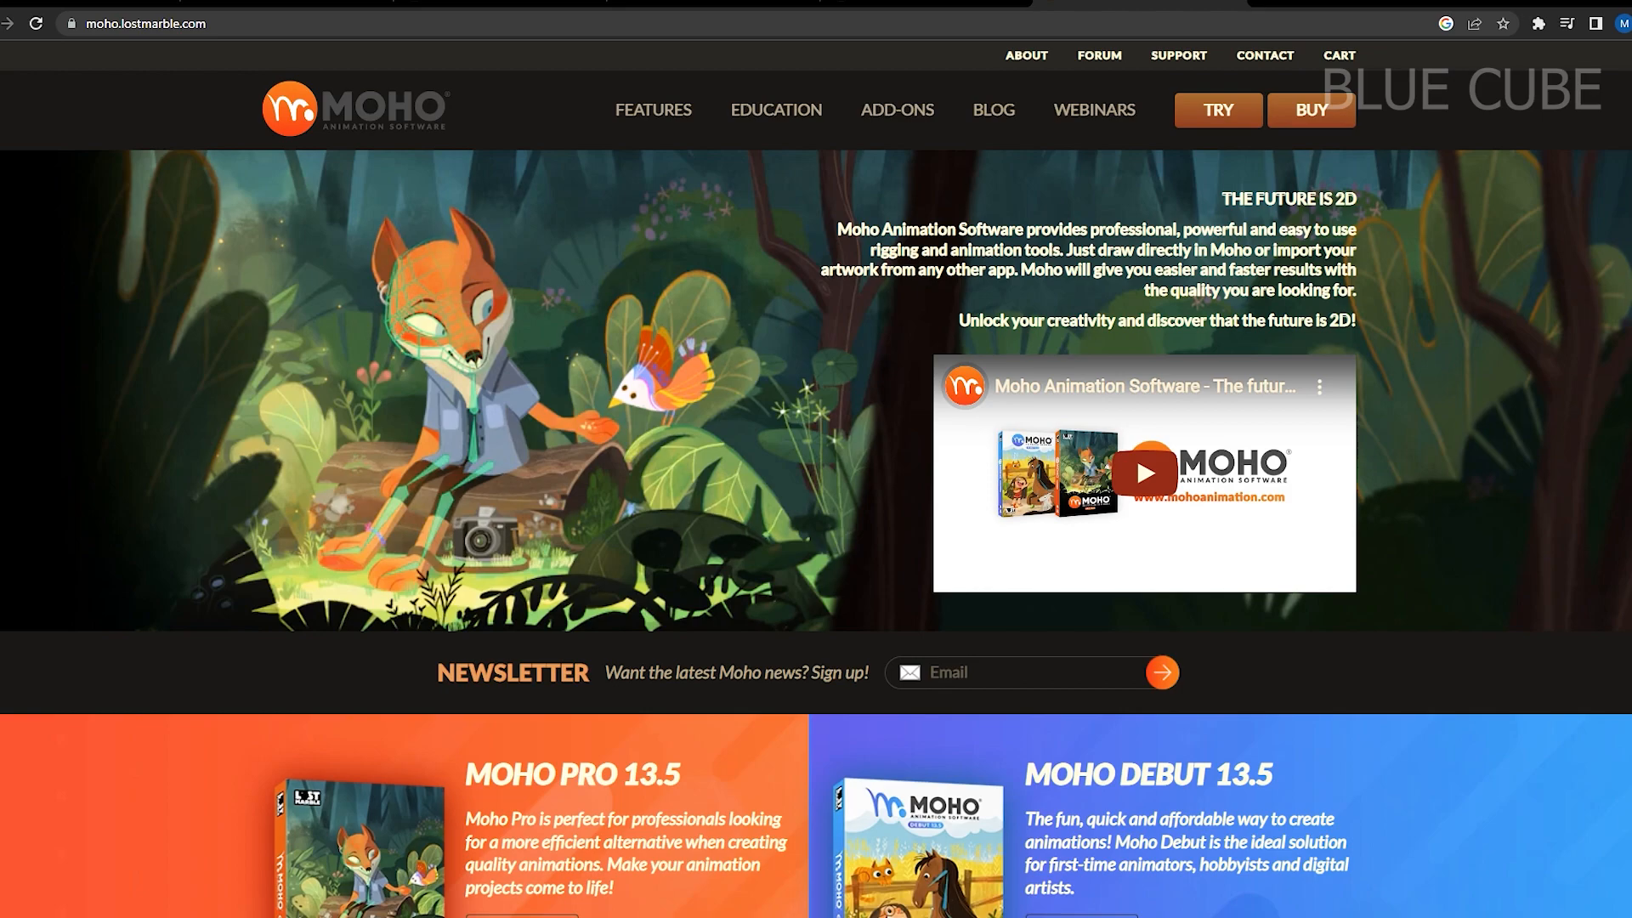
- Scroll the Moho homepage past rigging features and the Puffin Rock testimonial to the footer
scroll("down", 3)
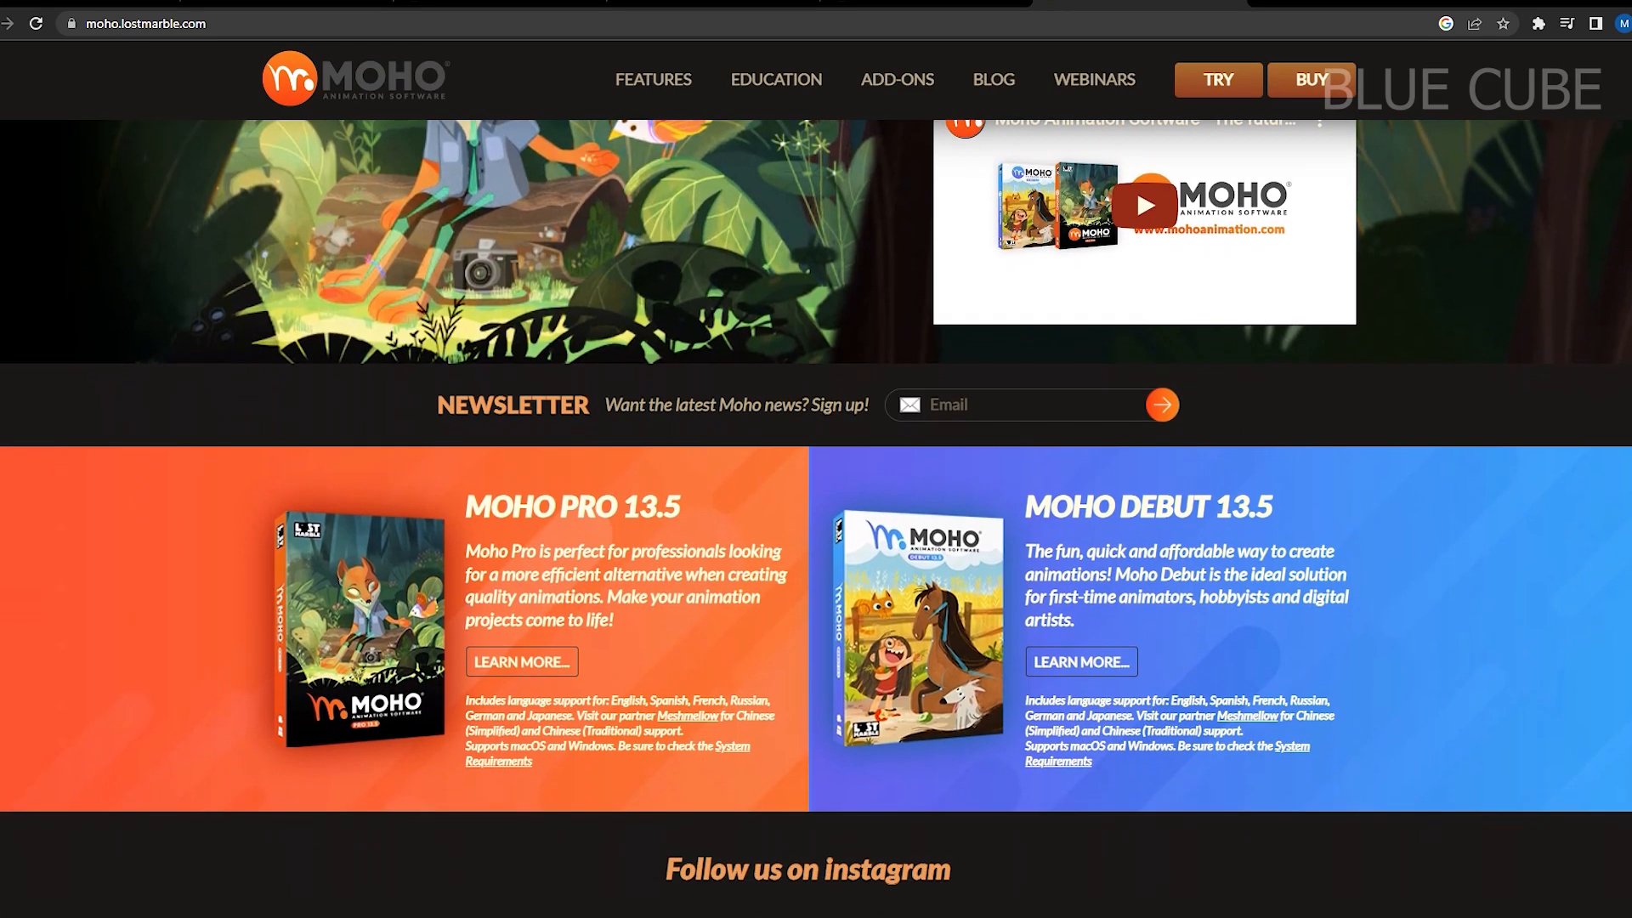
scroll("down", 3)
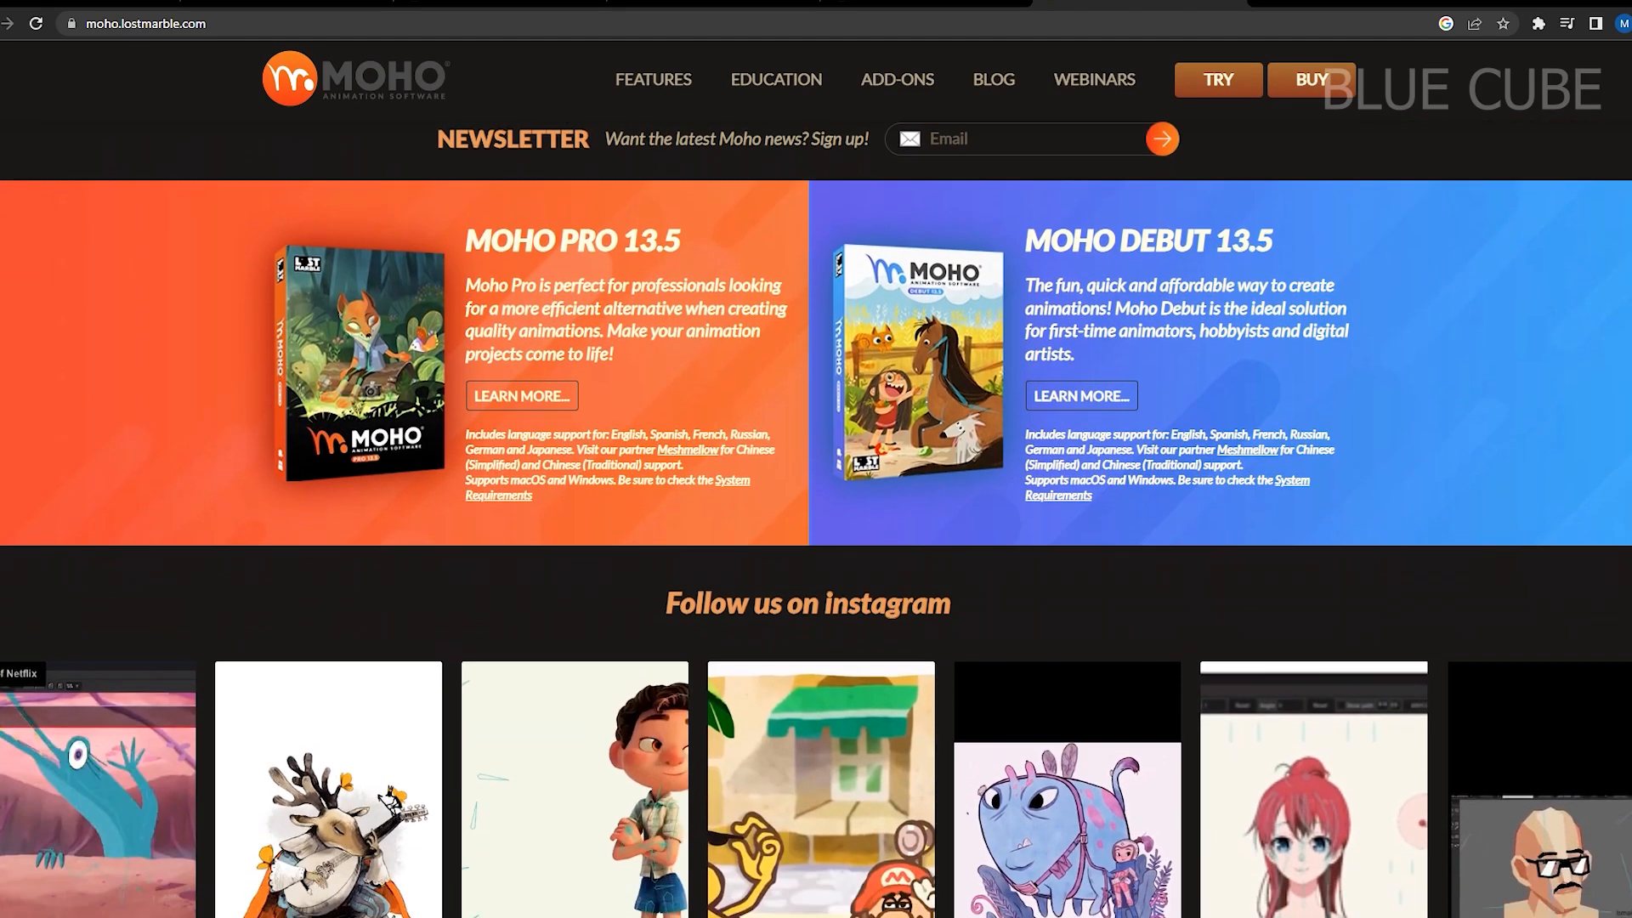
scroll("down", 3)
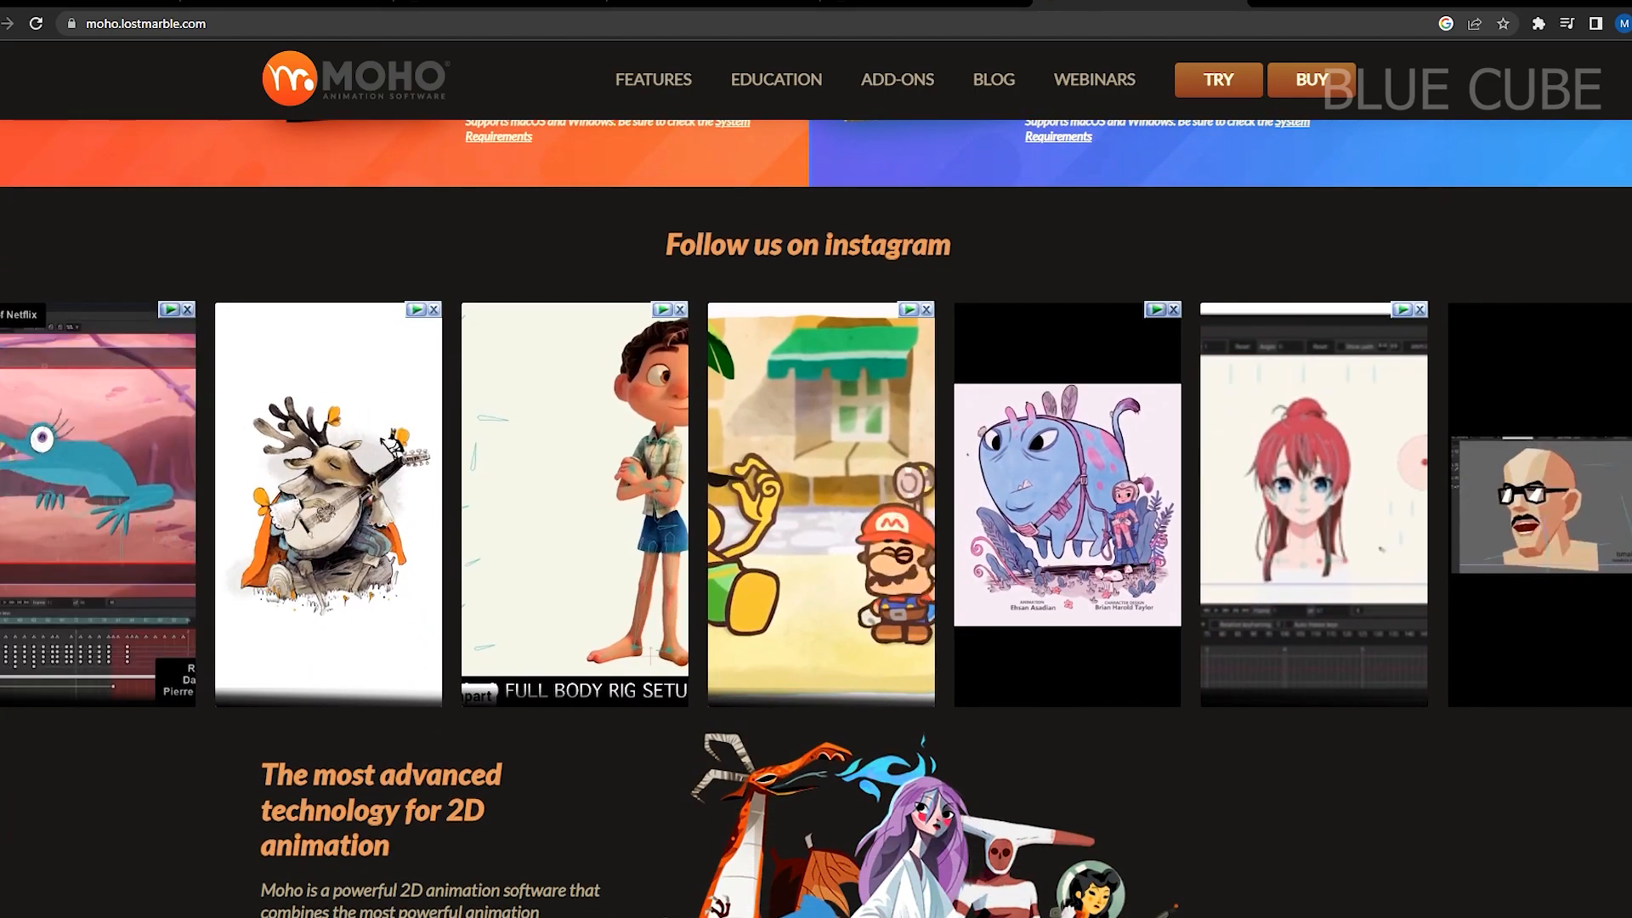
scroll("down", 3)
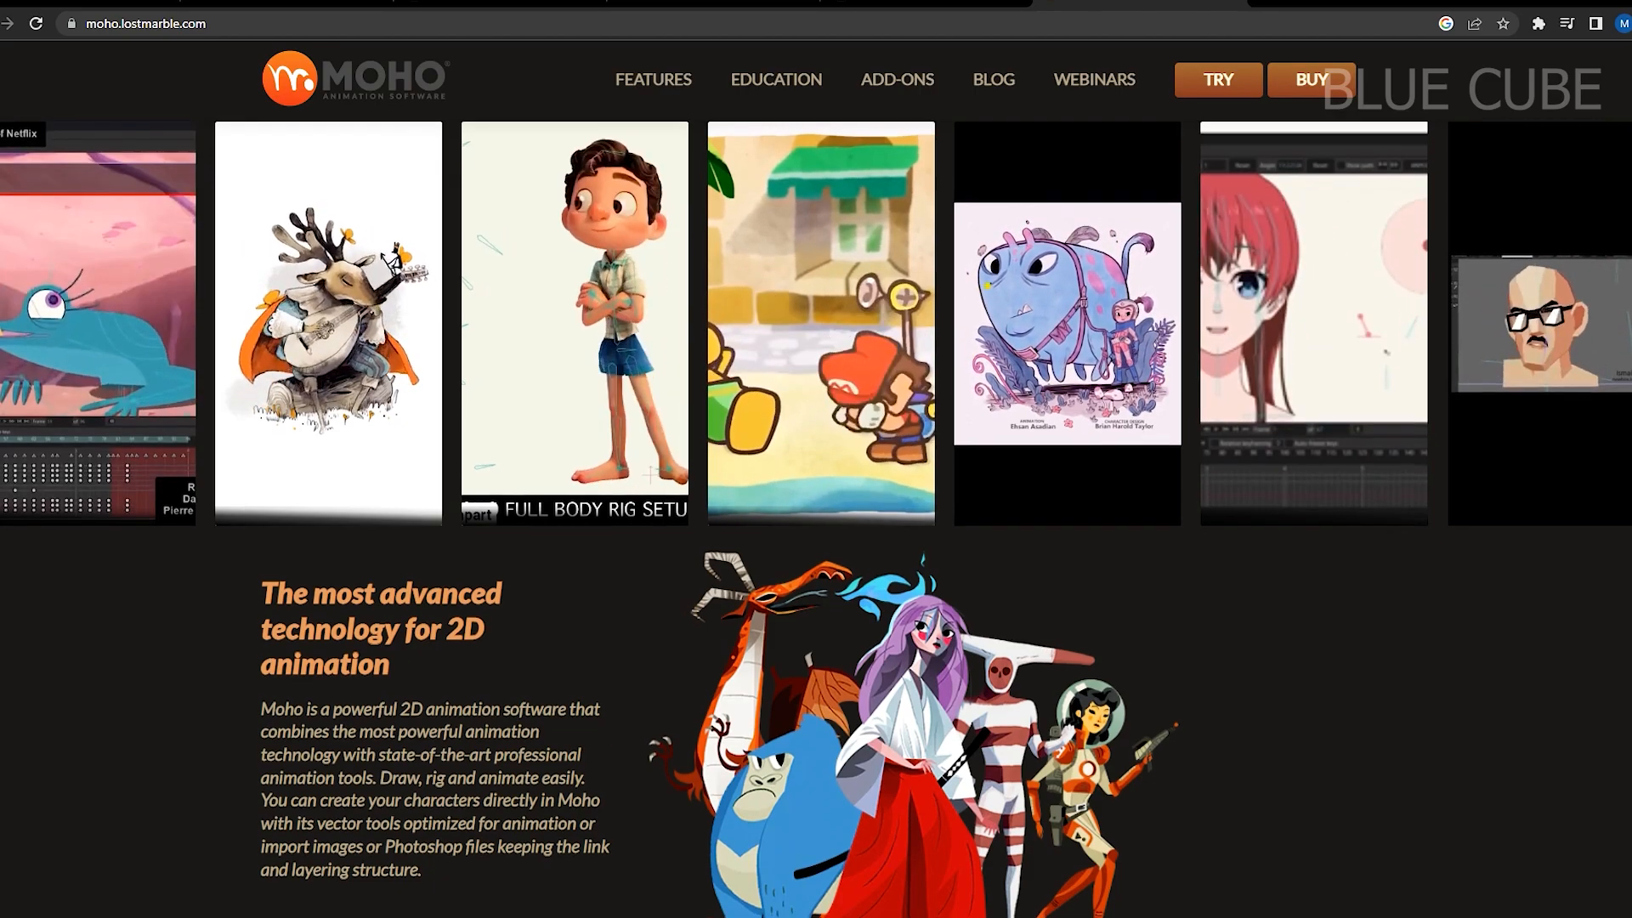
scroll("down", 3)
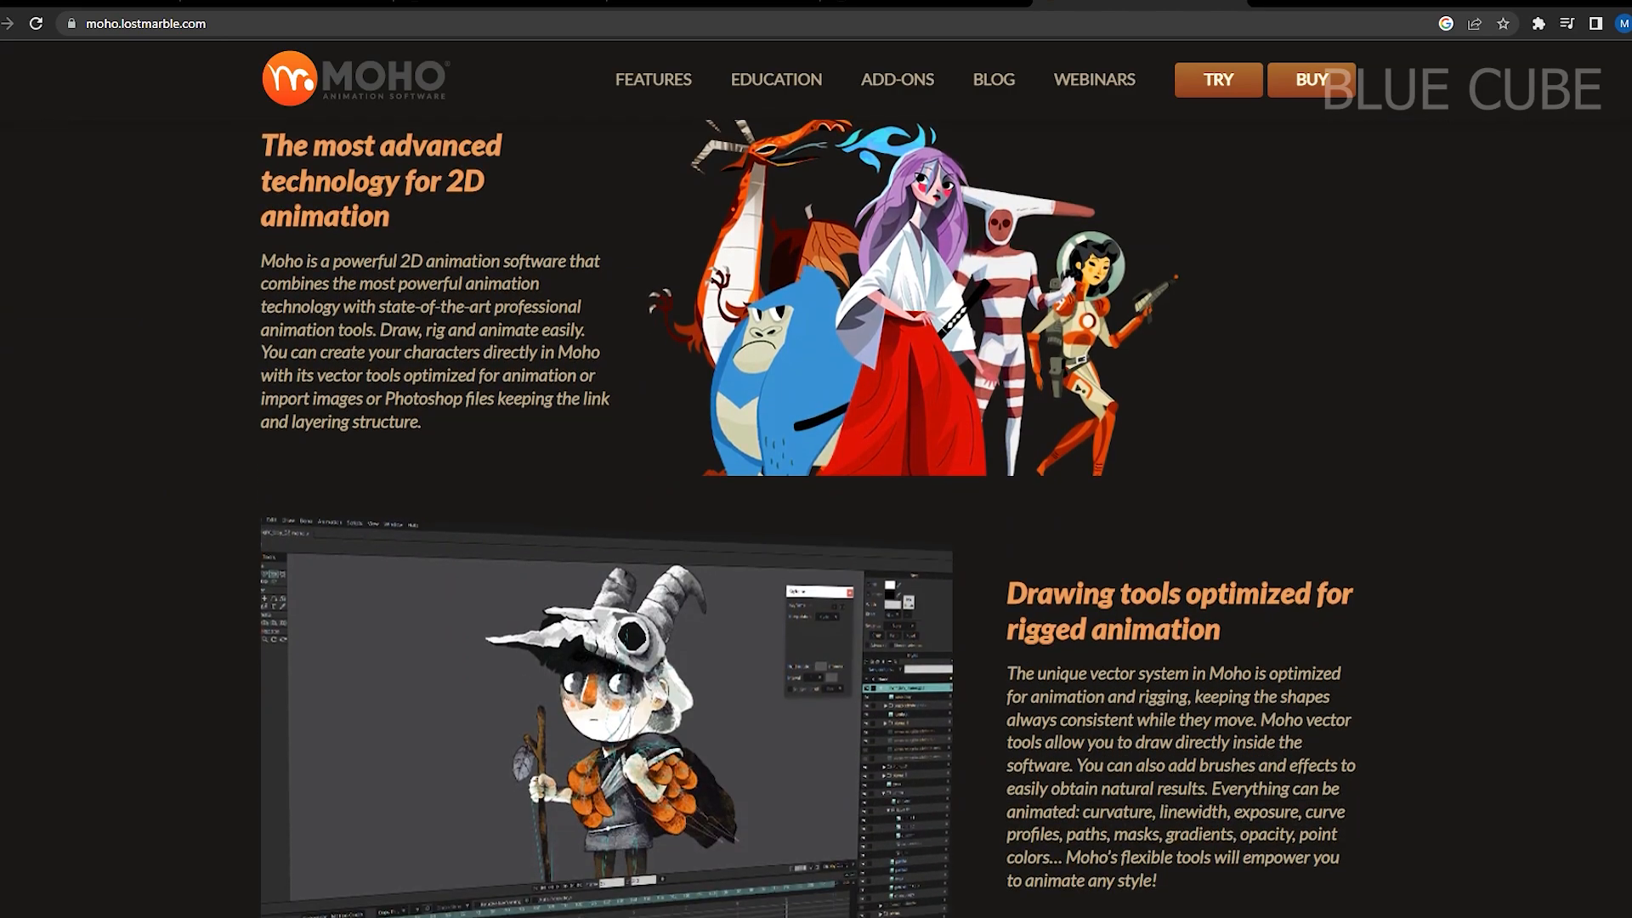
scroll("down", 3)
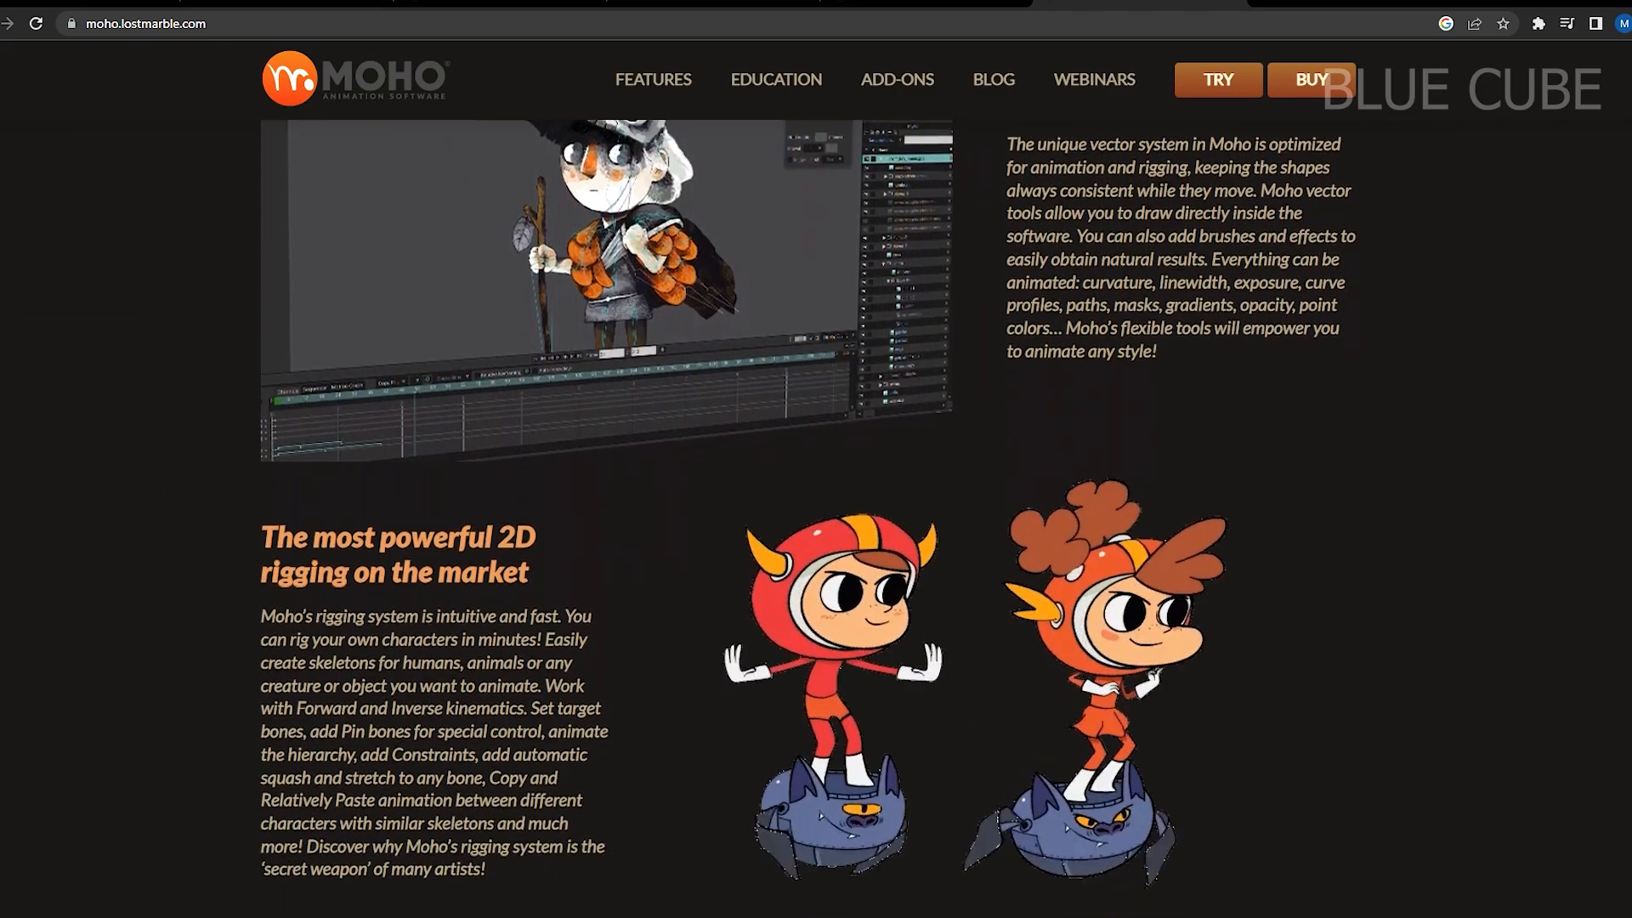
scroll("down", 3)
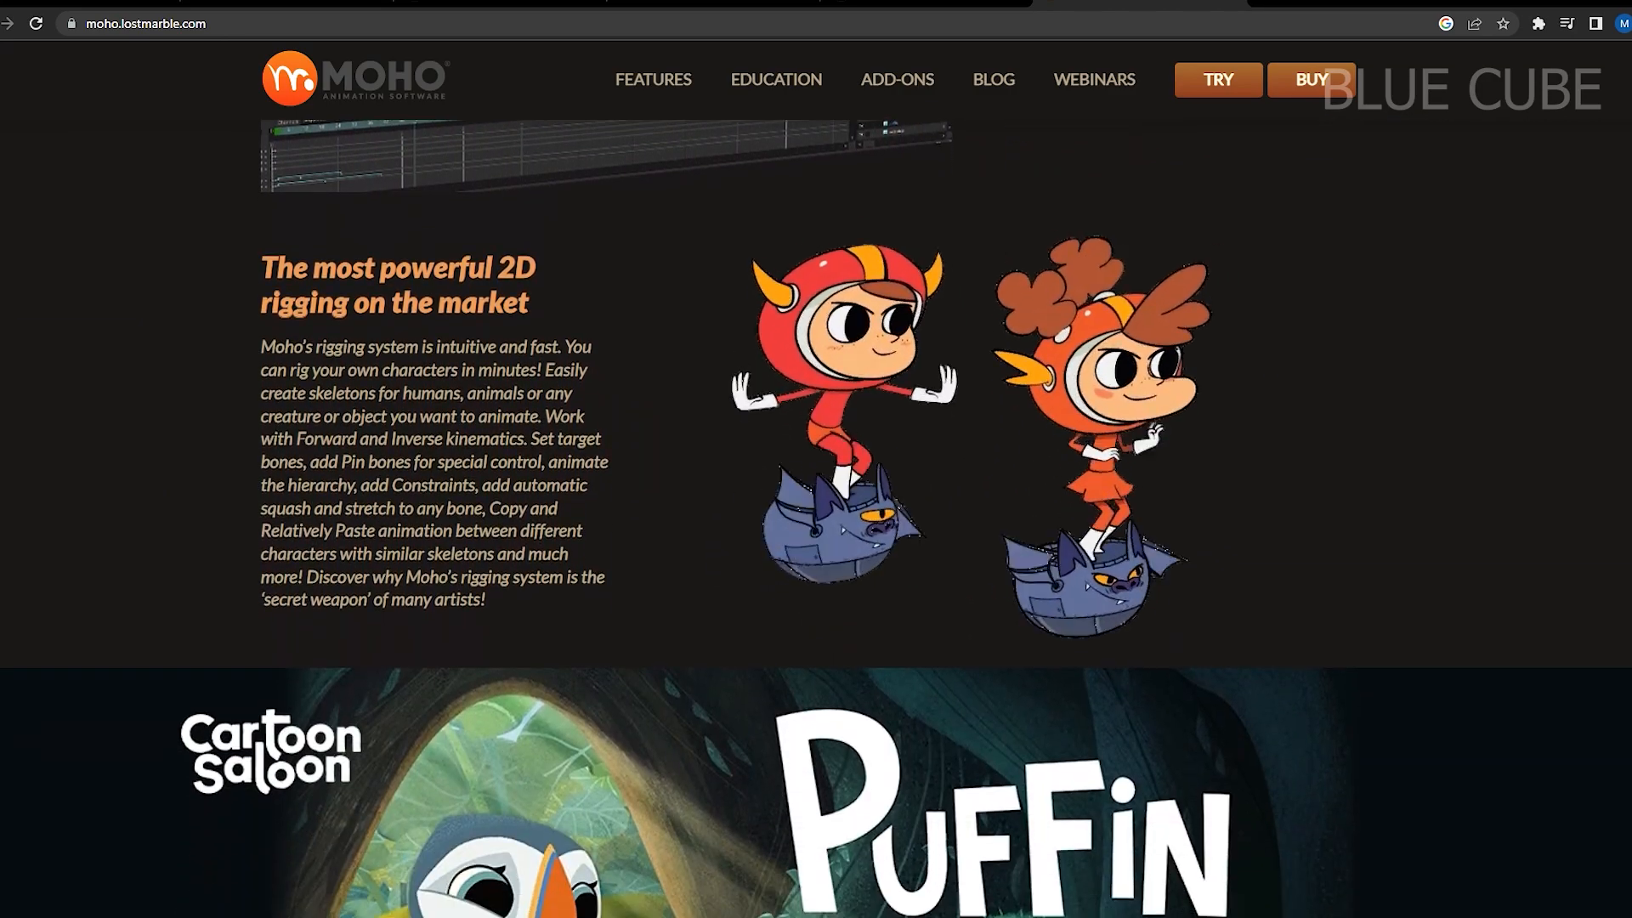
scroll("down", 3)
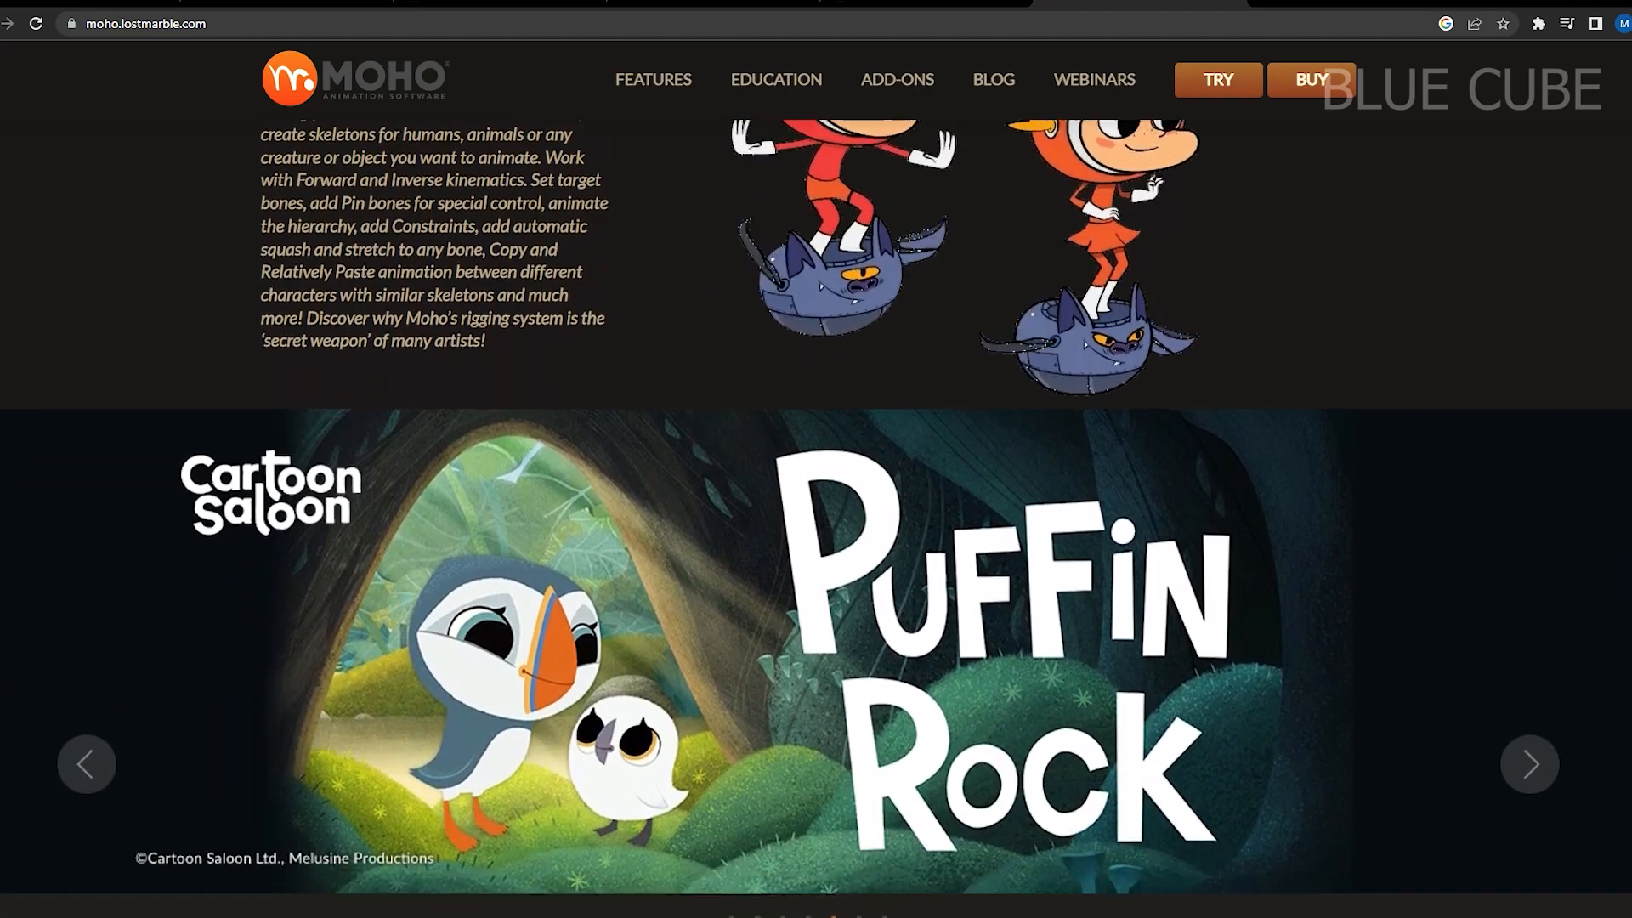
scroll("down", 3)
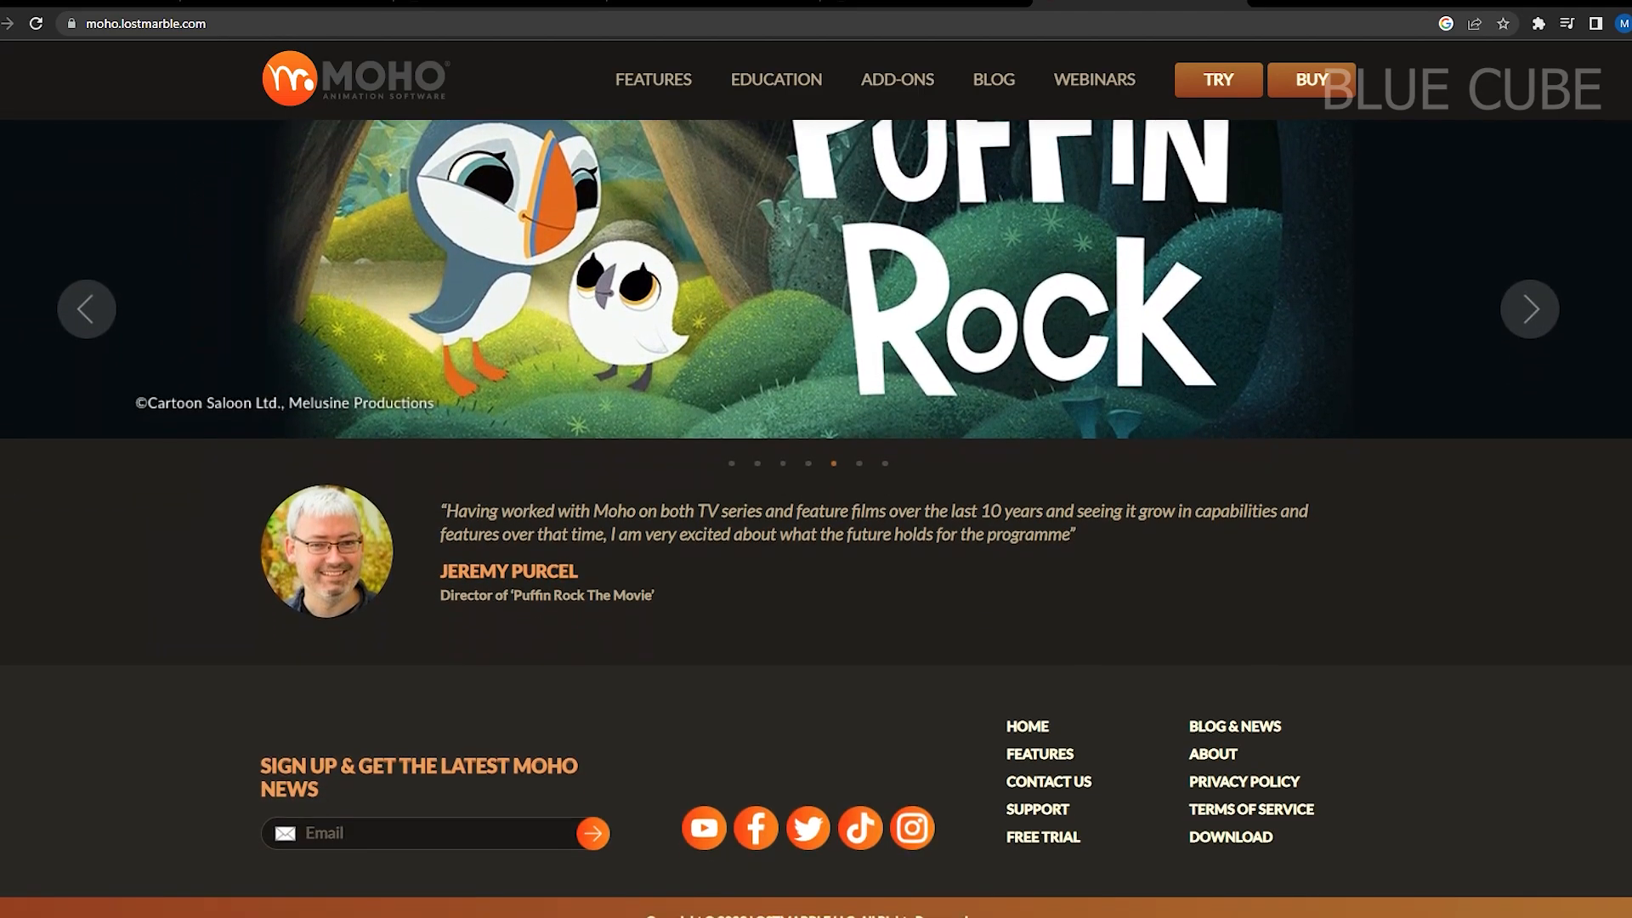
left_click(1528, 308)
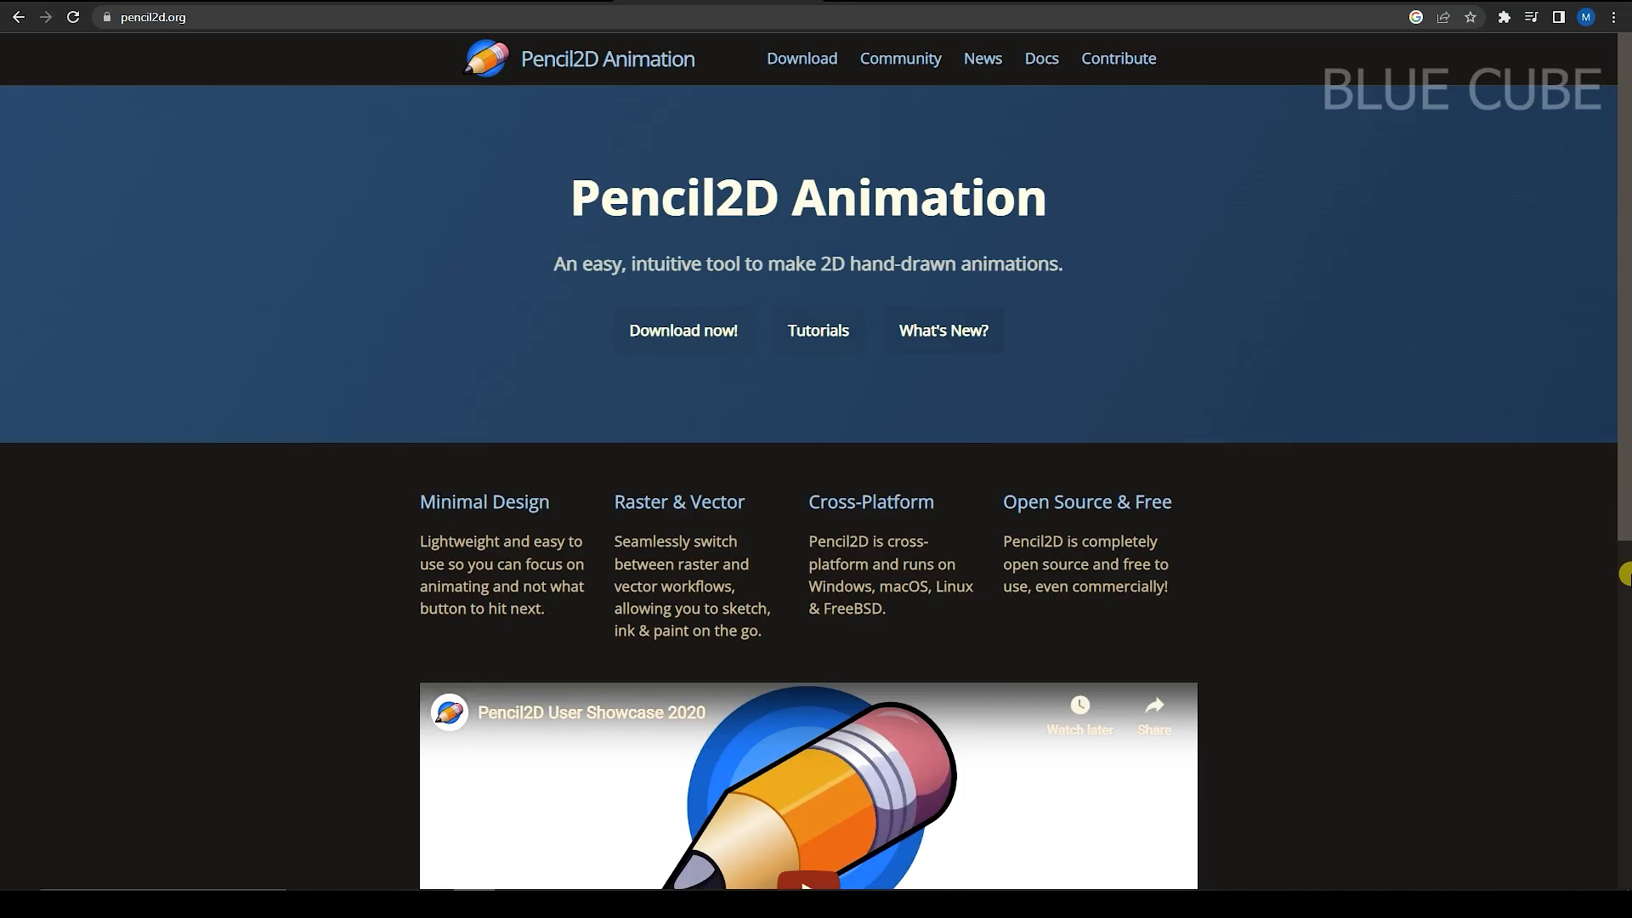
- Scroll down the pencil2d.org homepage
scroll("down", 3)
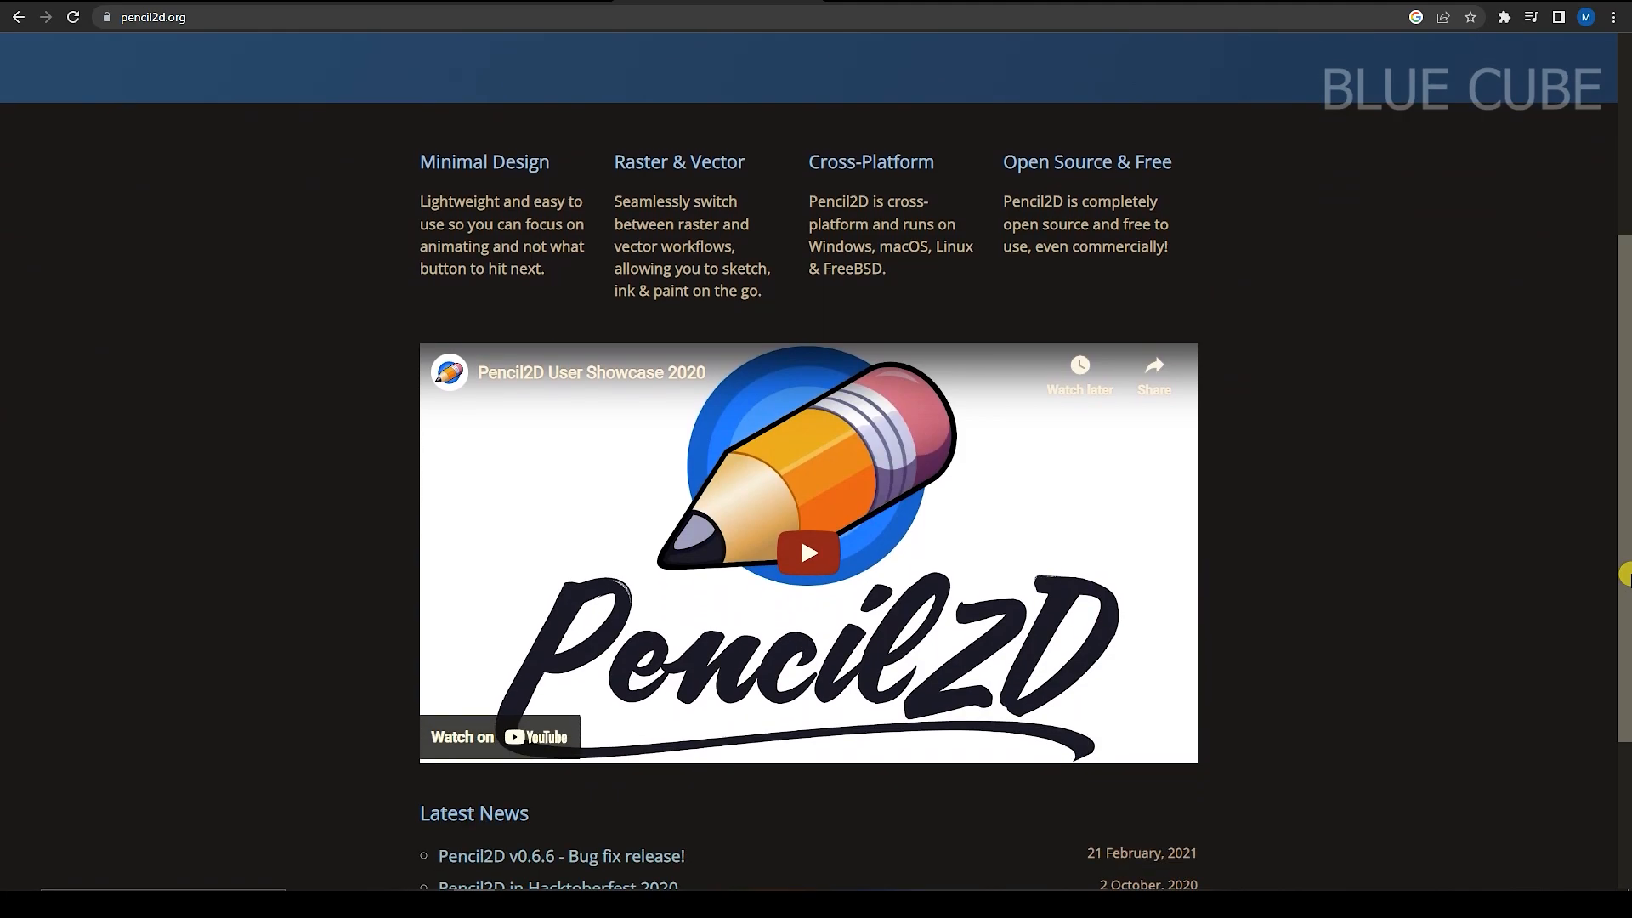
scroll("down", 3)
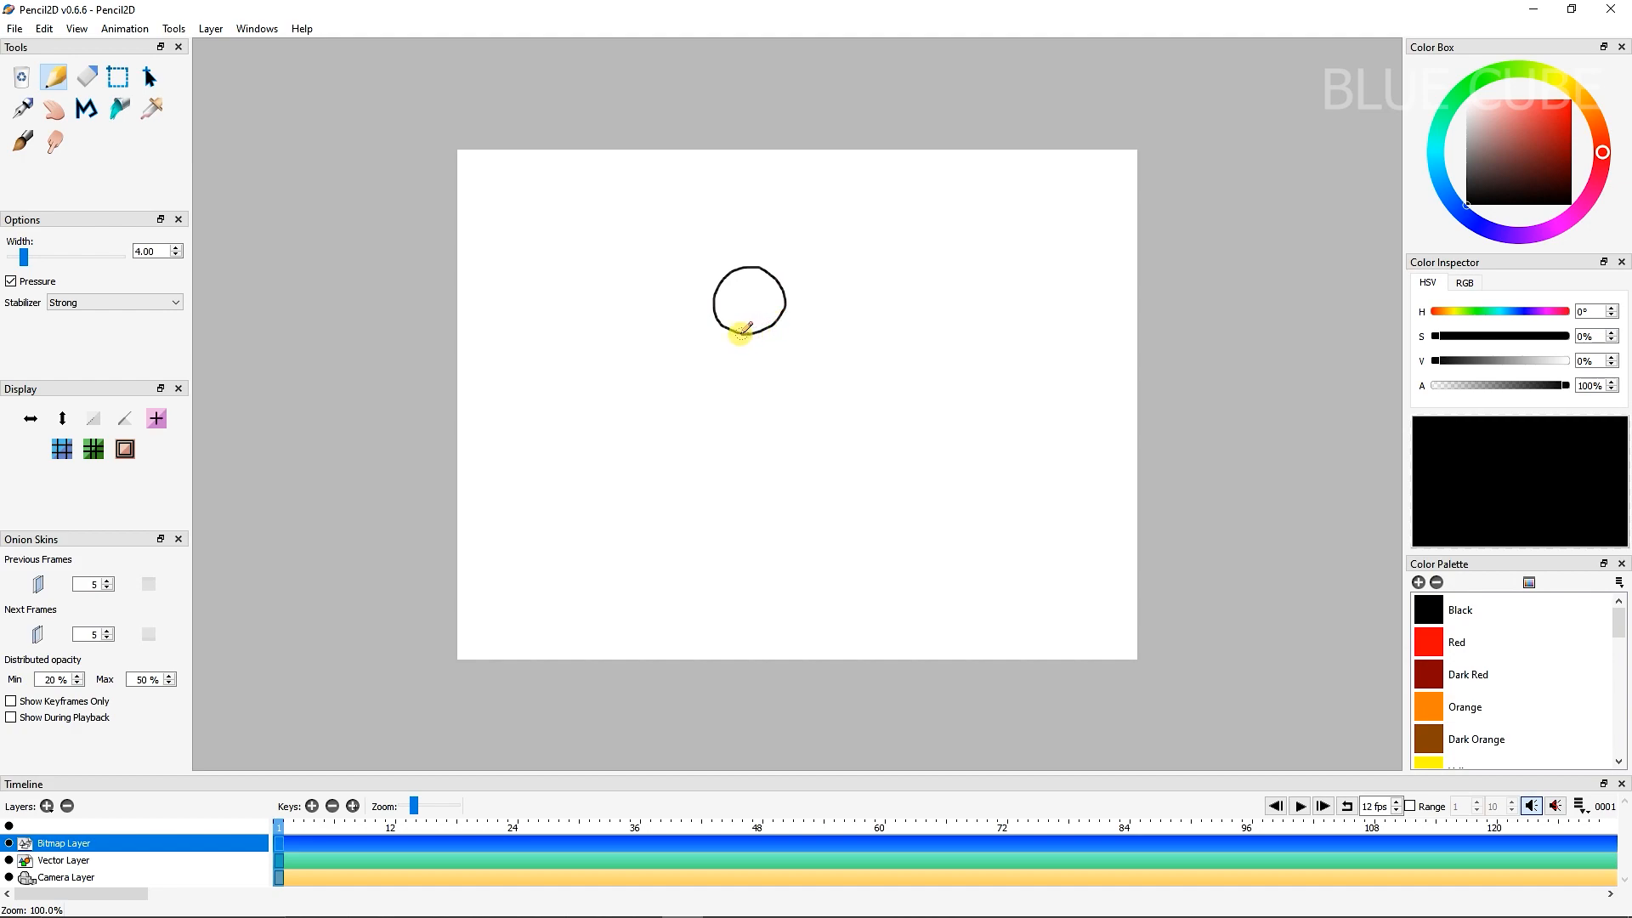
- Sketch the neck, torso sides and raised arm below the circle head
left_click_drag(748, 331, 697, 453)
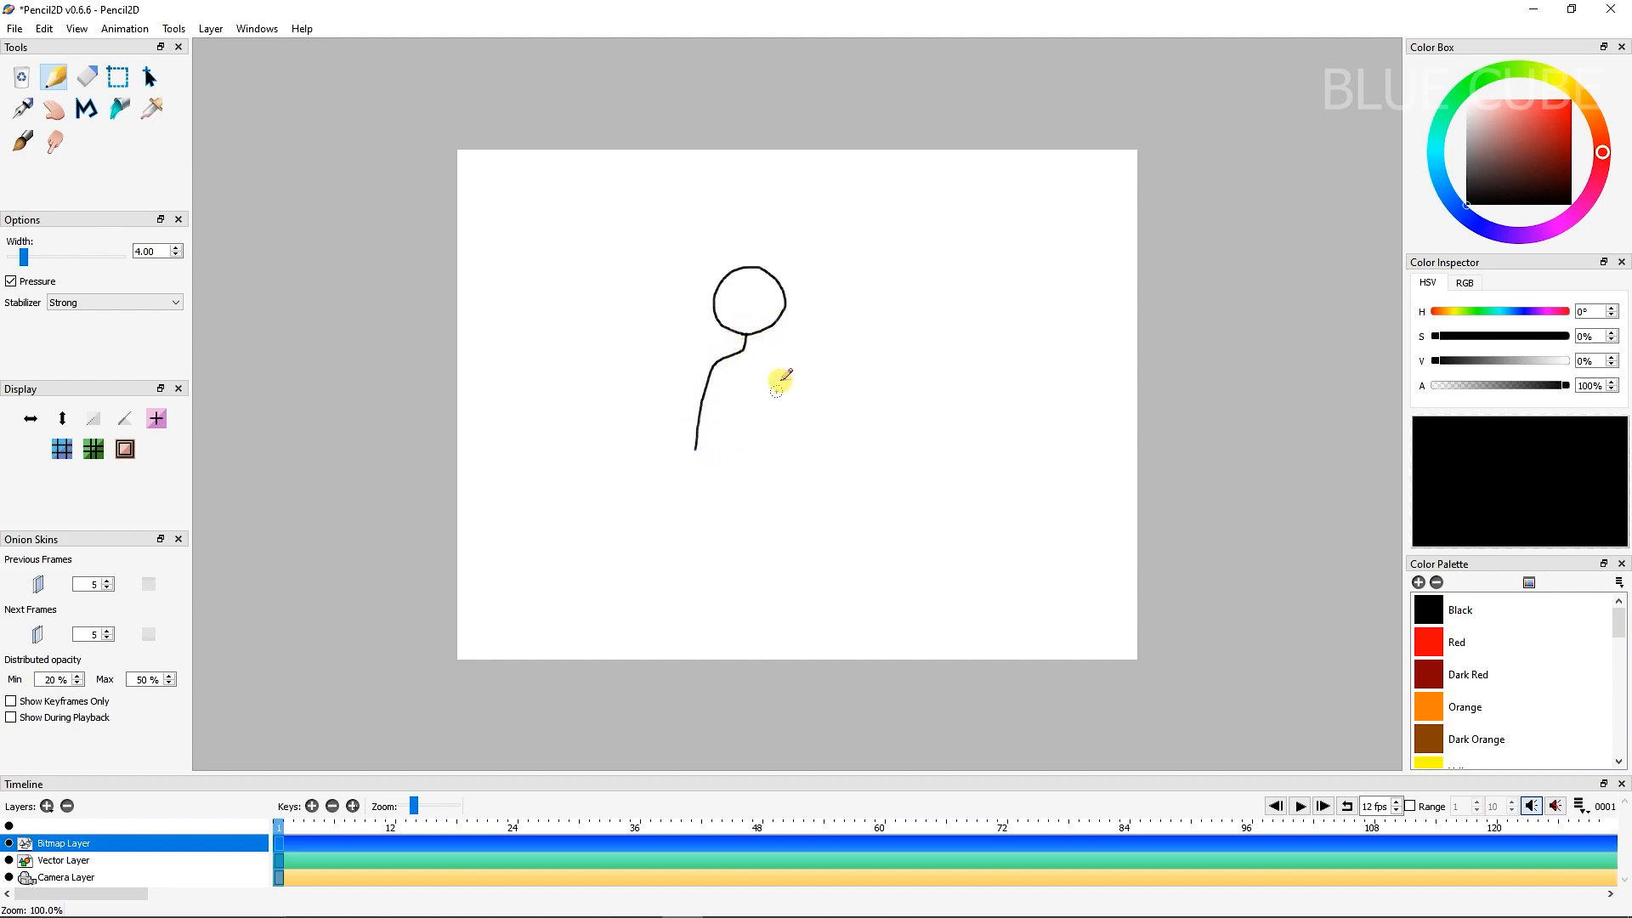
left_click_drag(776, 380, 697, 417)
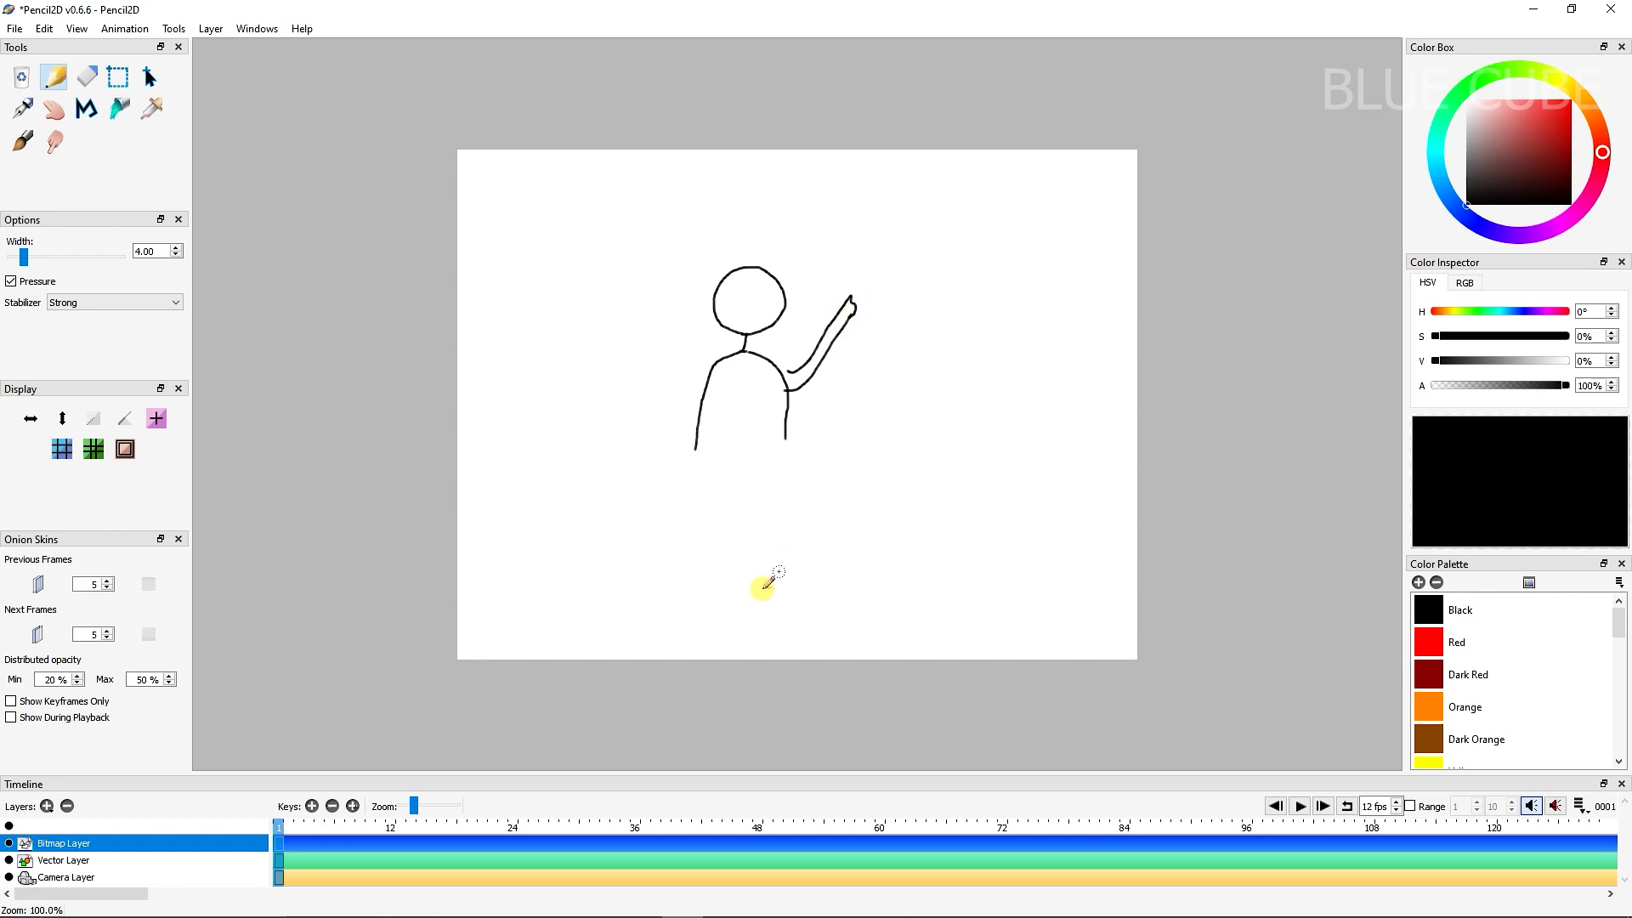
mouse_move(751, 288)
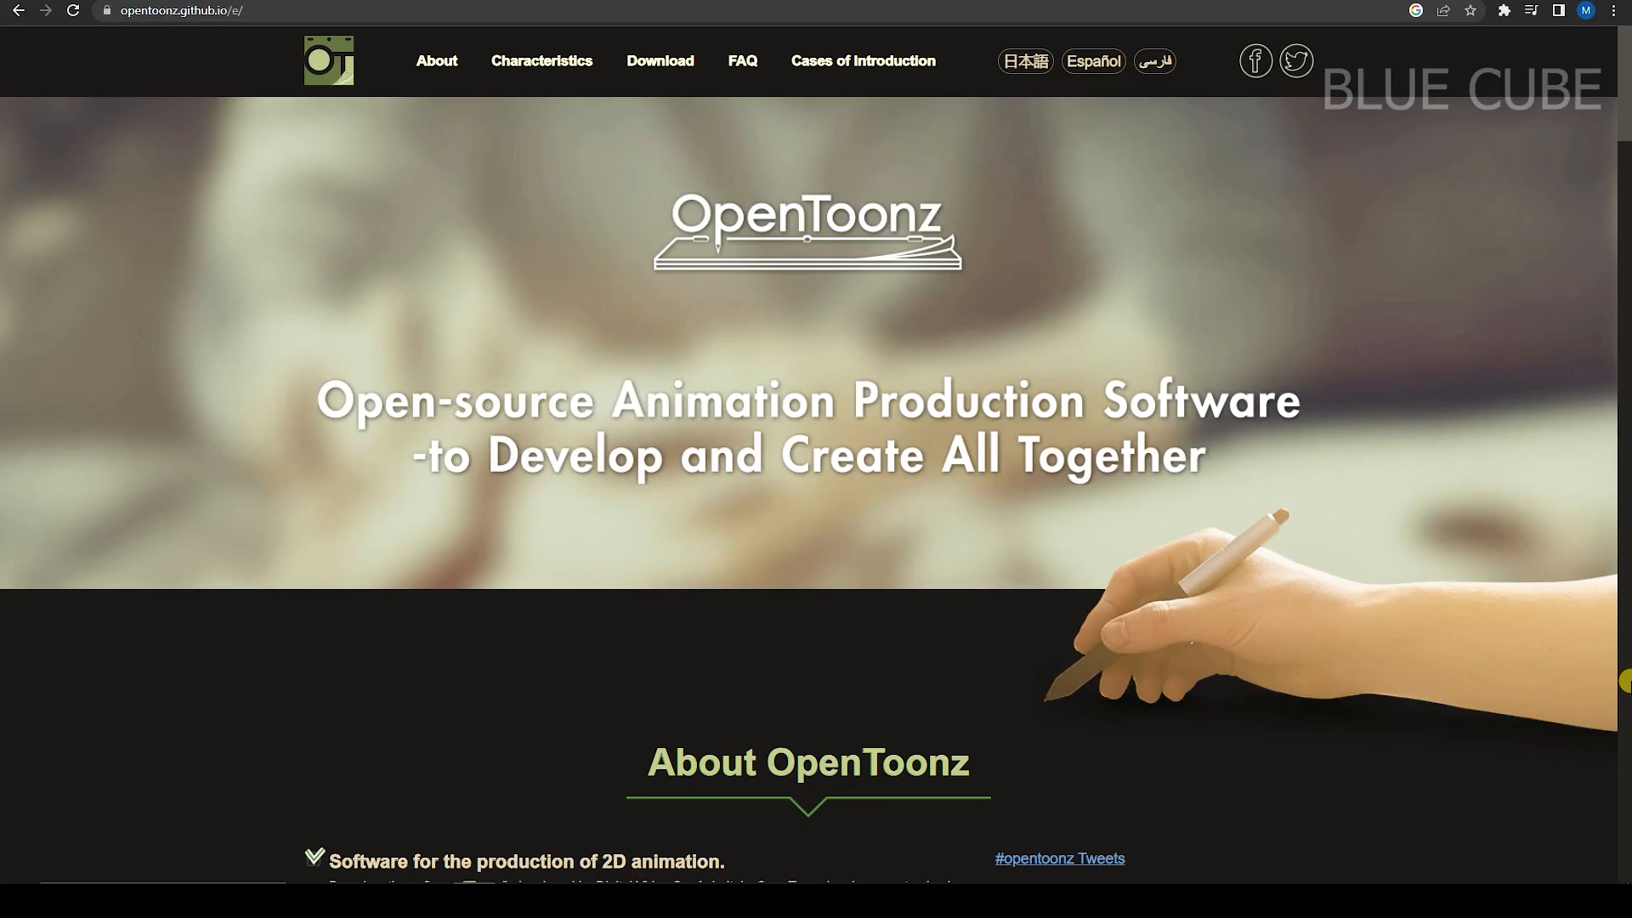
- Scroll the OpenToonz site through About, Characteristics, Effects and Functions
scroll("down", 3)
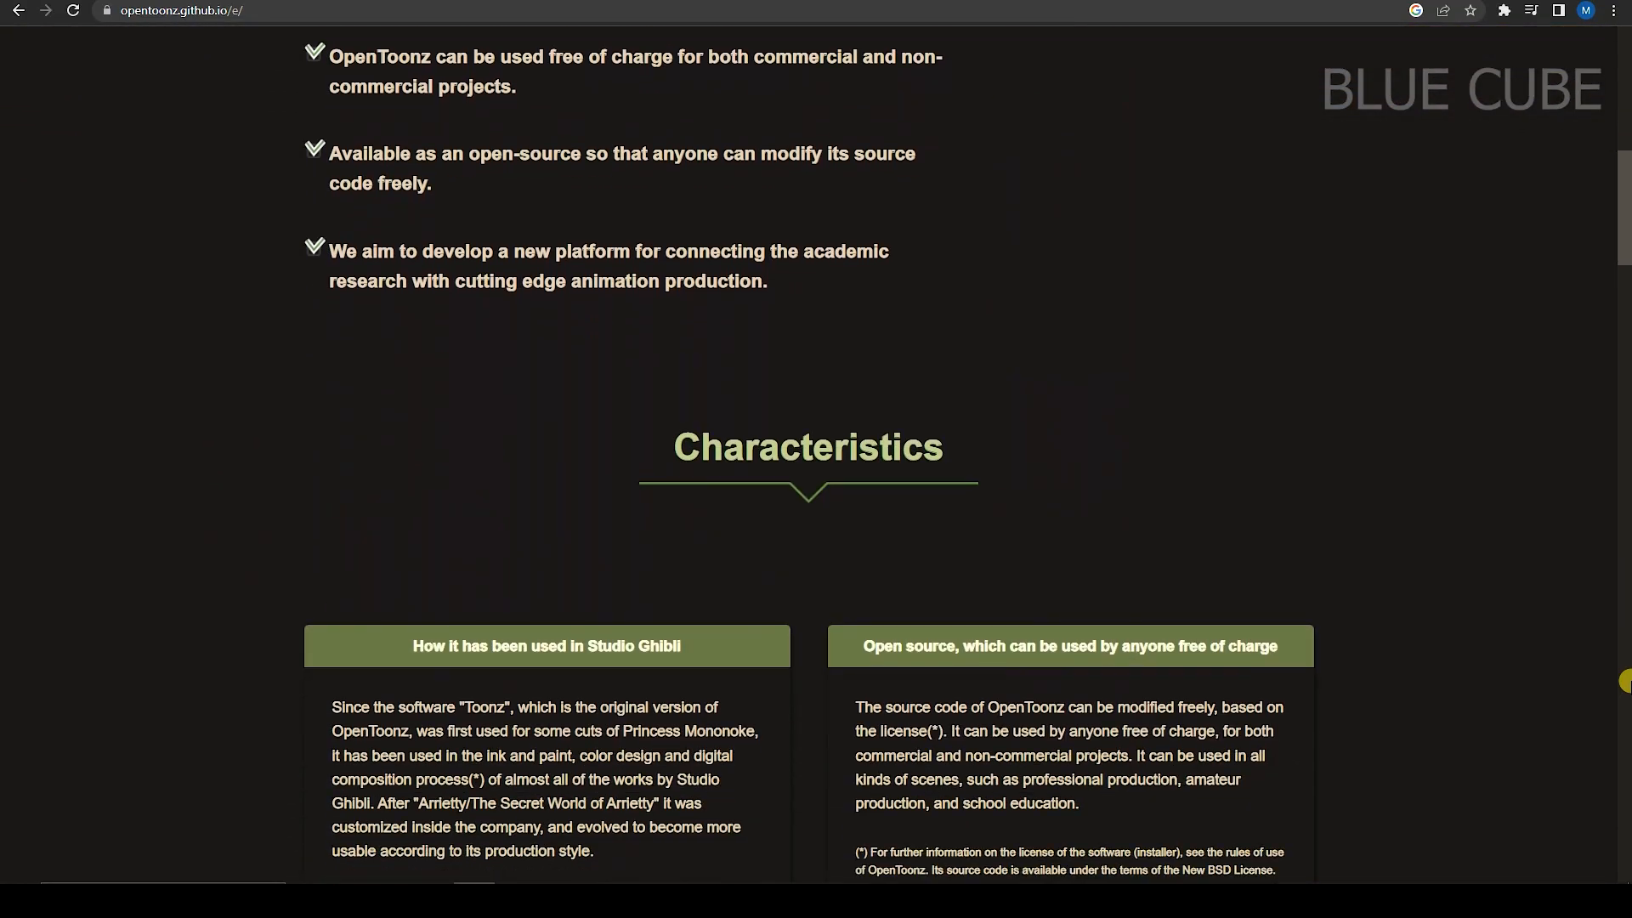
scroll("down", 3)
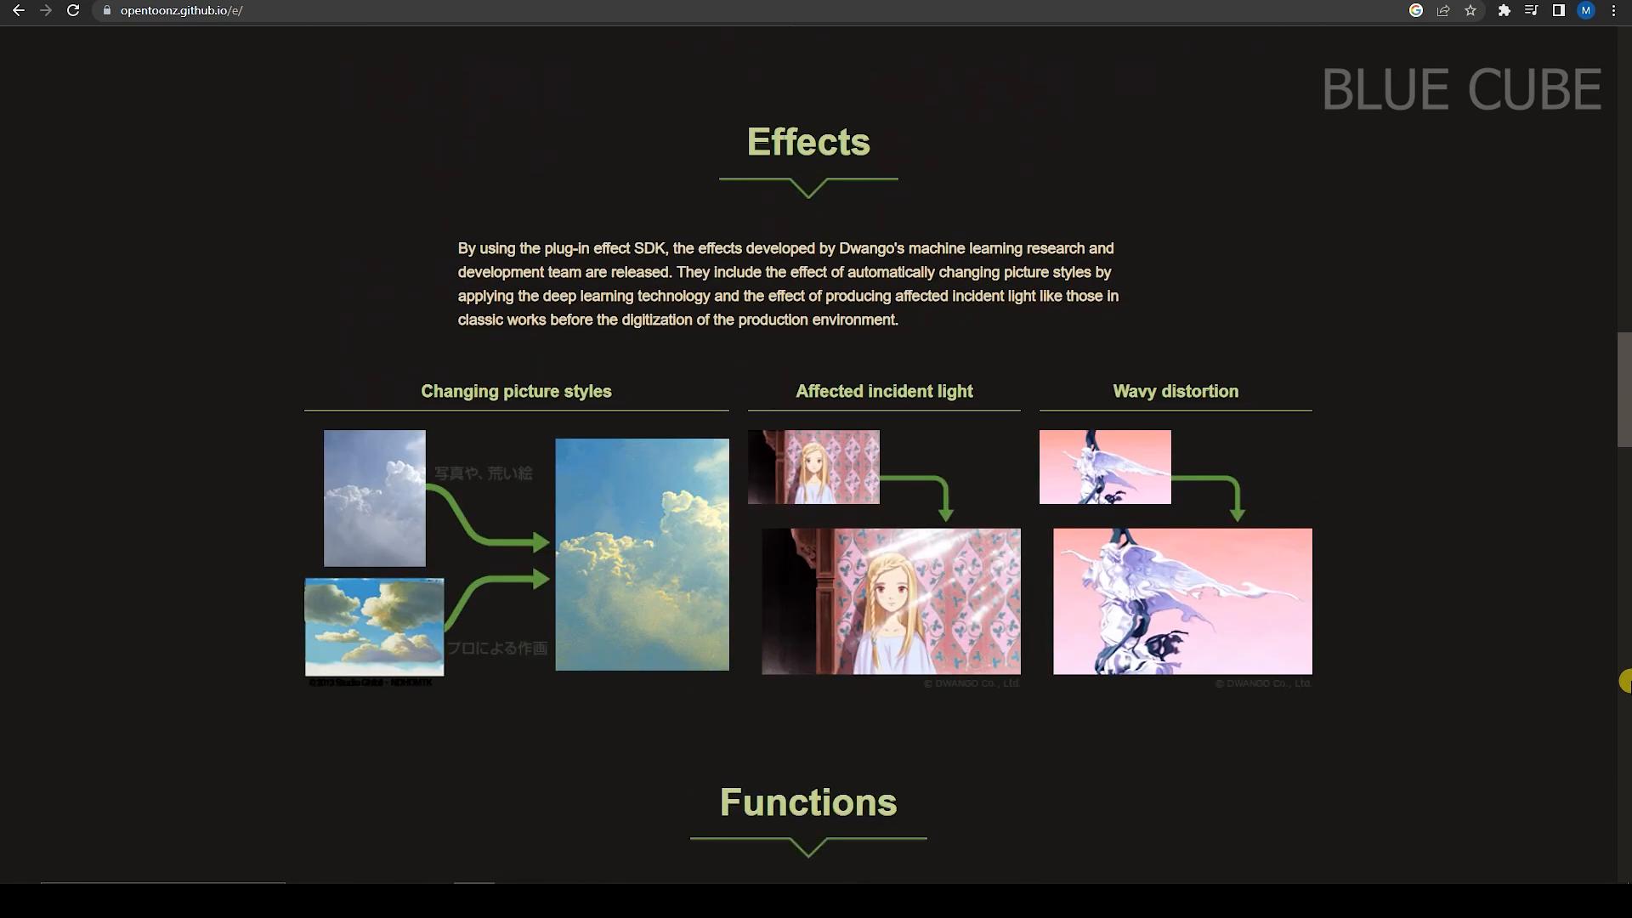
scroll("down", 3)
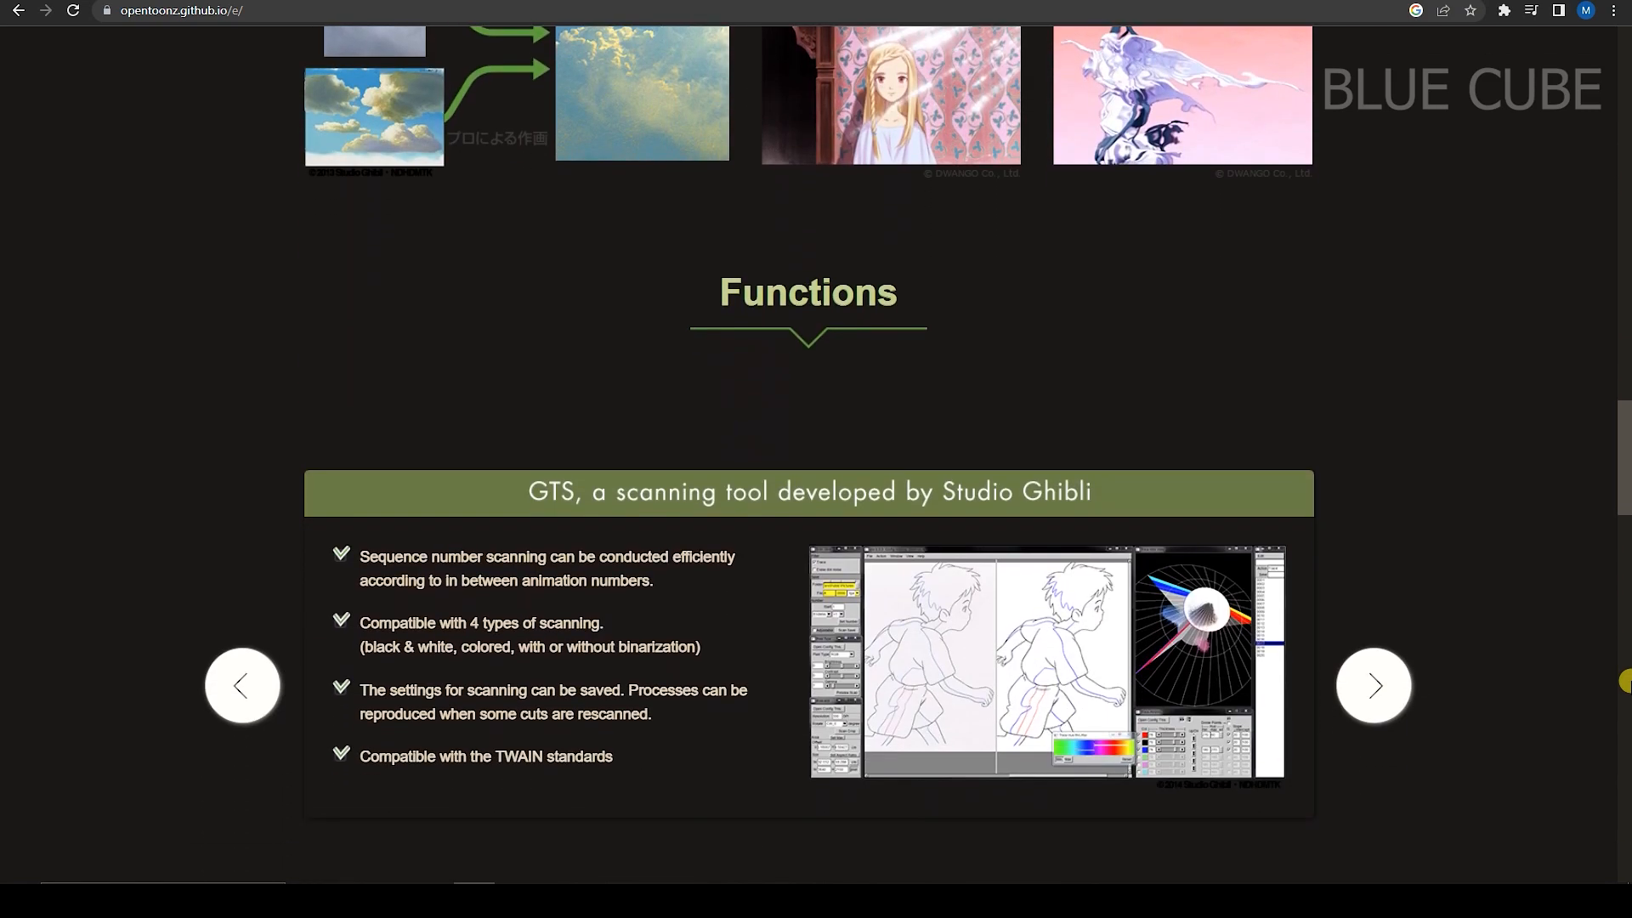
scroll("down", 3)
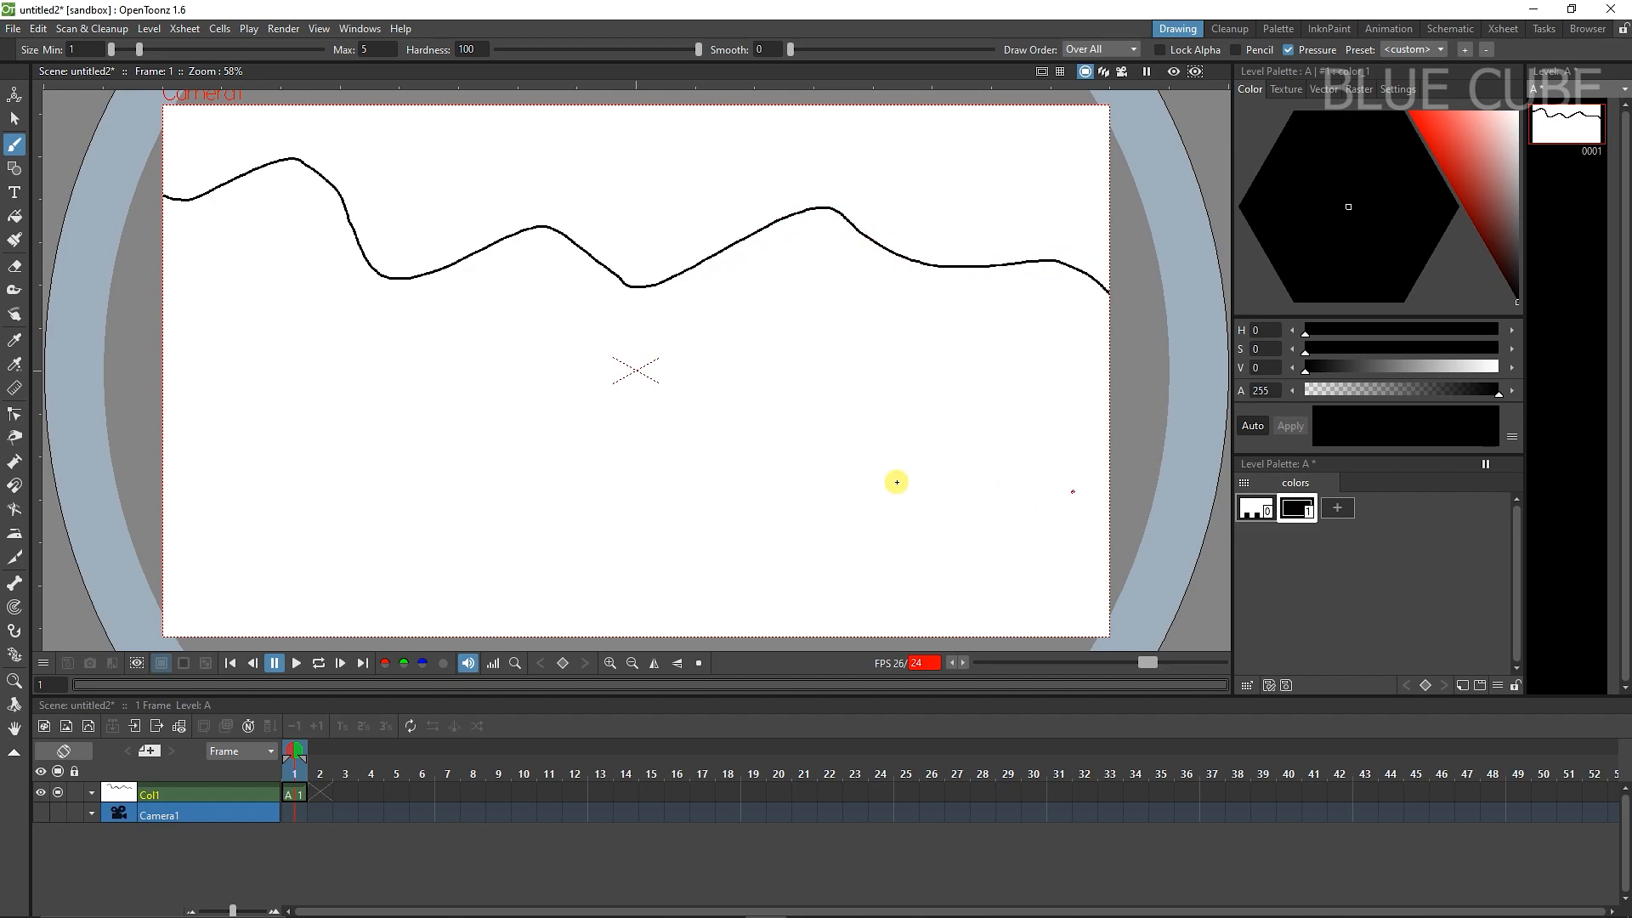
mouse_move(580, 265)
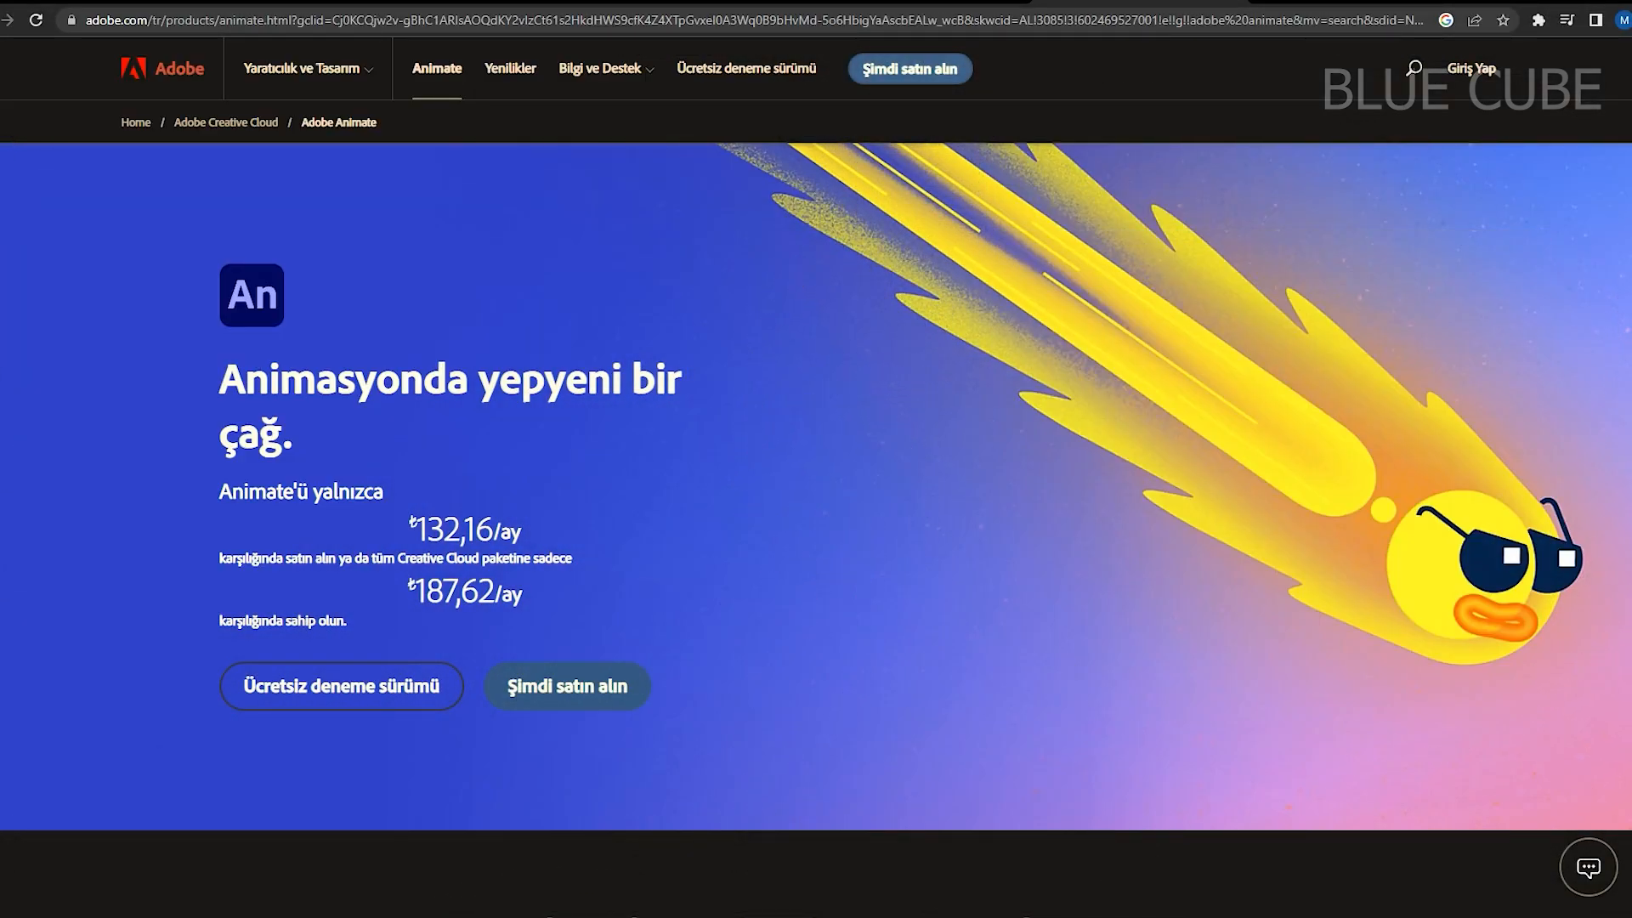
- Scroll the Adobe Animate page past new-features cards to the tutorials and Creative Cloud plans
scroll("down", 3)
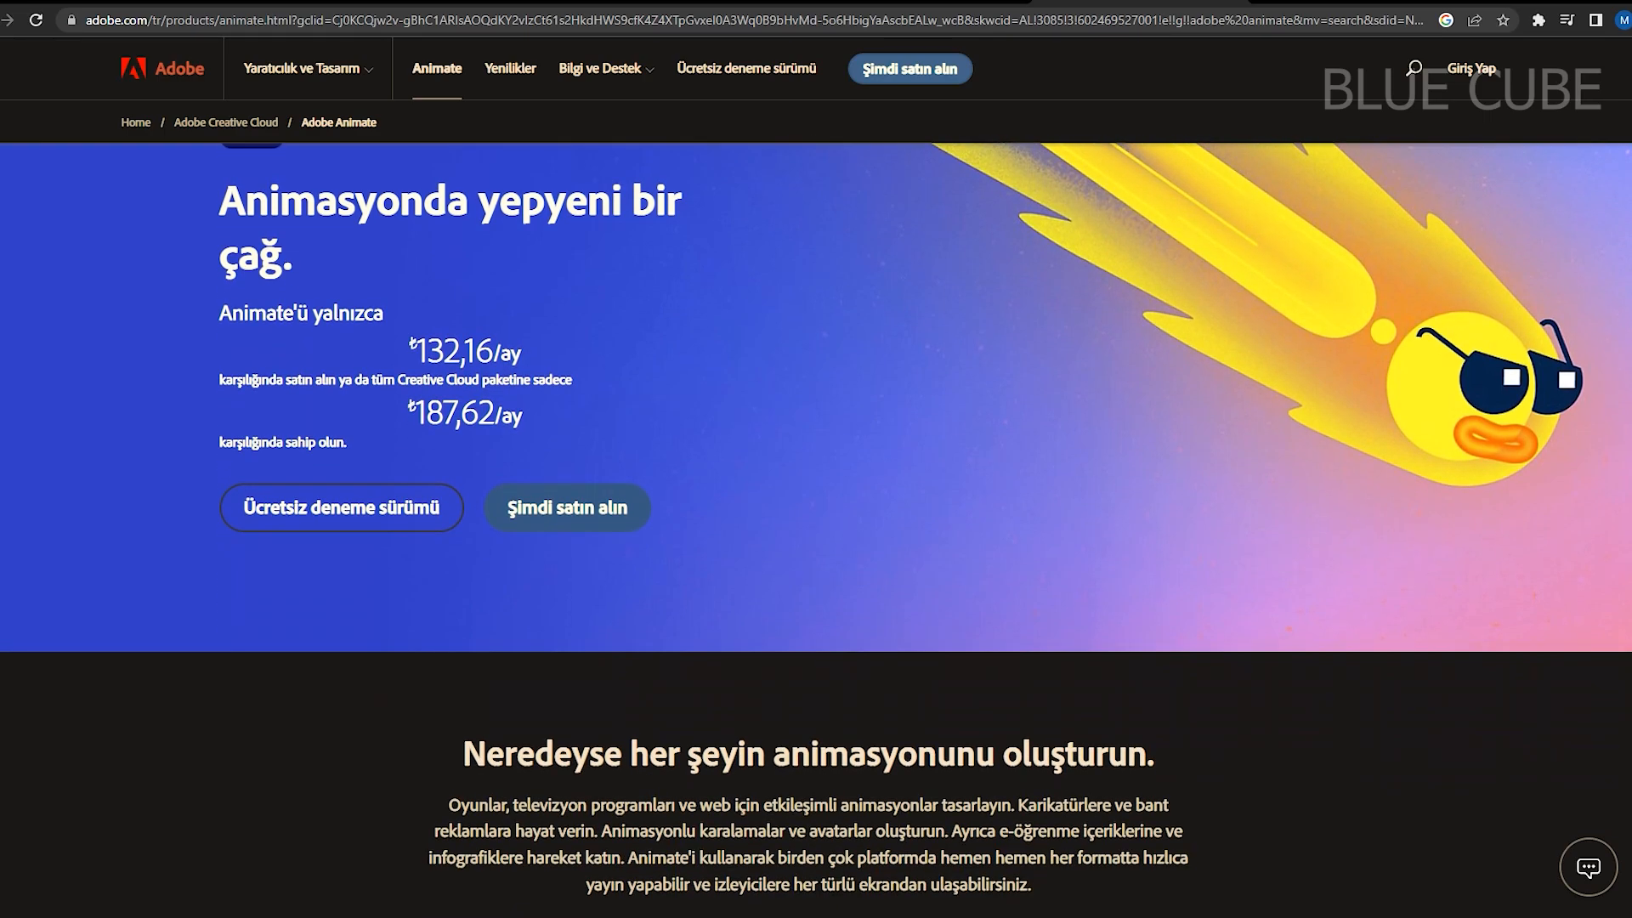
scroll("down", 3)
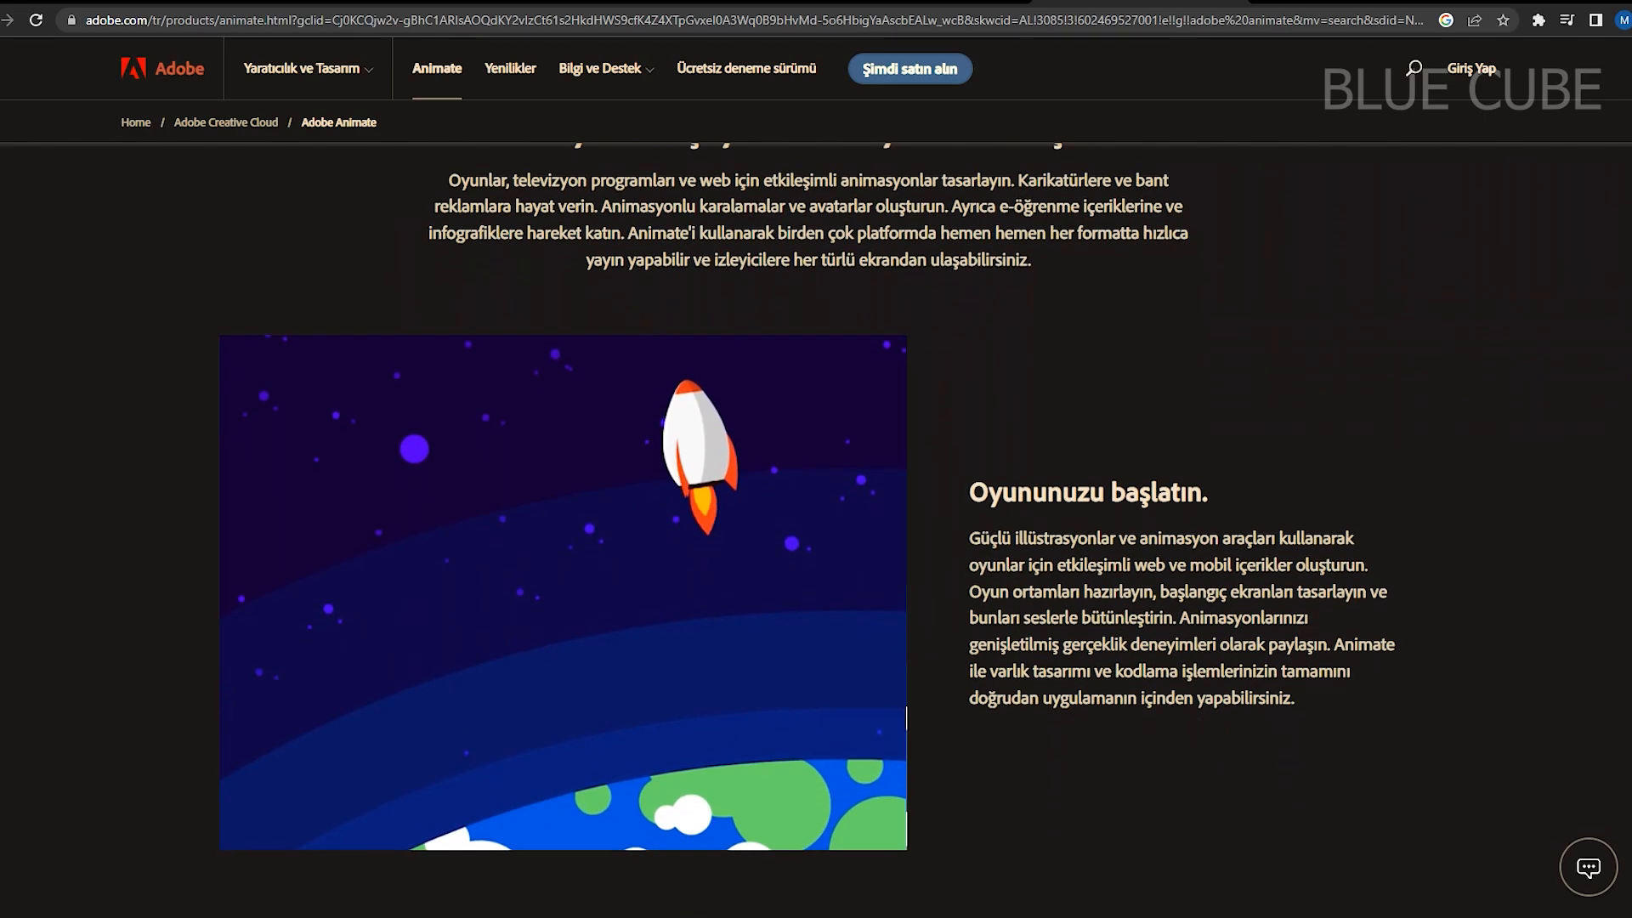
scroll("down", 3)
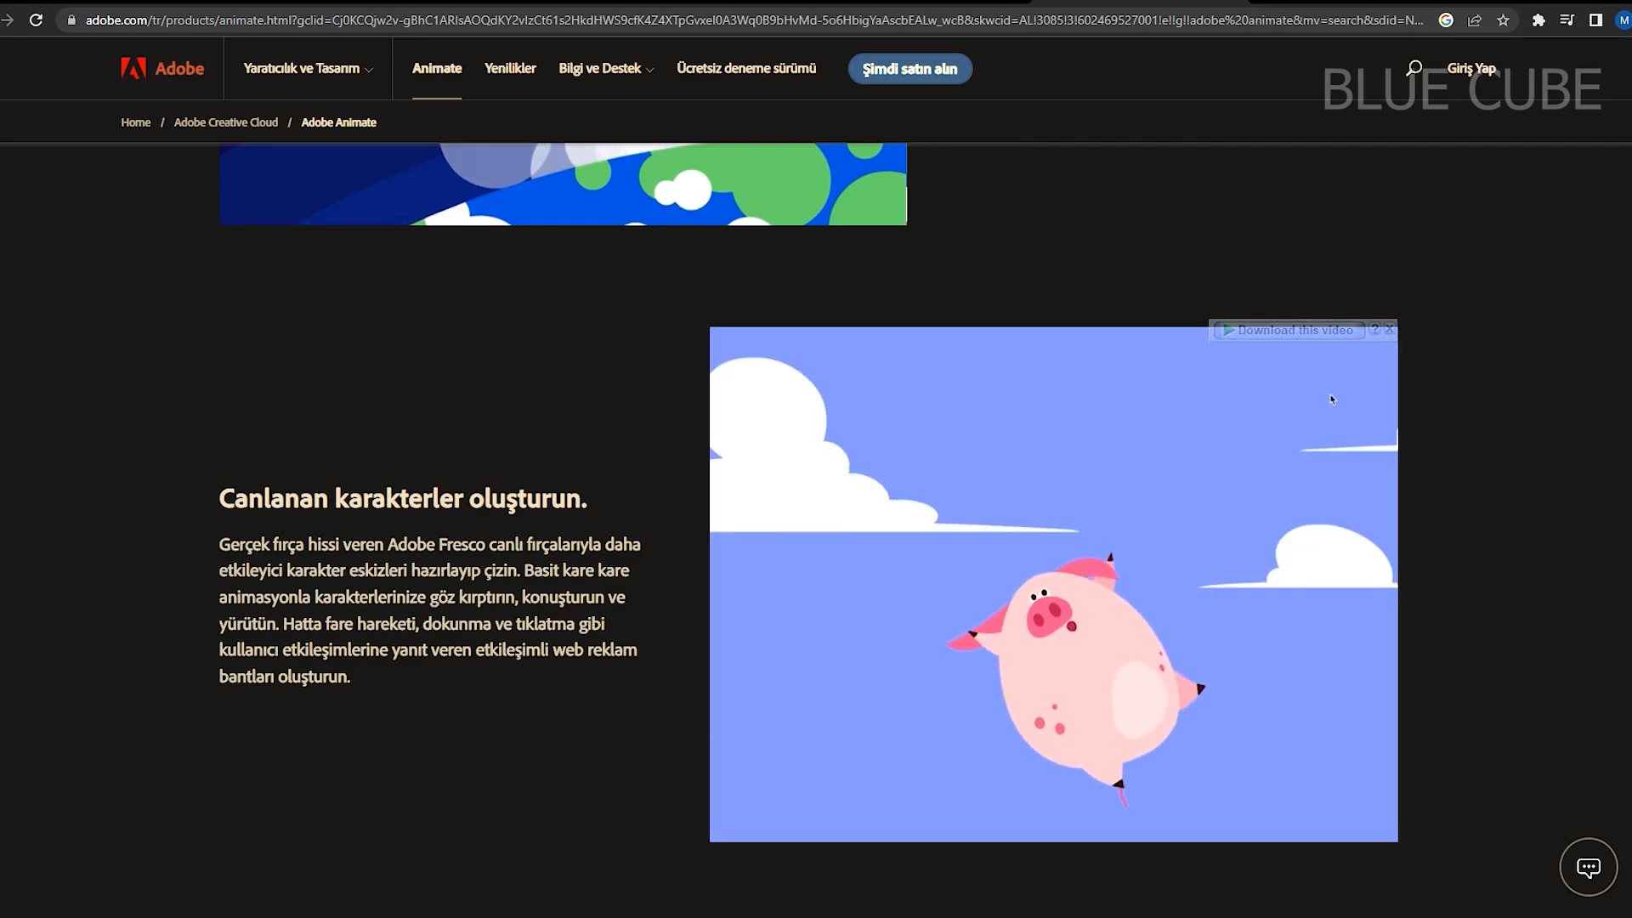
scroll("down", 3)
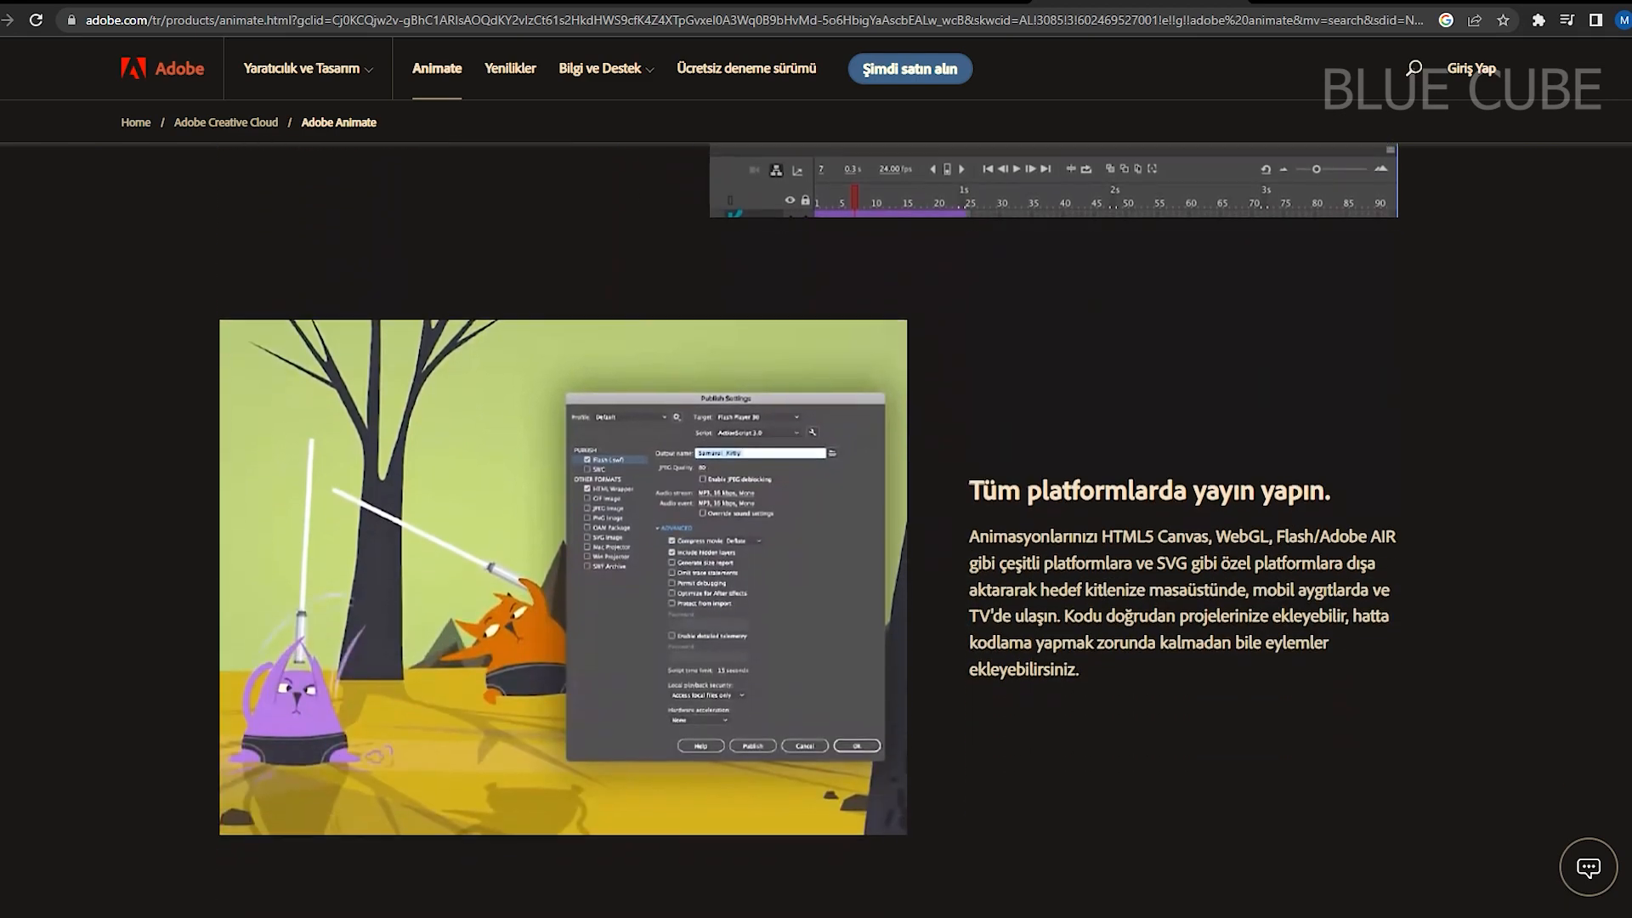
scroll("down", 3)
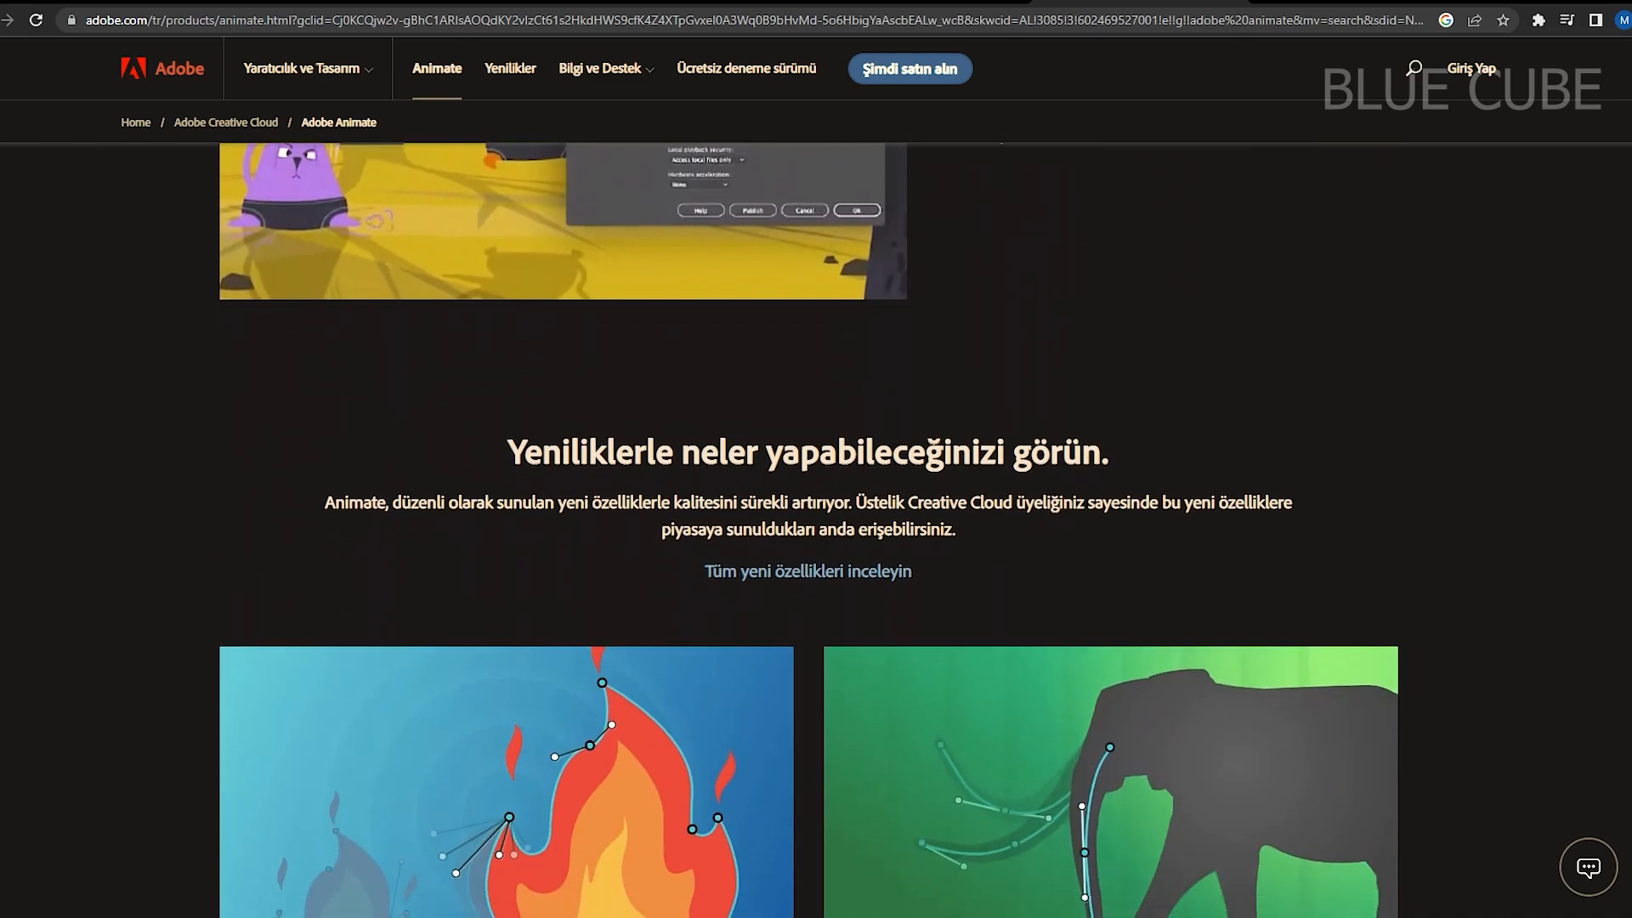
scroll("down", 3)
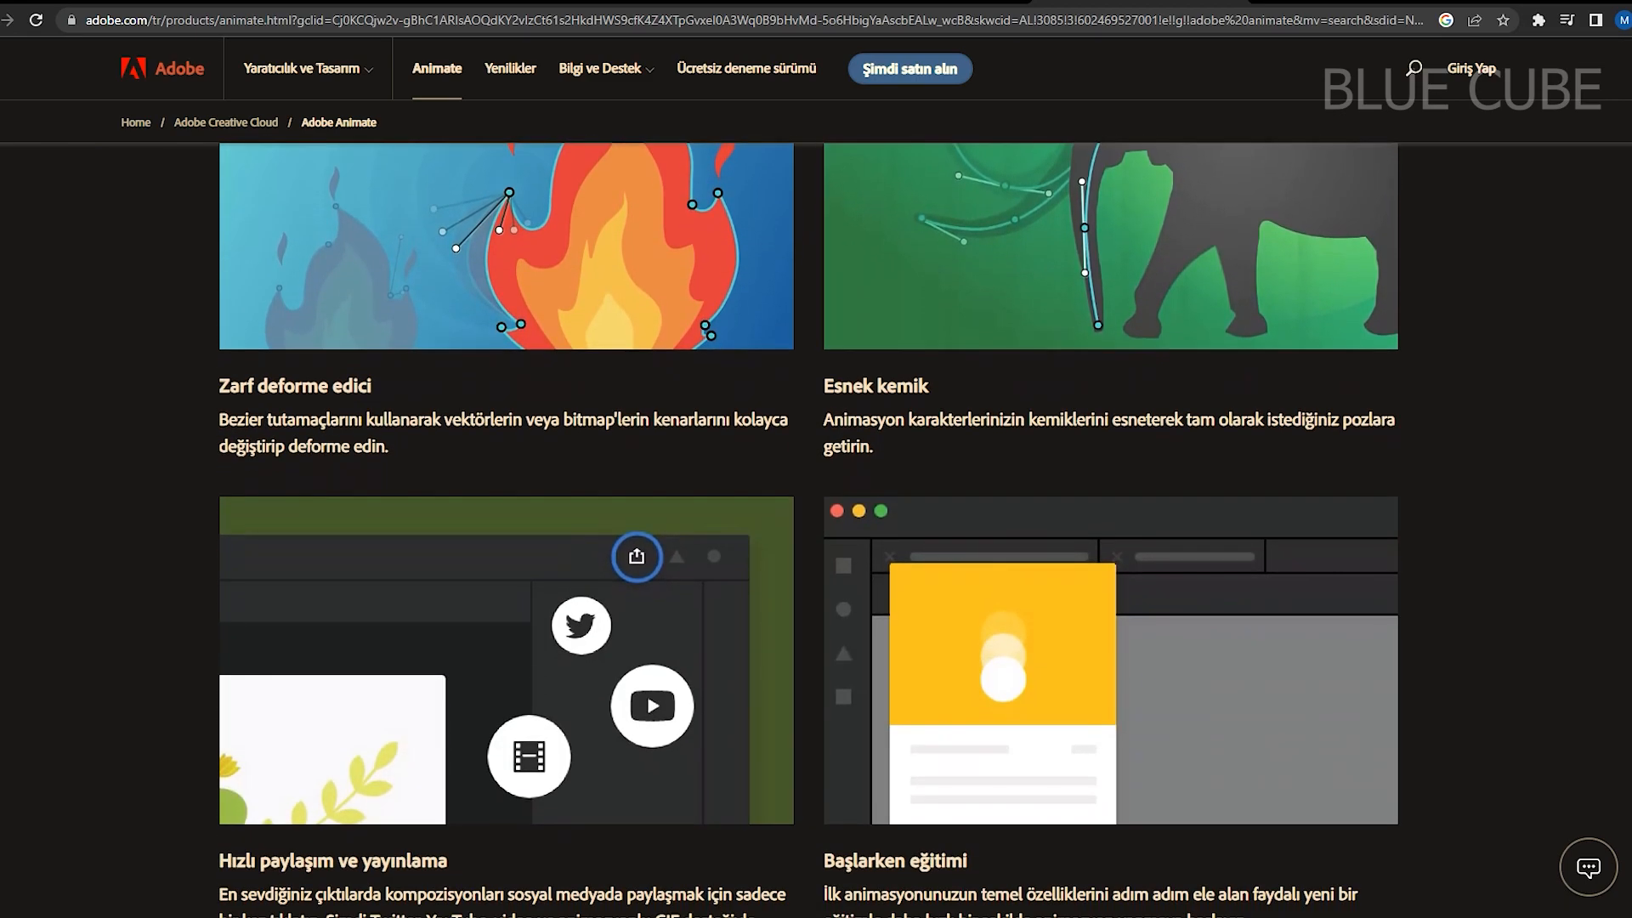
scroll("down", 3)
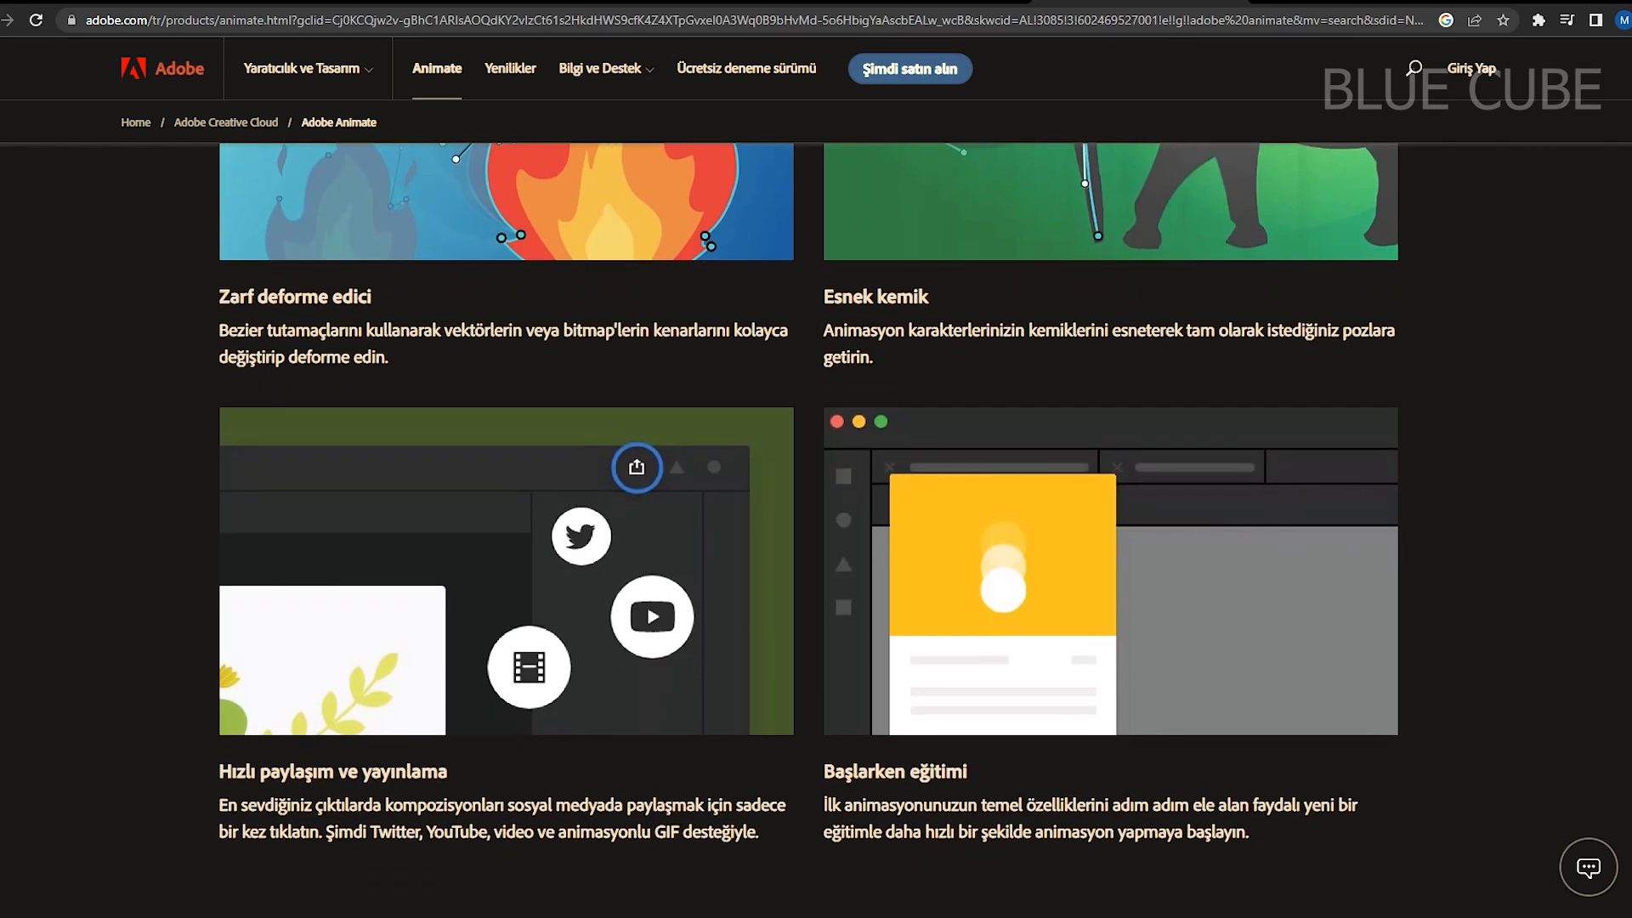
scroll("down", 3)
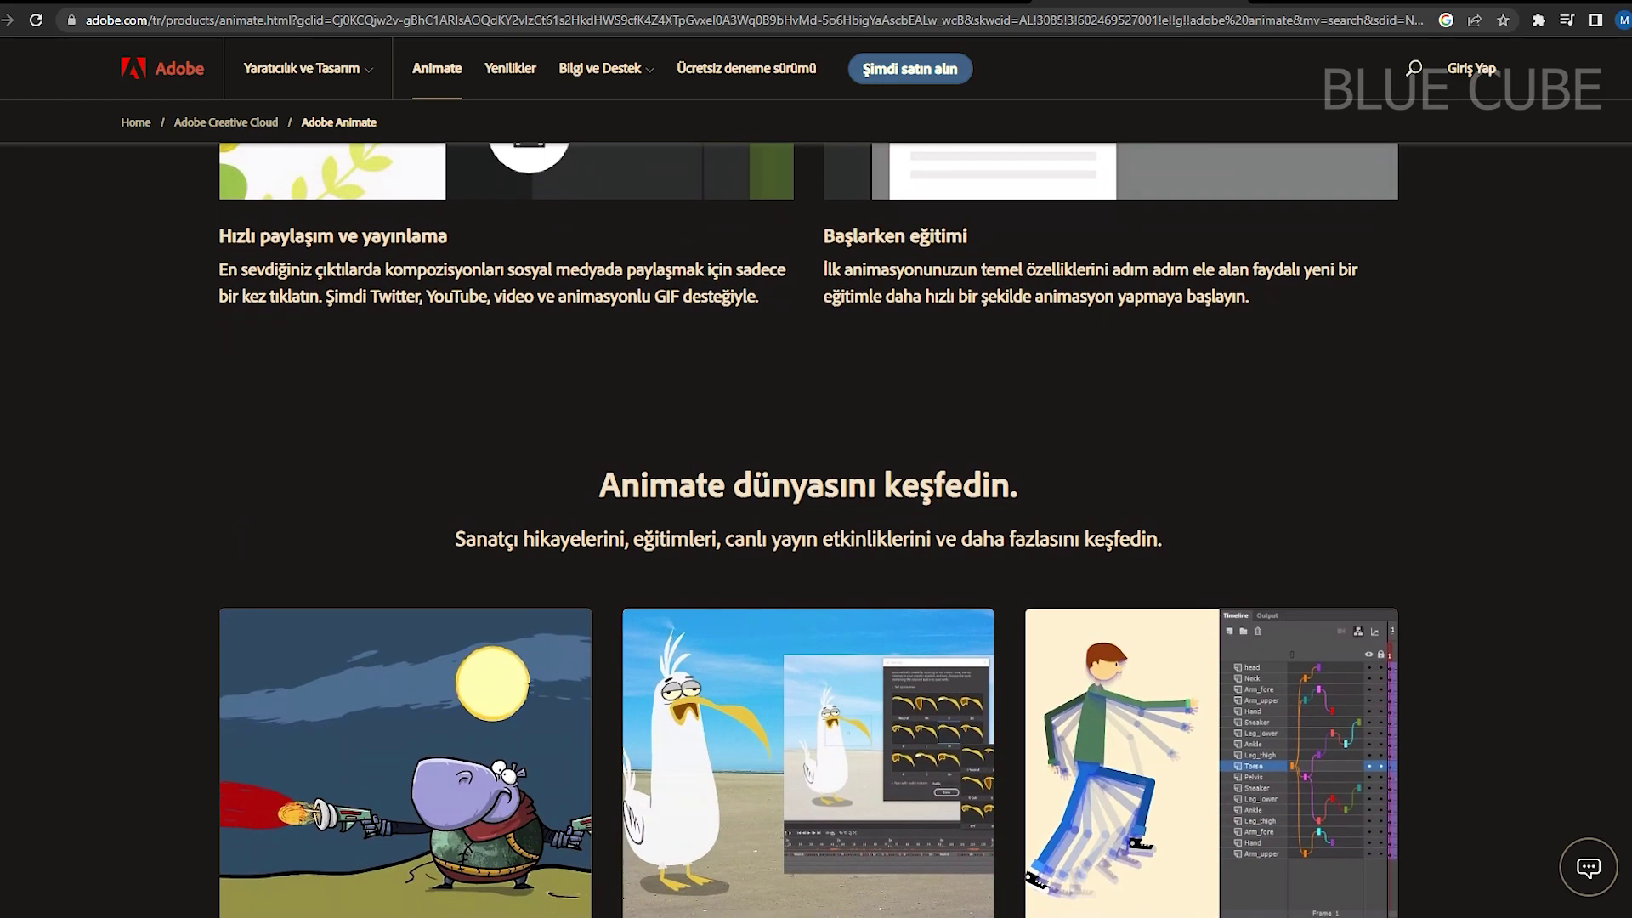
scroll("down", 3)
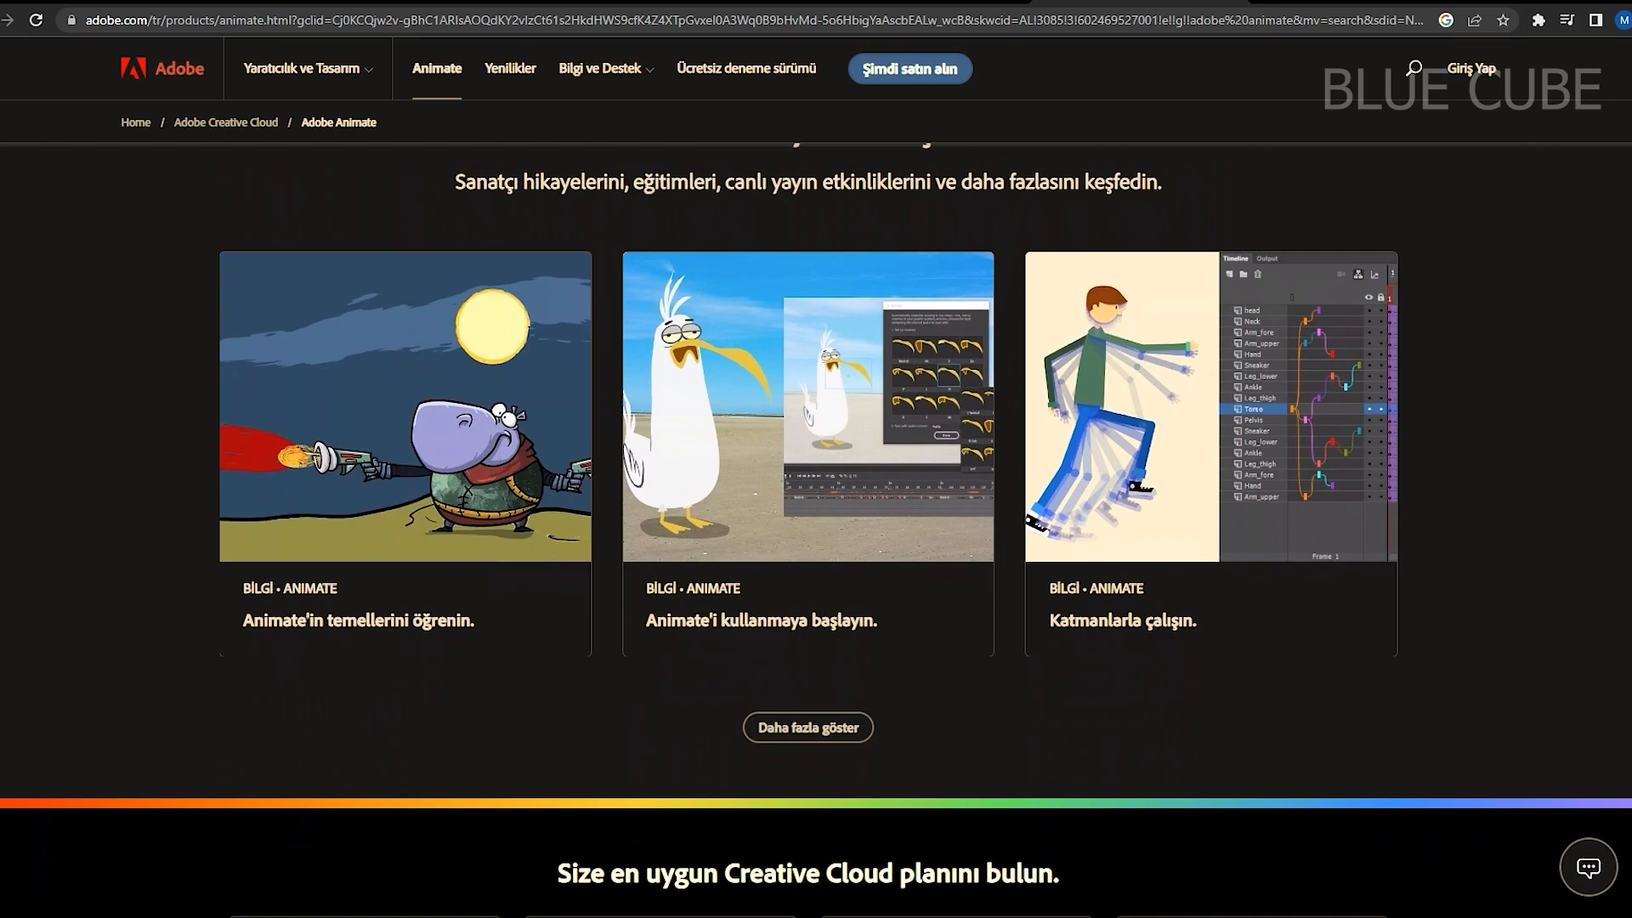
scroll("down", 3)
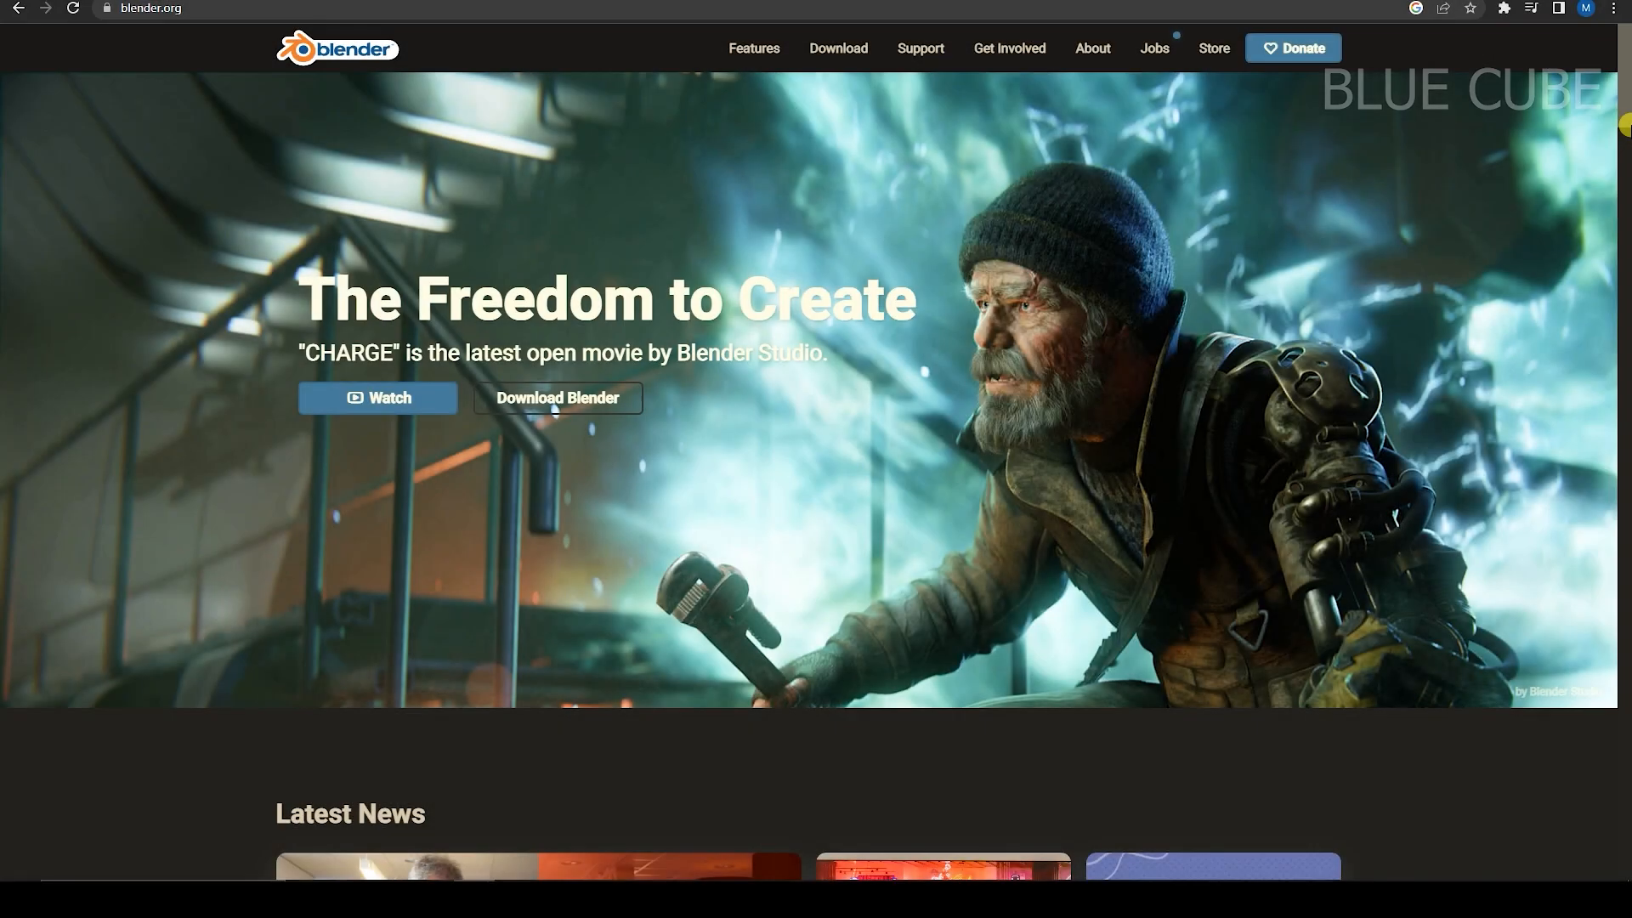
- Scroll blender.org from Cycles Render Engine through Make it Your Own to the footer
scroll("down", 3)
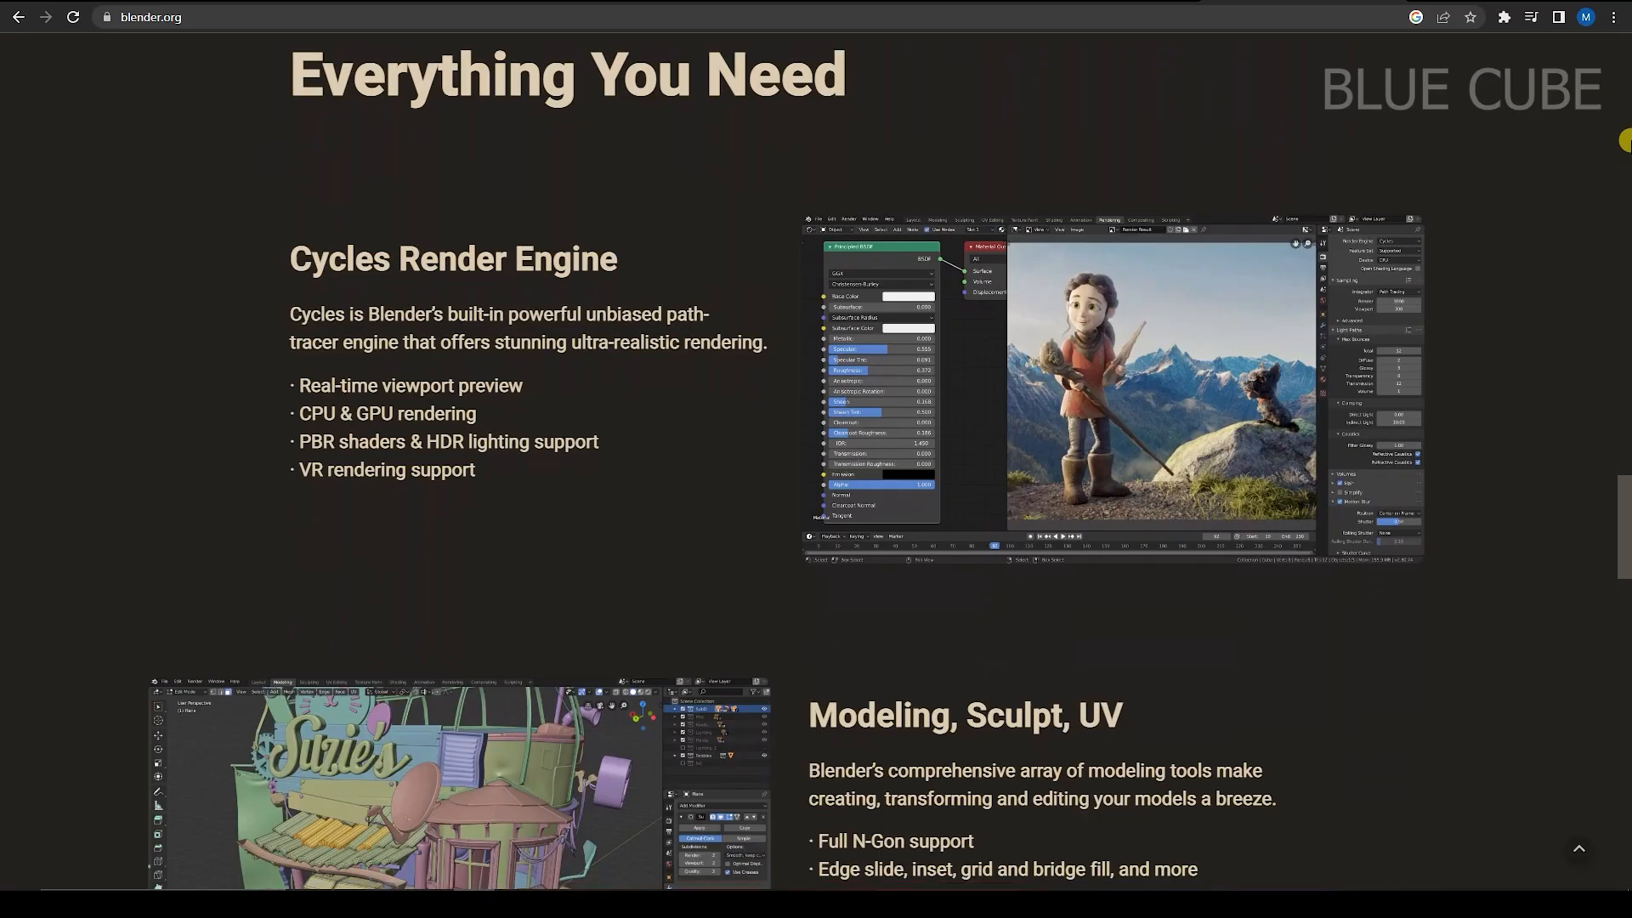
scroll("down", 3)
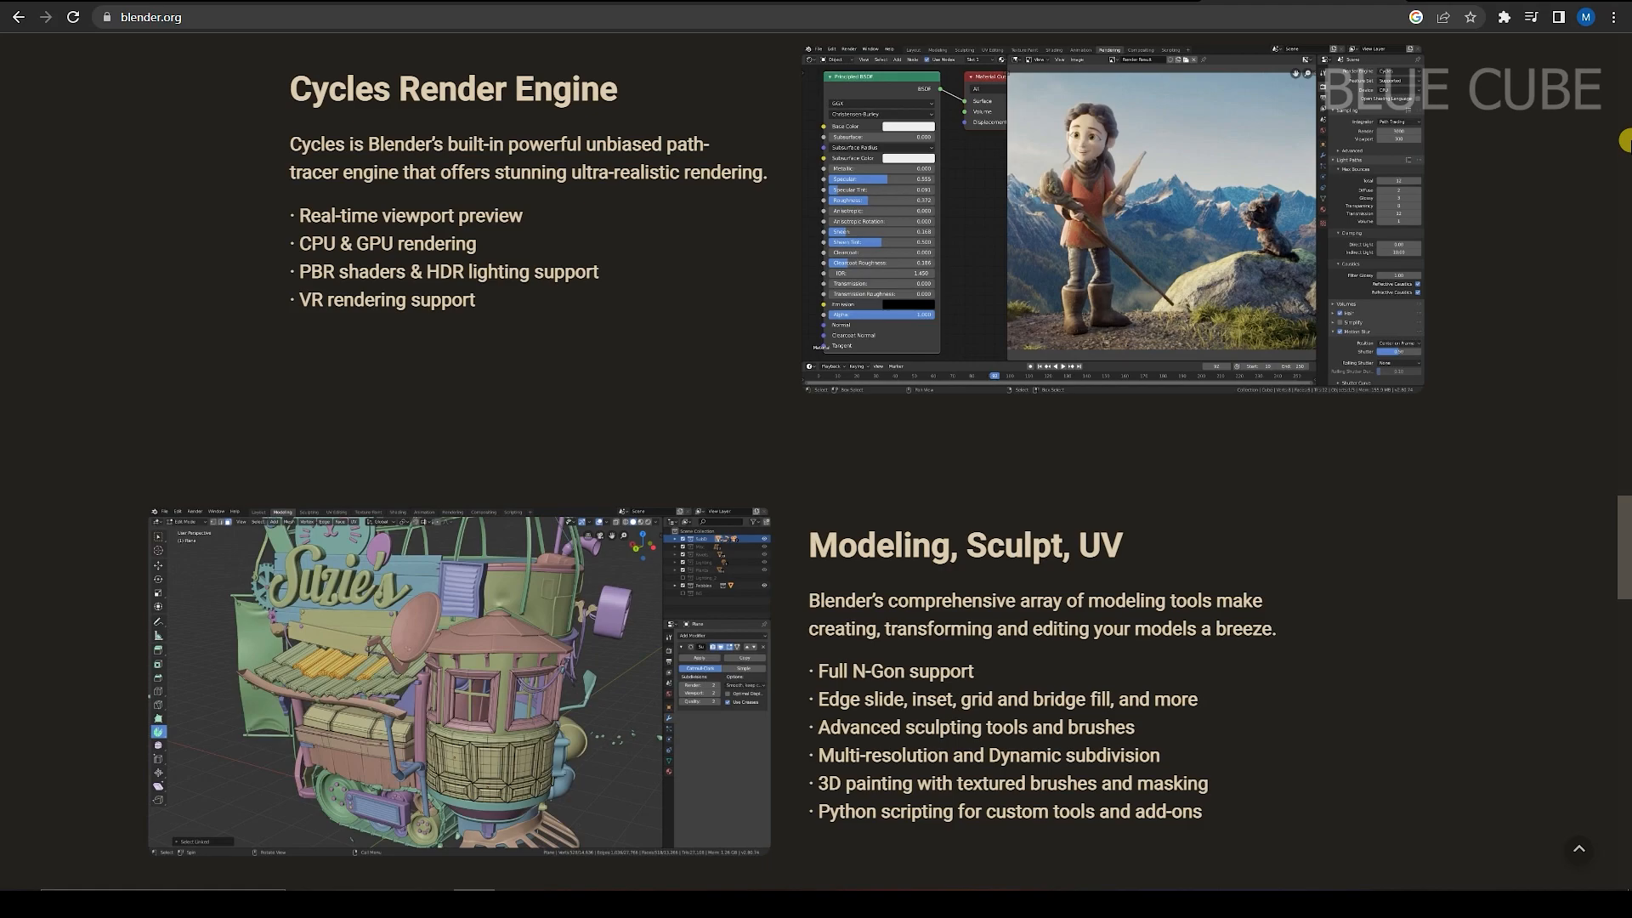
scroll("down", 3)
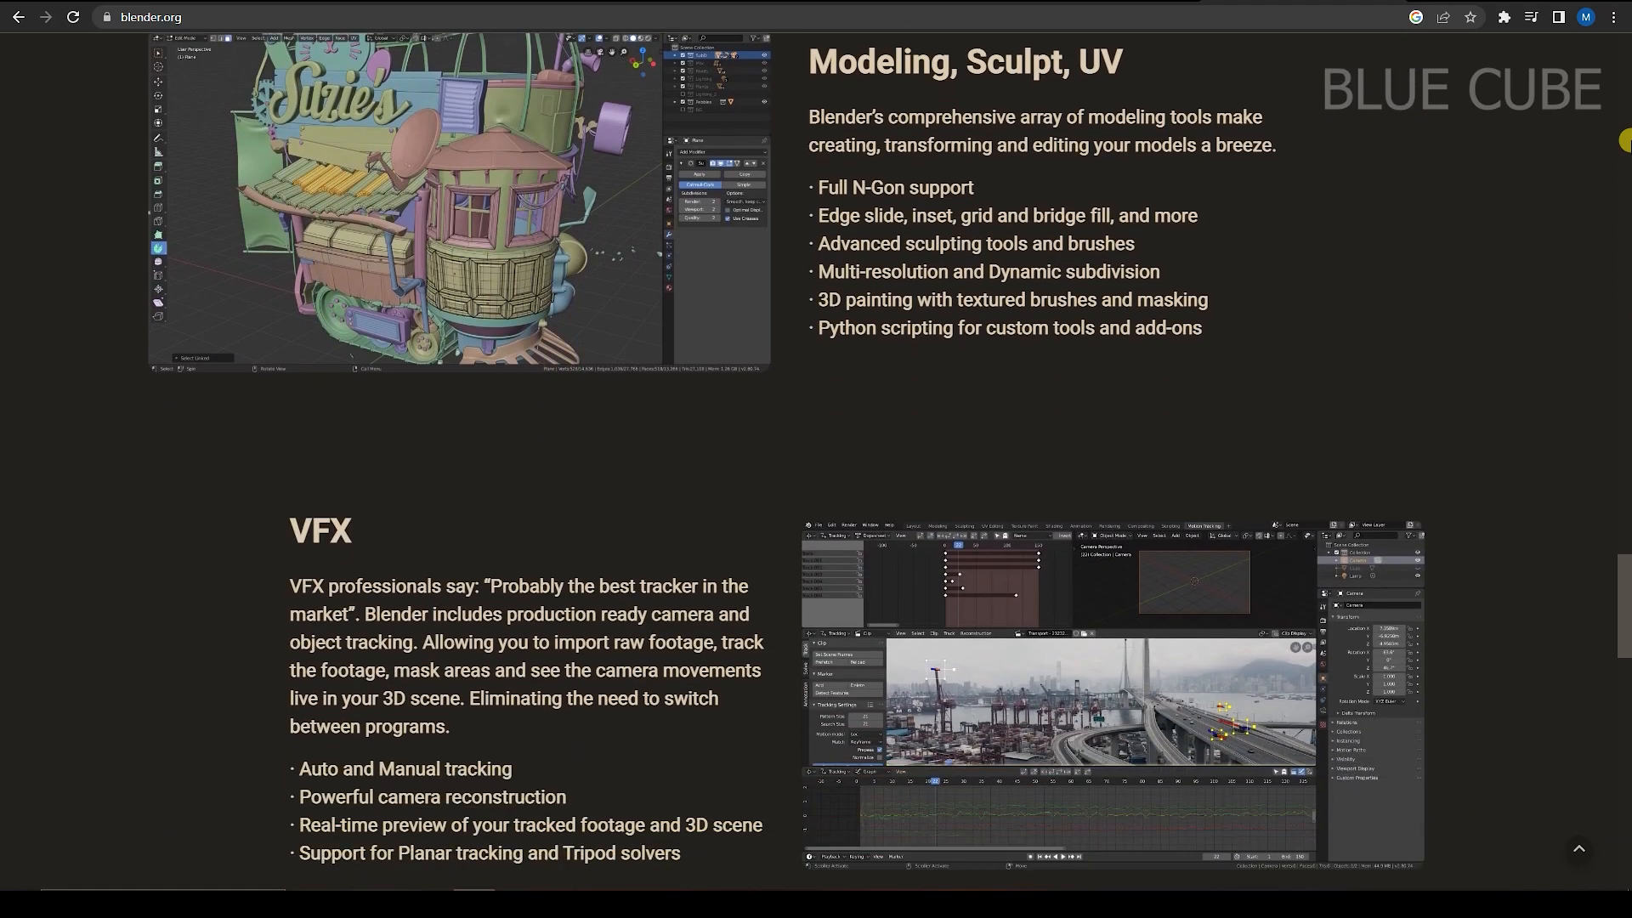
scroll("down", 3)
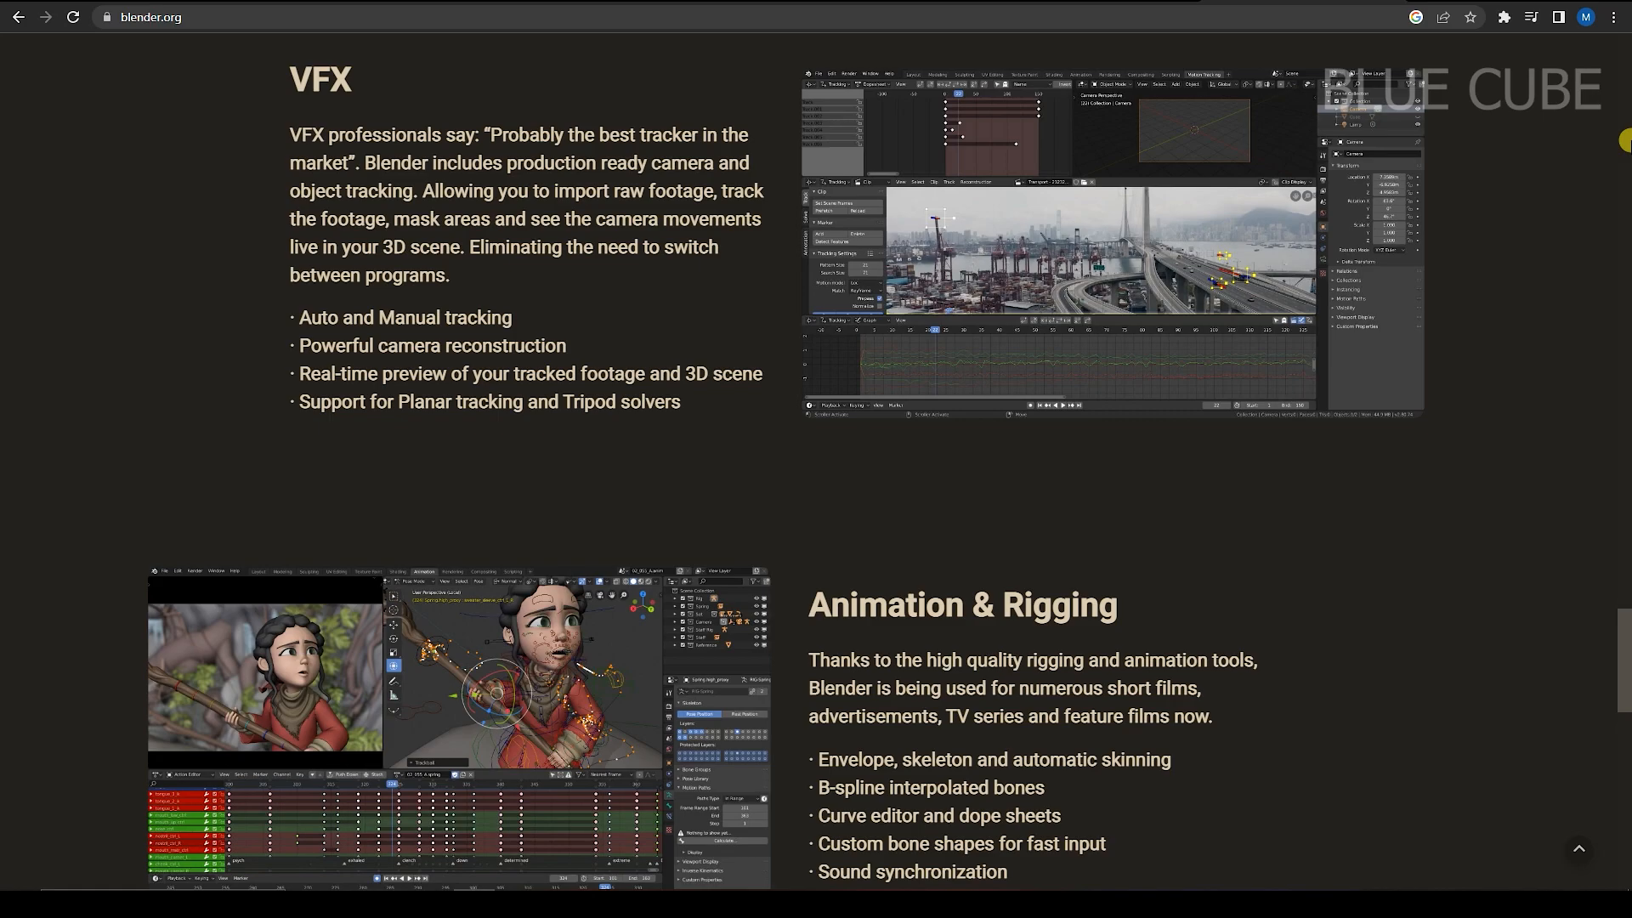
scroll("down", 3)
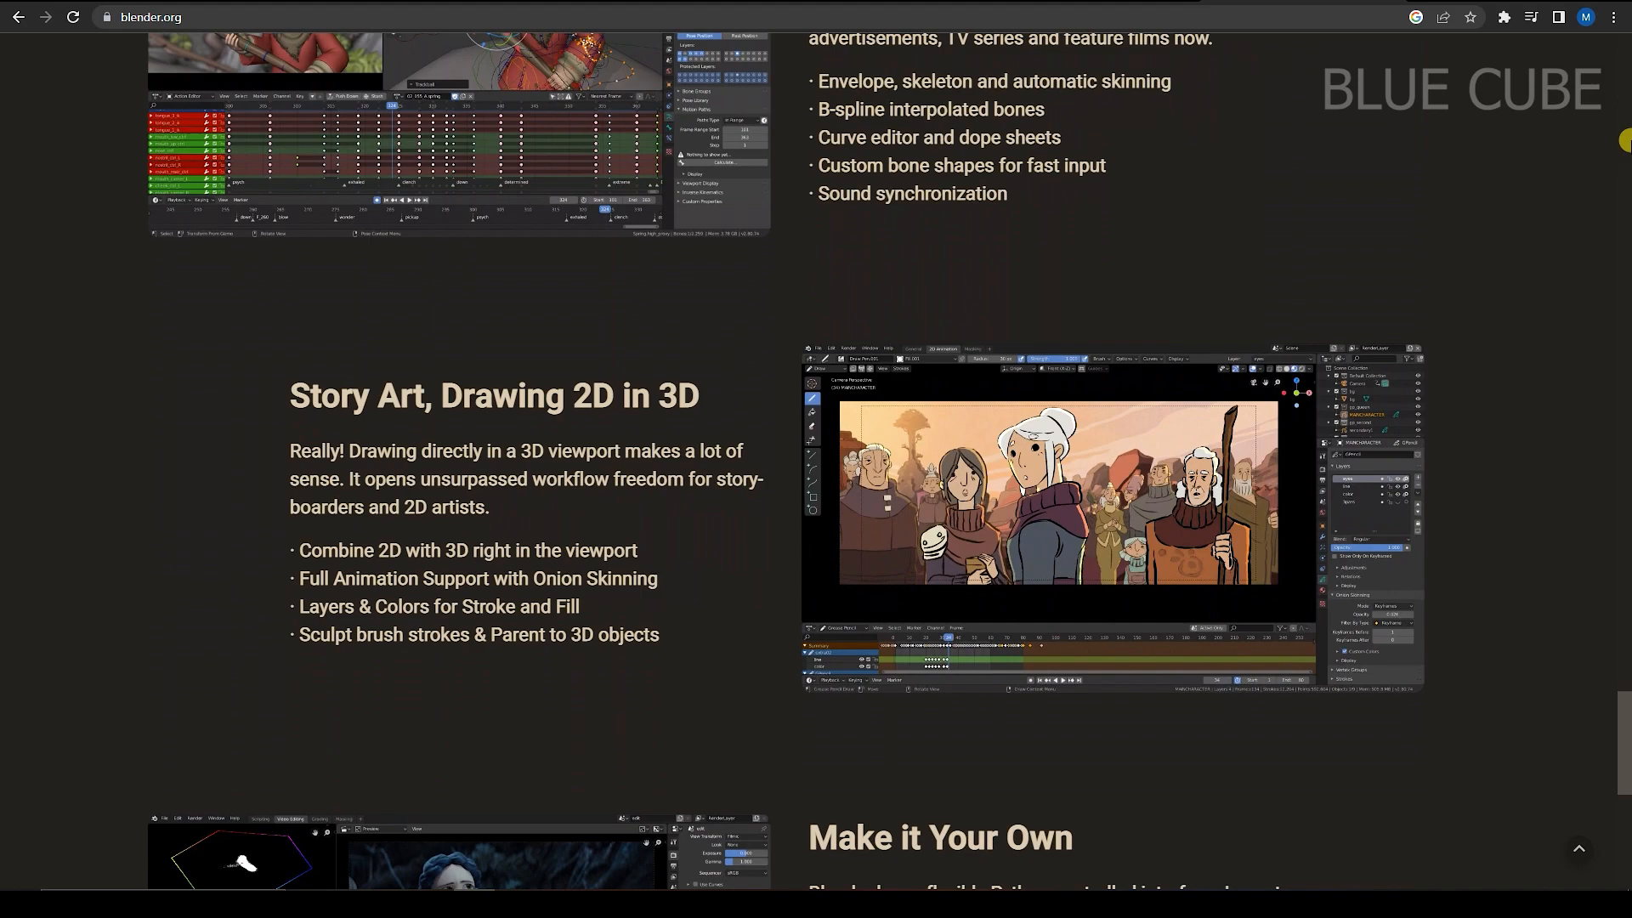
scroll("down", 3)
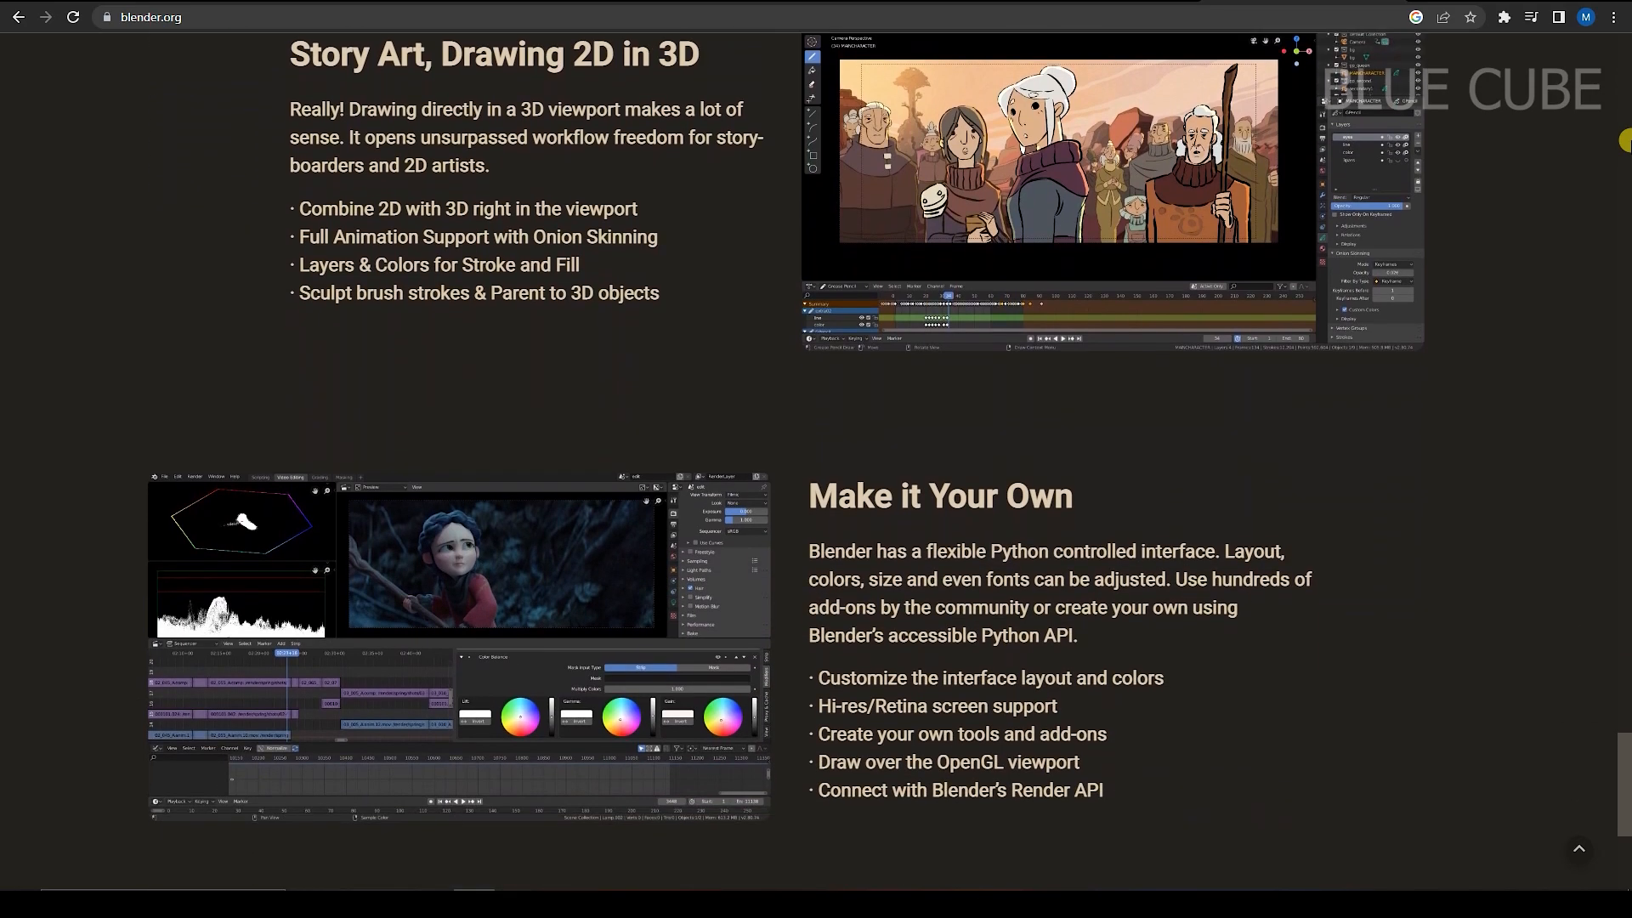
scroll("down", 3)
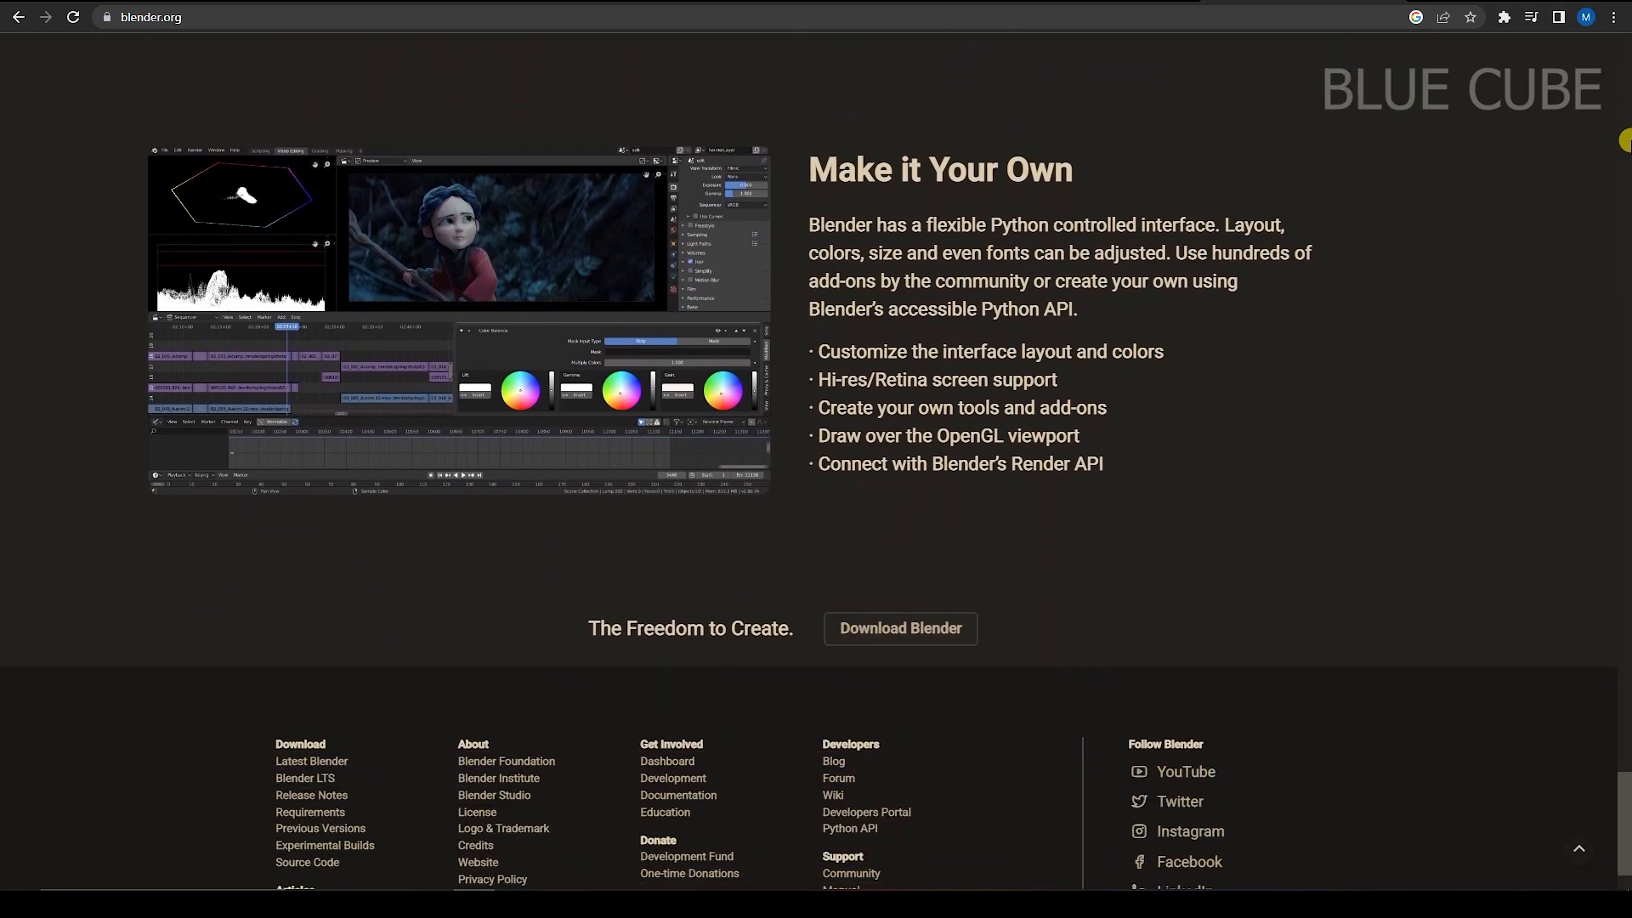
scroll("up", 3)
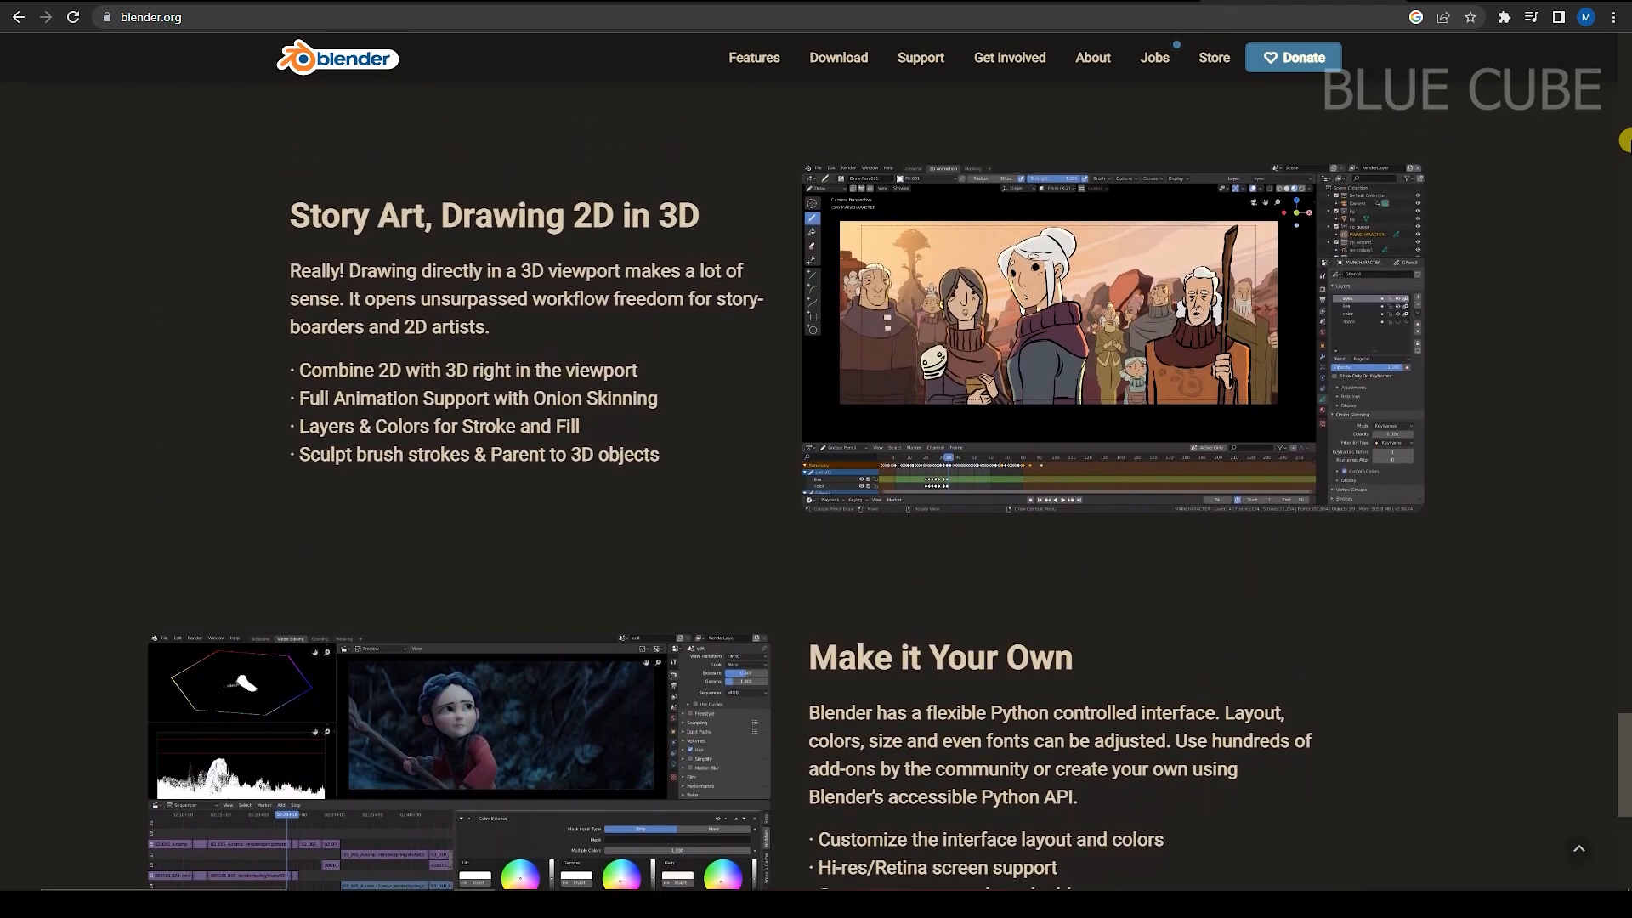
scroll("down", 3)
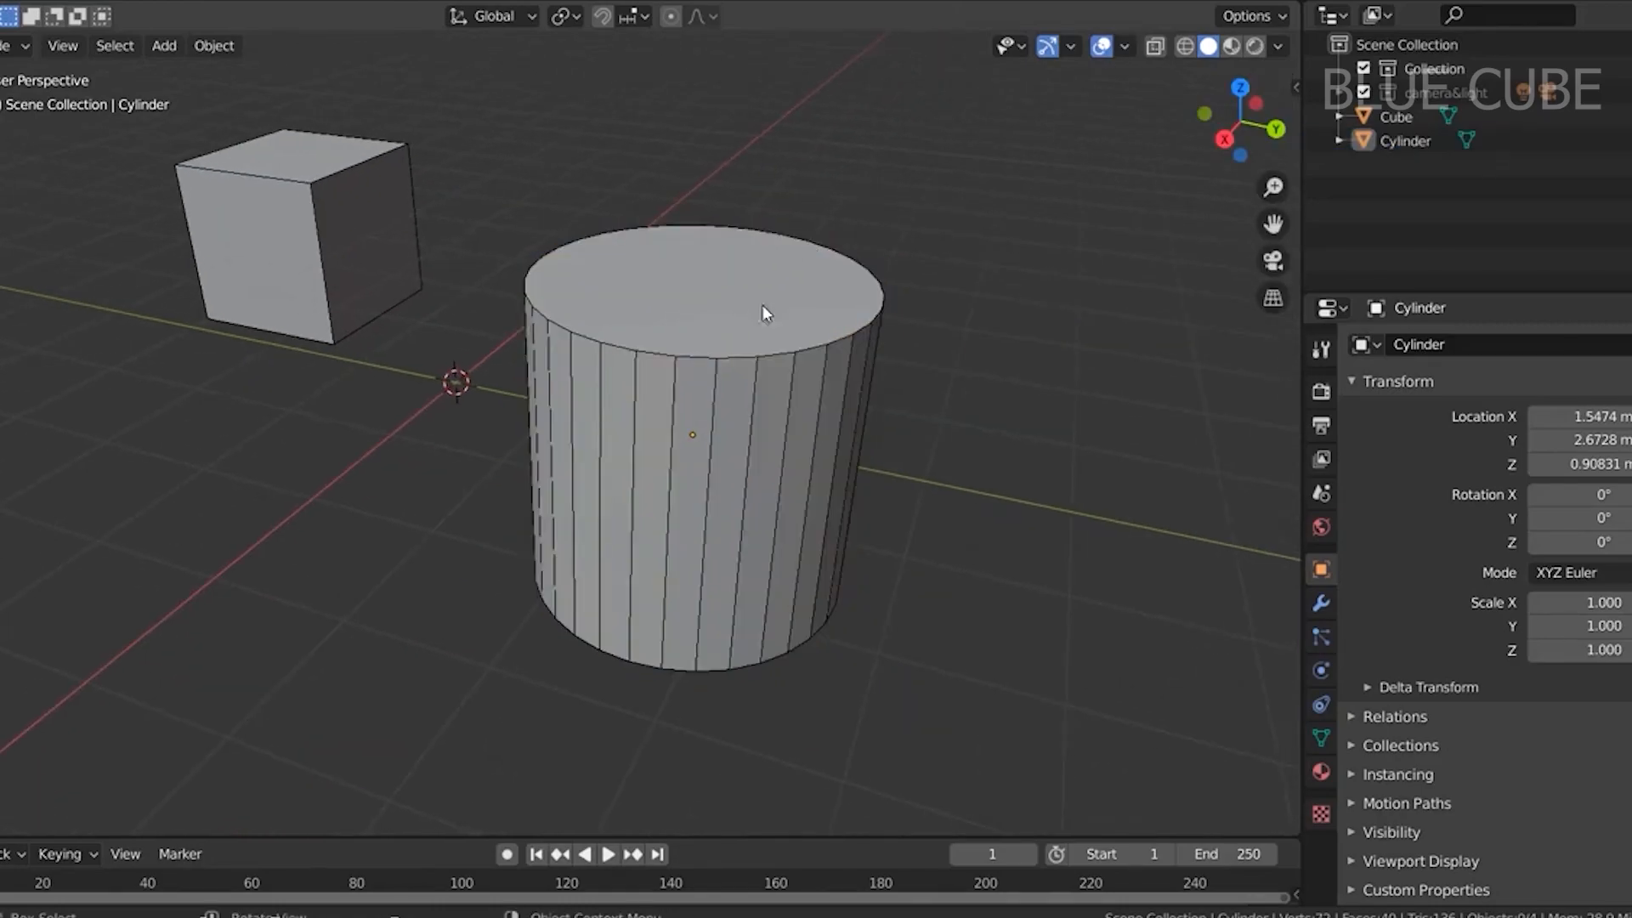
- Zoom out and start assigning a keyboard shortcut to the Wireframe viewport overlay
scroll("down", 3)
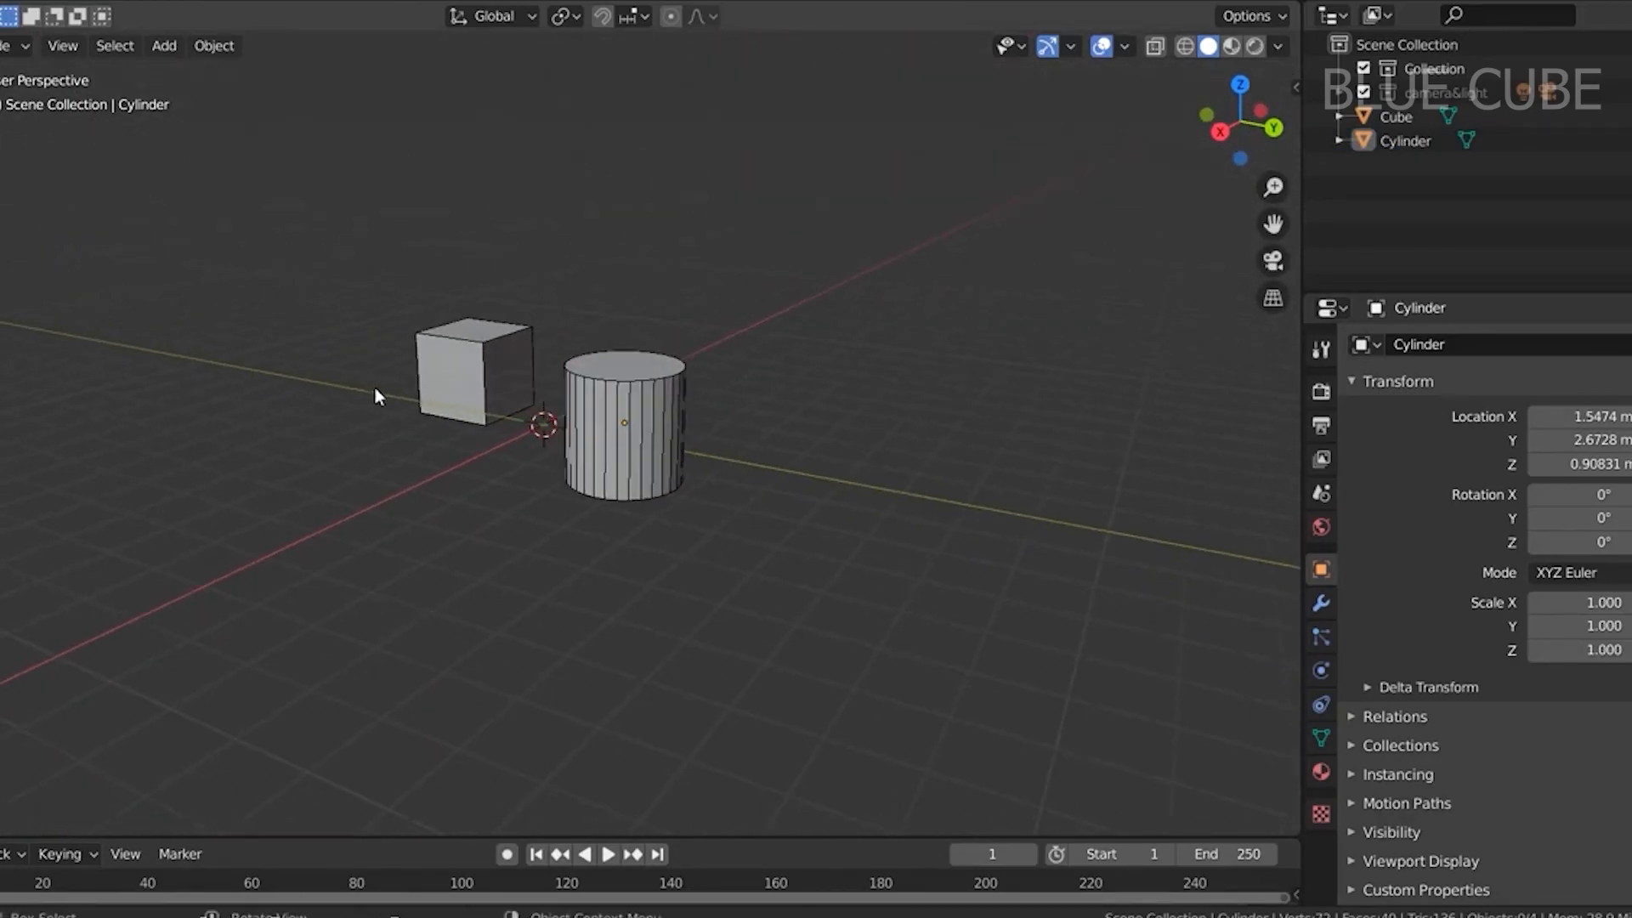
left_click(1114, 47)
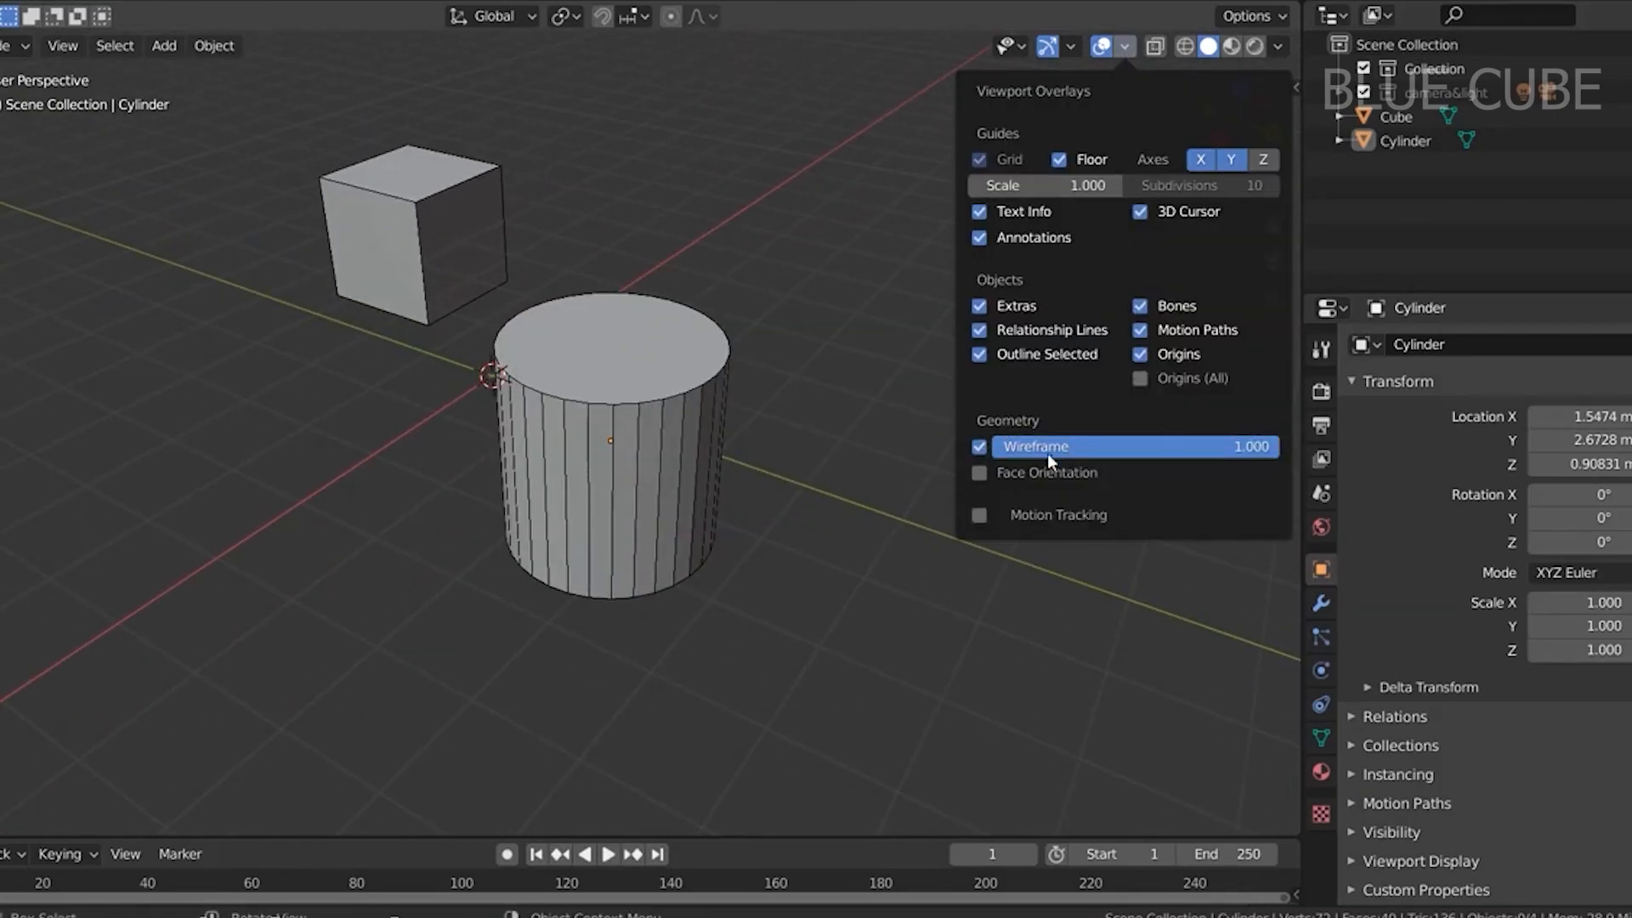
right_click(1050, 447)
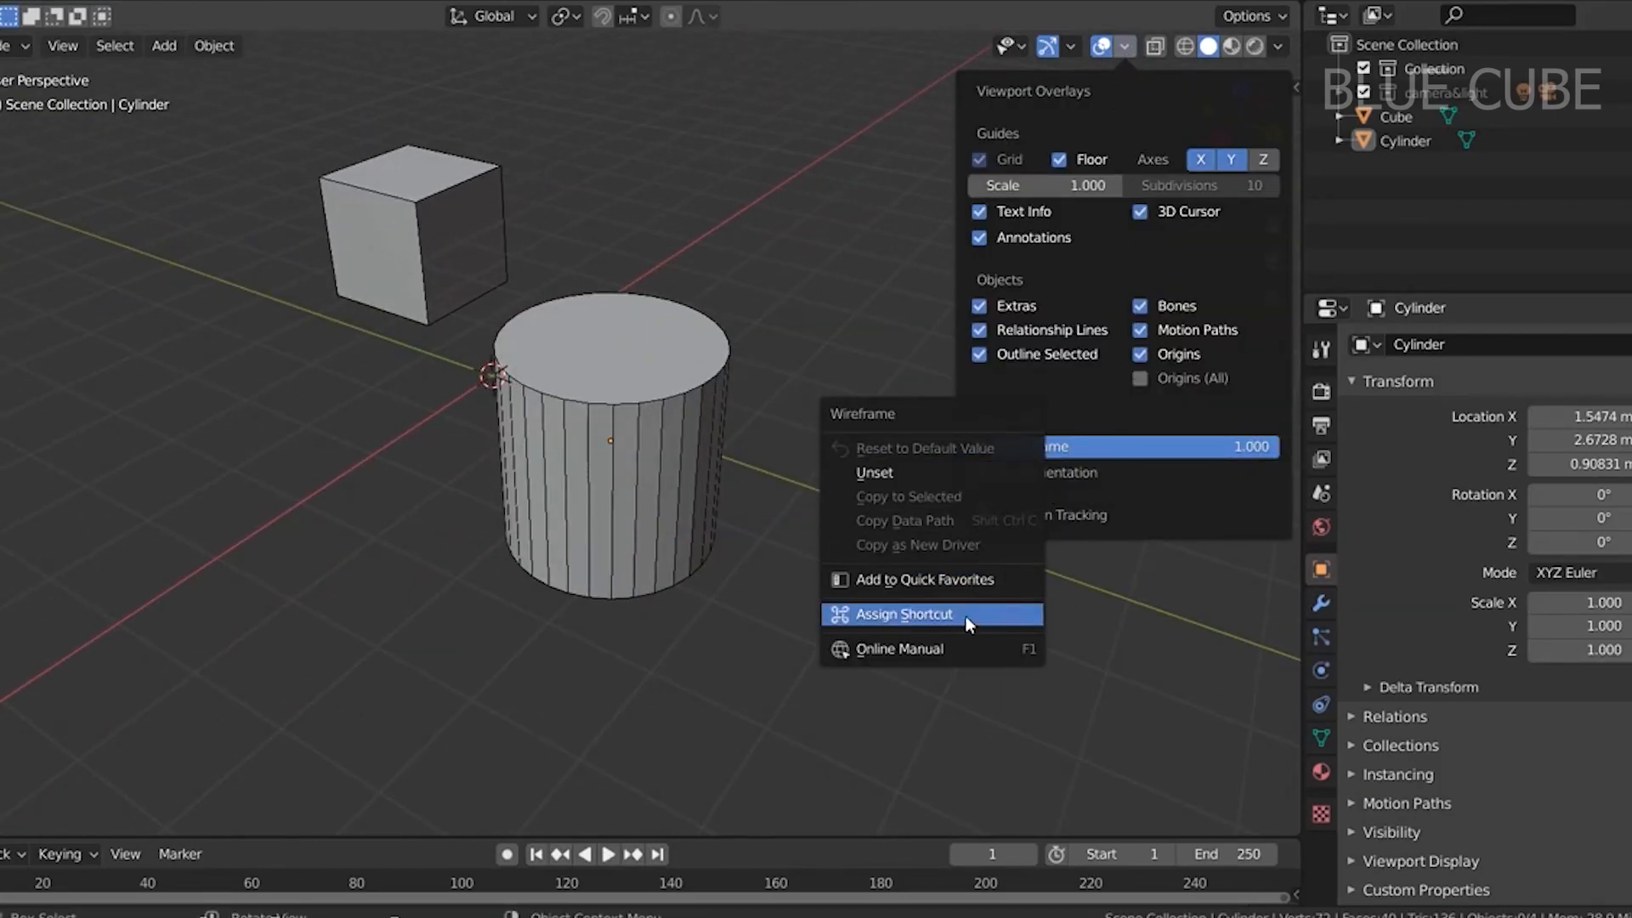
left_click(902, 614)
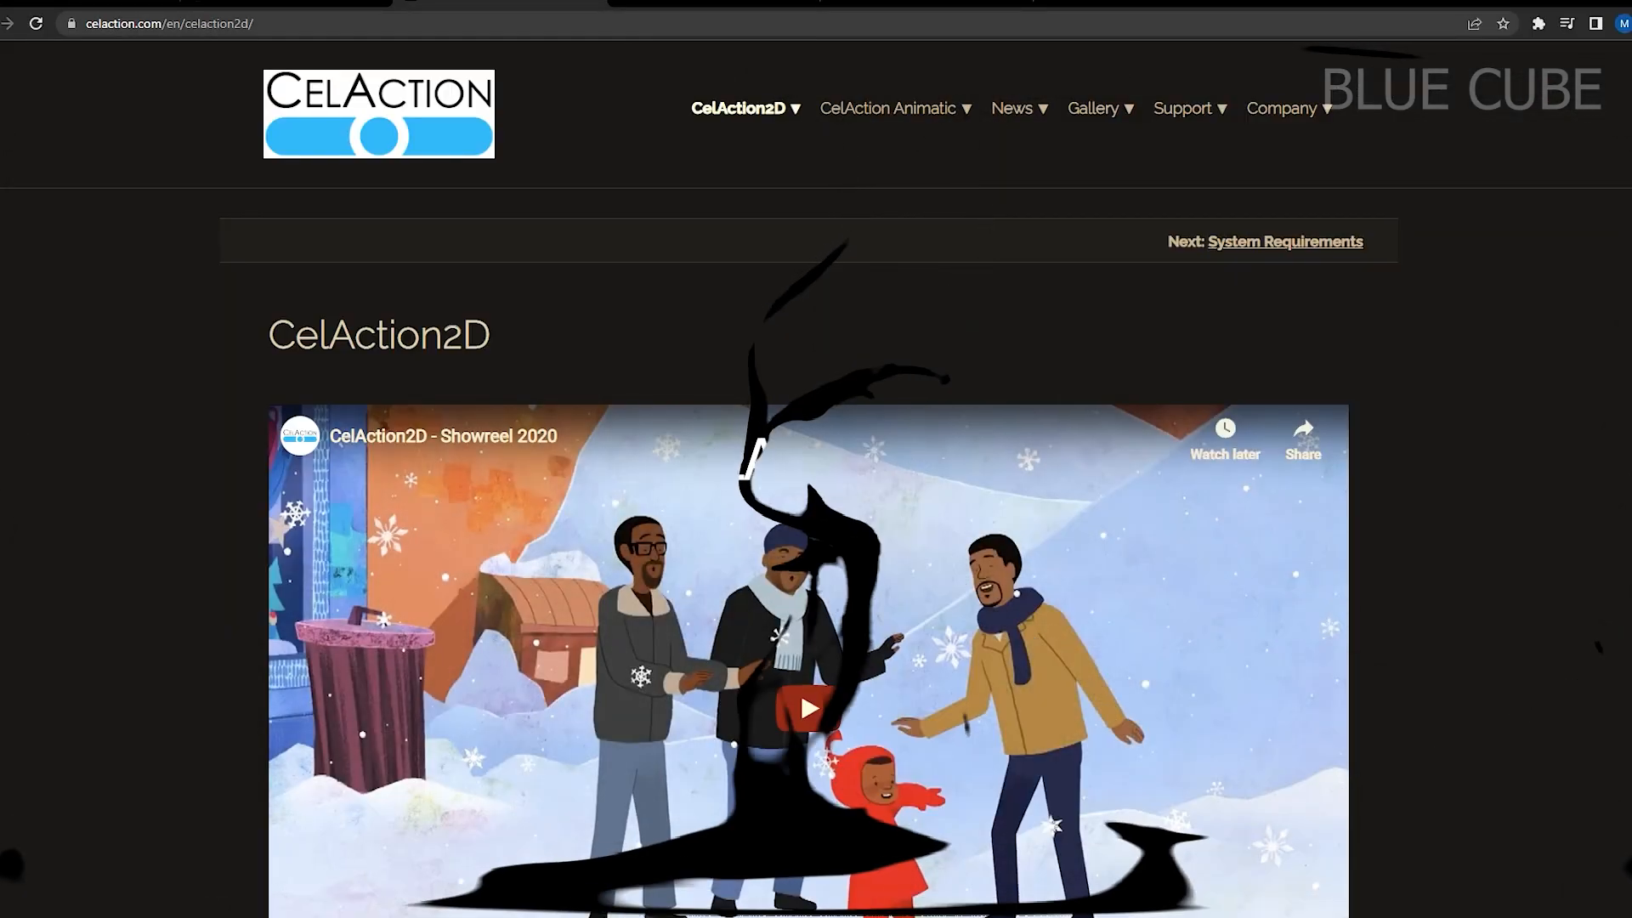
- Scroll the CelAction2D page through the Rig character examples to the Animate heading
scroll("down", 3)
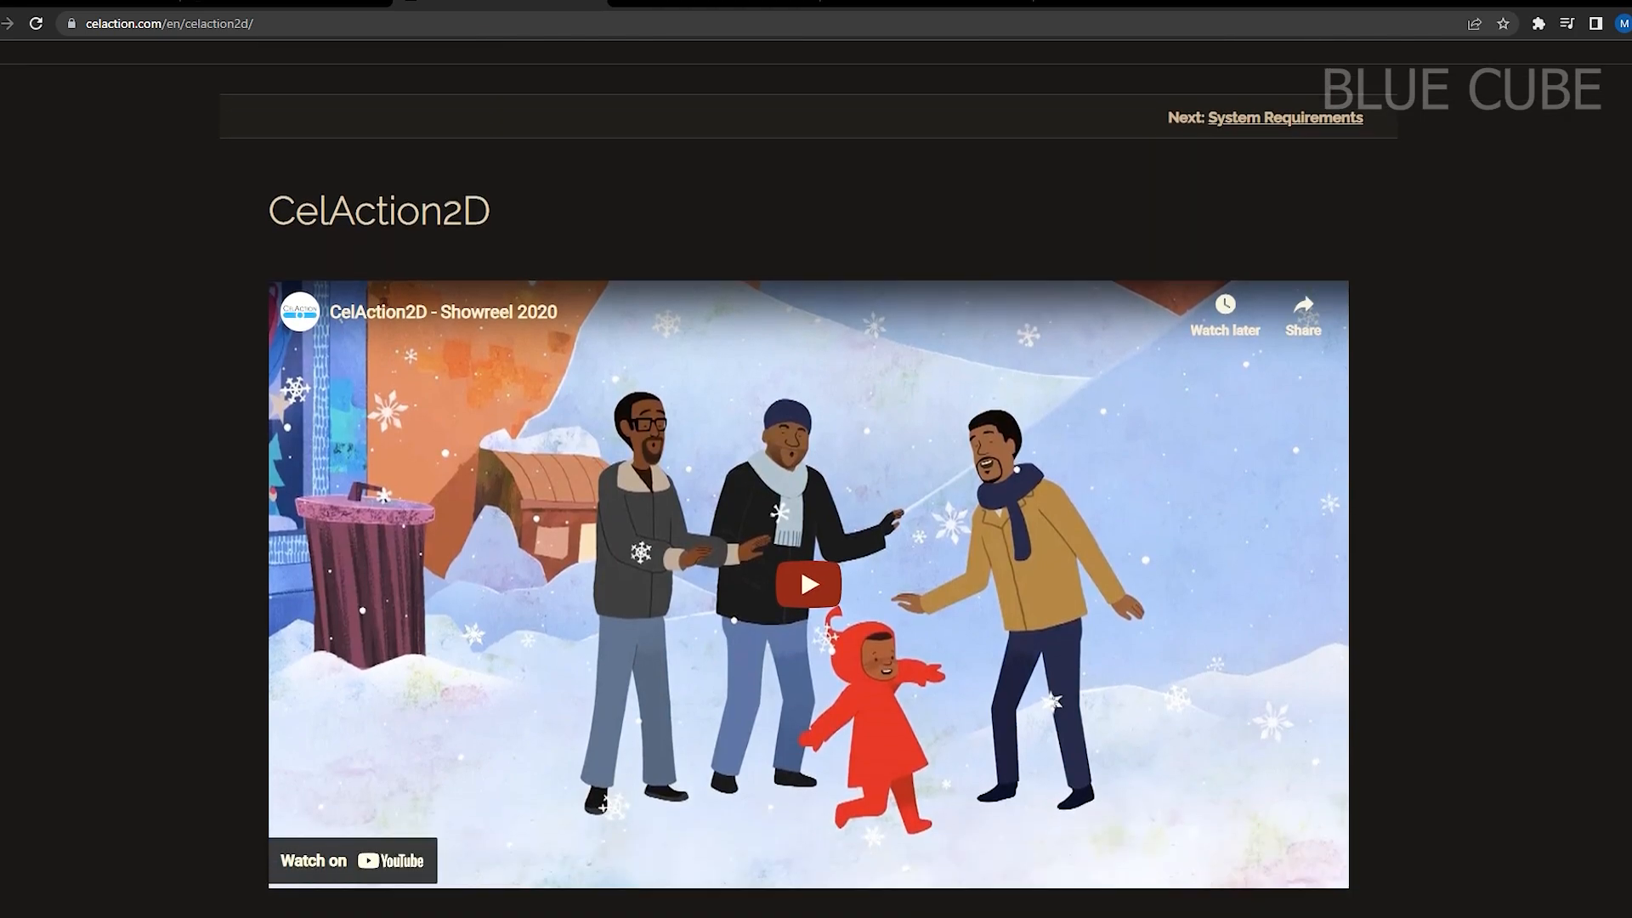
scroll("down", 3)
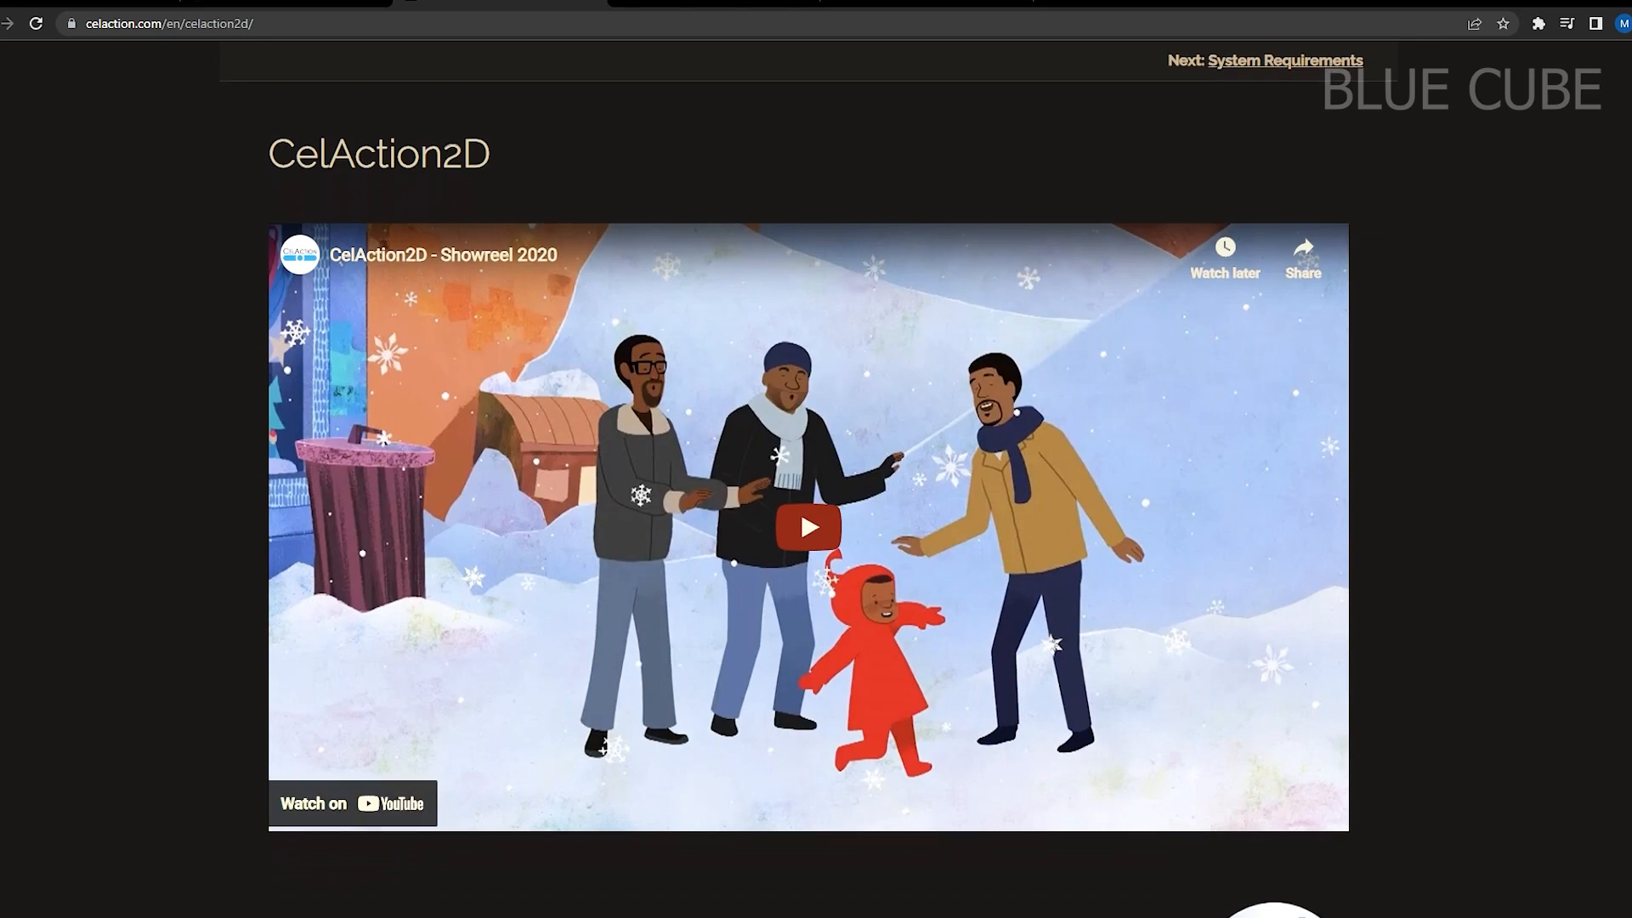
scroll("down", 3)
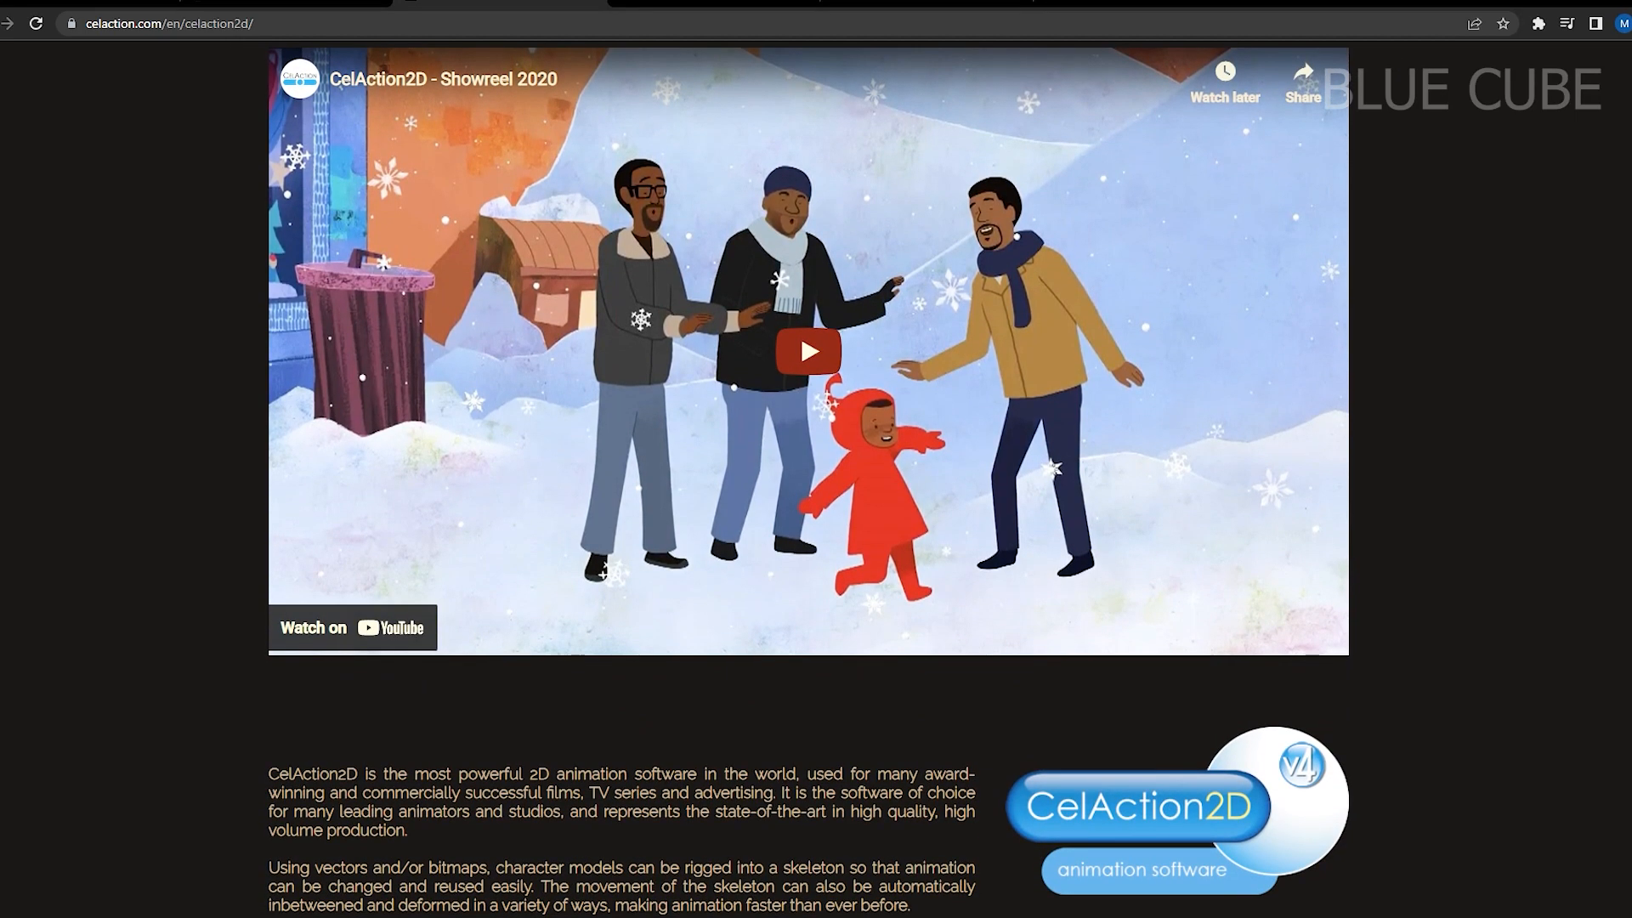
scroll("down", 3)
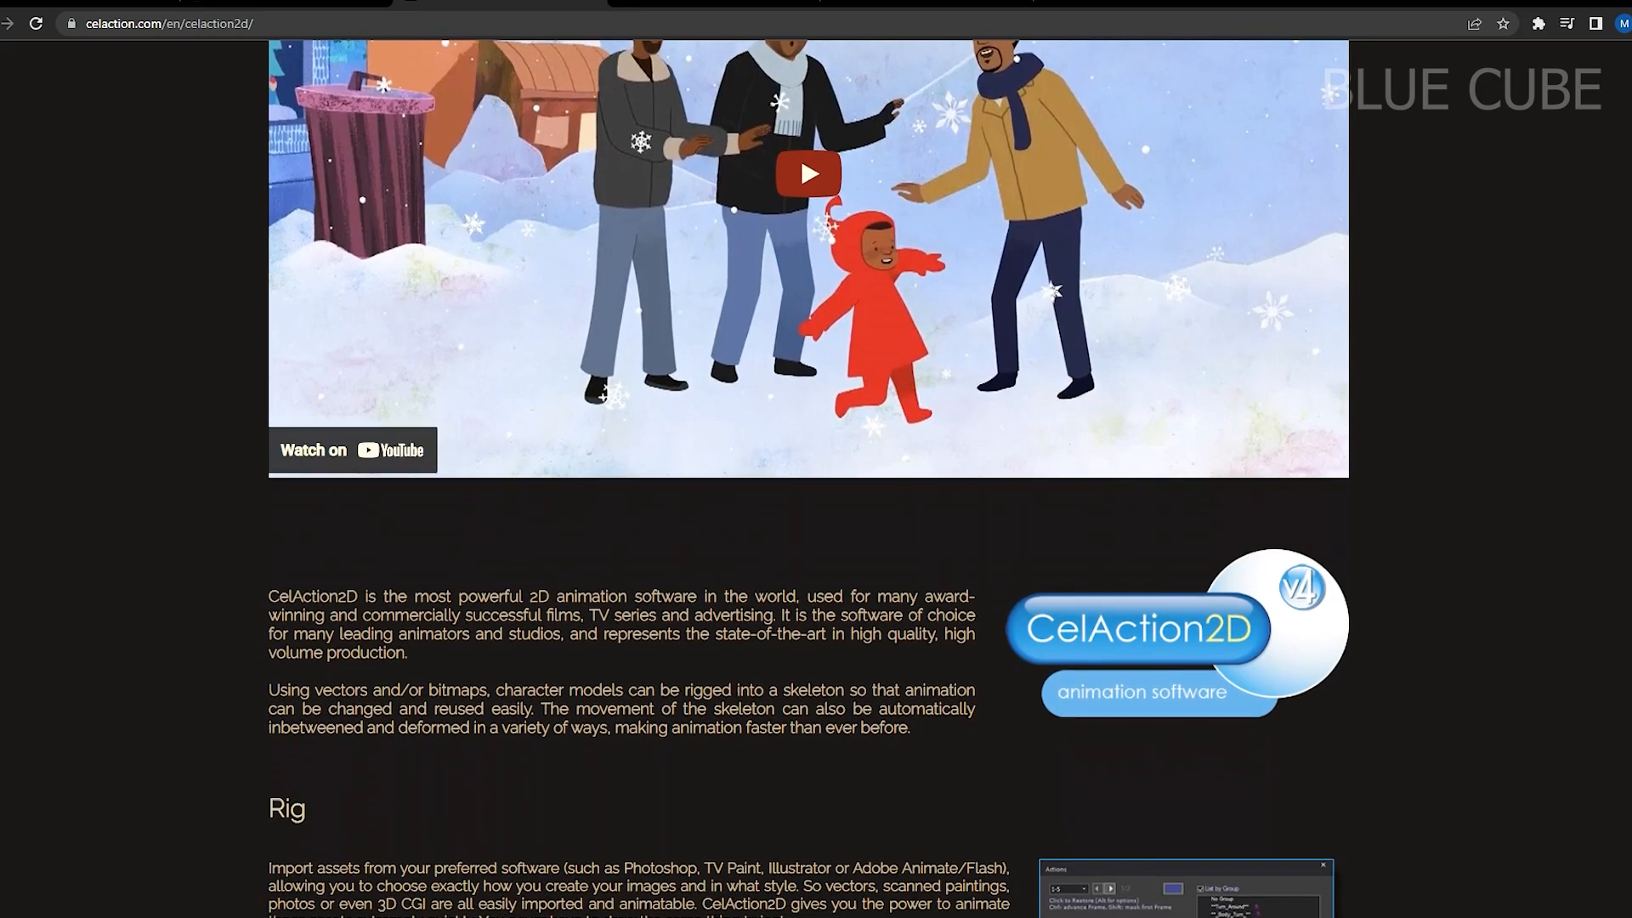
scroll("down", 3)
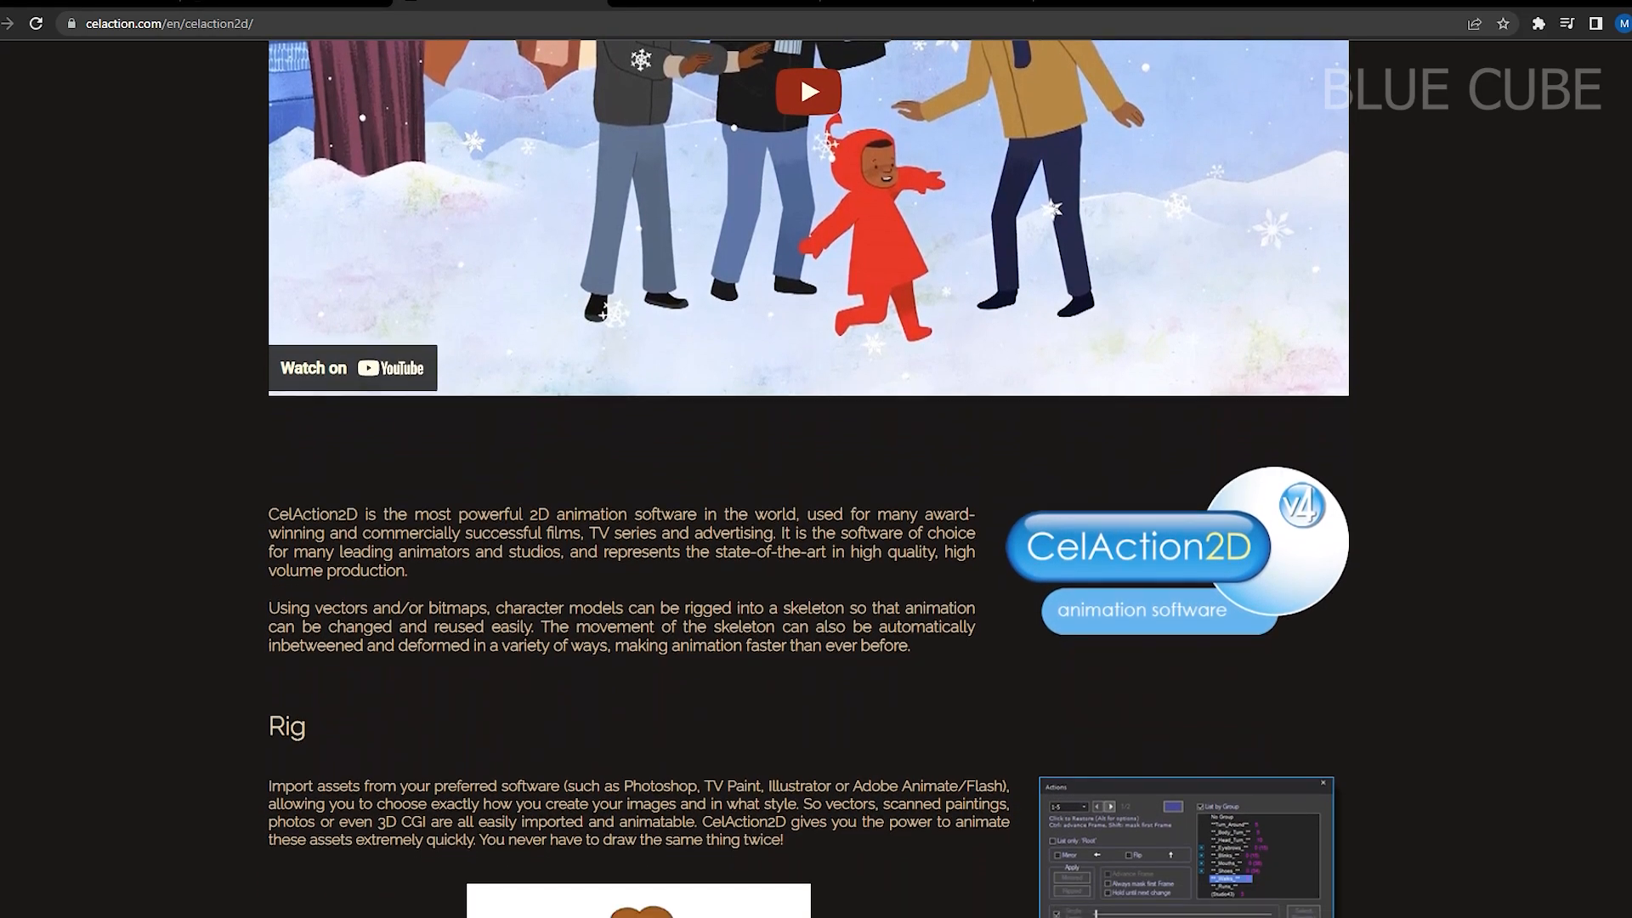
scroll("down", 3)
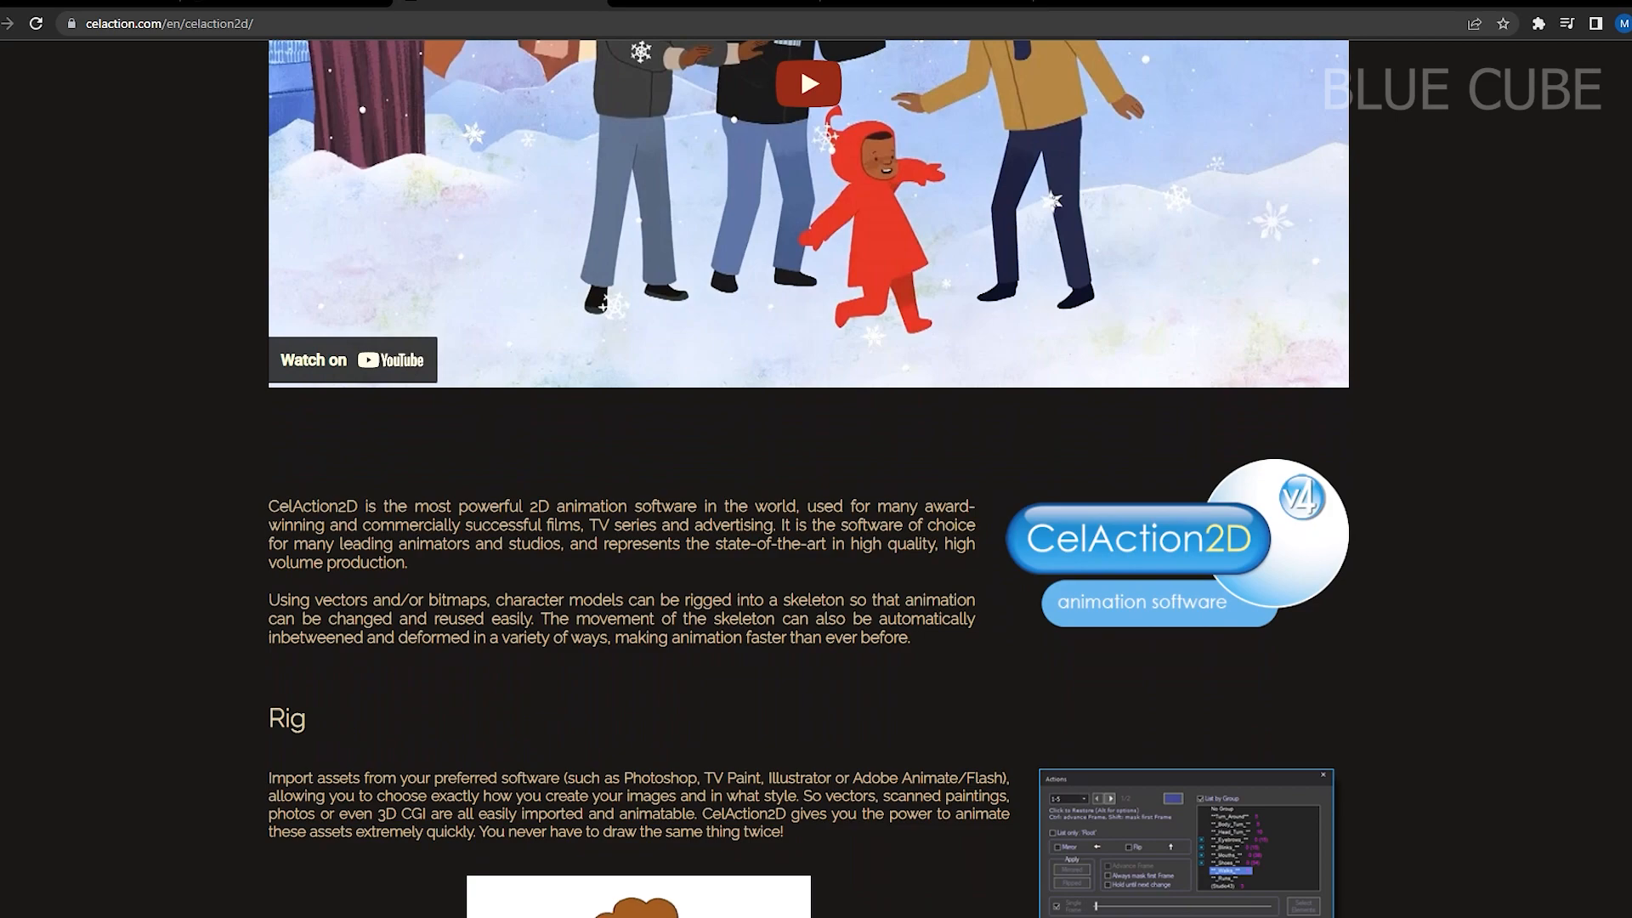
scroll("down", 3)
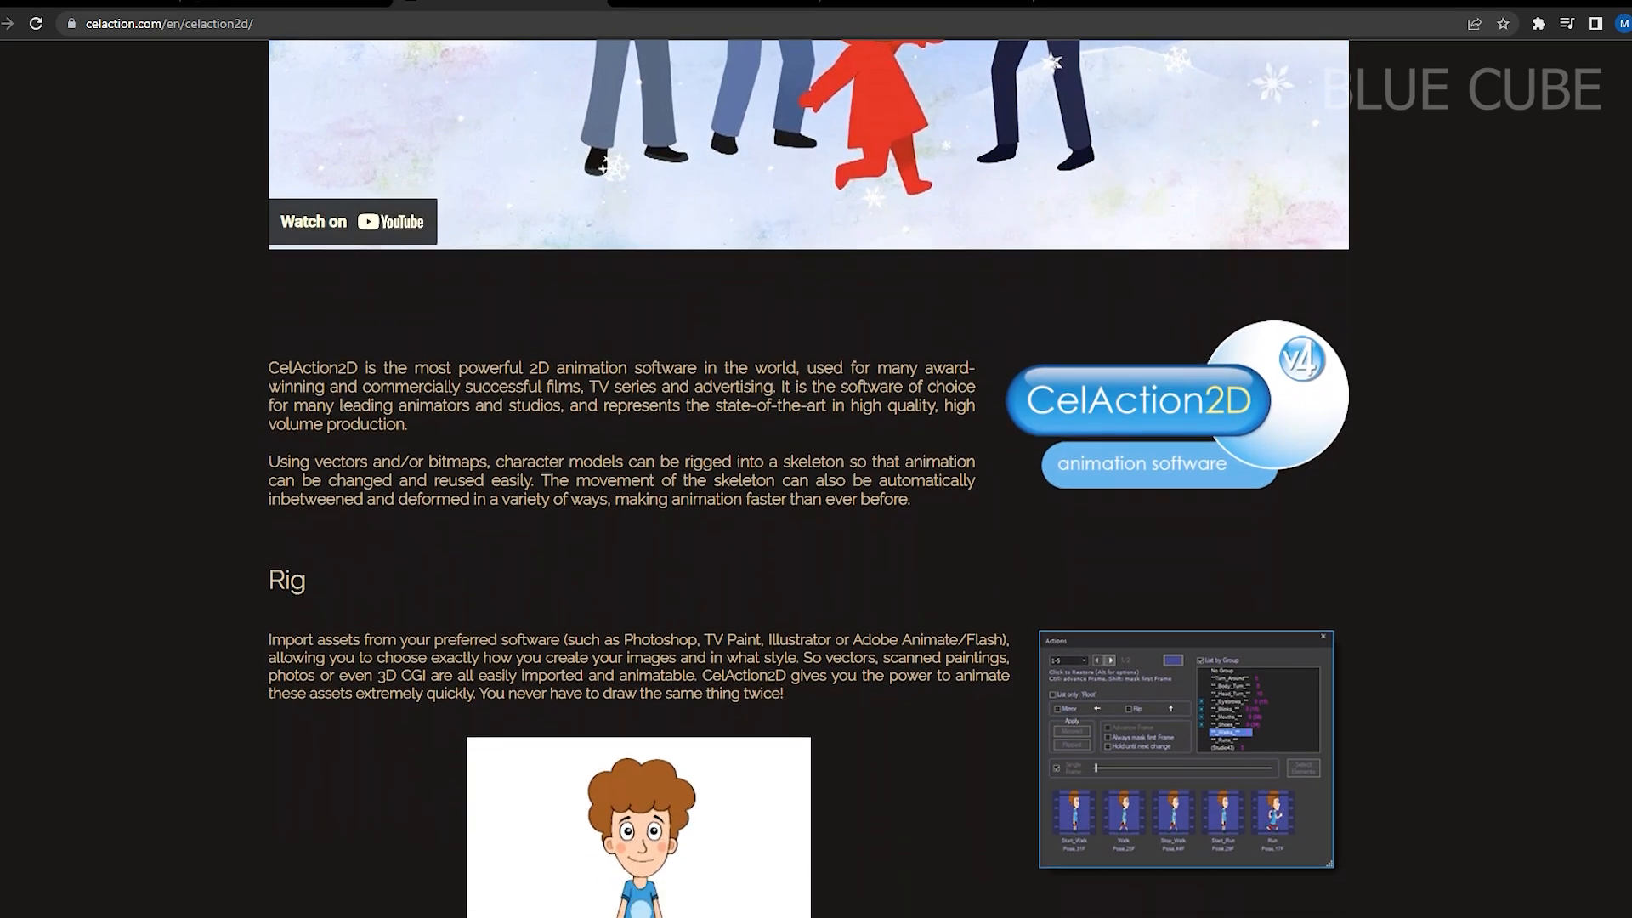
scroll("down", 3)
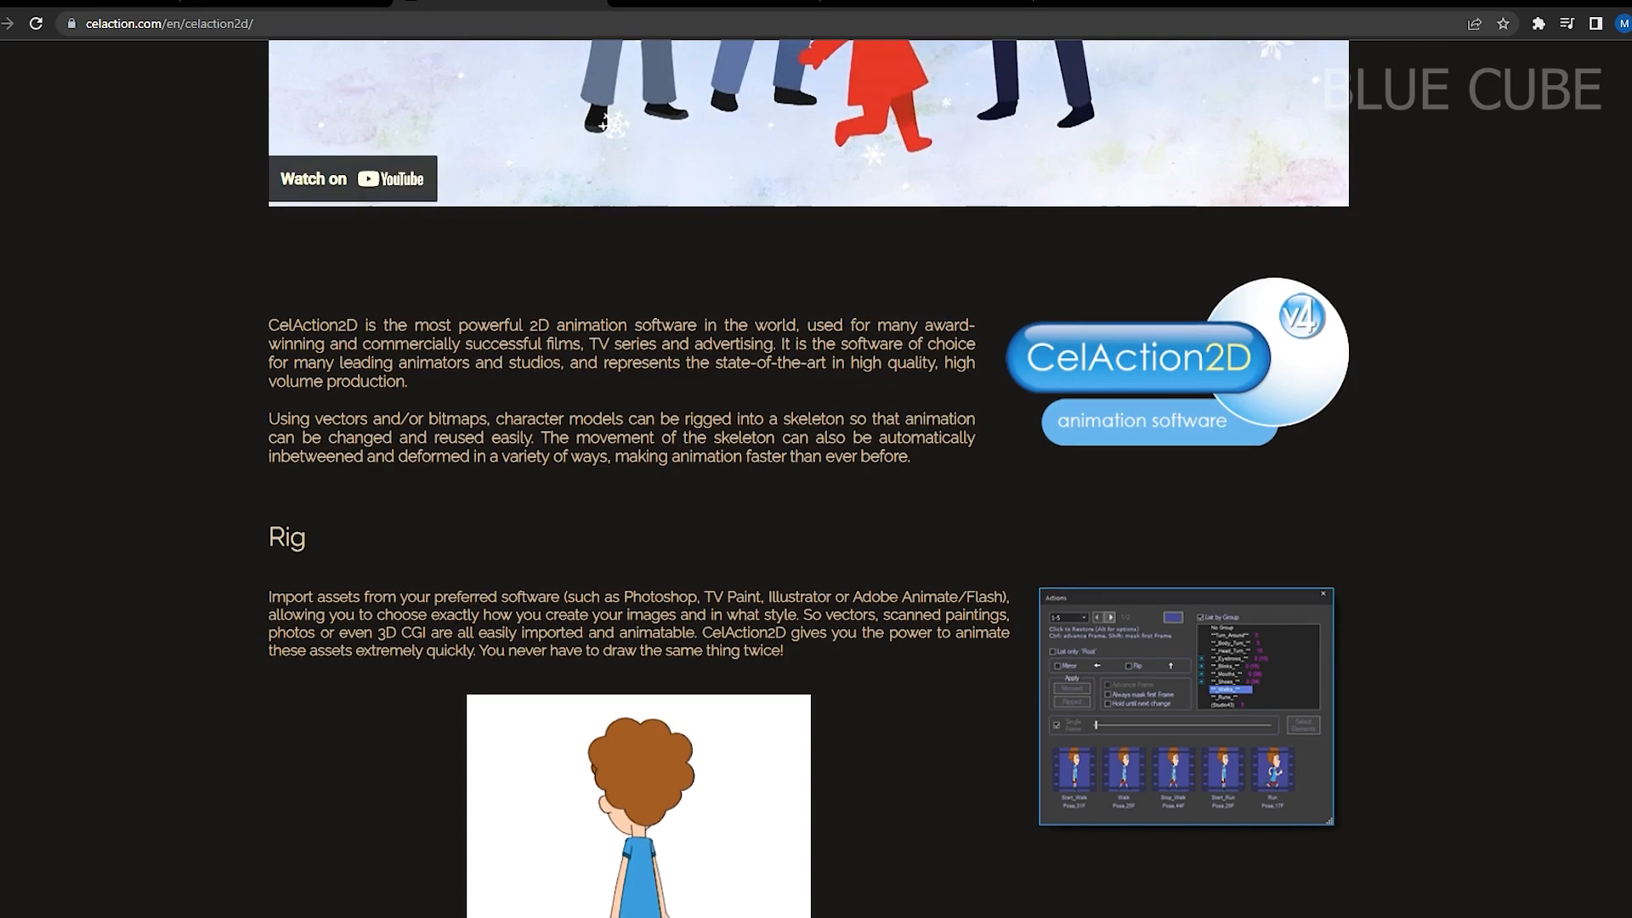
scroll("down", 3)
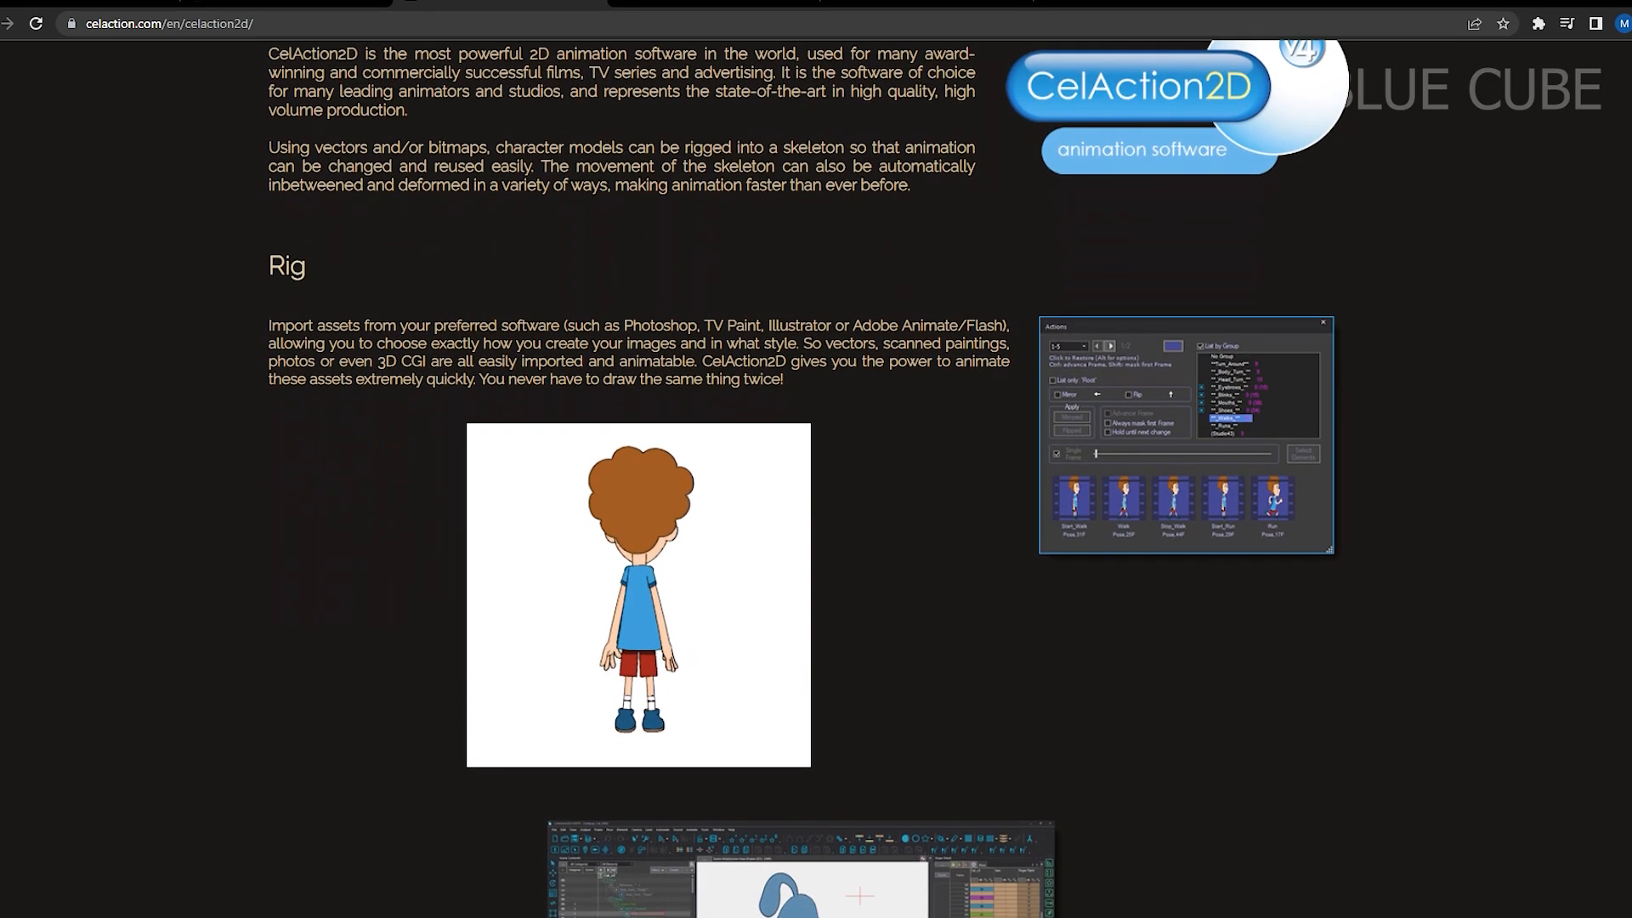
scroll("down", 3)
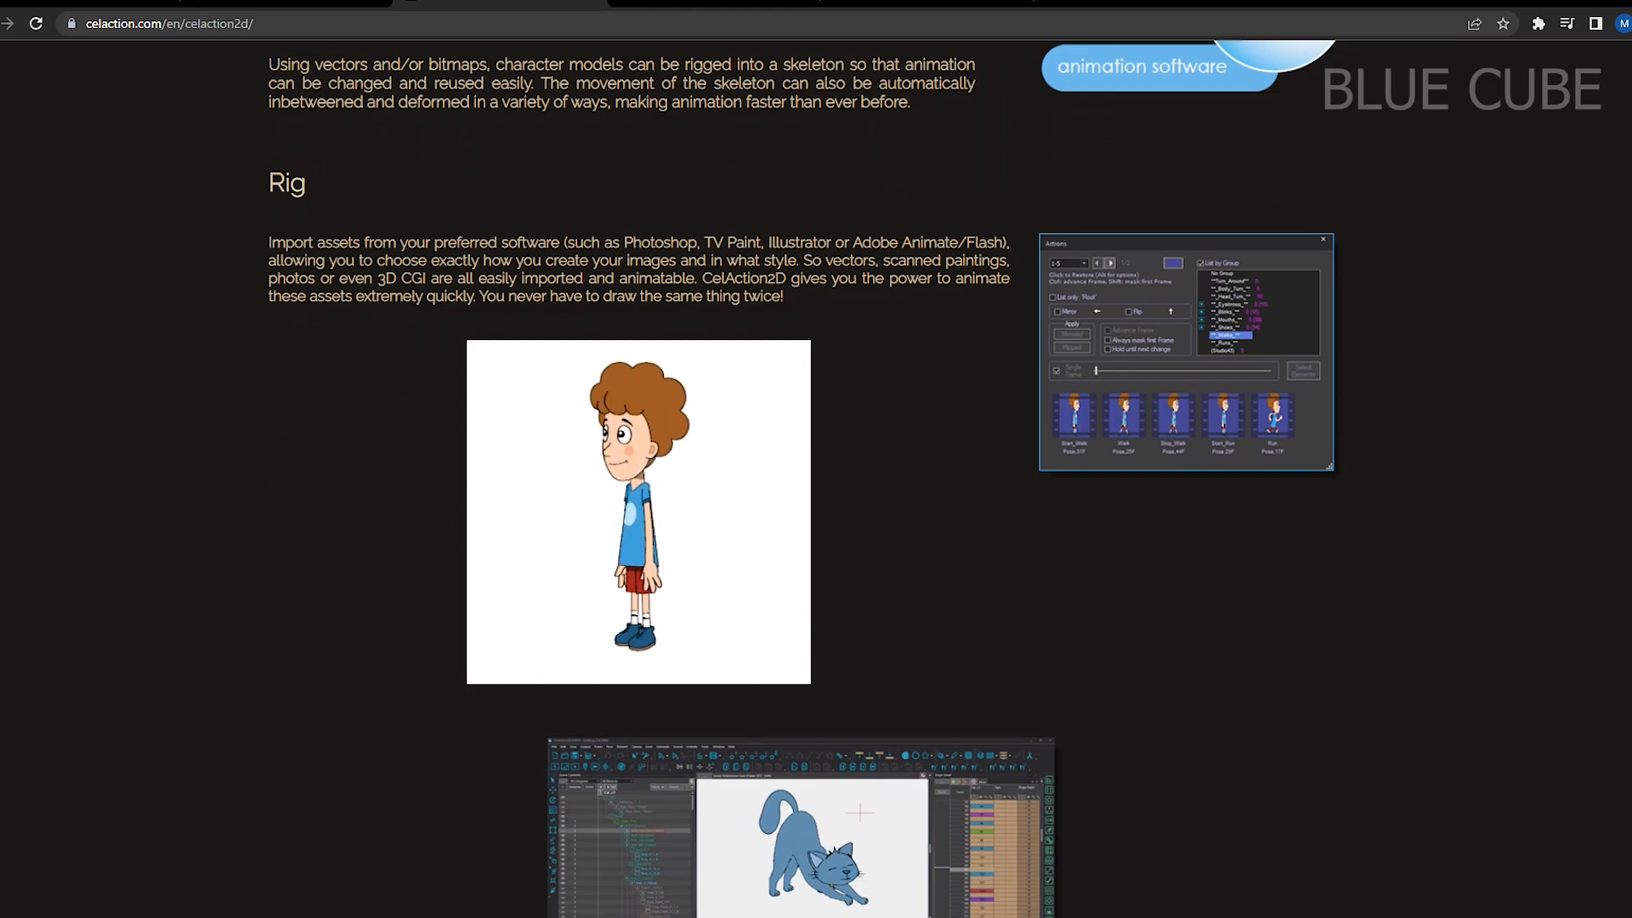
scroll("down", 3)
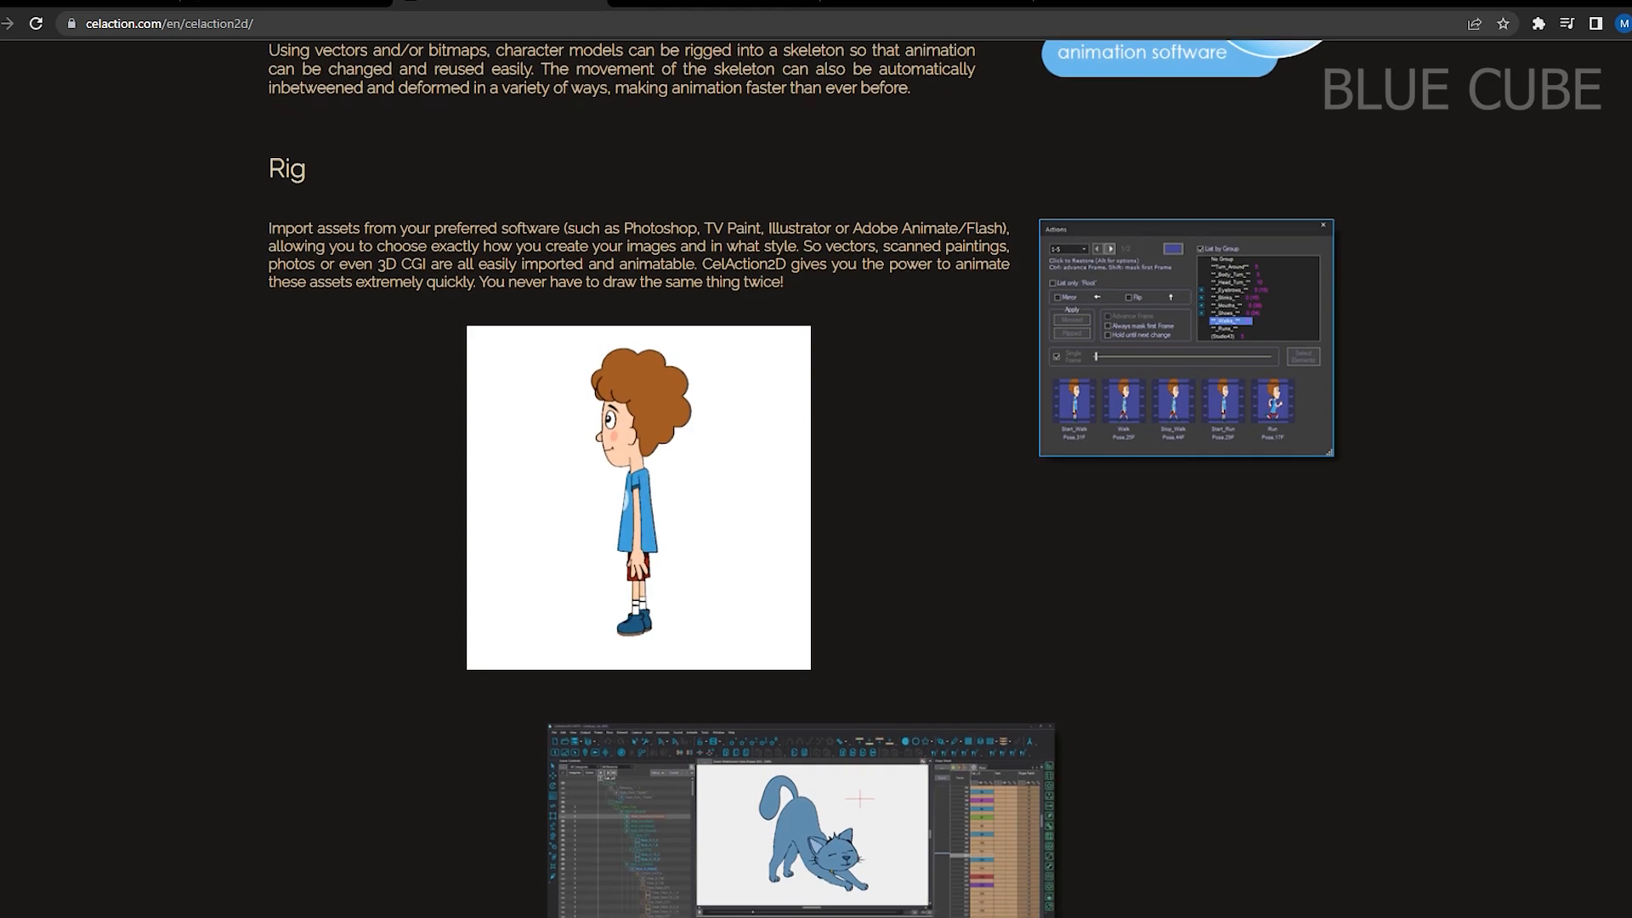
scroll("down", 3)
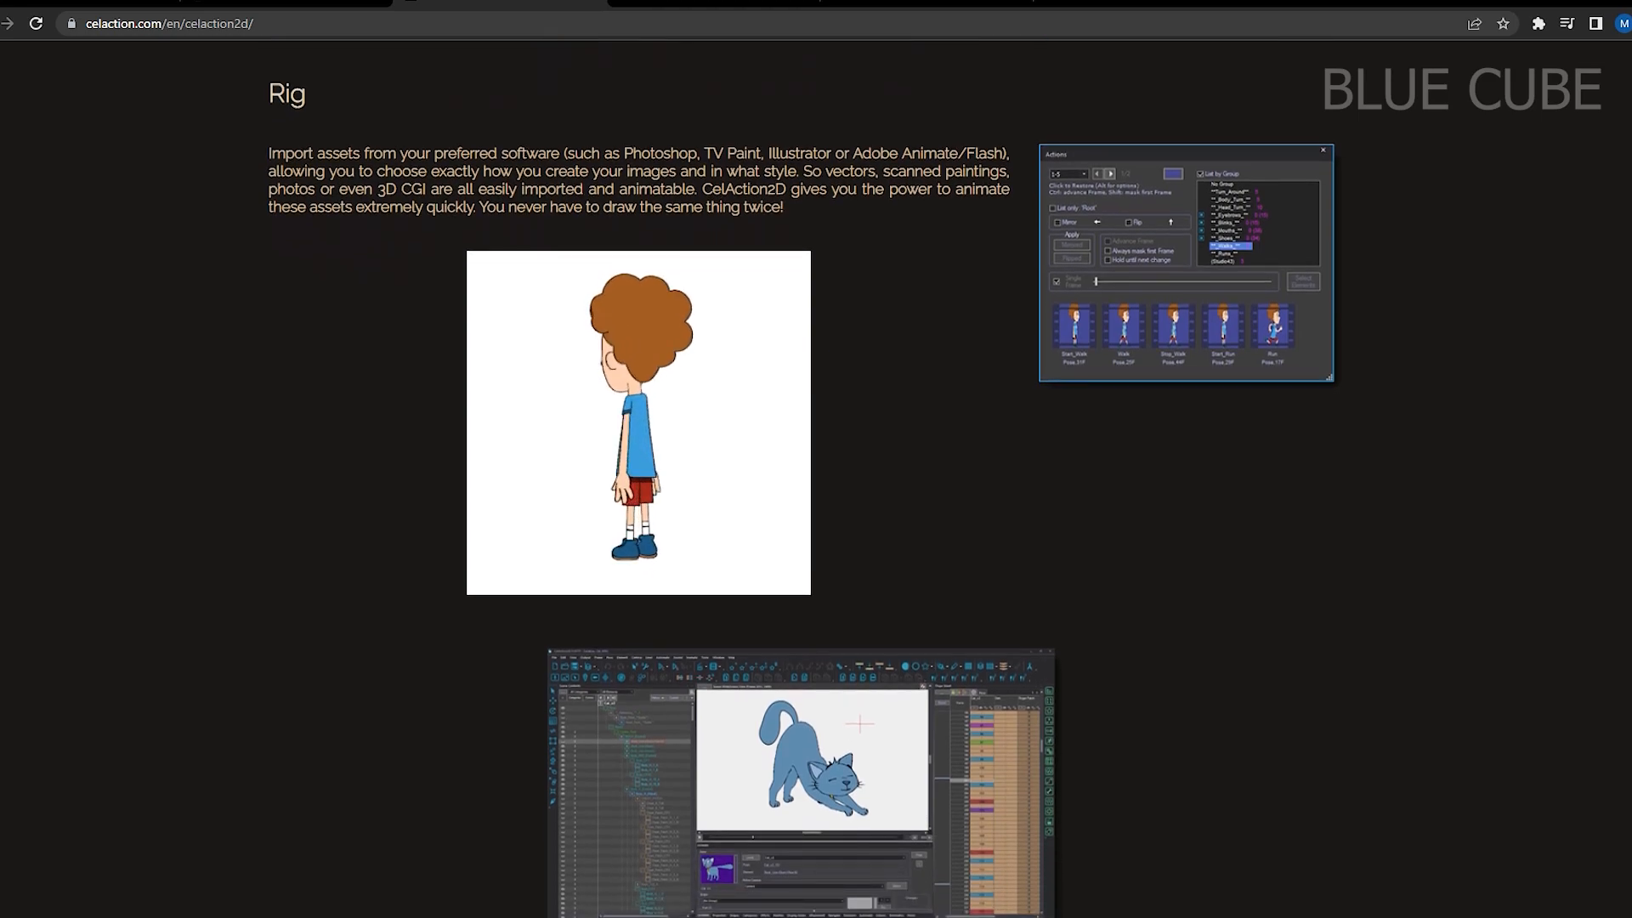
scroll("down", 3)
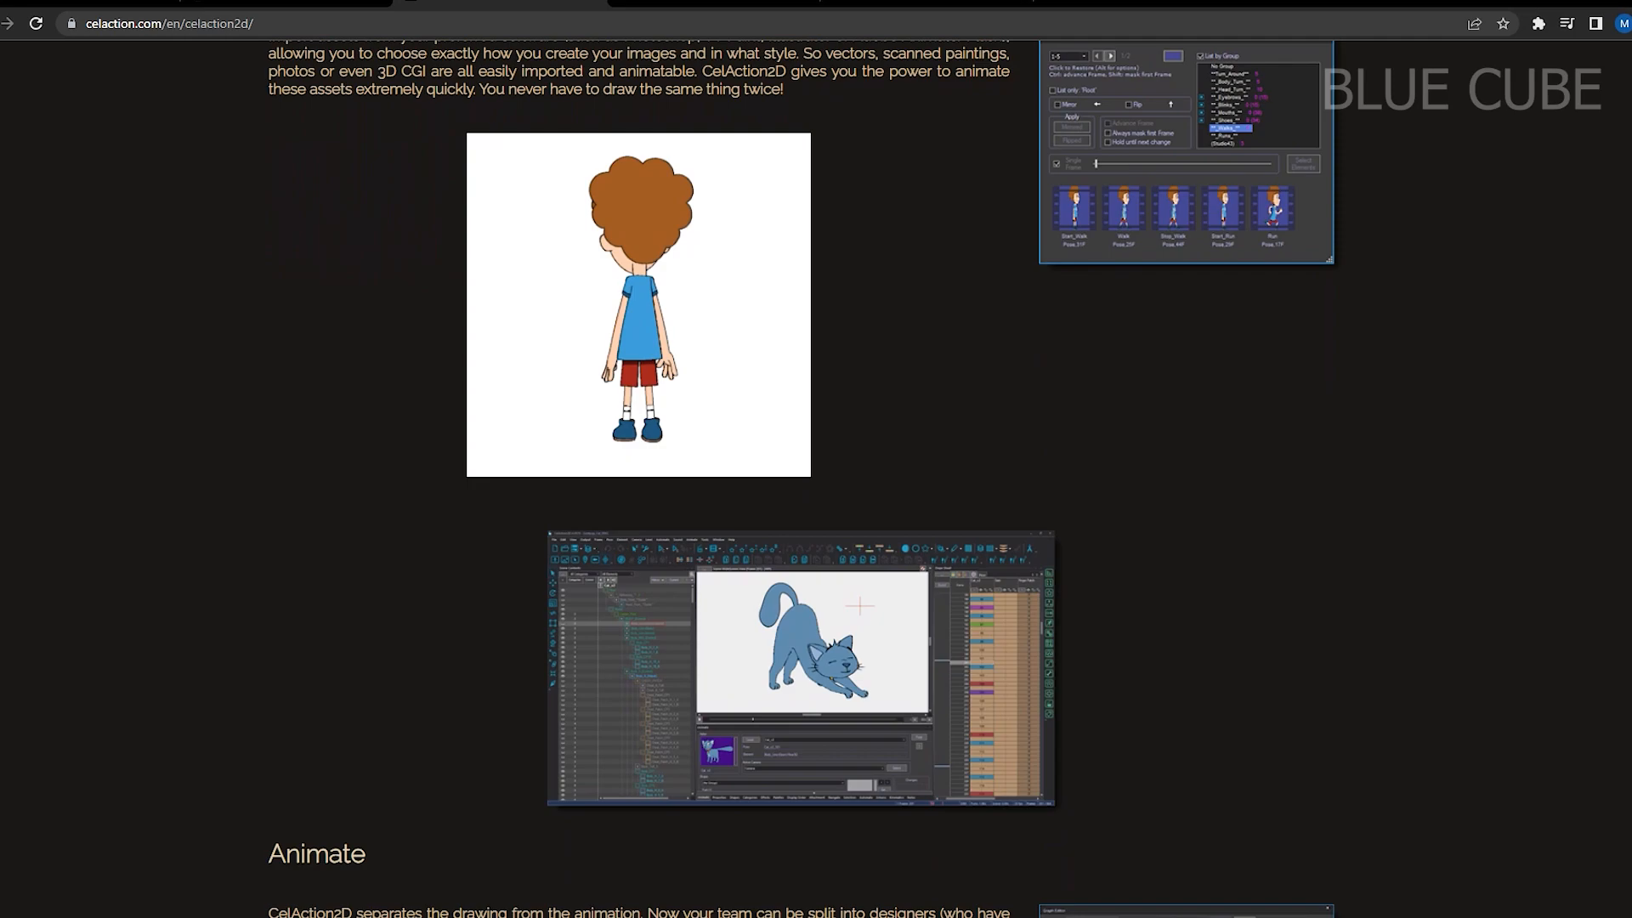
scroll("down", 3)
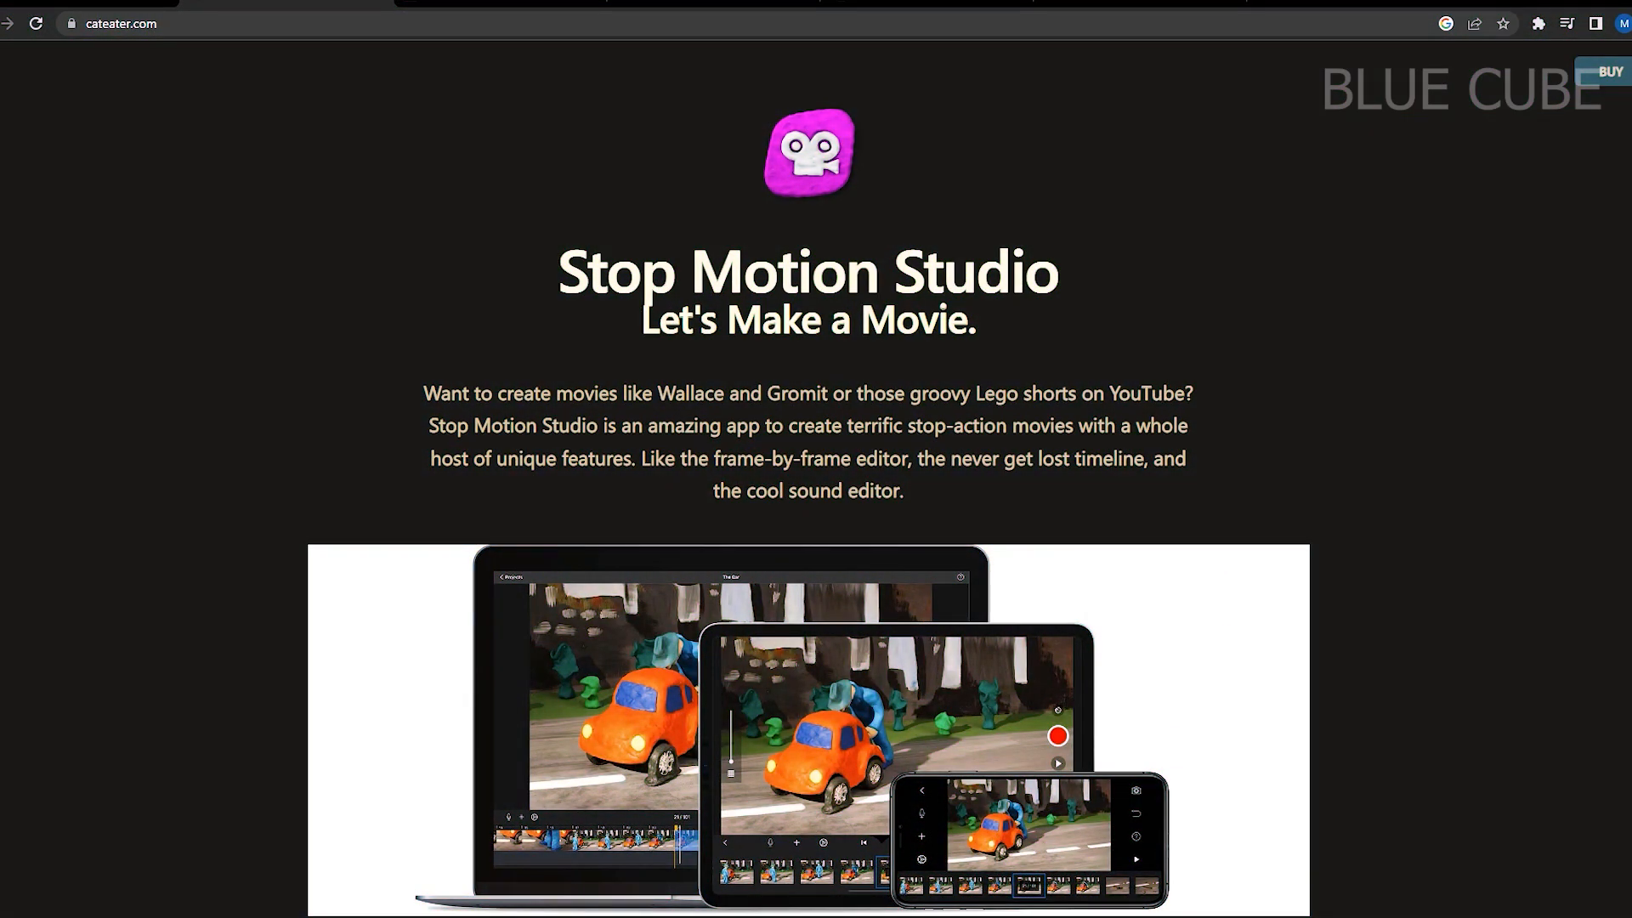
- Scroll cateater.com through editing, masking and title sections down to Green Screen
scroll("down", 3)
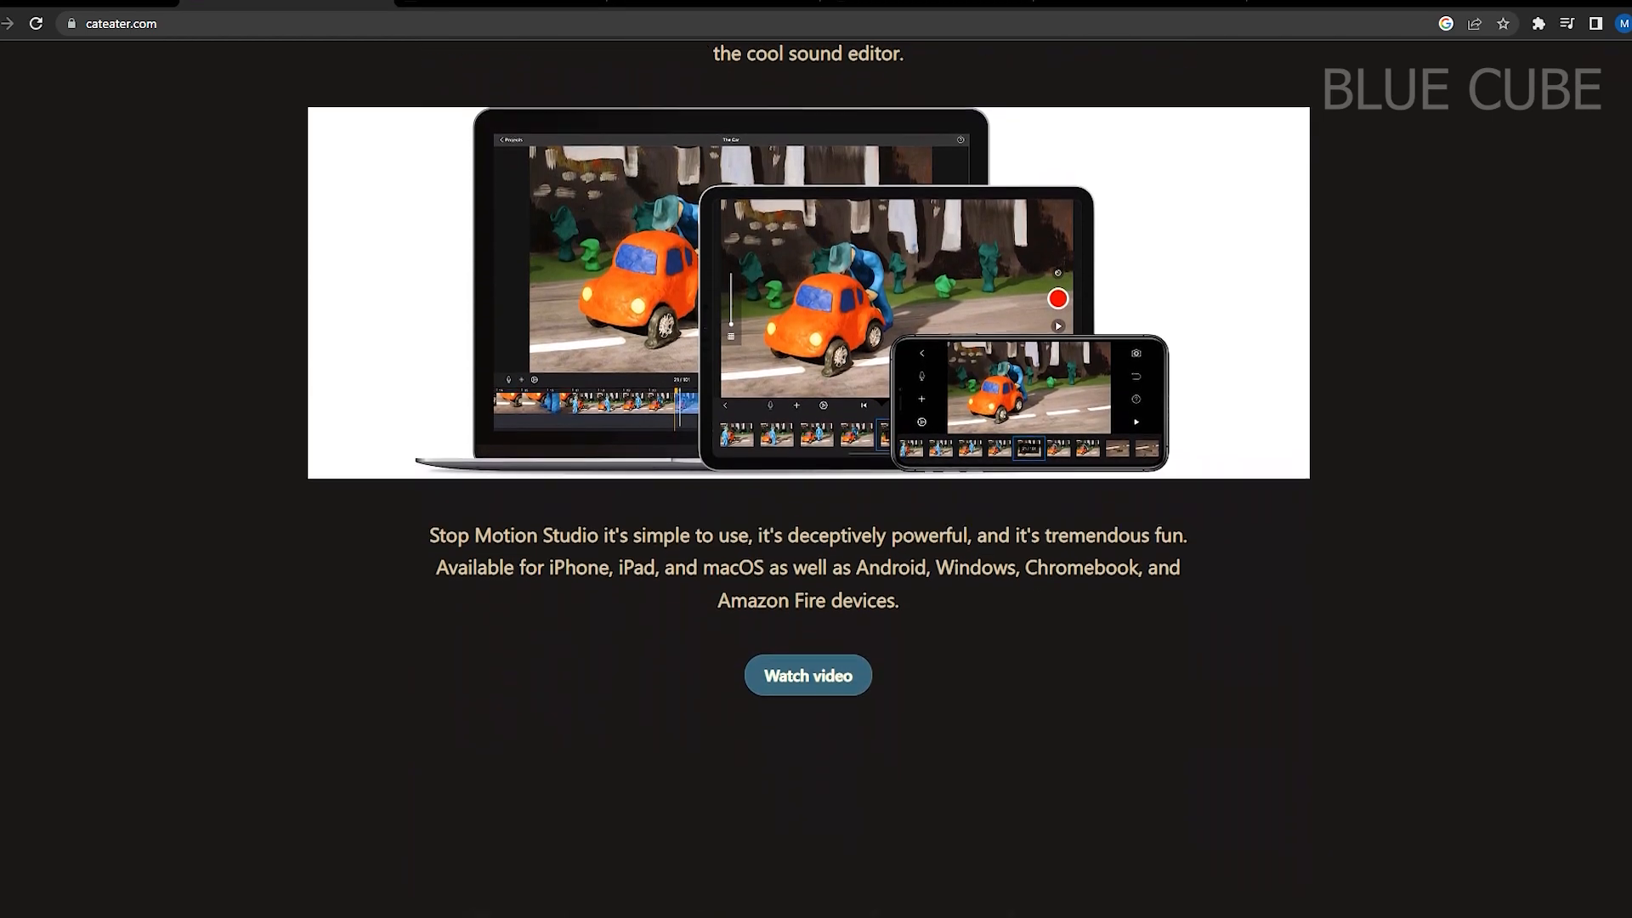
scroll("down", 3)
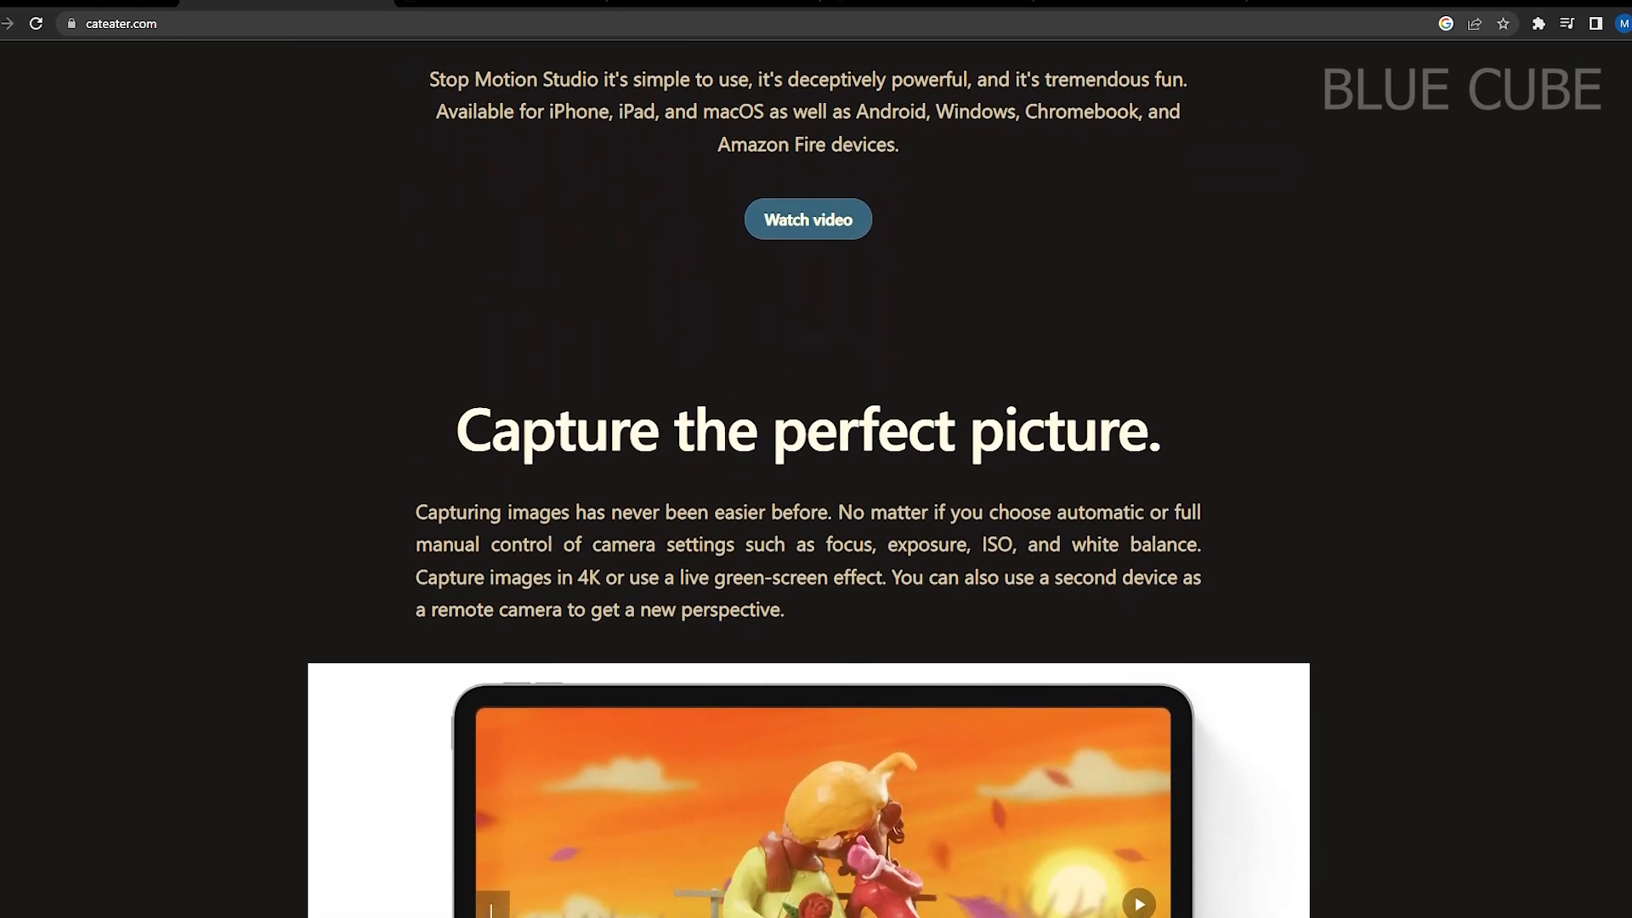
scroll("down", 3)
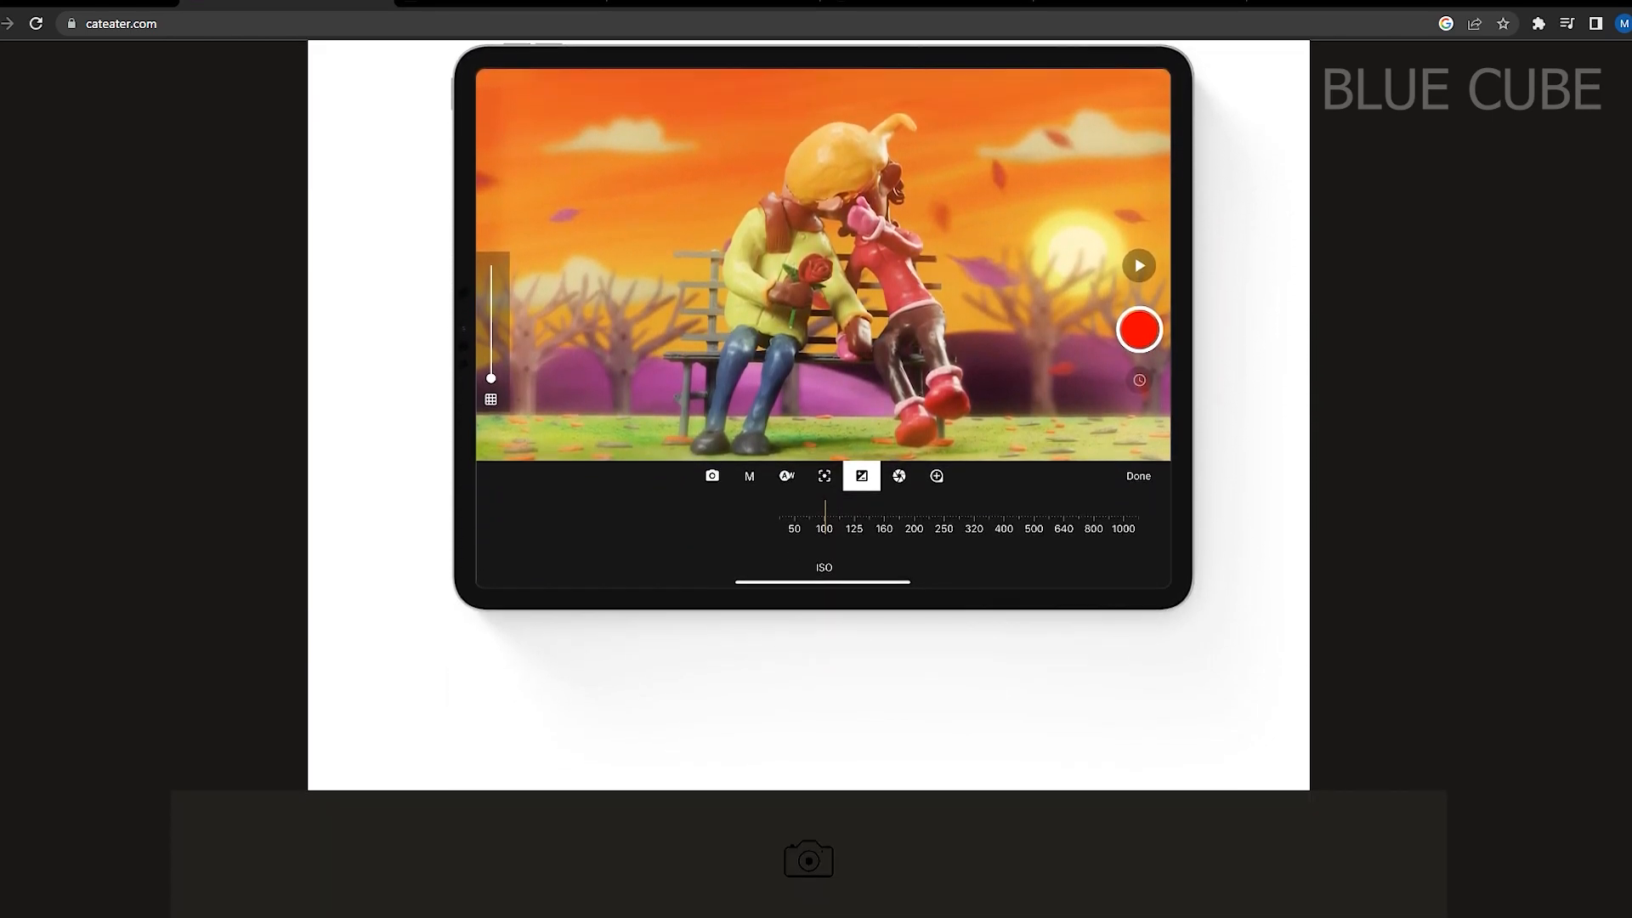
scroll("down", 3)
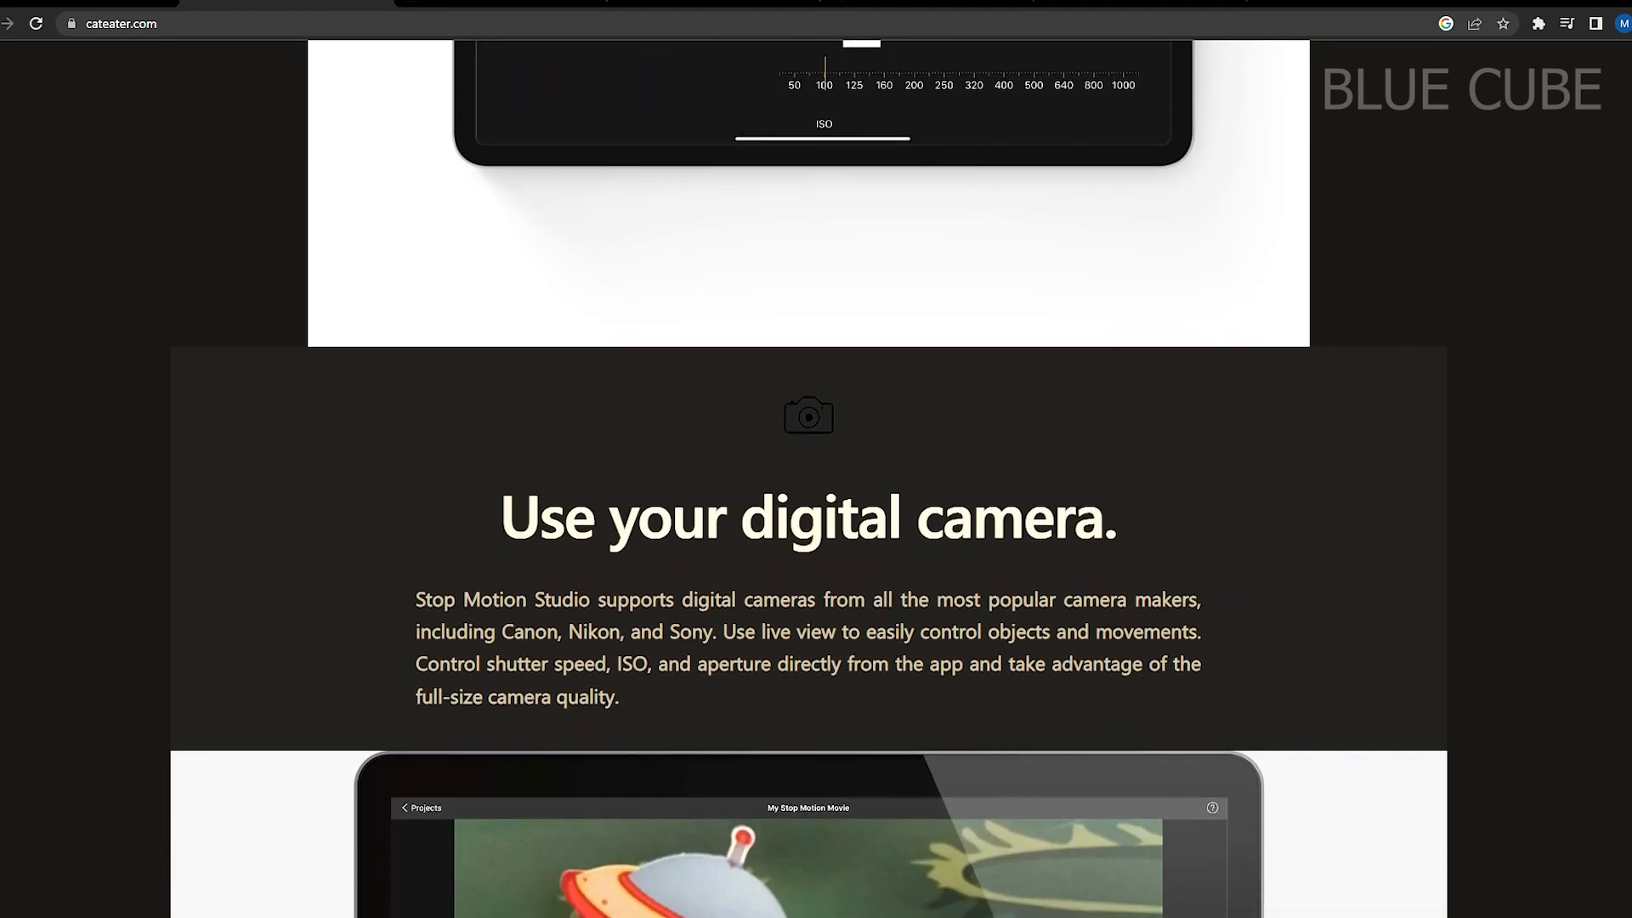
scroll("down", 3)
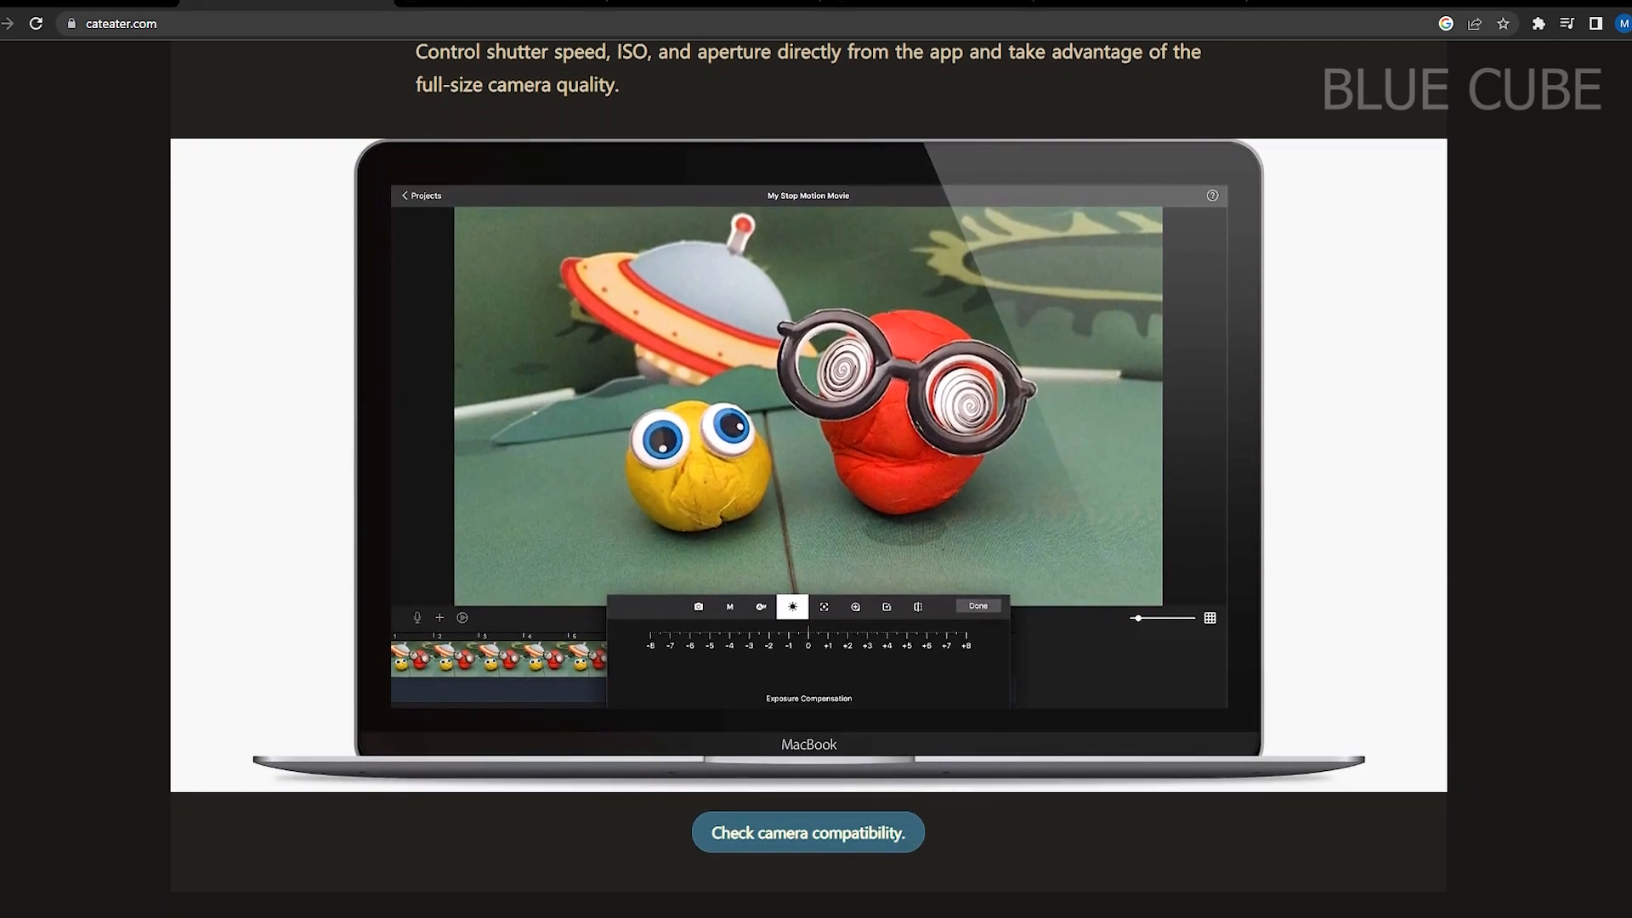
scroll("down", 3)
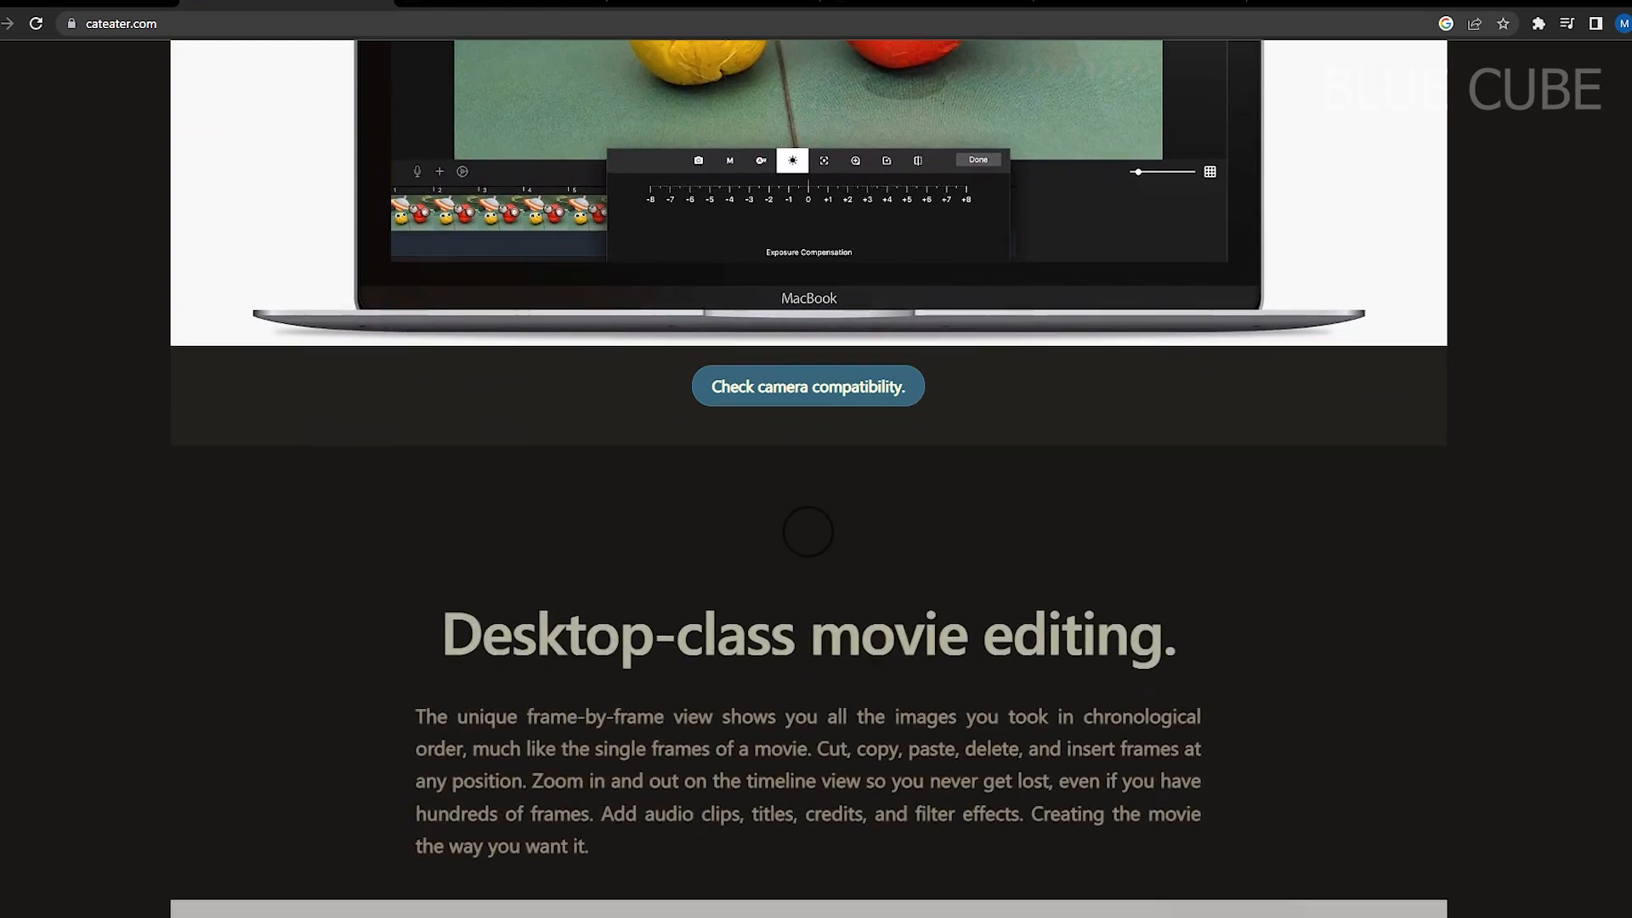
scroll("down", 3)
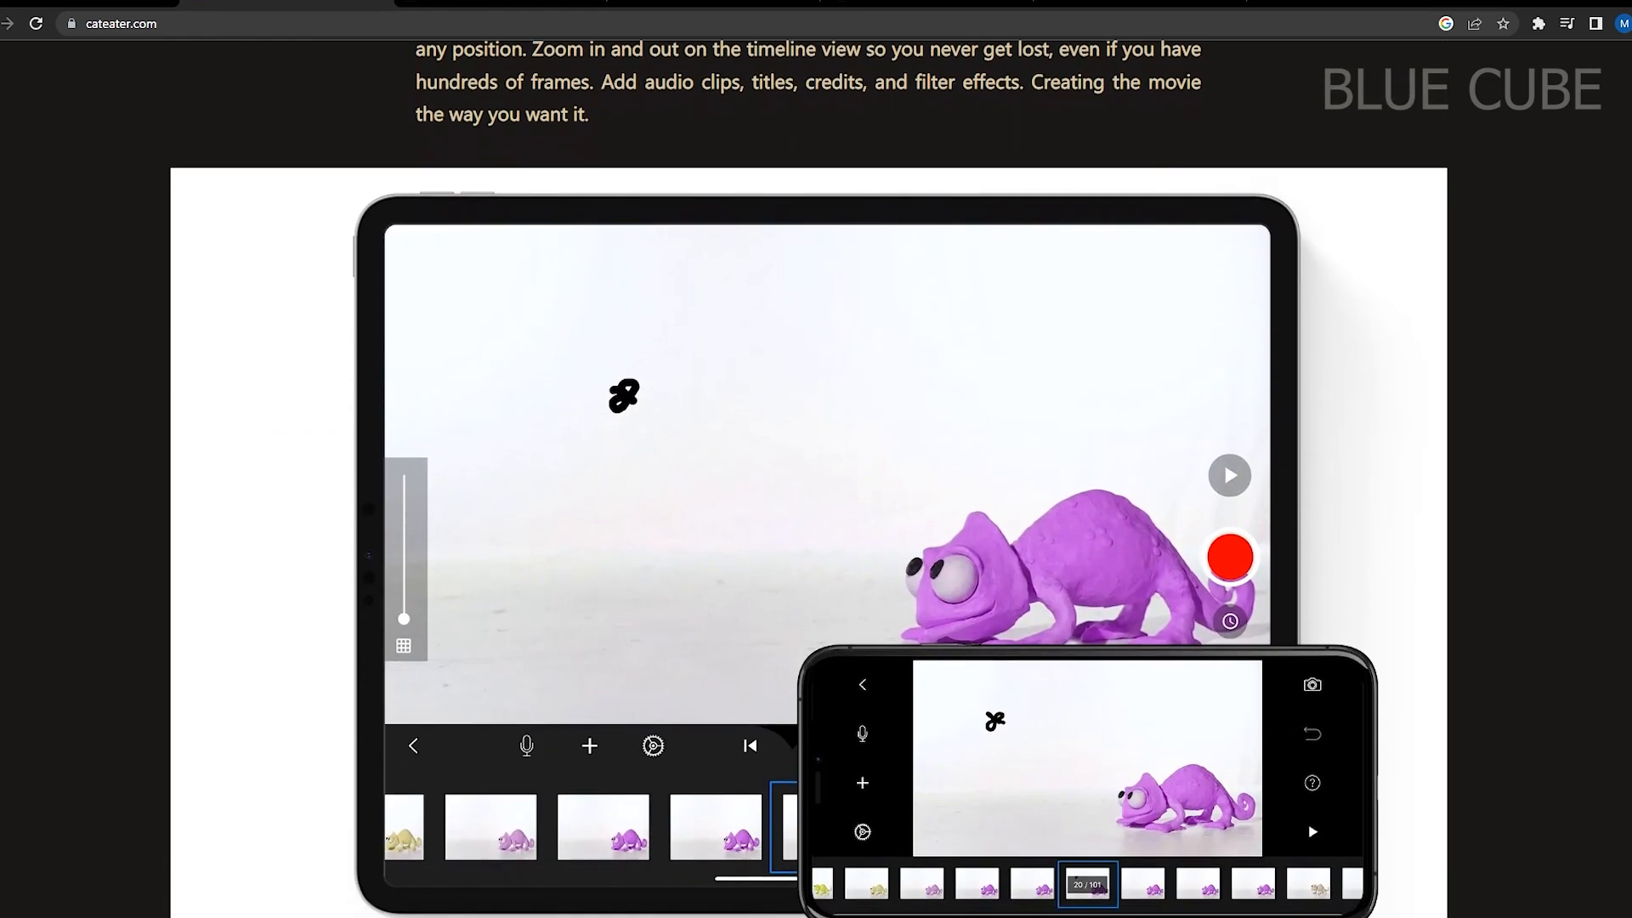
scroll("down", 3)
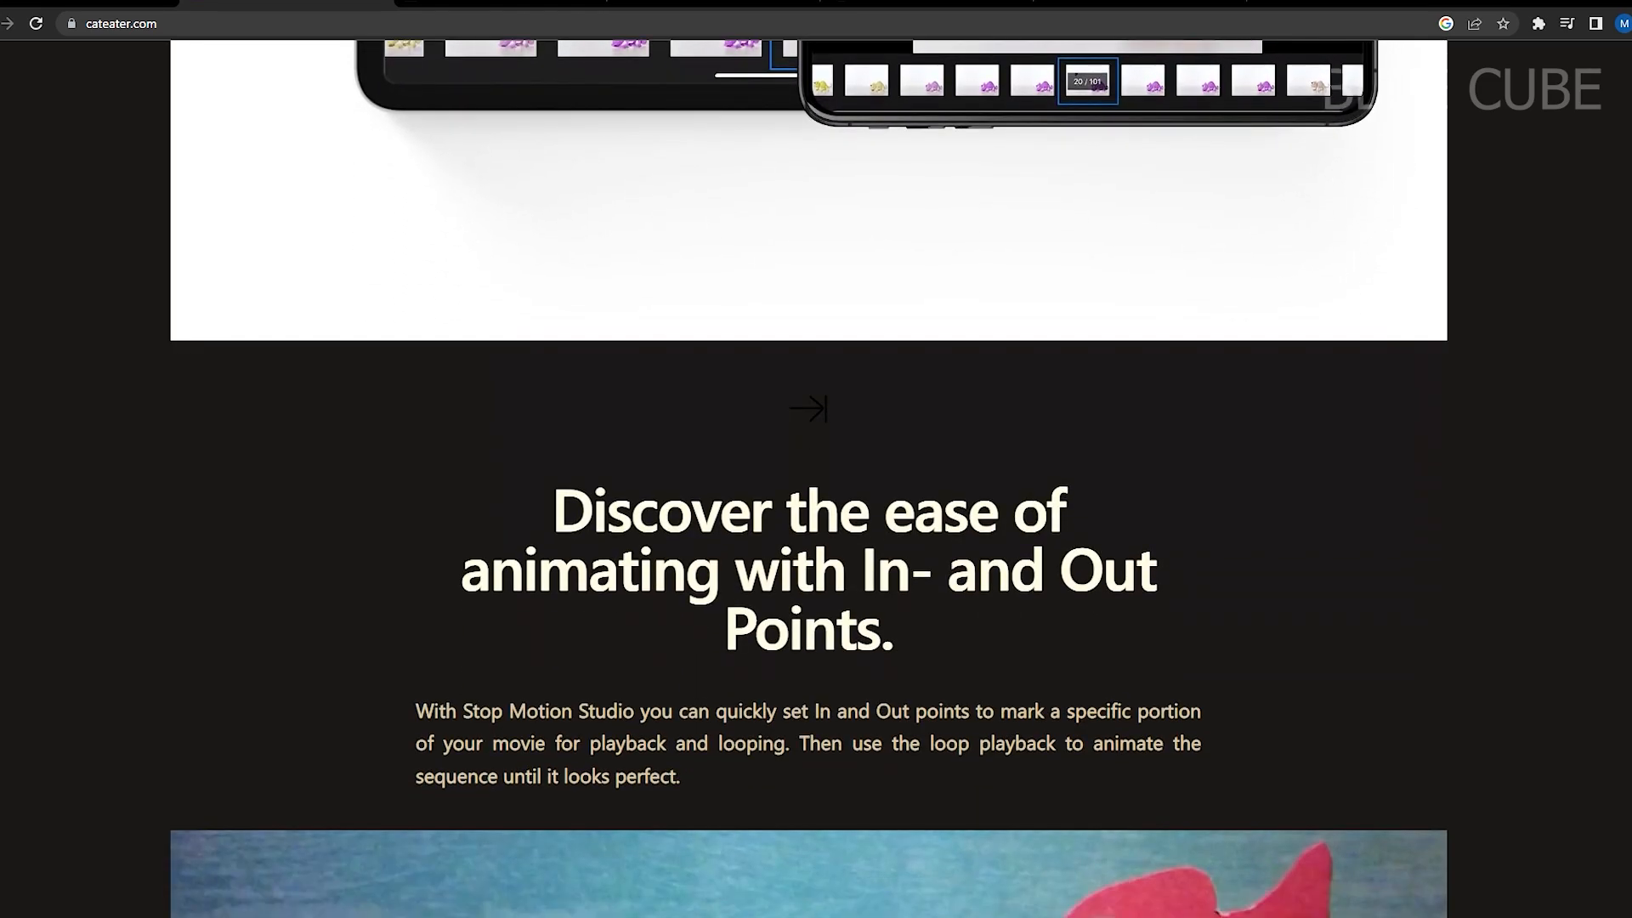
scroll("down", 3)
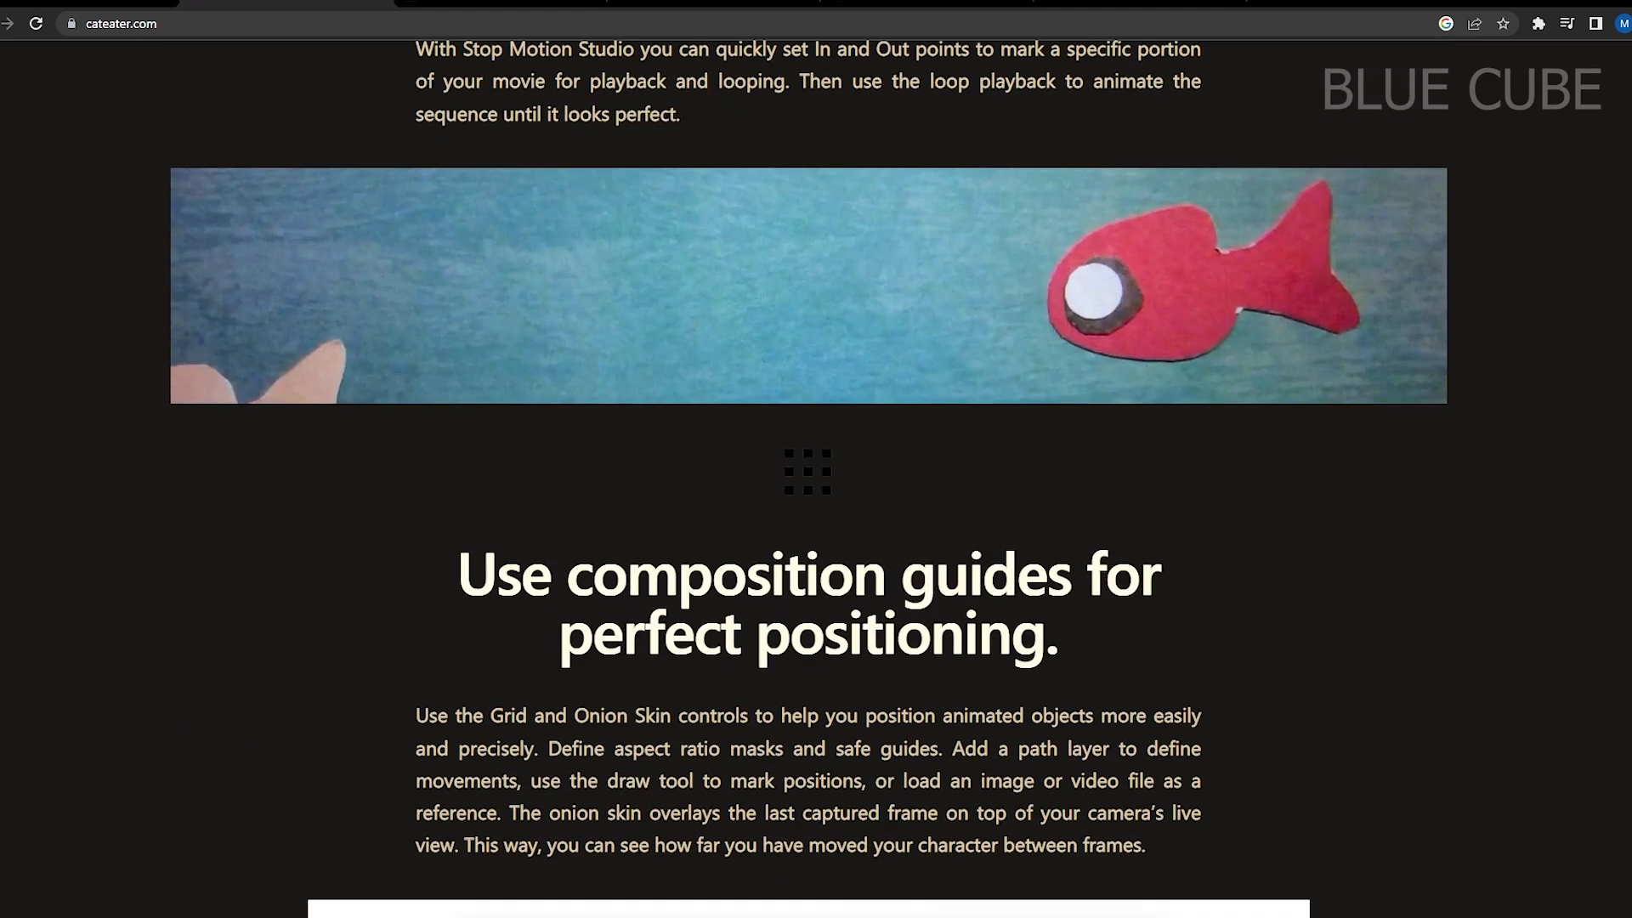
scroll("down", 3)
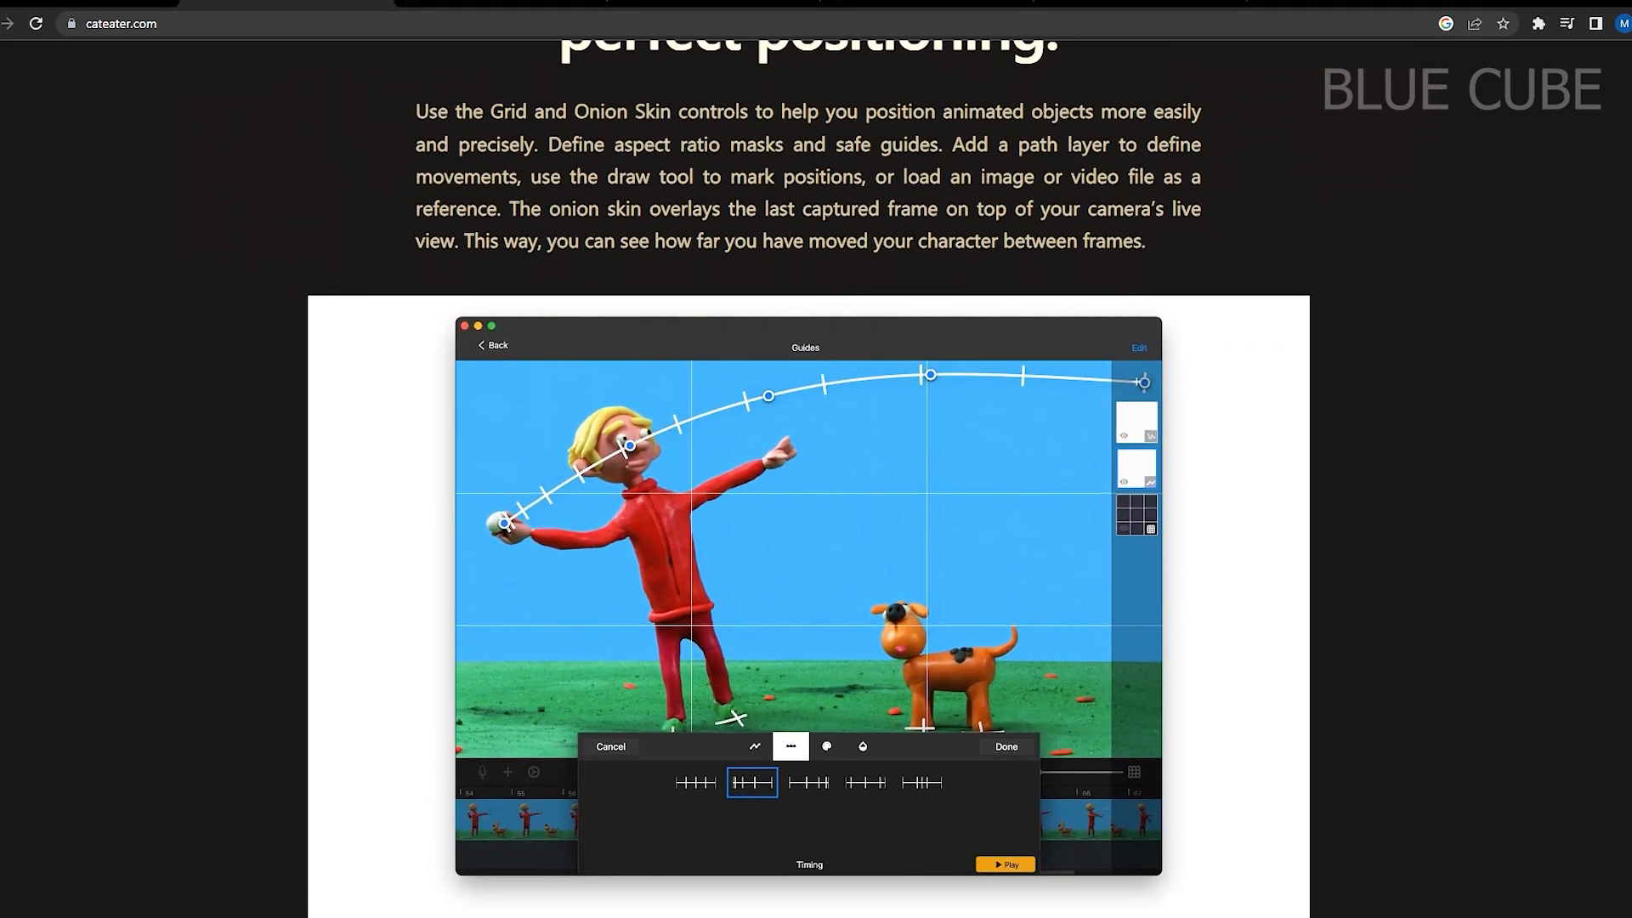
scroll("down", 3)
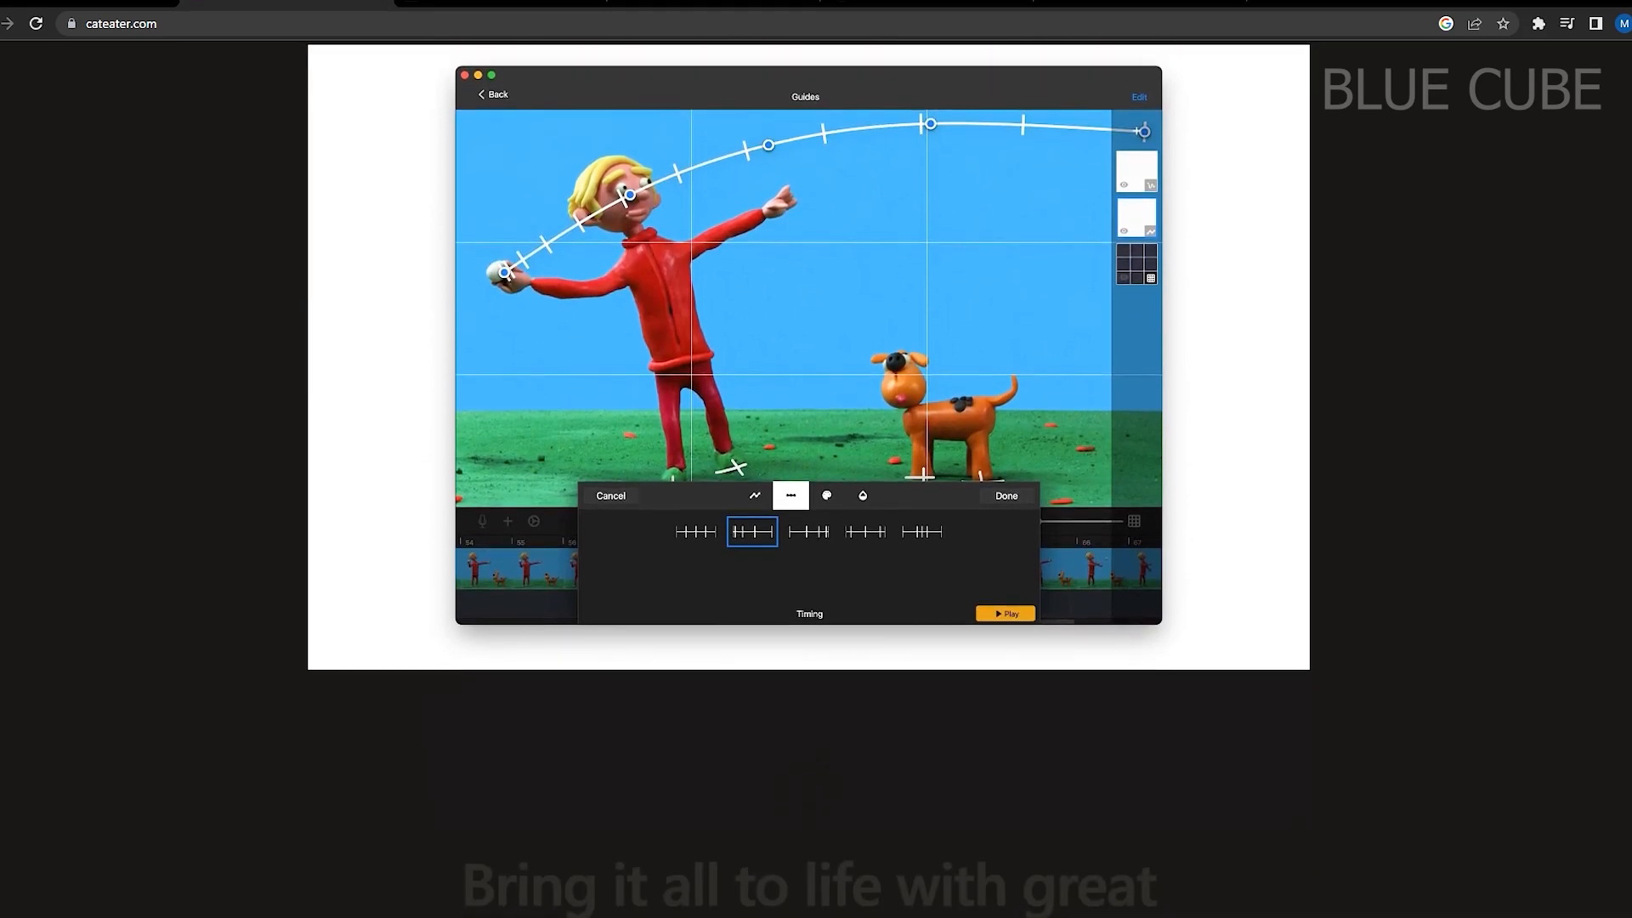
scroll("down", 3)
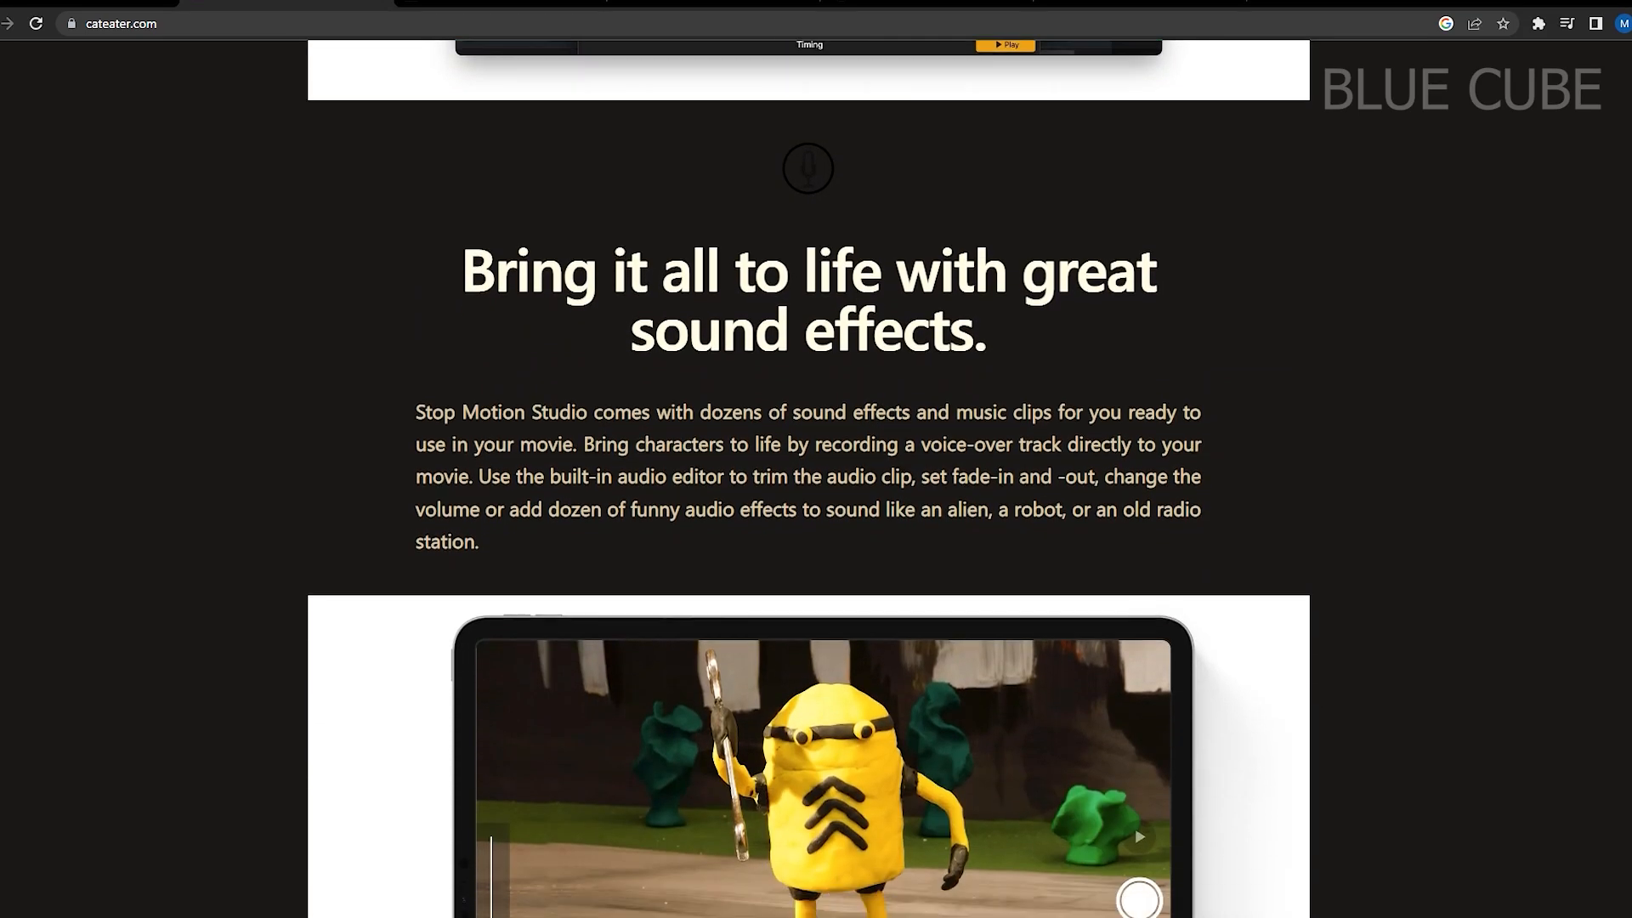
scroll("down", 3)
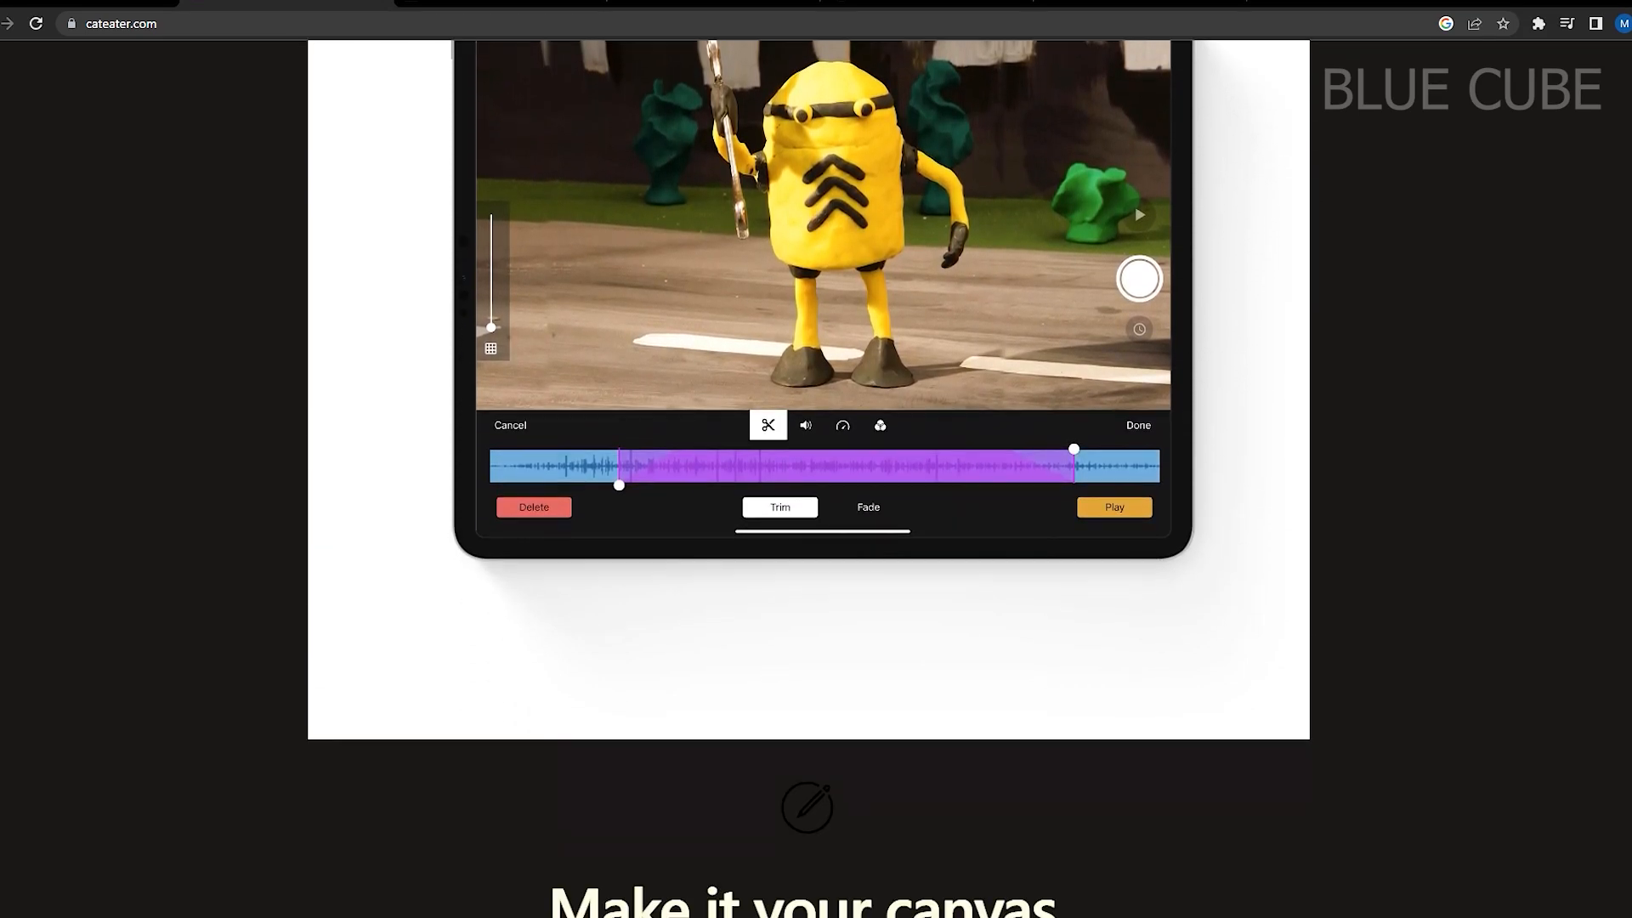
scroll("down", 3)
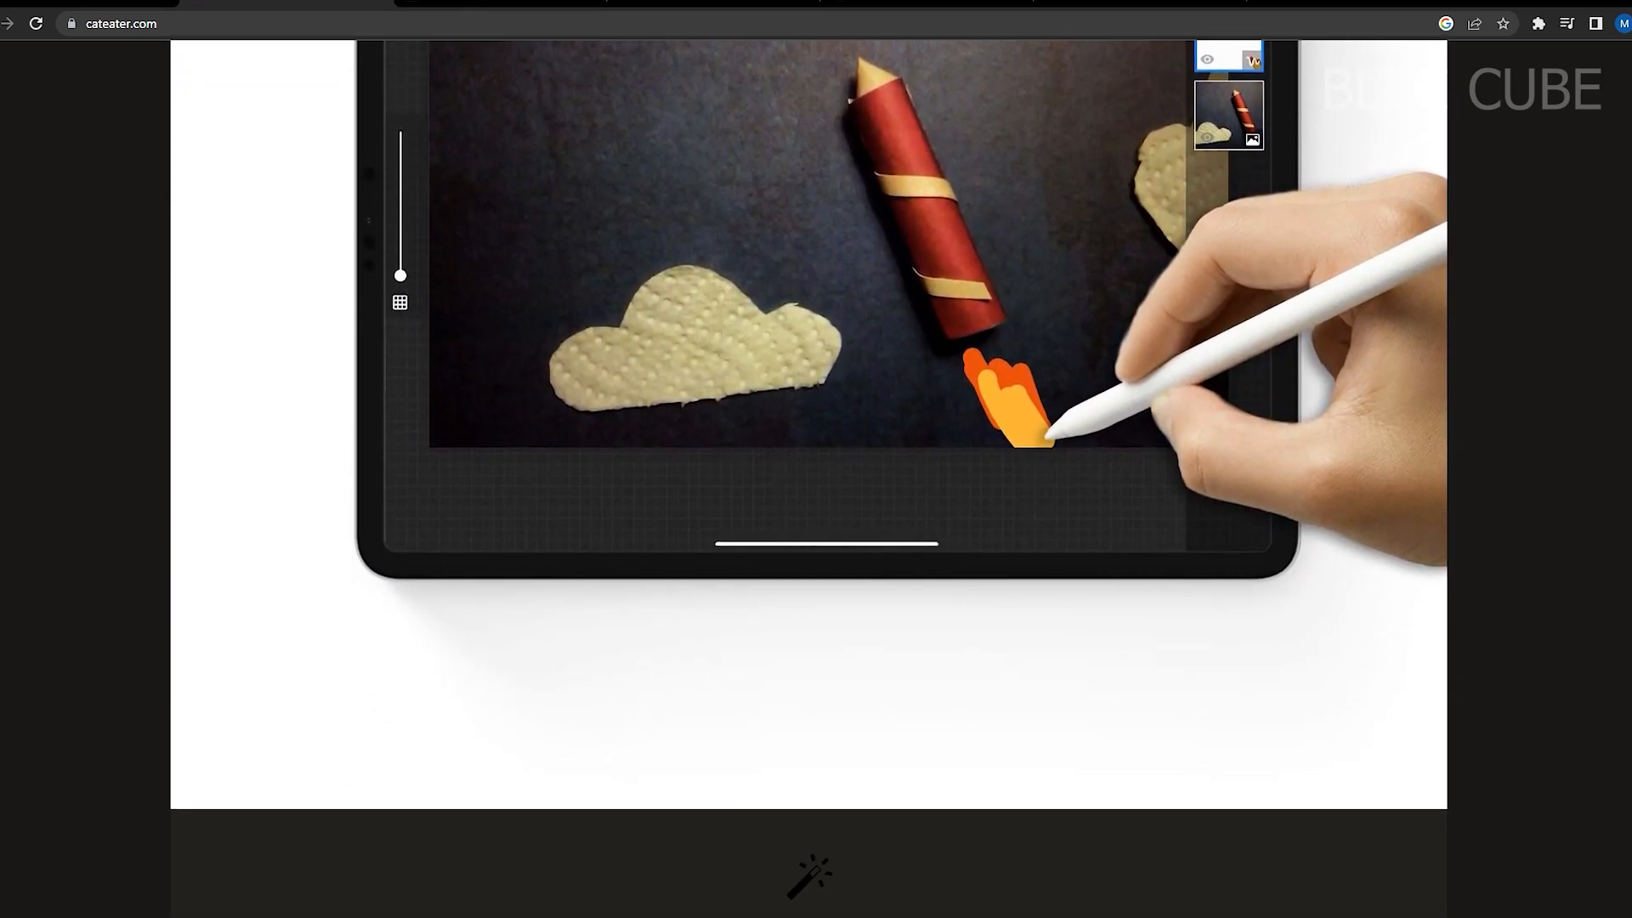
scroll("down", 3)
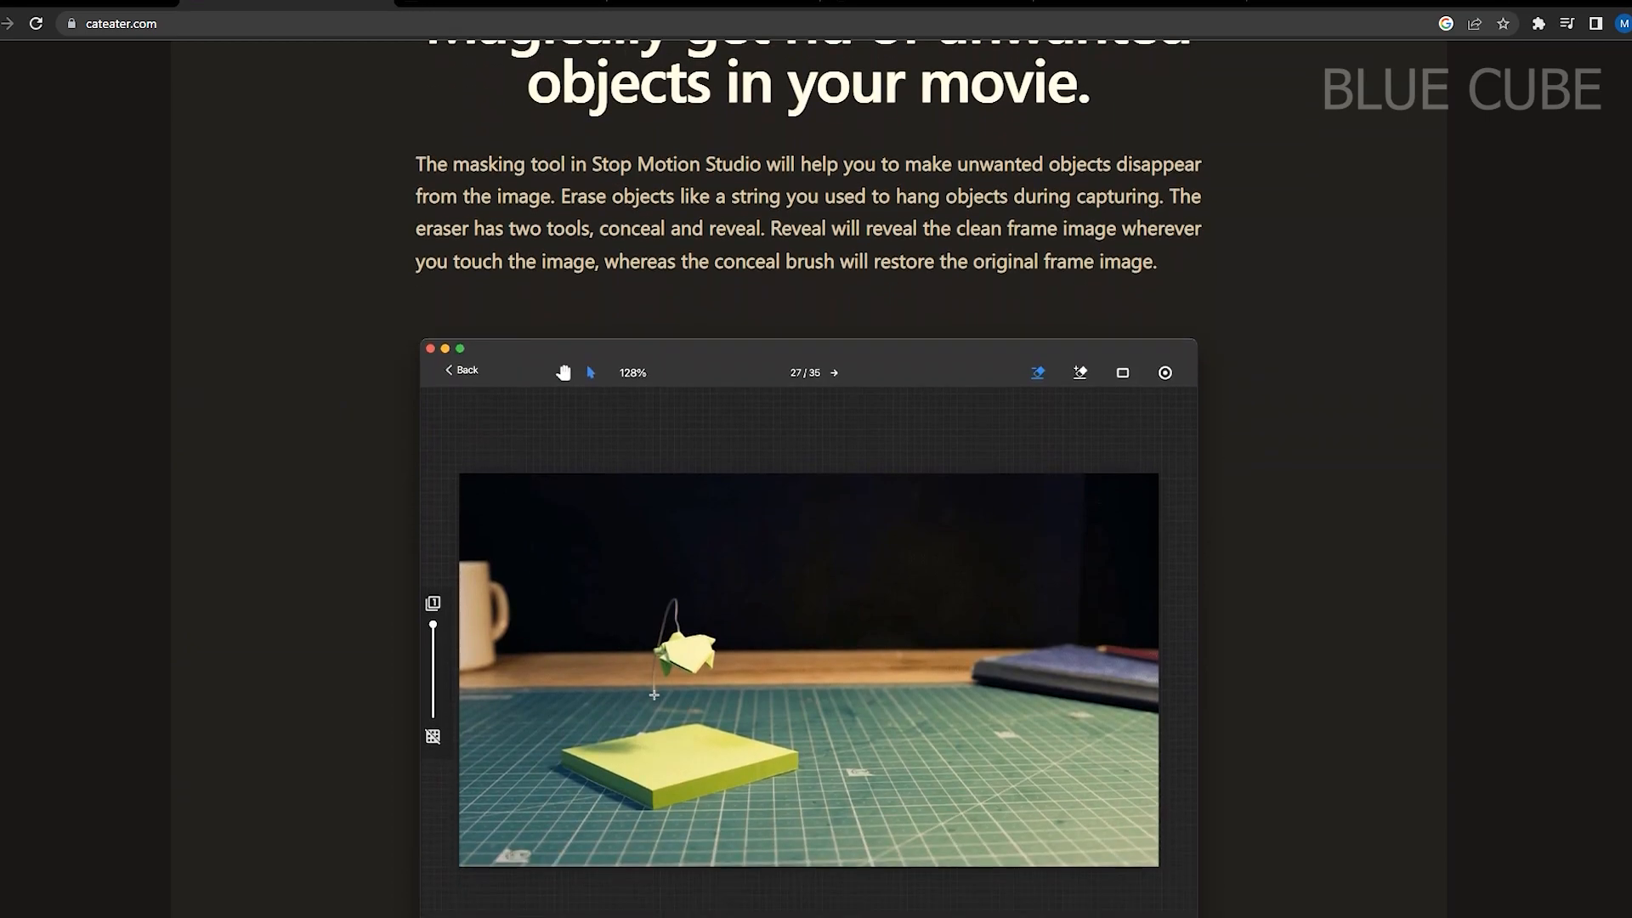
scroll("down", 3)
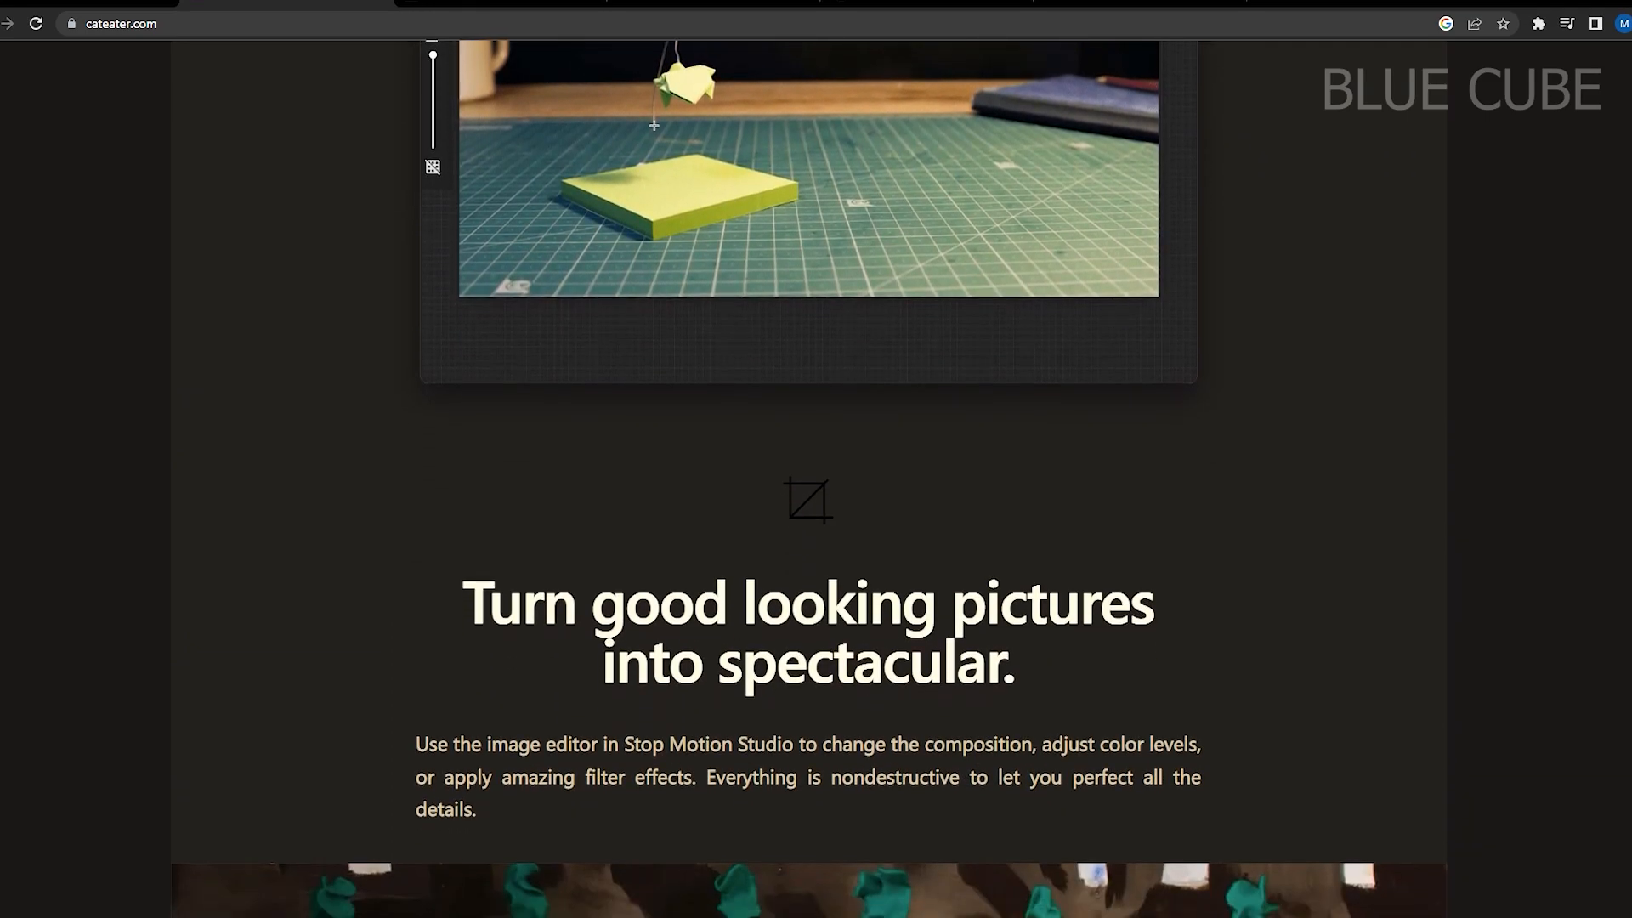
scroll("down", 3)
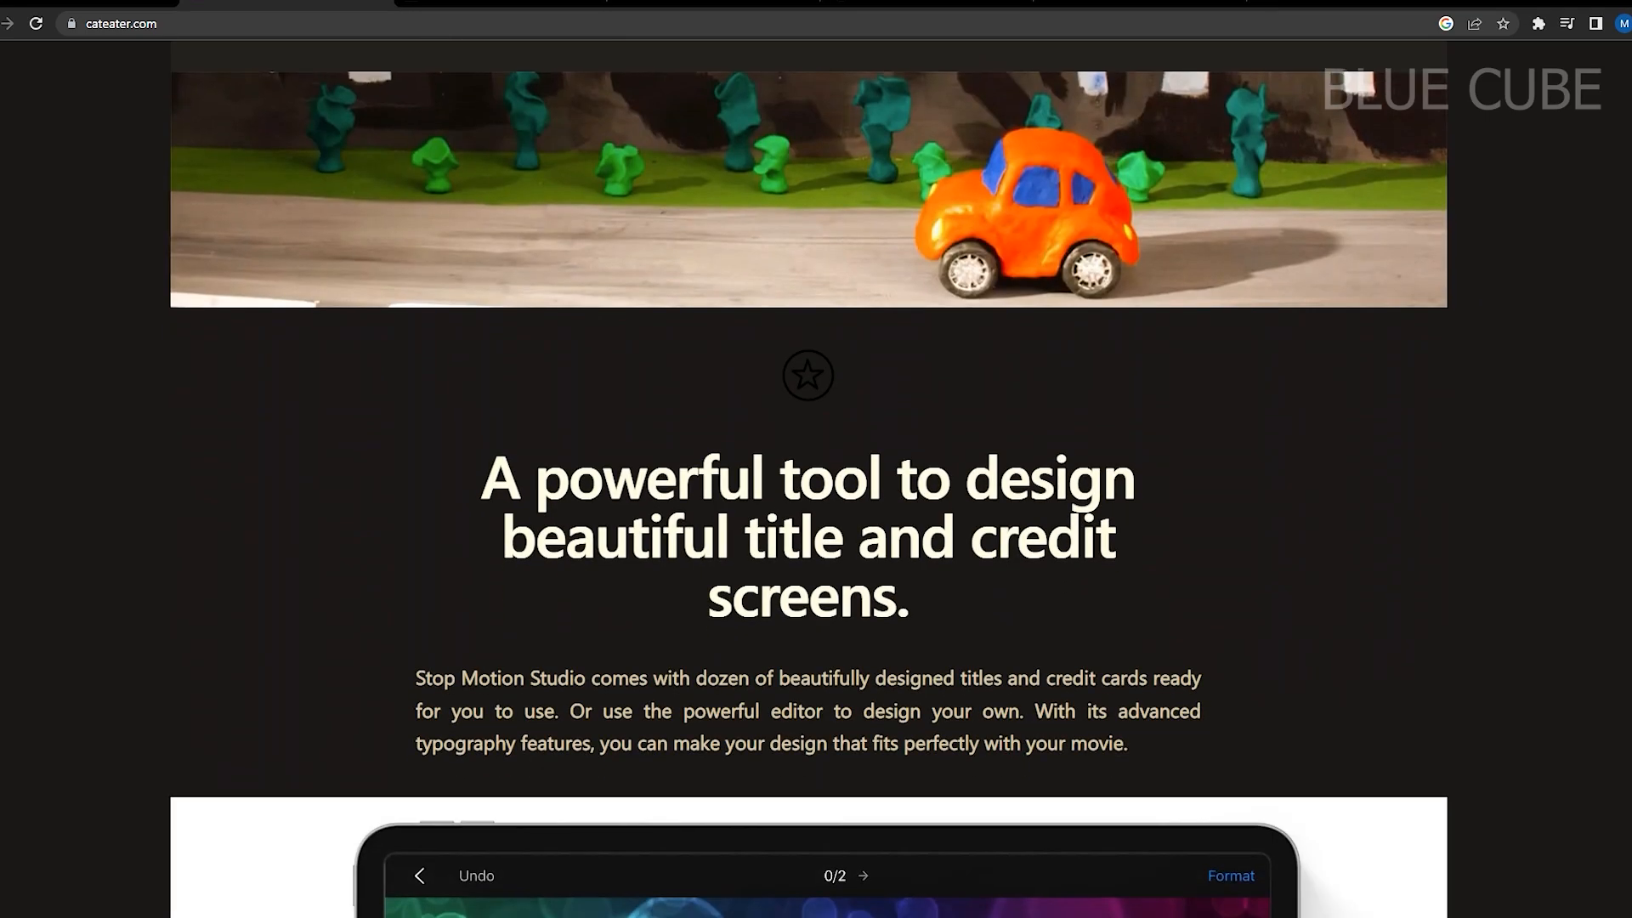
scroll("down", 3)
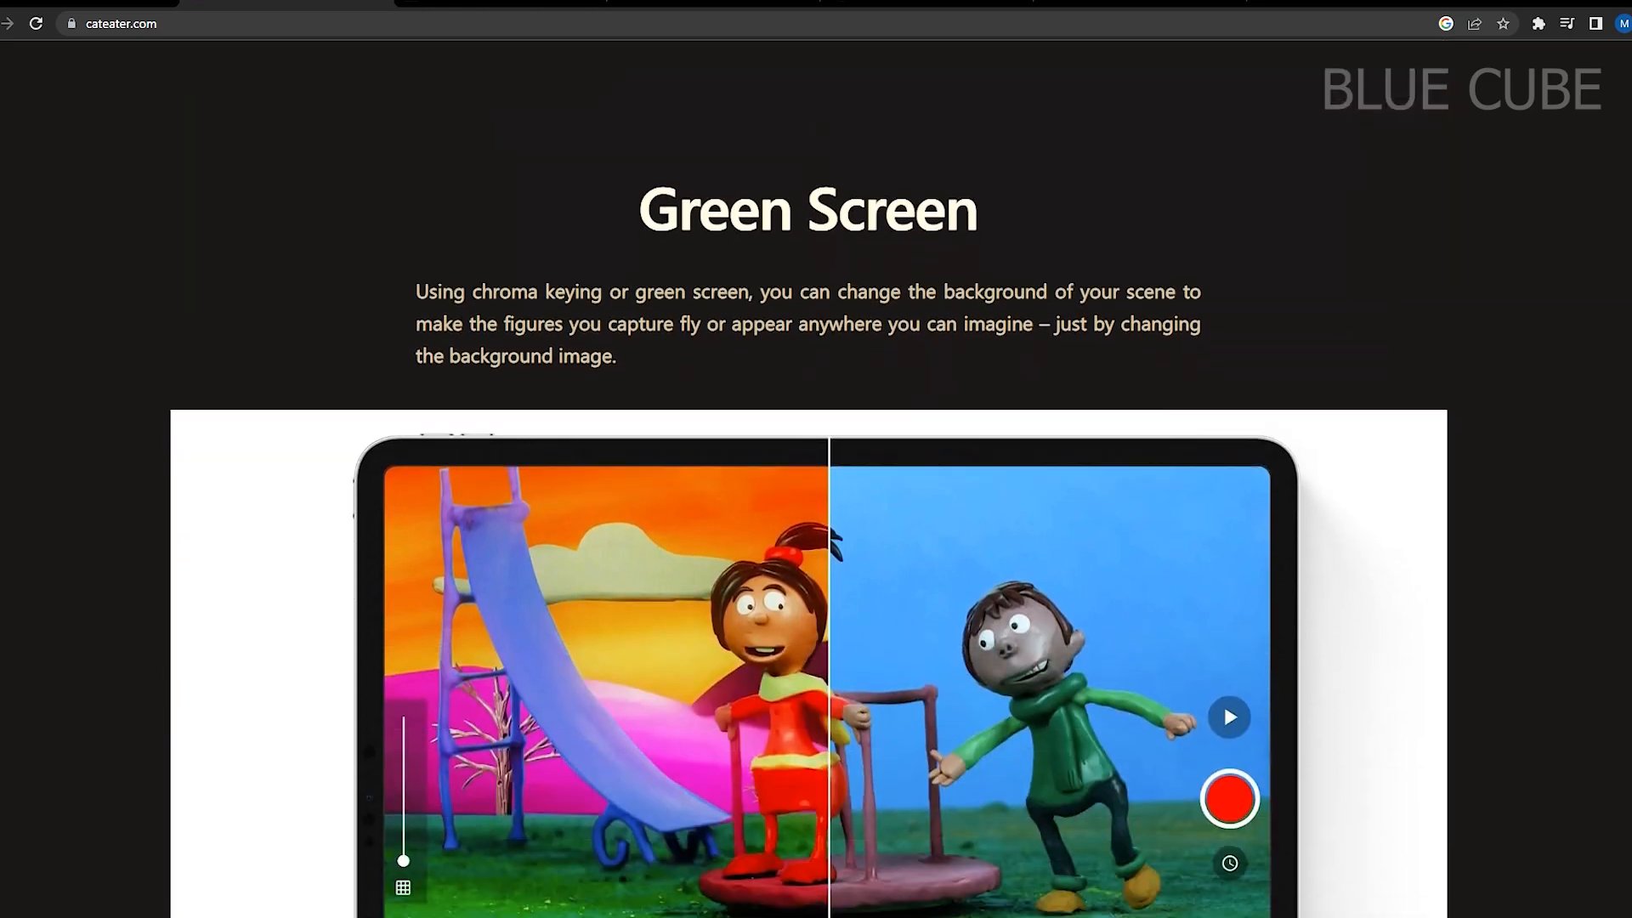
scroll("down", 3)
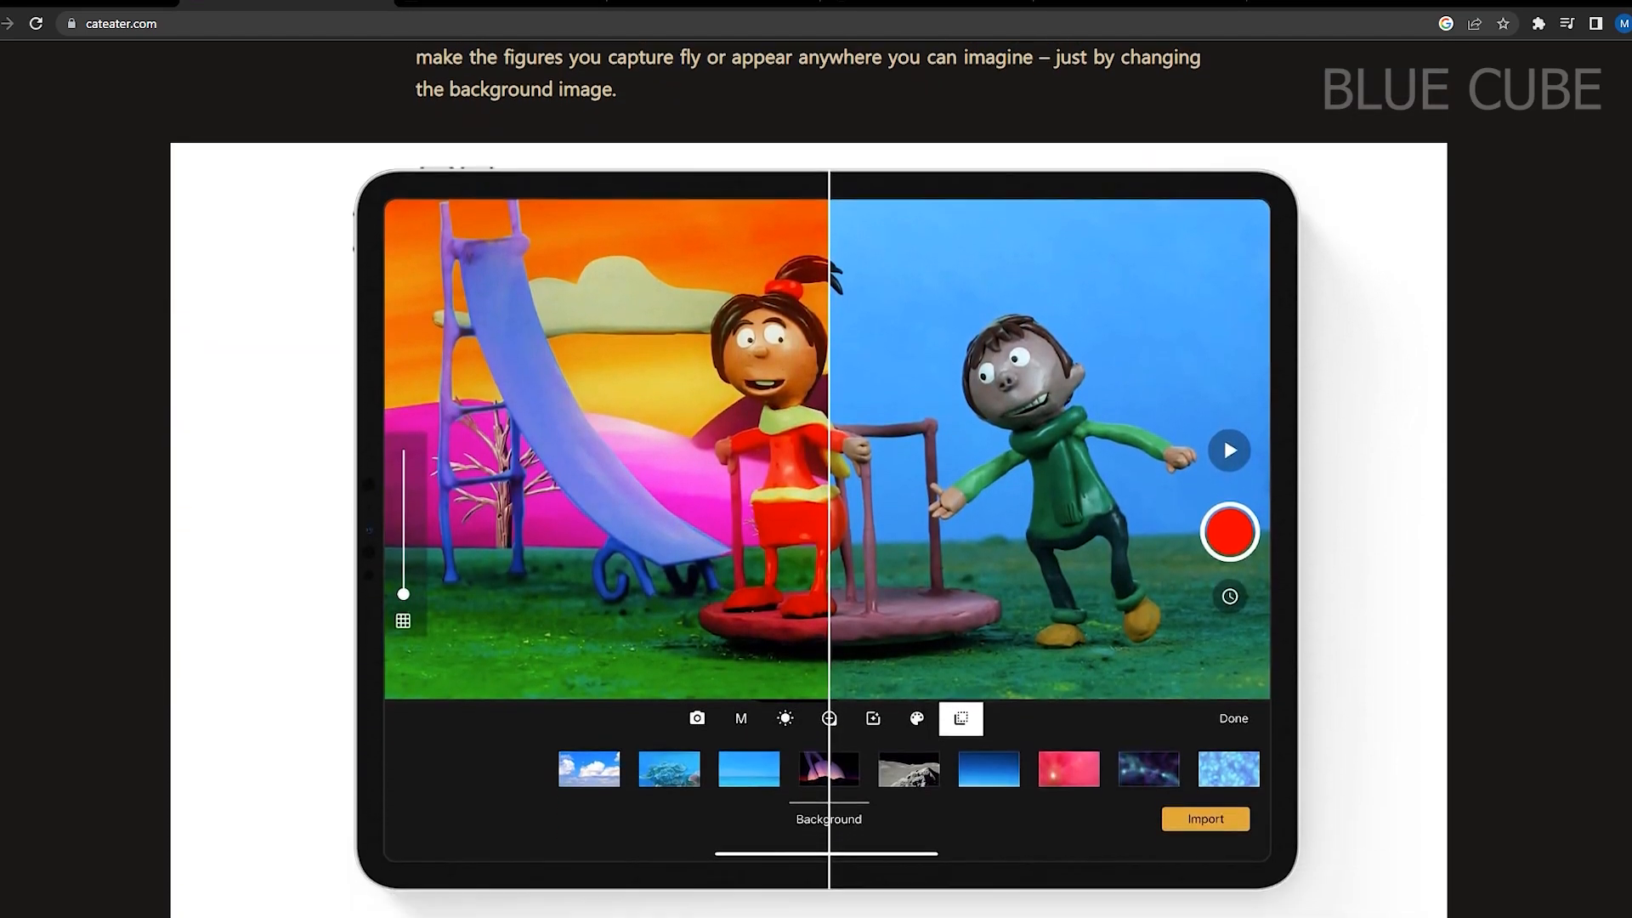
scroll("down", 3)
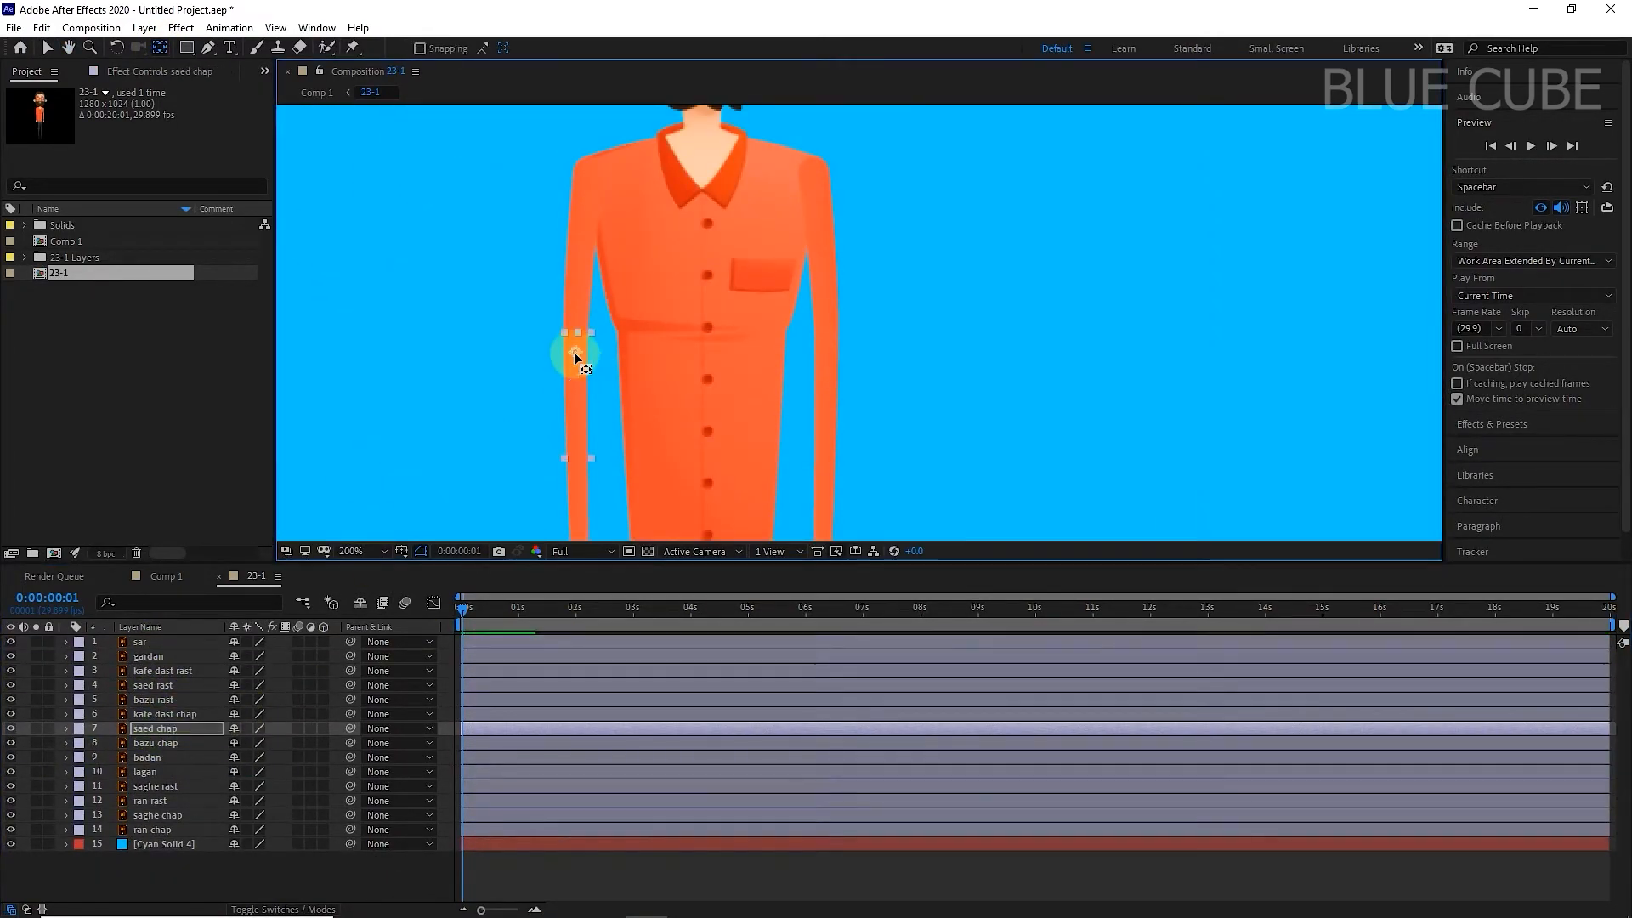
- With the Duik Bassel.2 panel open, select the character's arm in the viewer, then a timeline layer
left_click(150, 801)
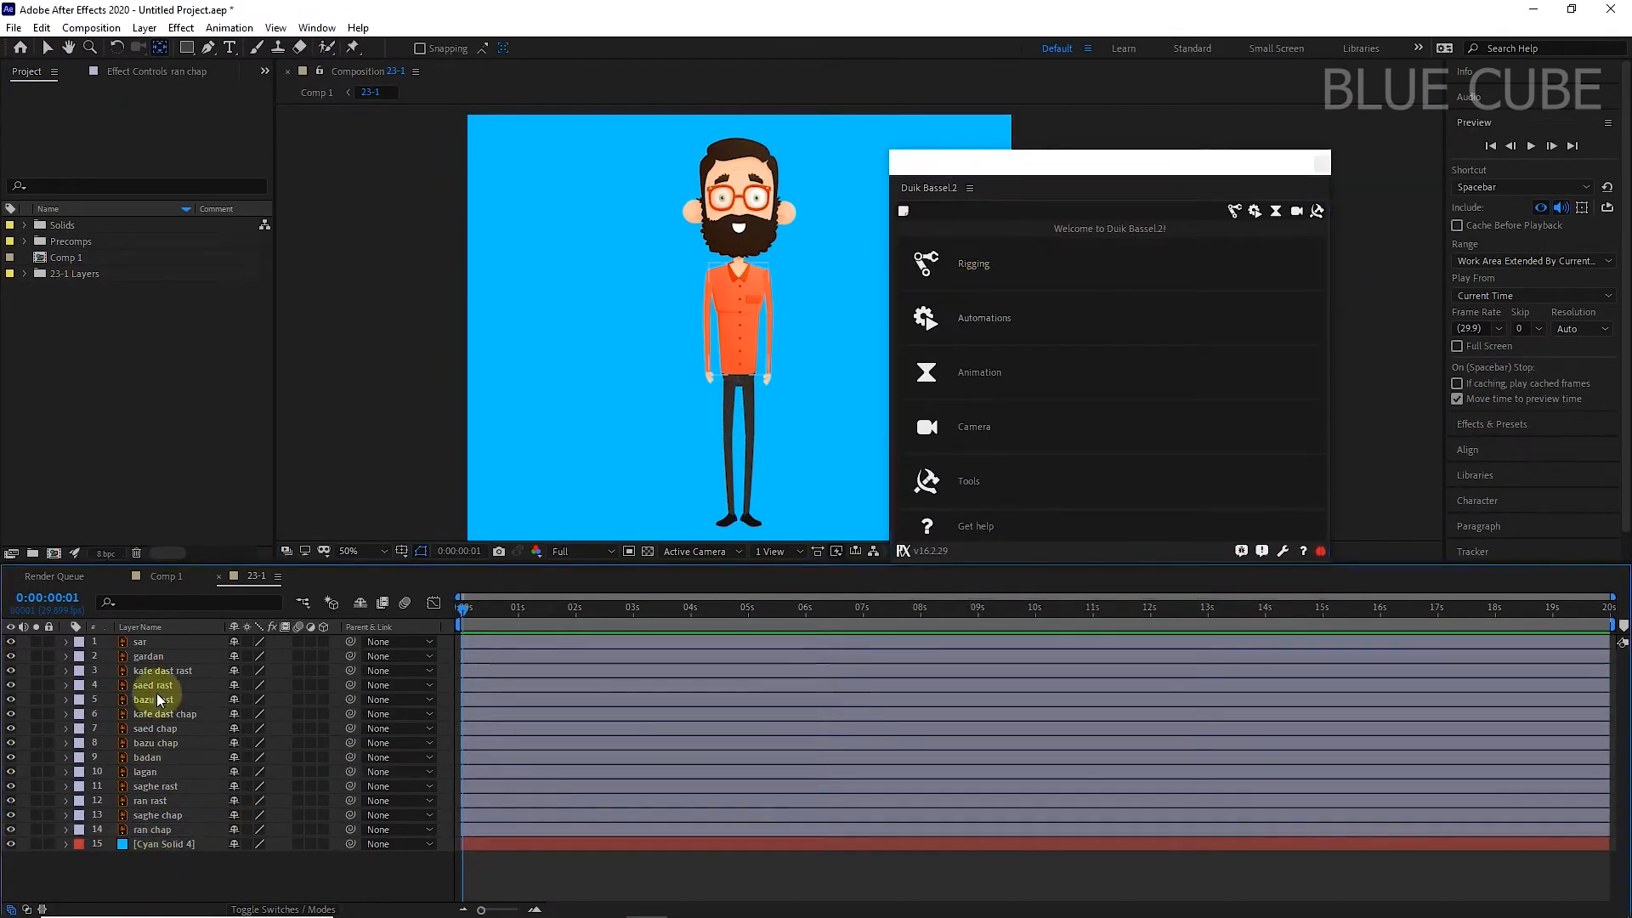
left_click(973, 263)
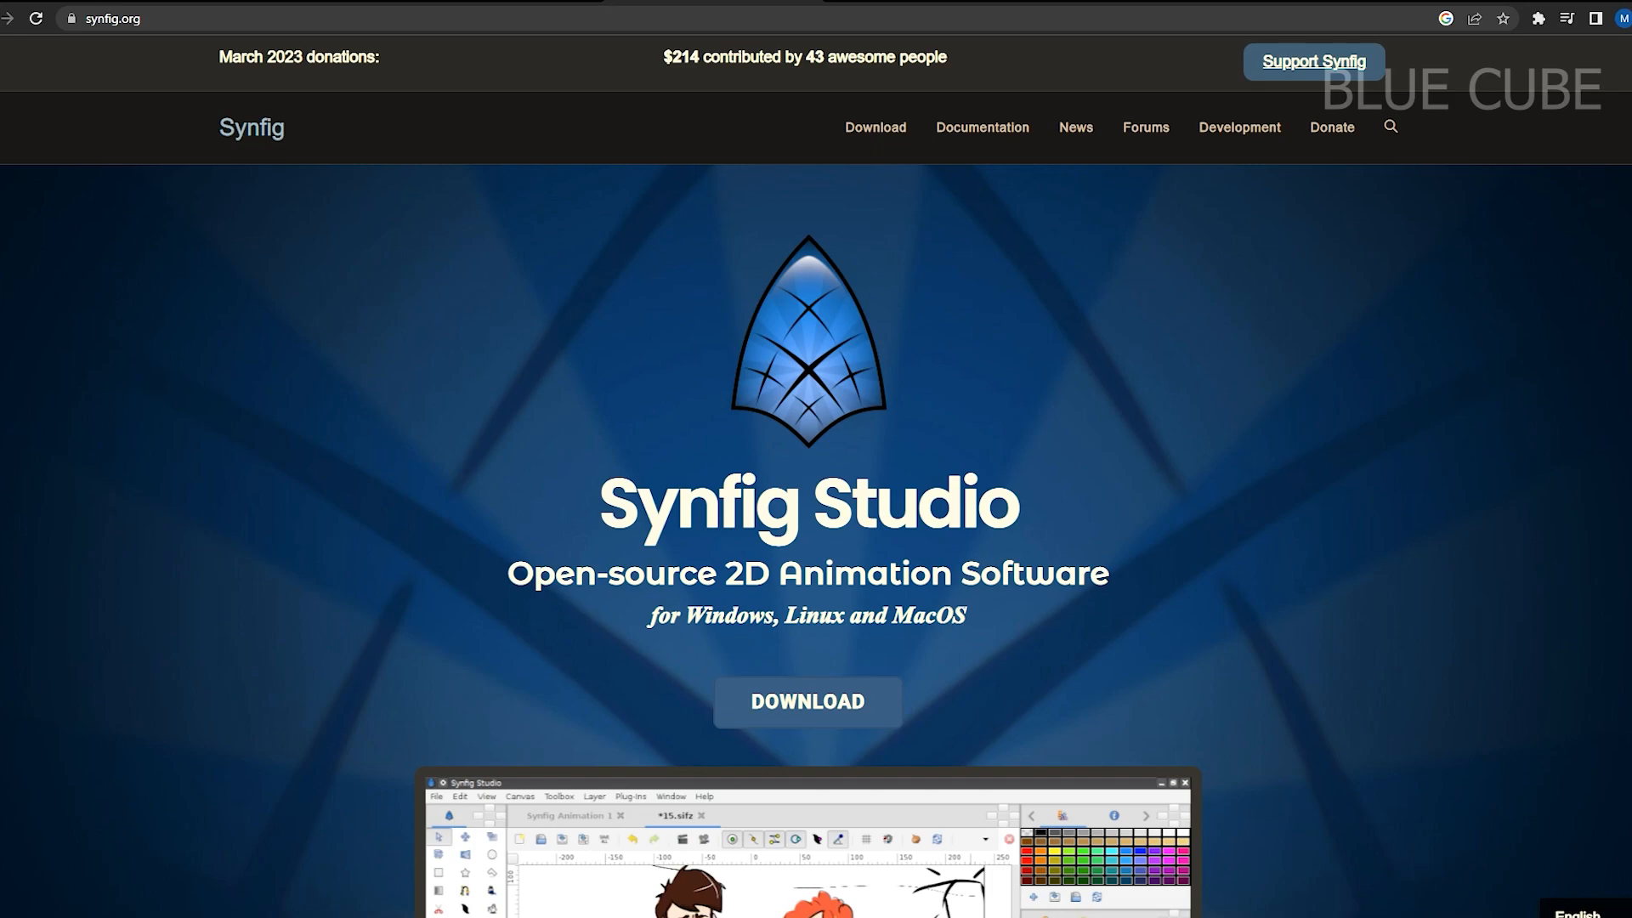
- Scroll synfig.org from Download and Features through Featured Works, Learn Synfig and Supported by
scroll("down", 3)
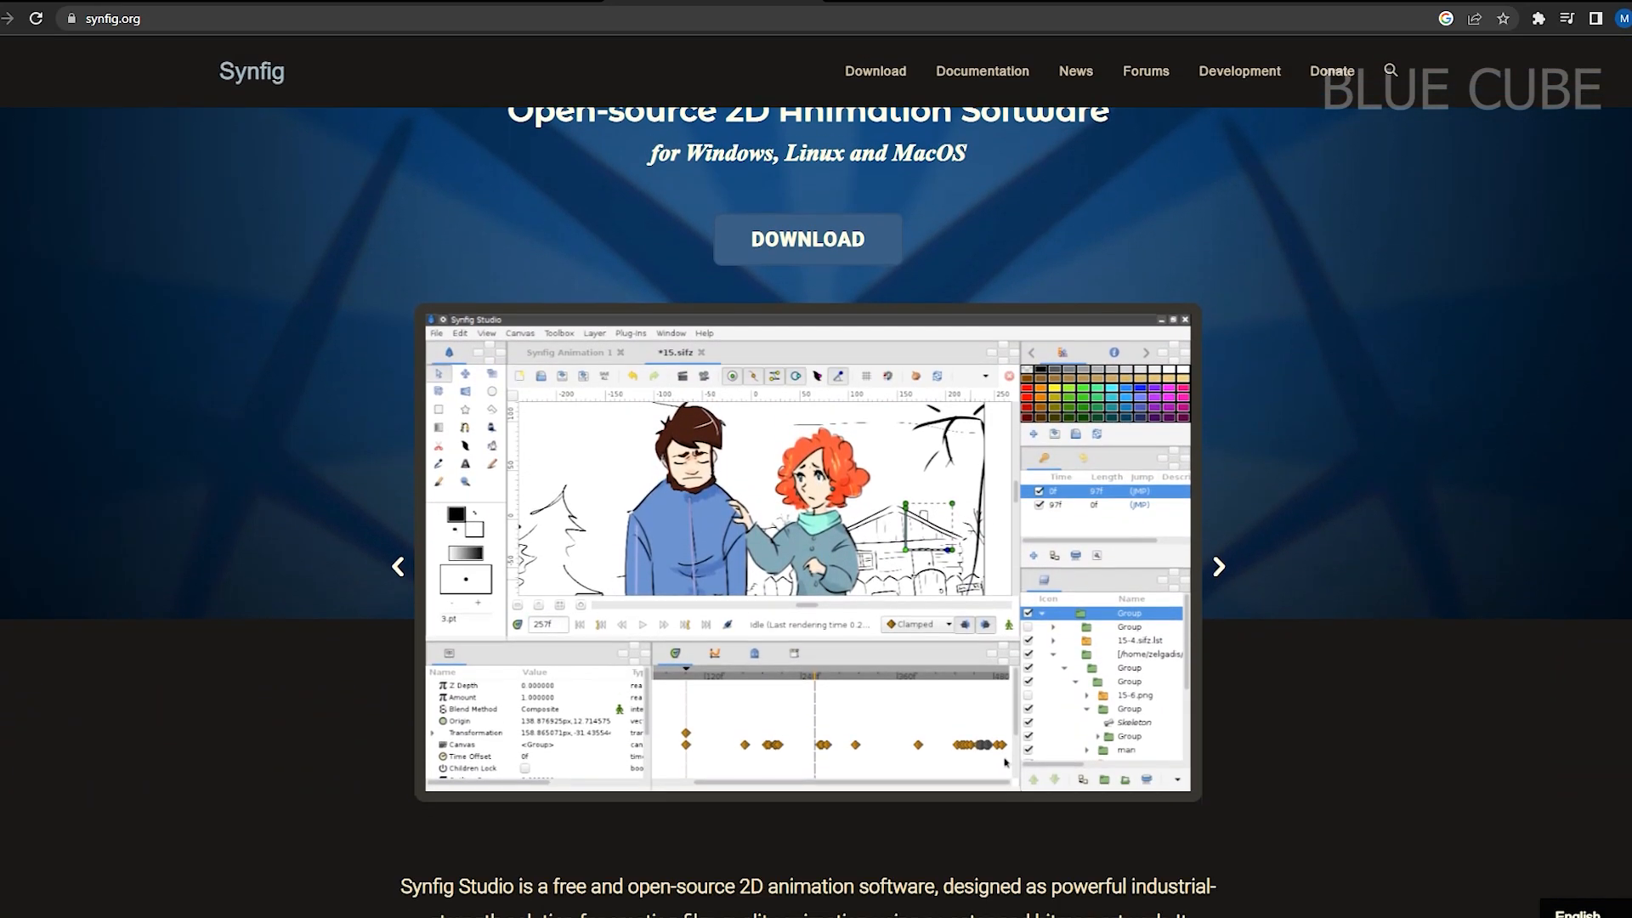
scroll("down", 3)
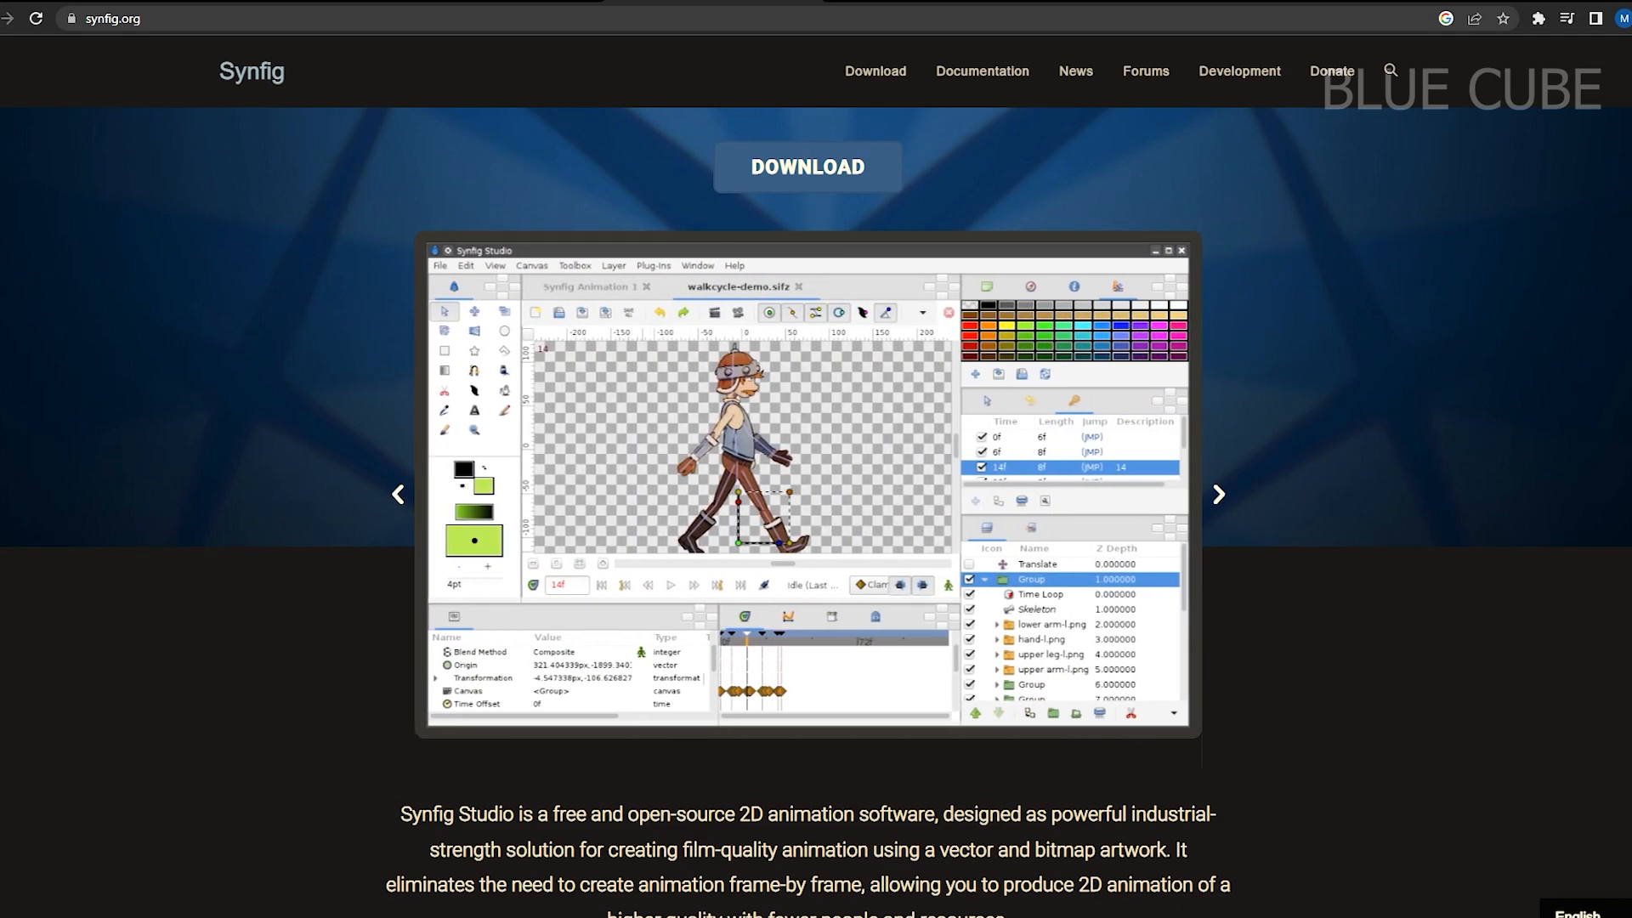
scroll("down", 3)
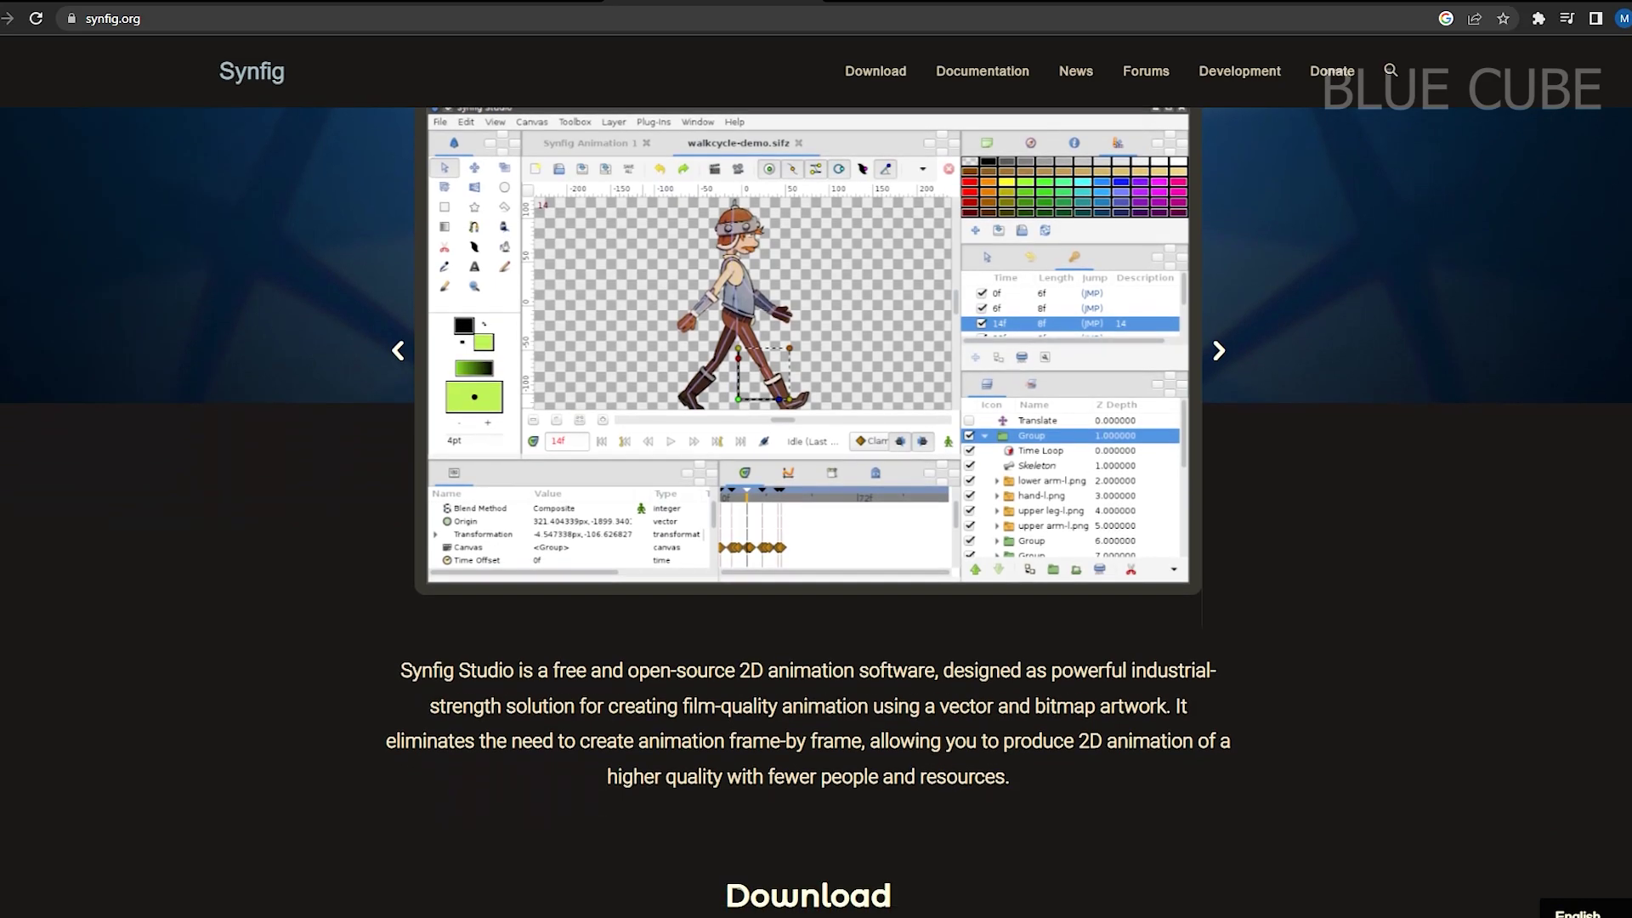
scroll("down", 3)
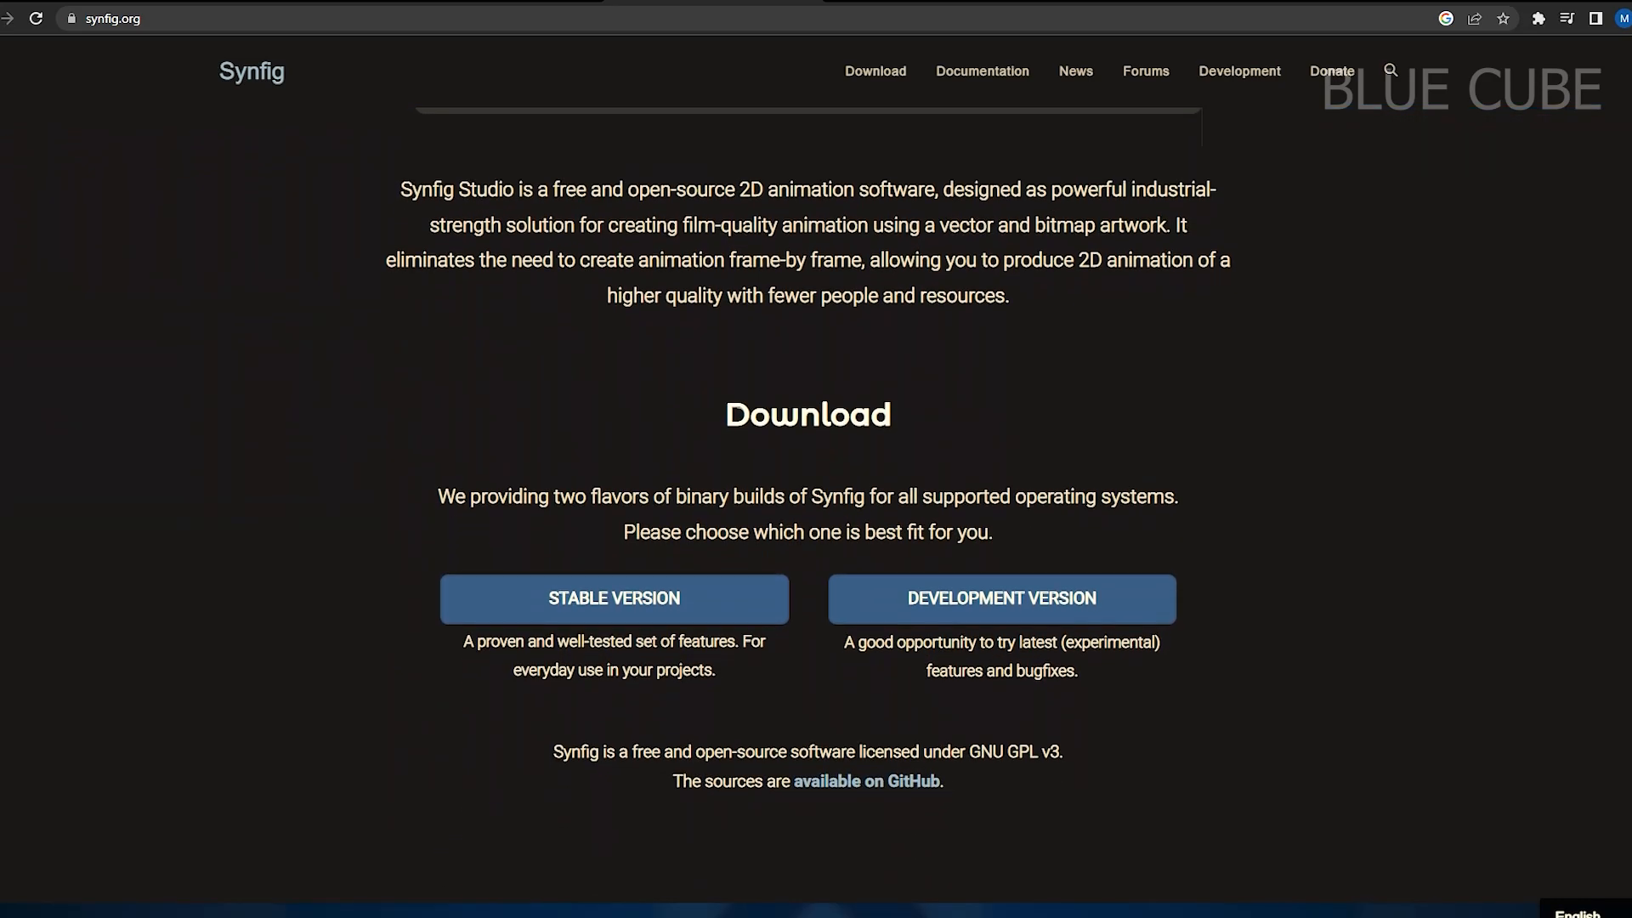
scroll("down", 3)
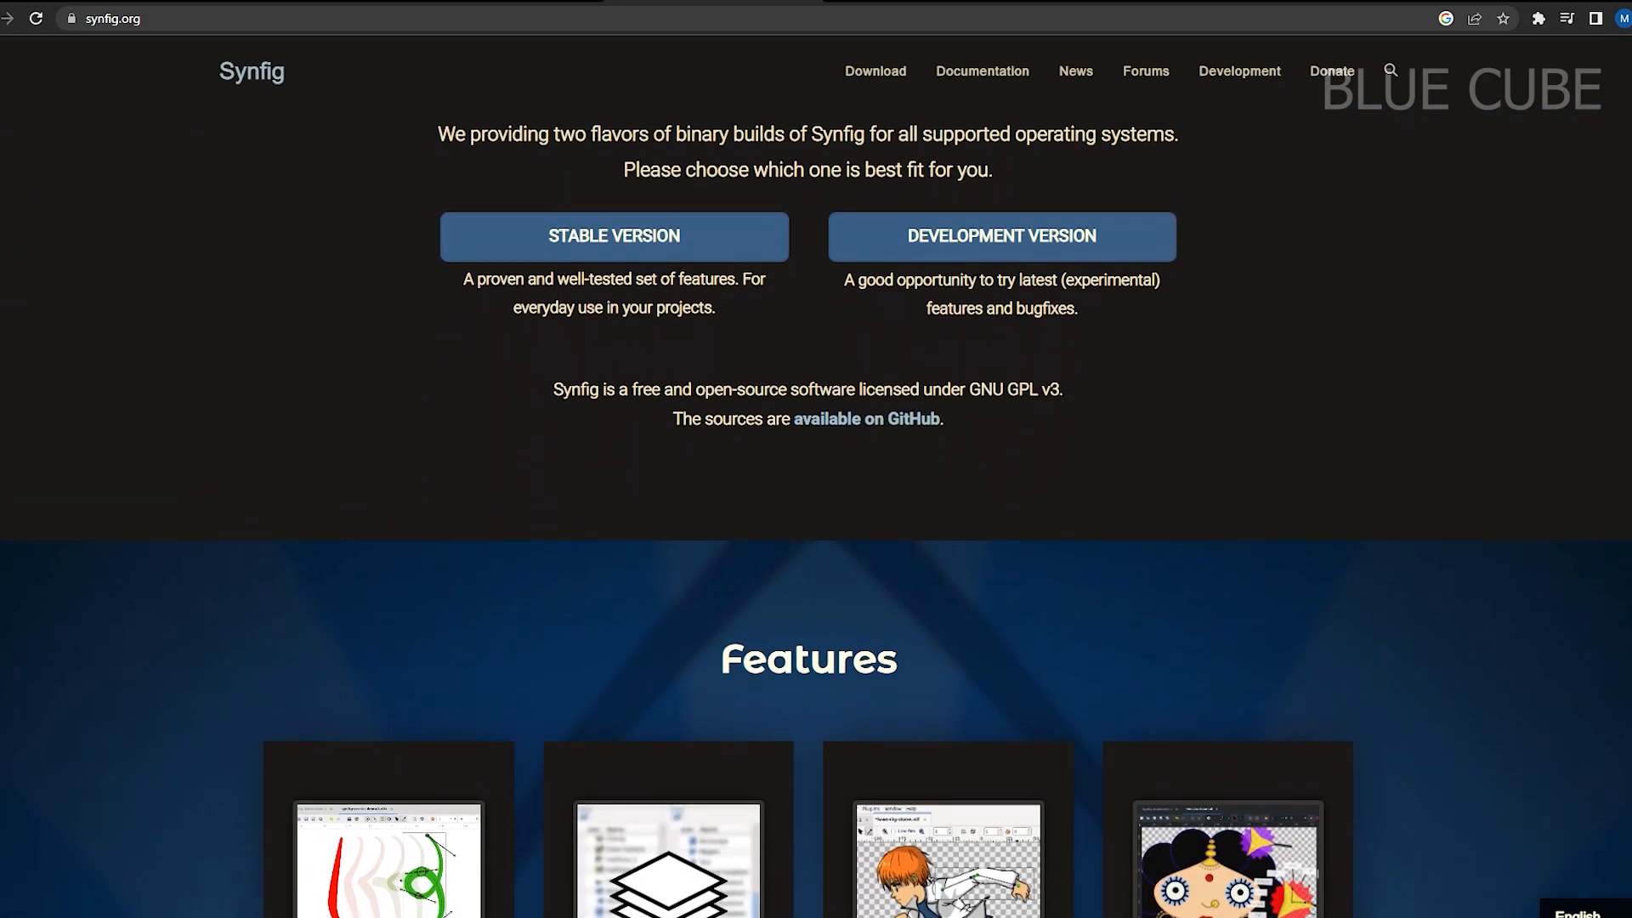
scroll("down", 3)
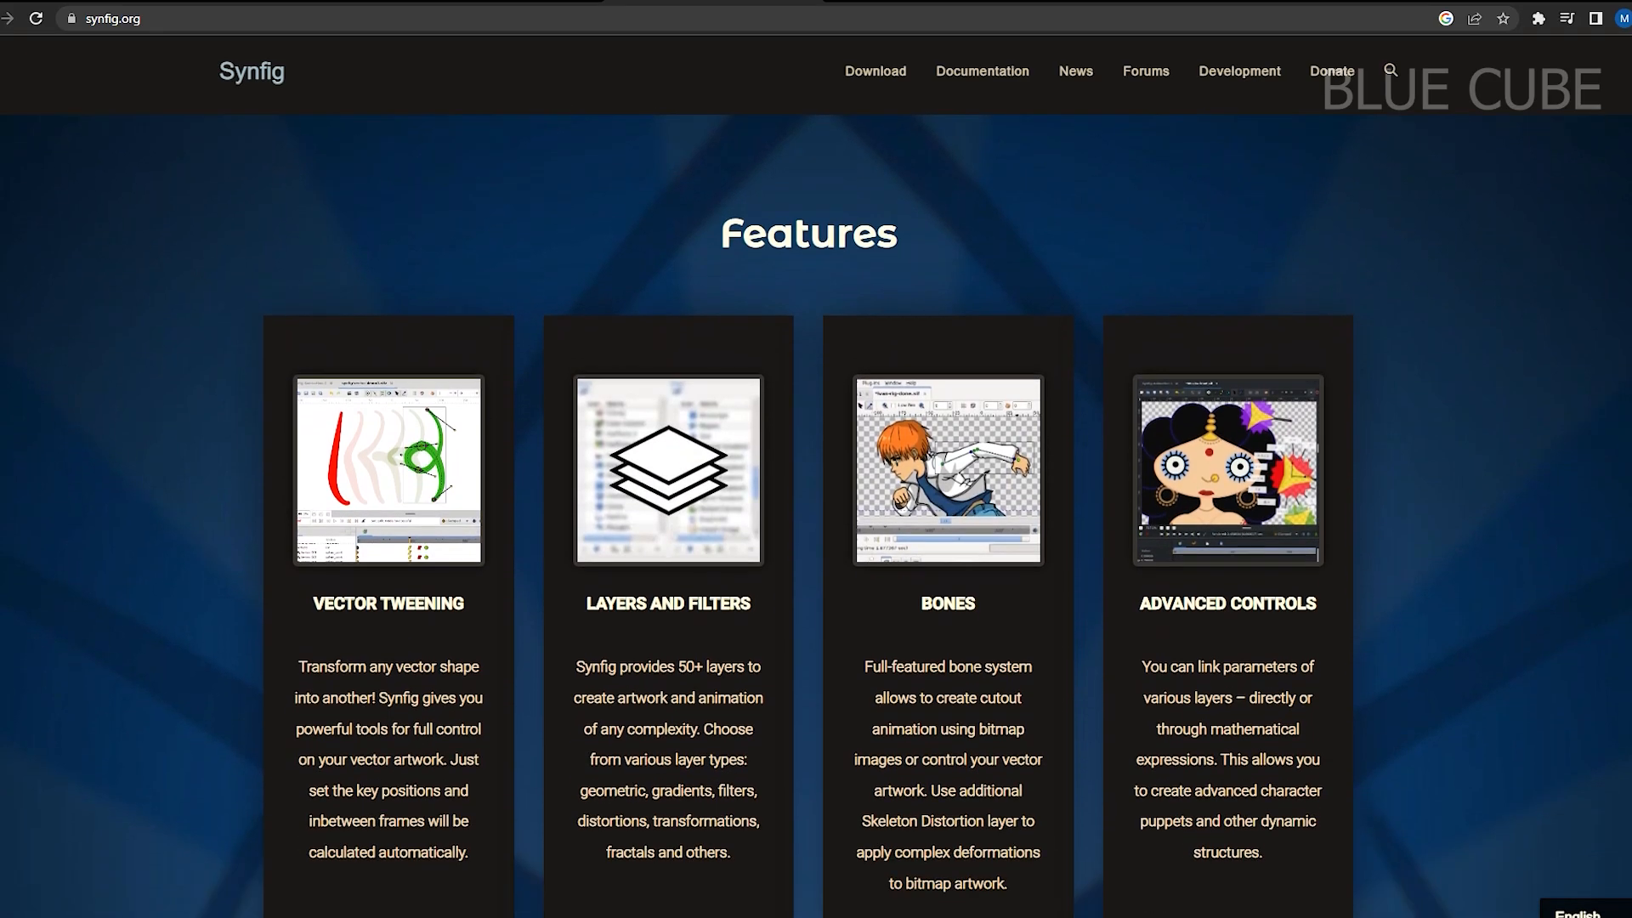
scroll("down", 3)
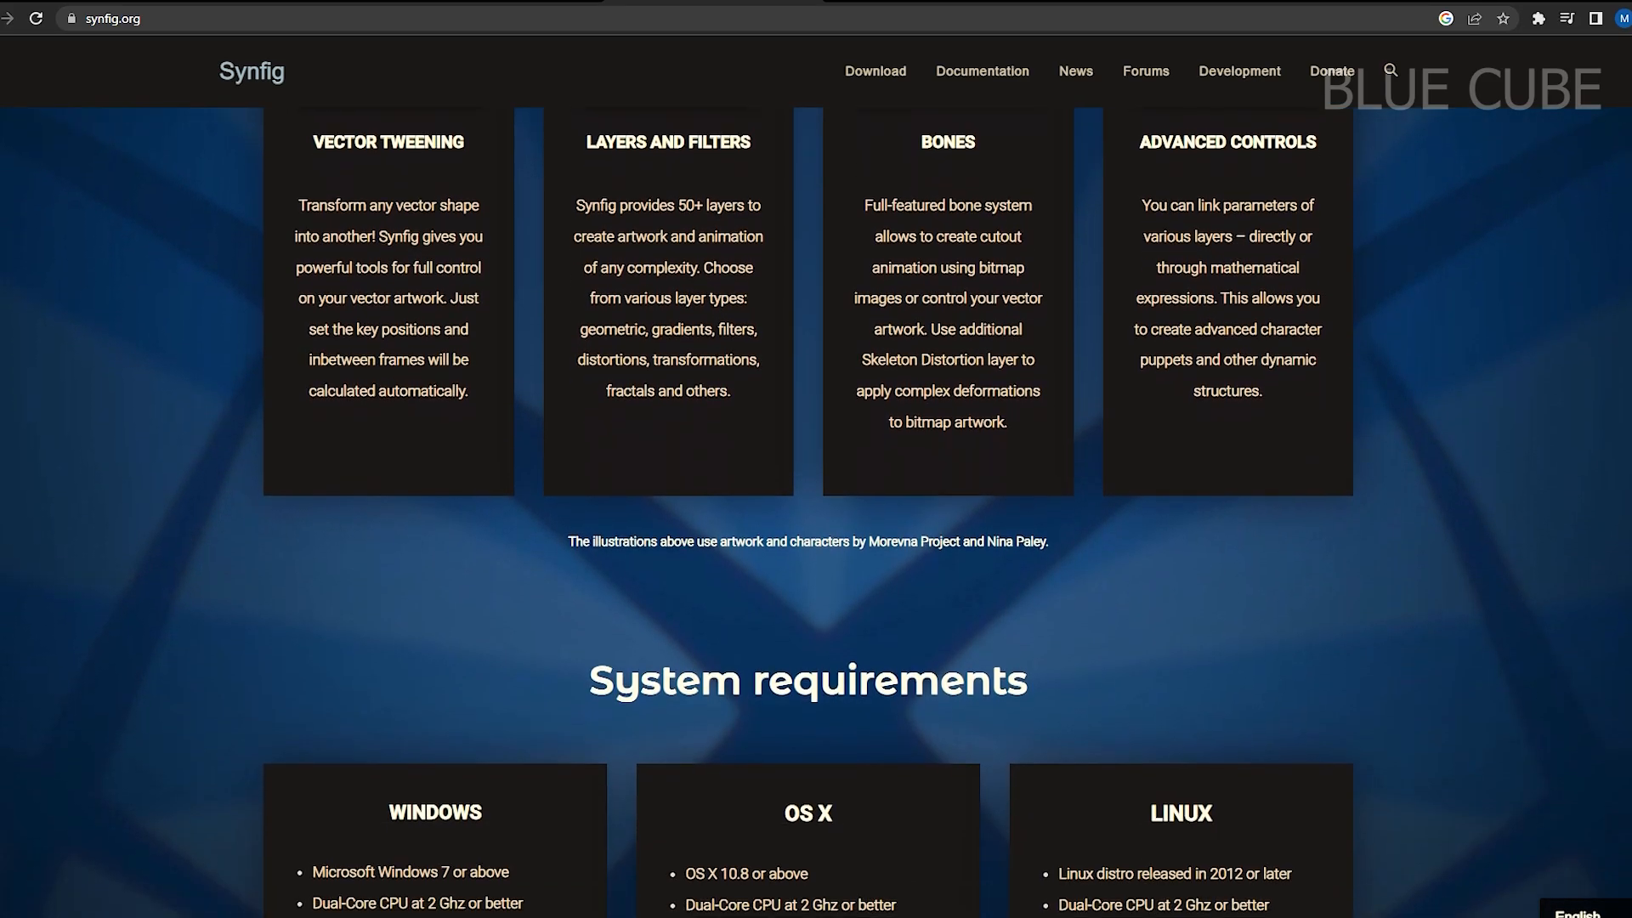
scroll("down", 3)
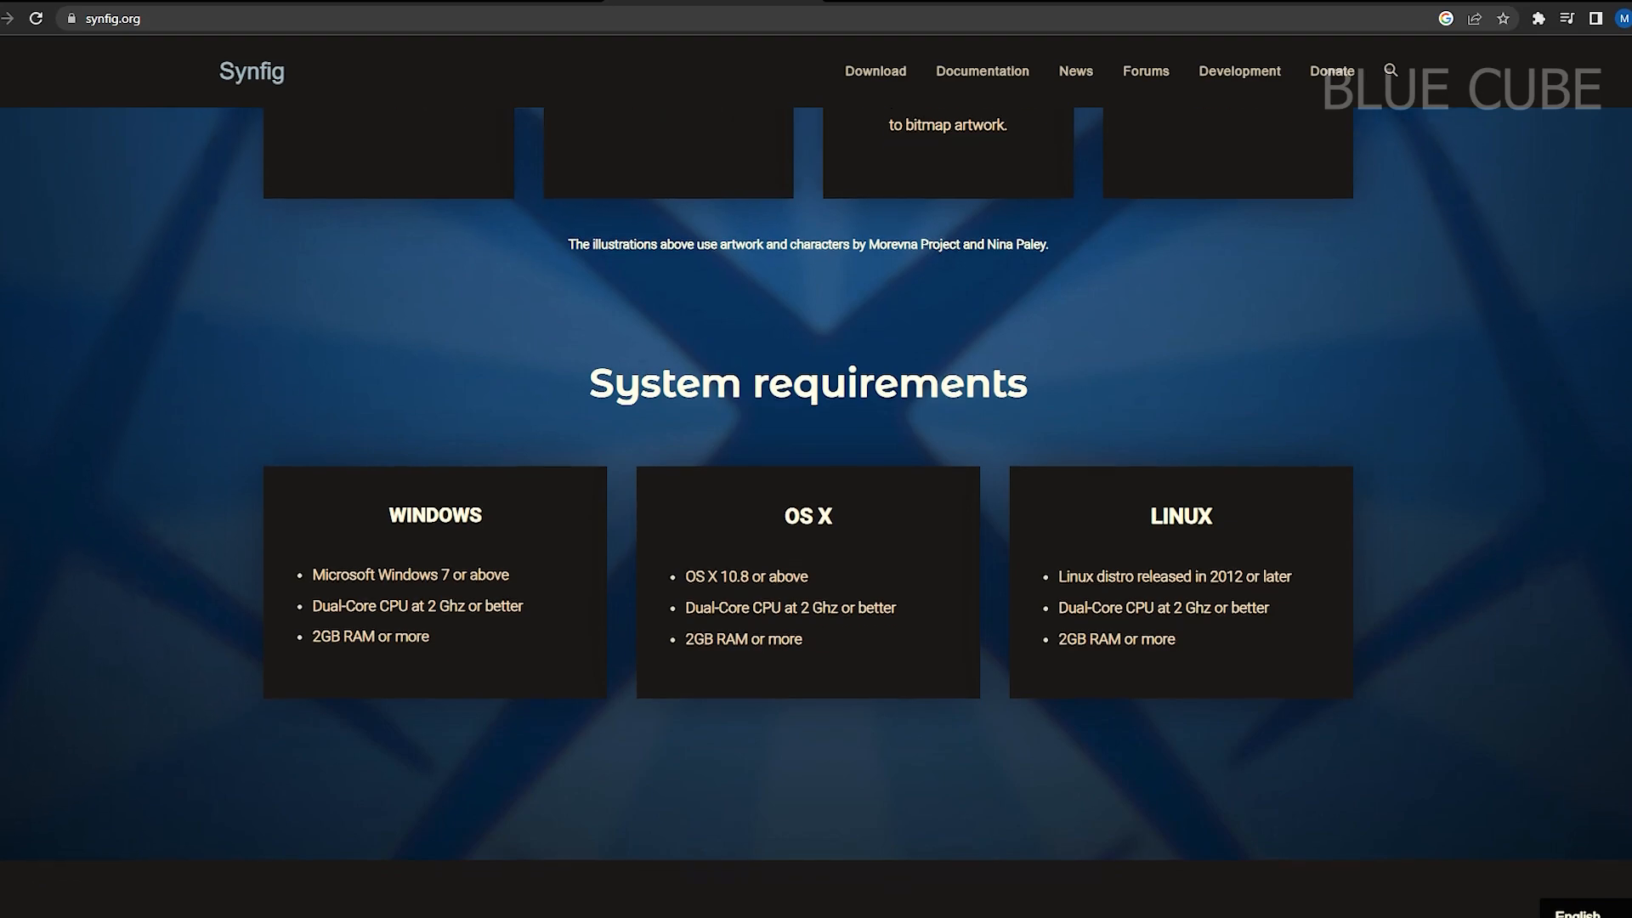
scroll("down", 3)
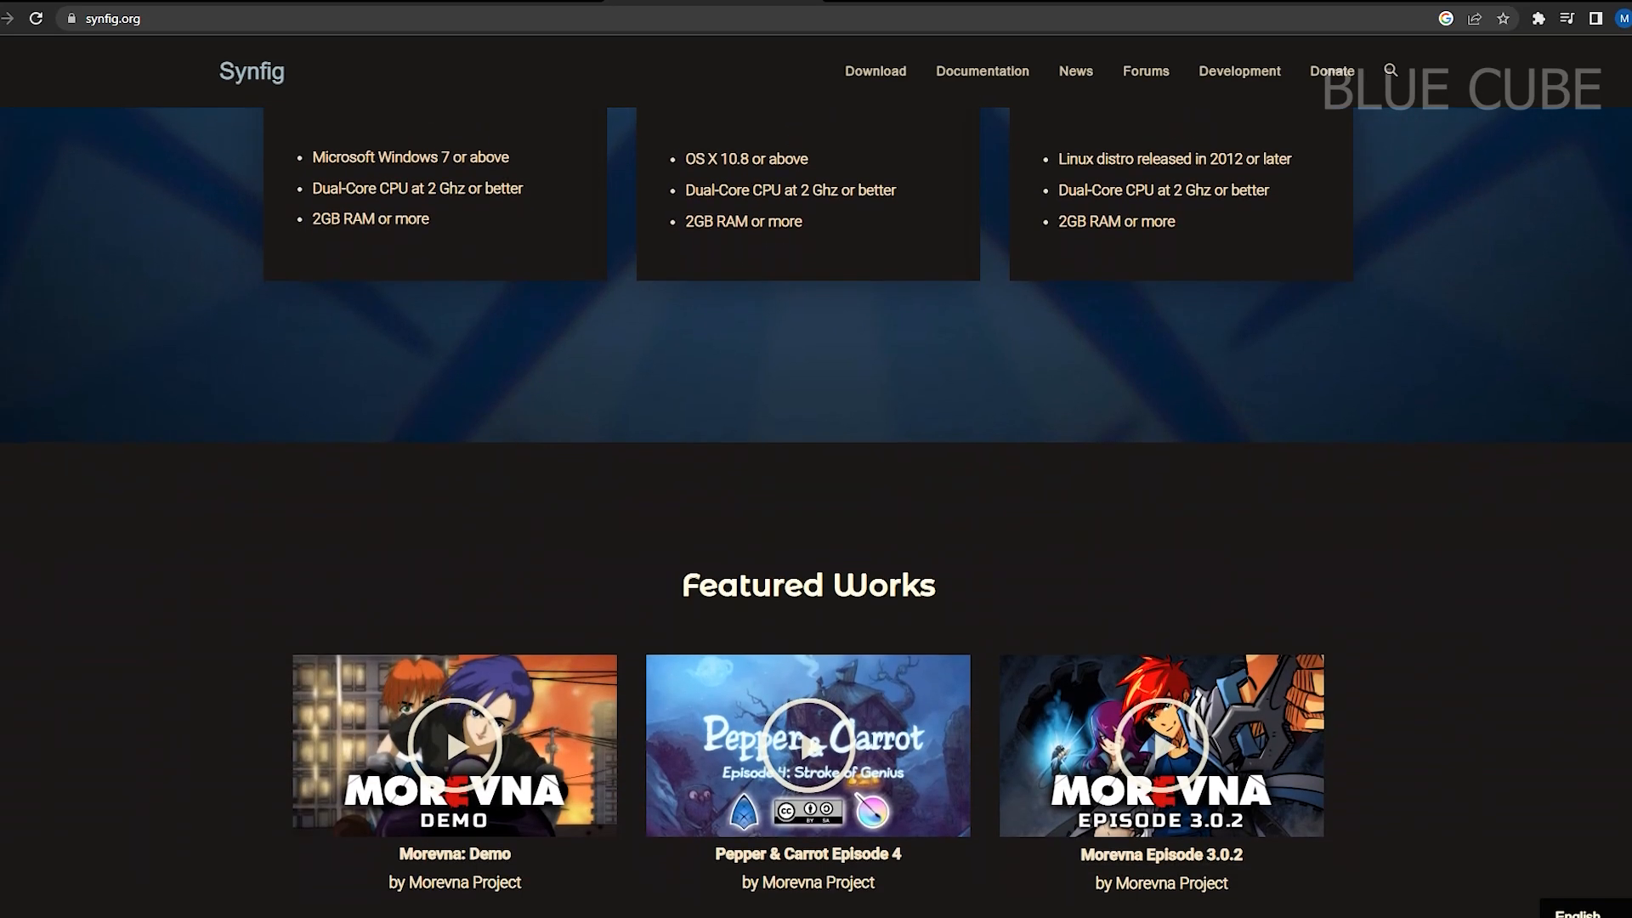
scroll("down", 3)
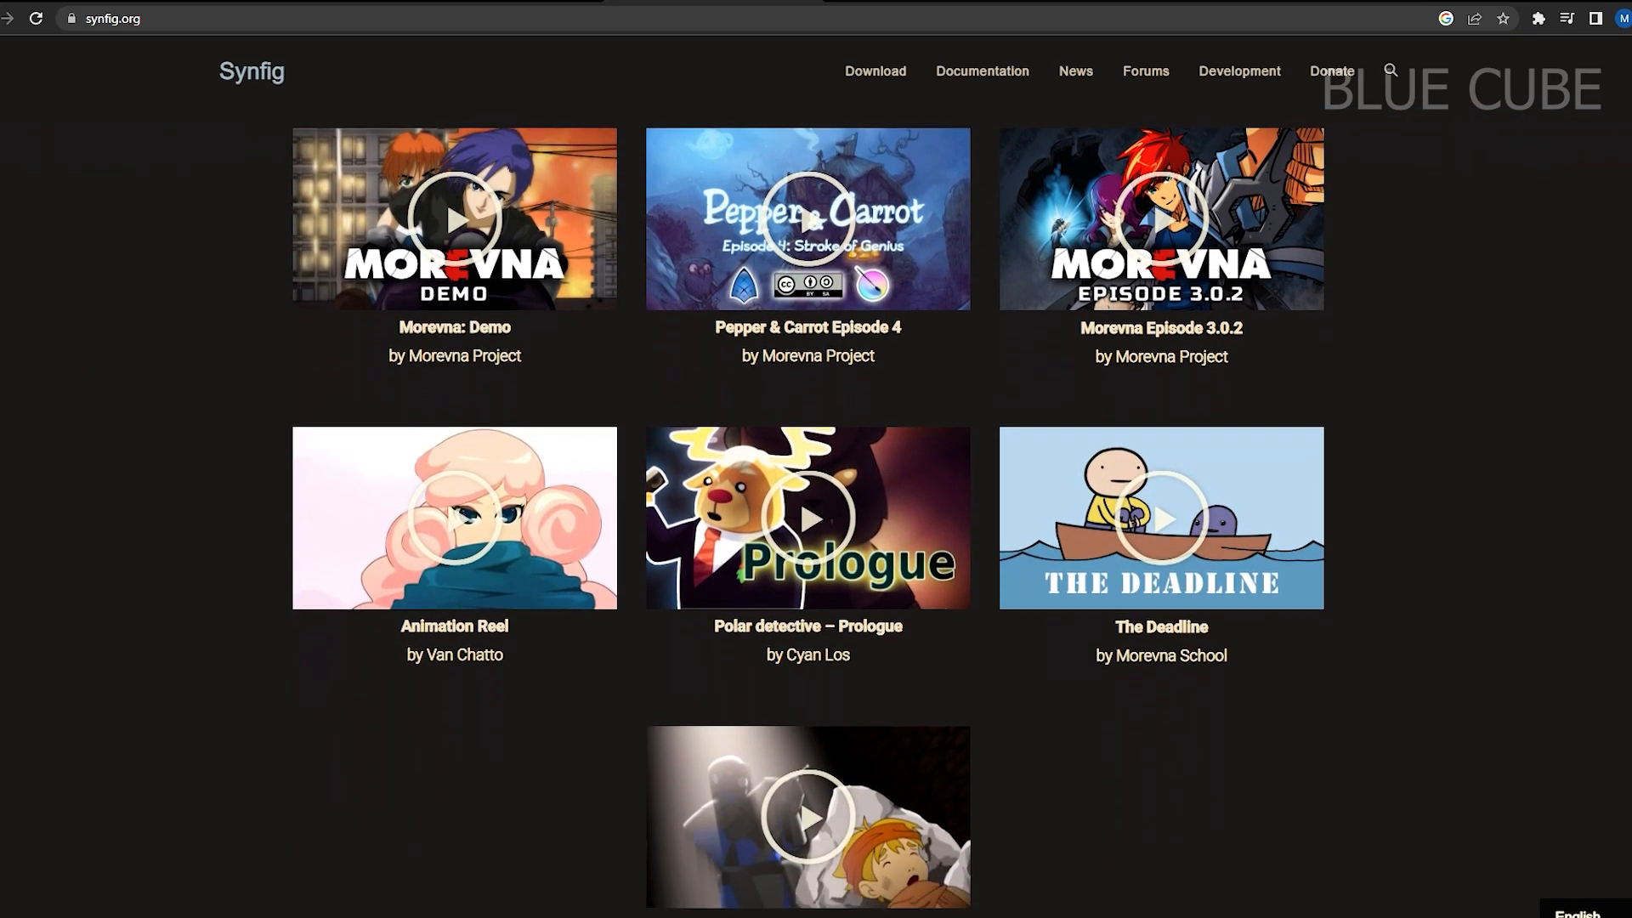
scroll("down", 3)
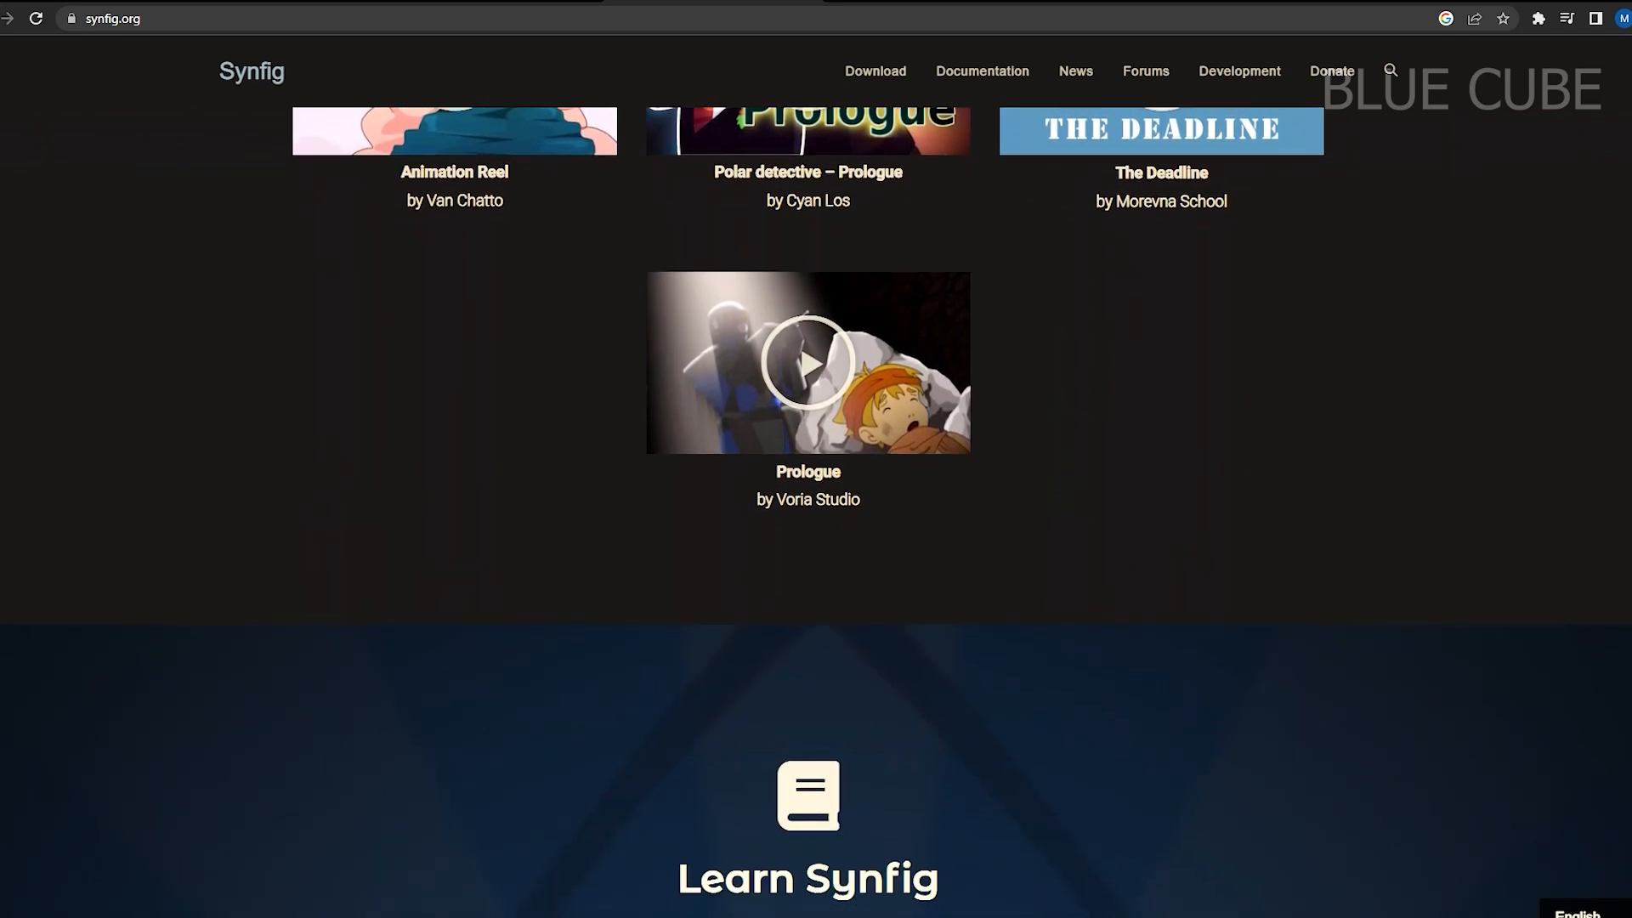
scroll("down", 3)
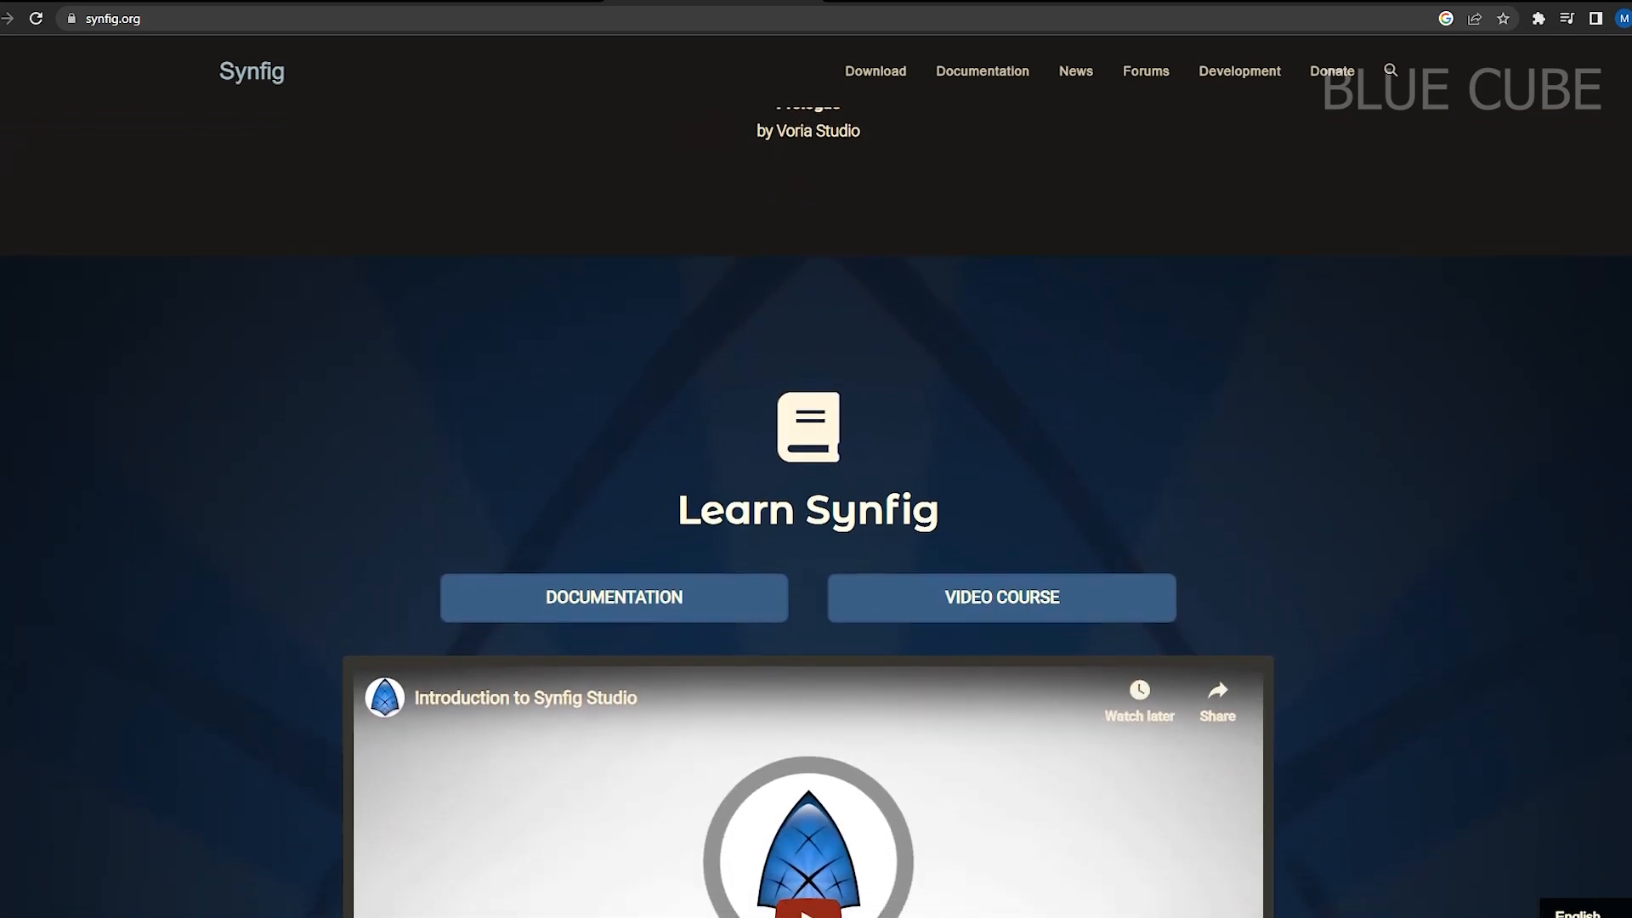
scroll("down", 3)
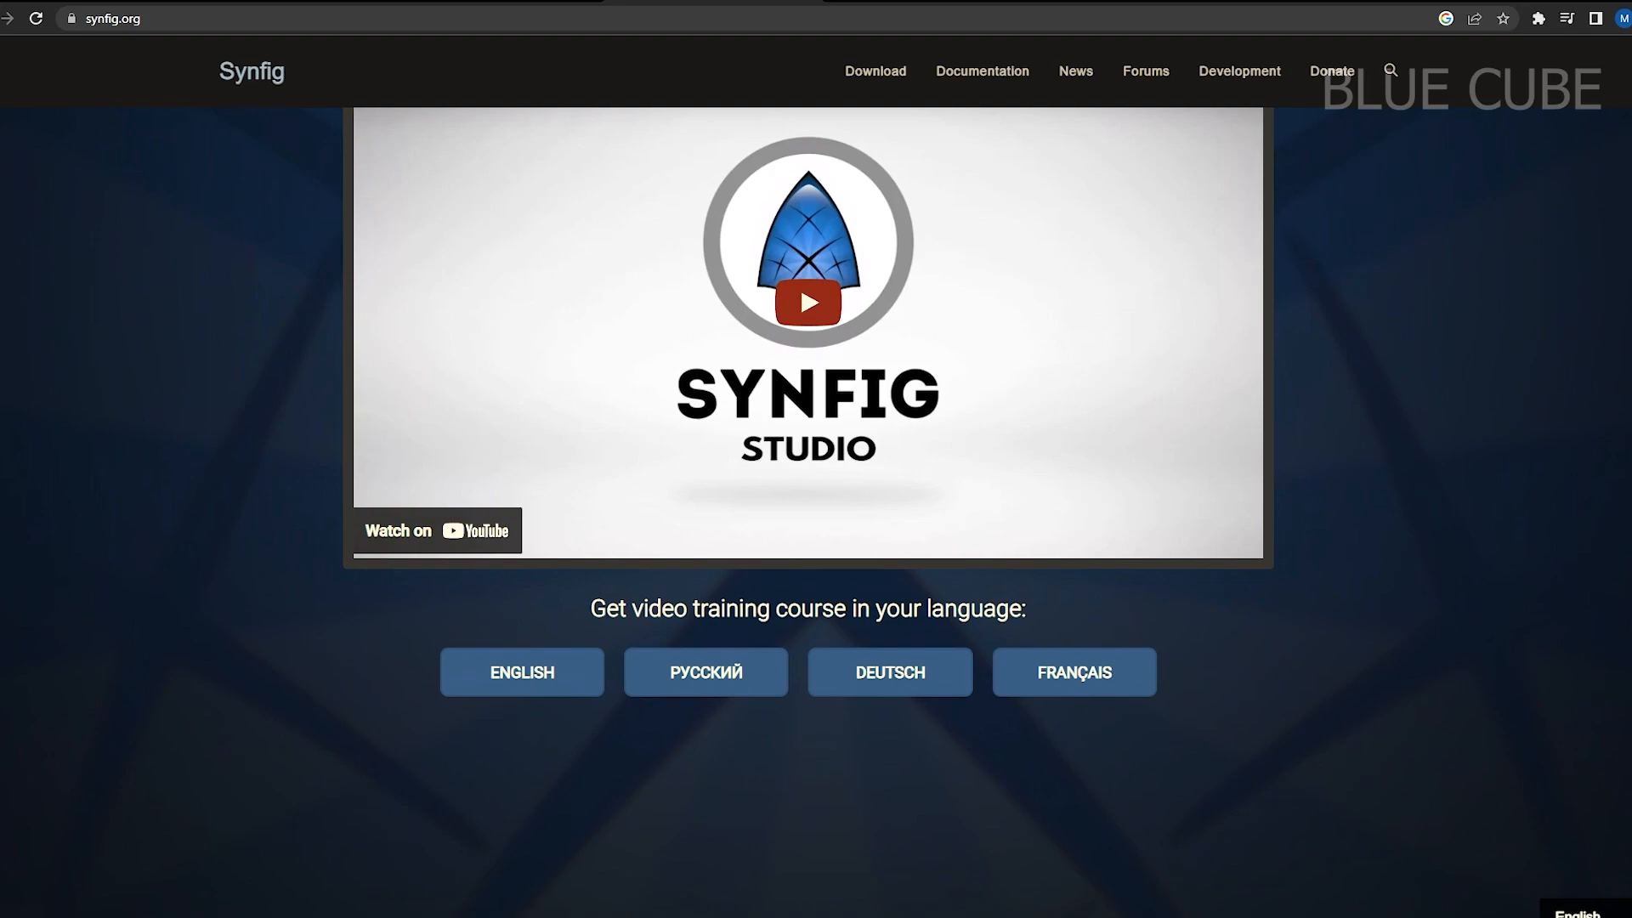
scroll("down", 3)
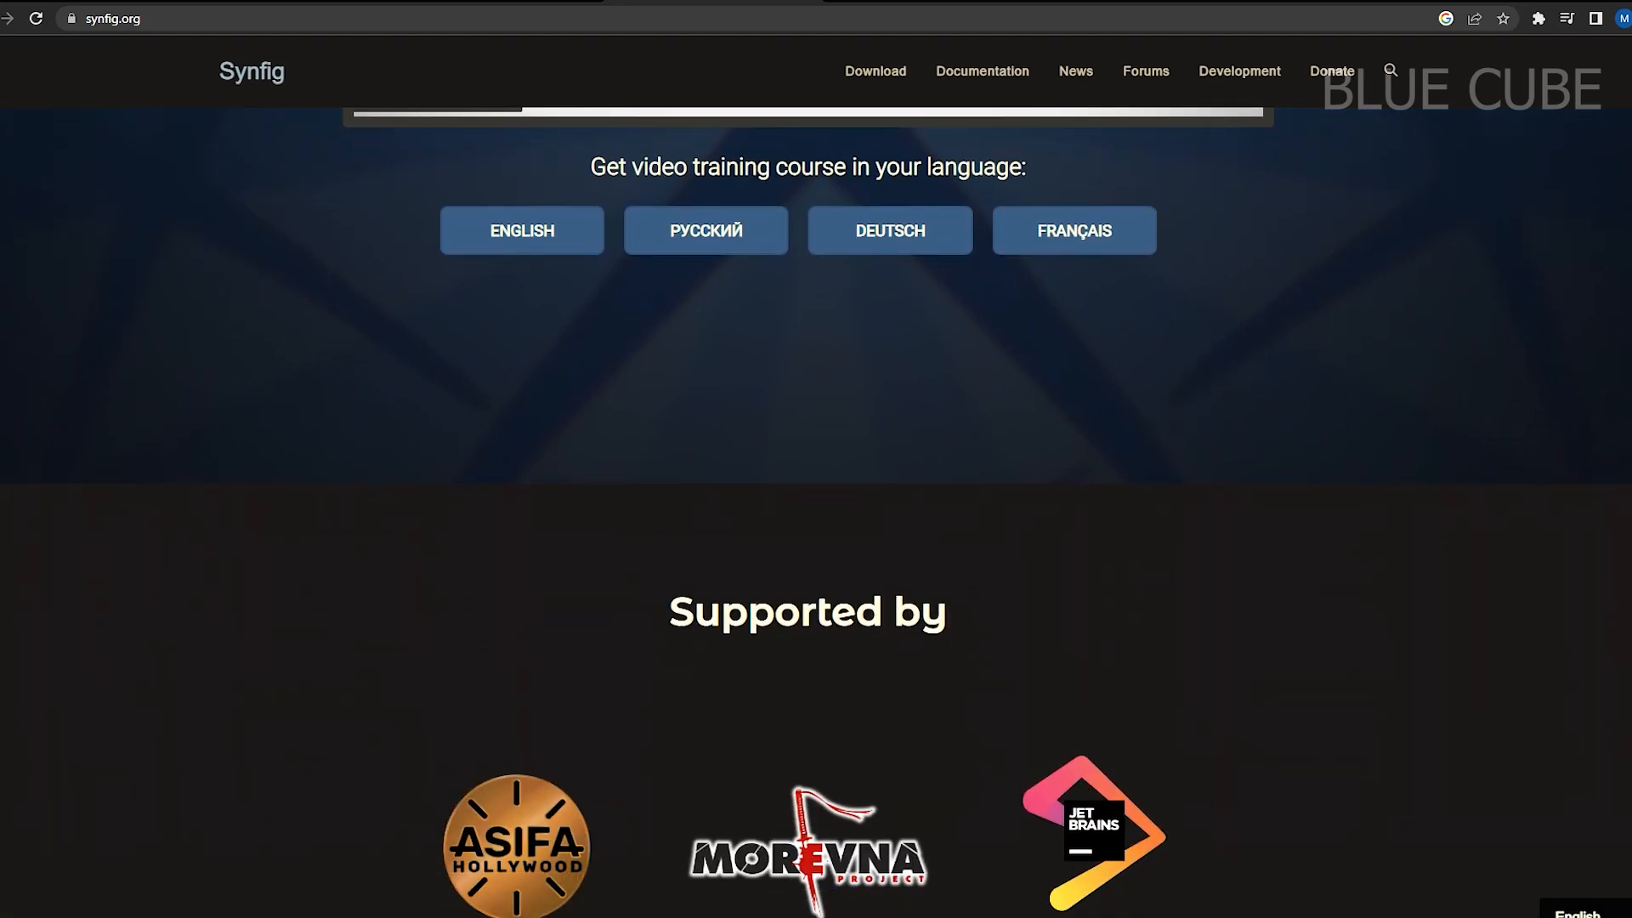
scroll("down", 3)
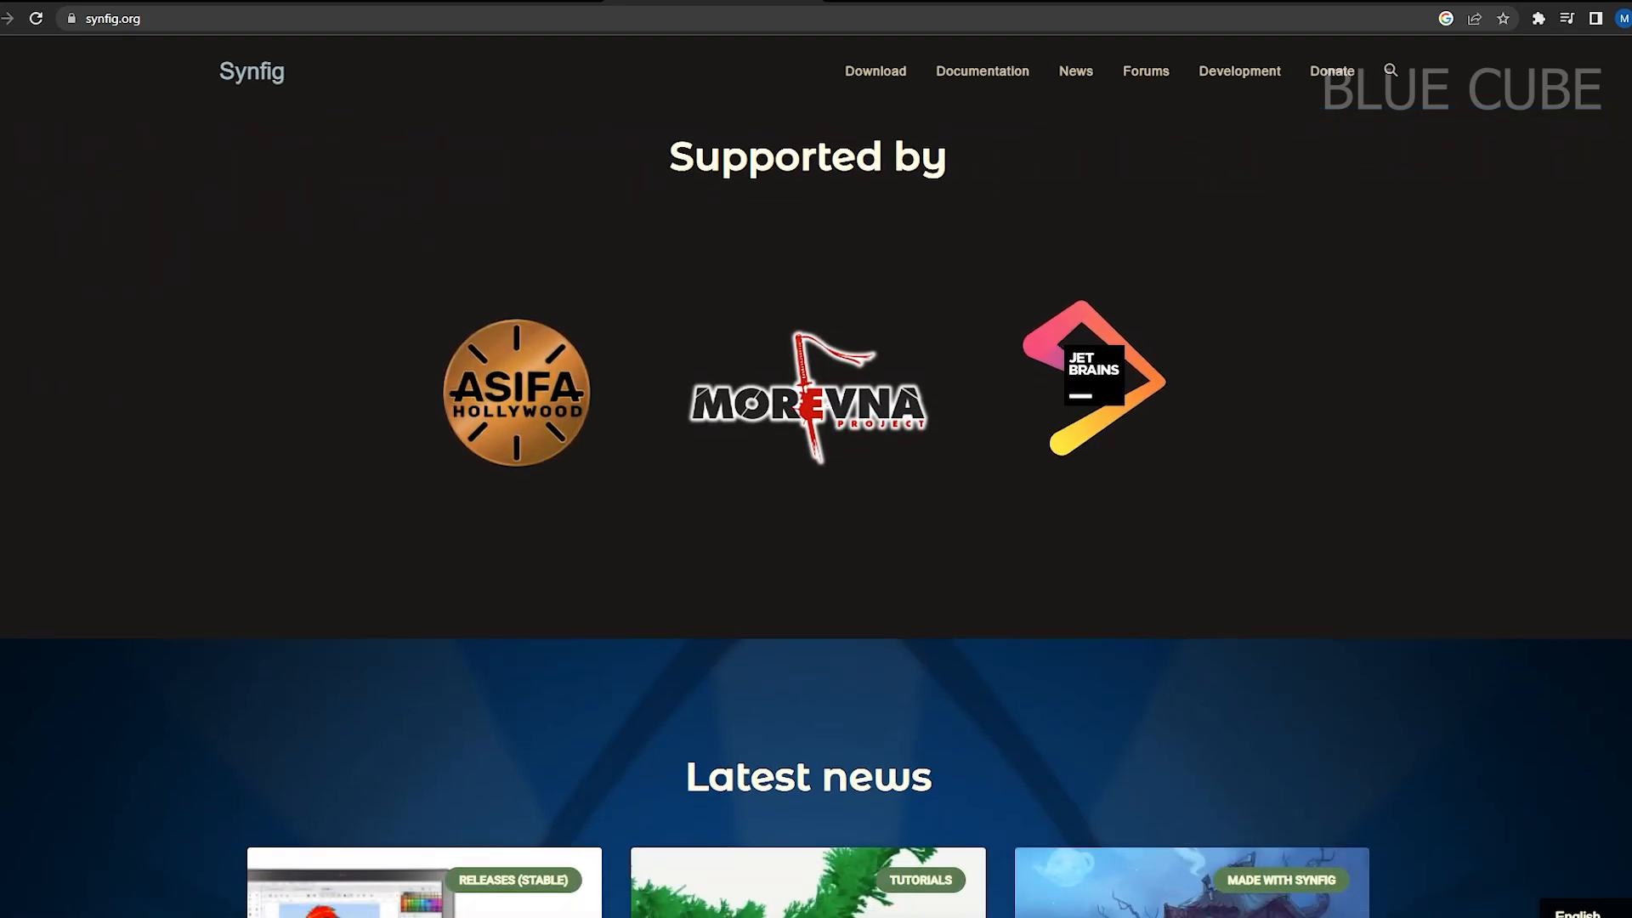
scroll("down", 3)
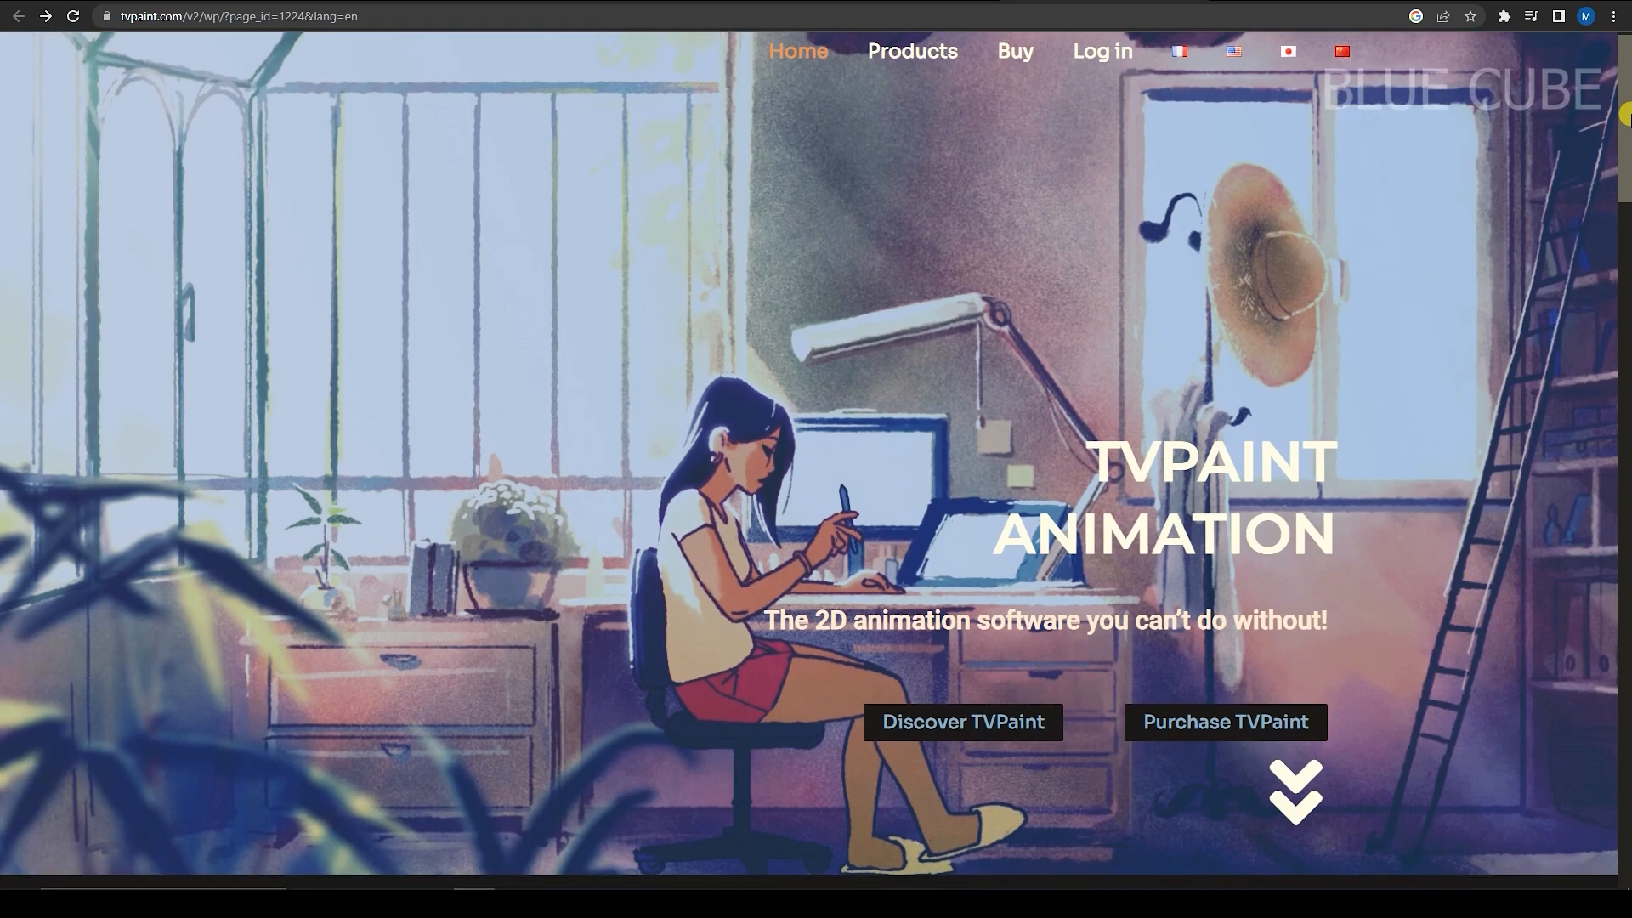
- Scroll down to the tvpaint.com news carousel and advance it to the next article
scroll("down", 3)
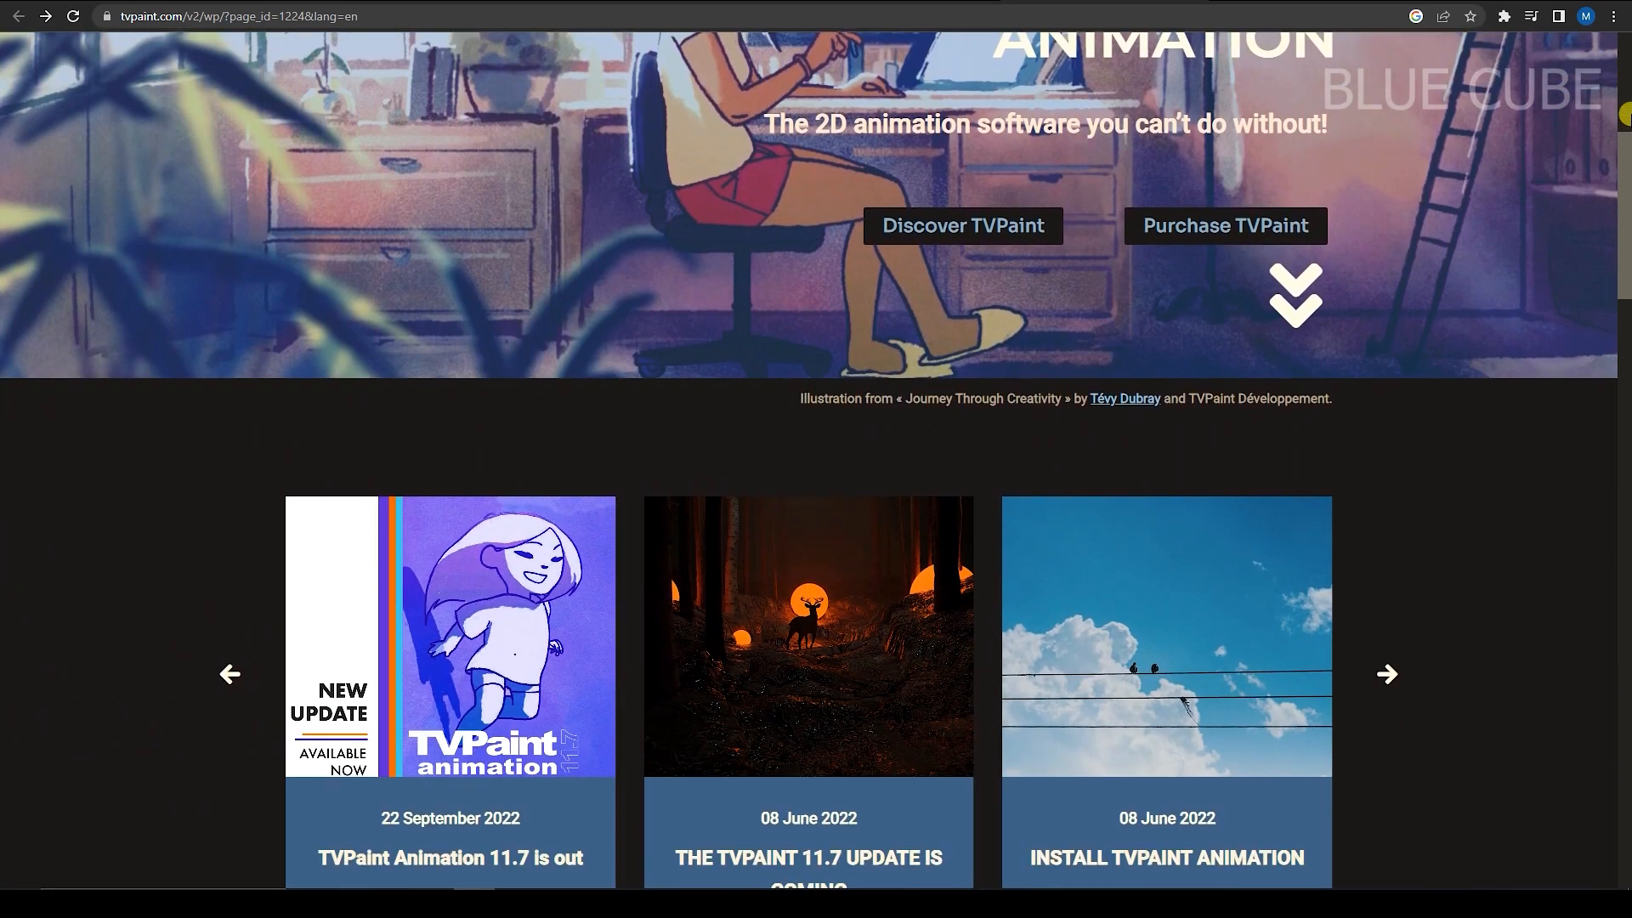
scroll("down", 3)
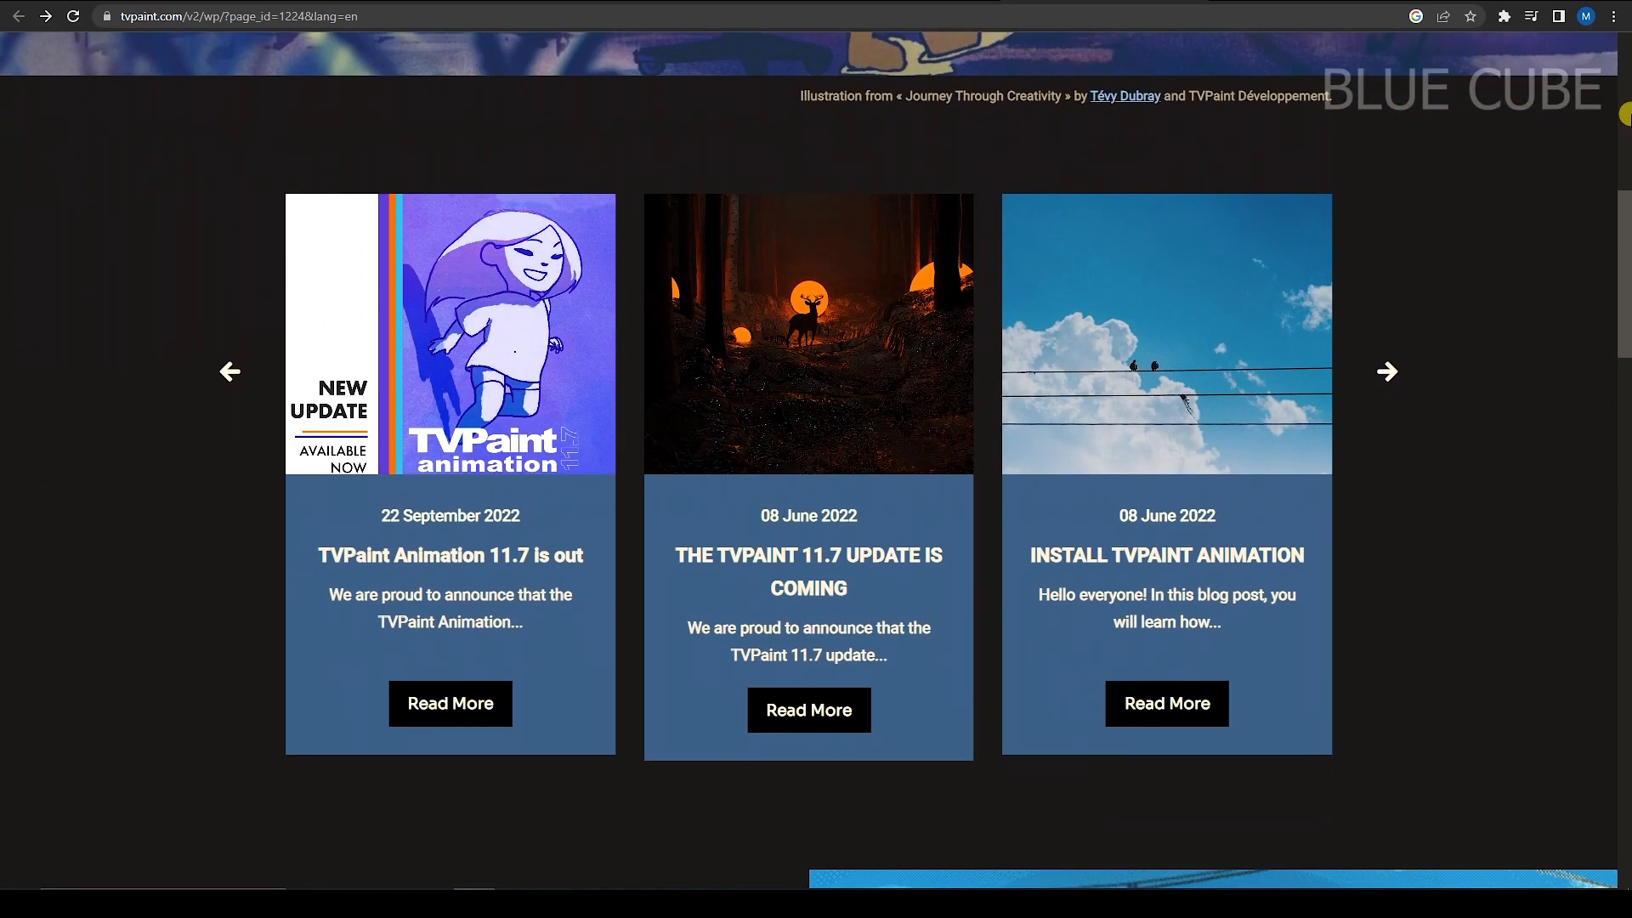
left_click(1386, 371)
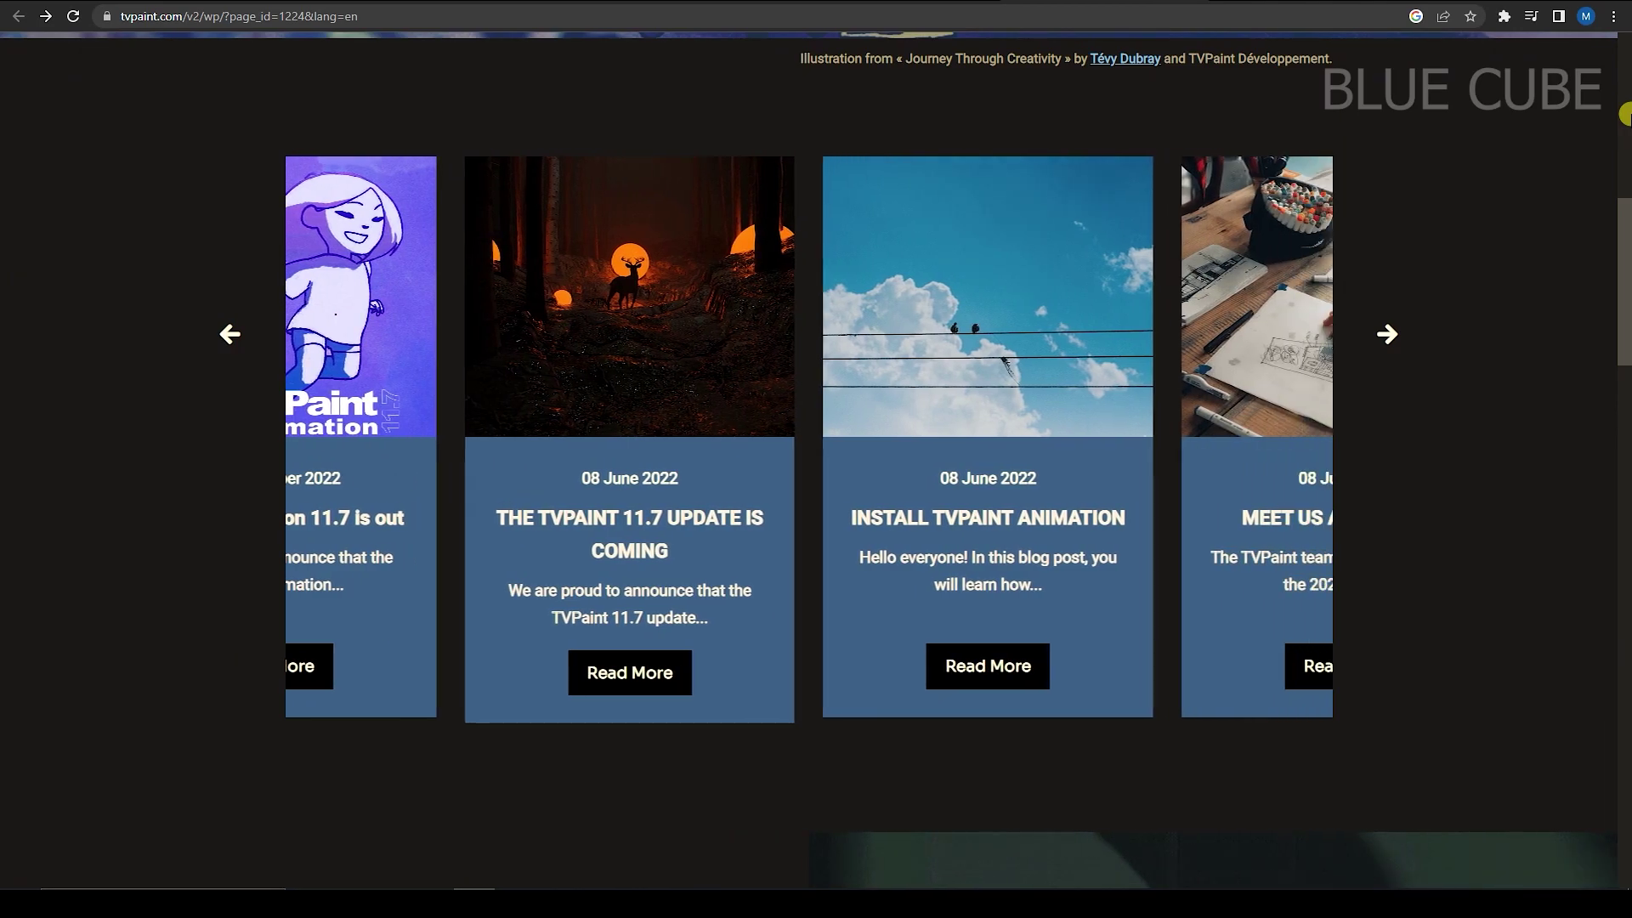
- Scroll through the Professional and Standard Edition sections down to Our Team
scroll("down", 3)
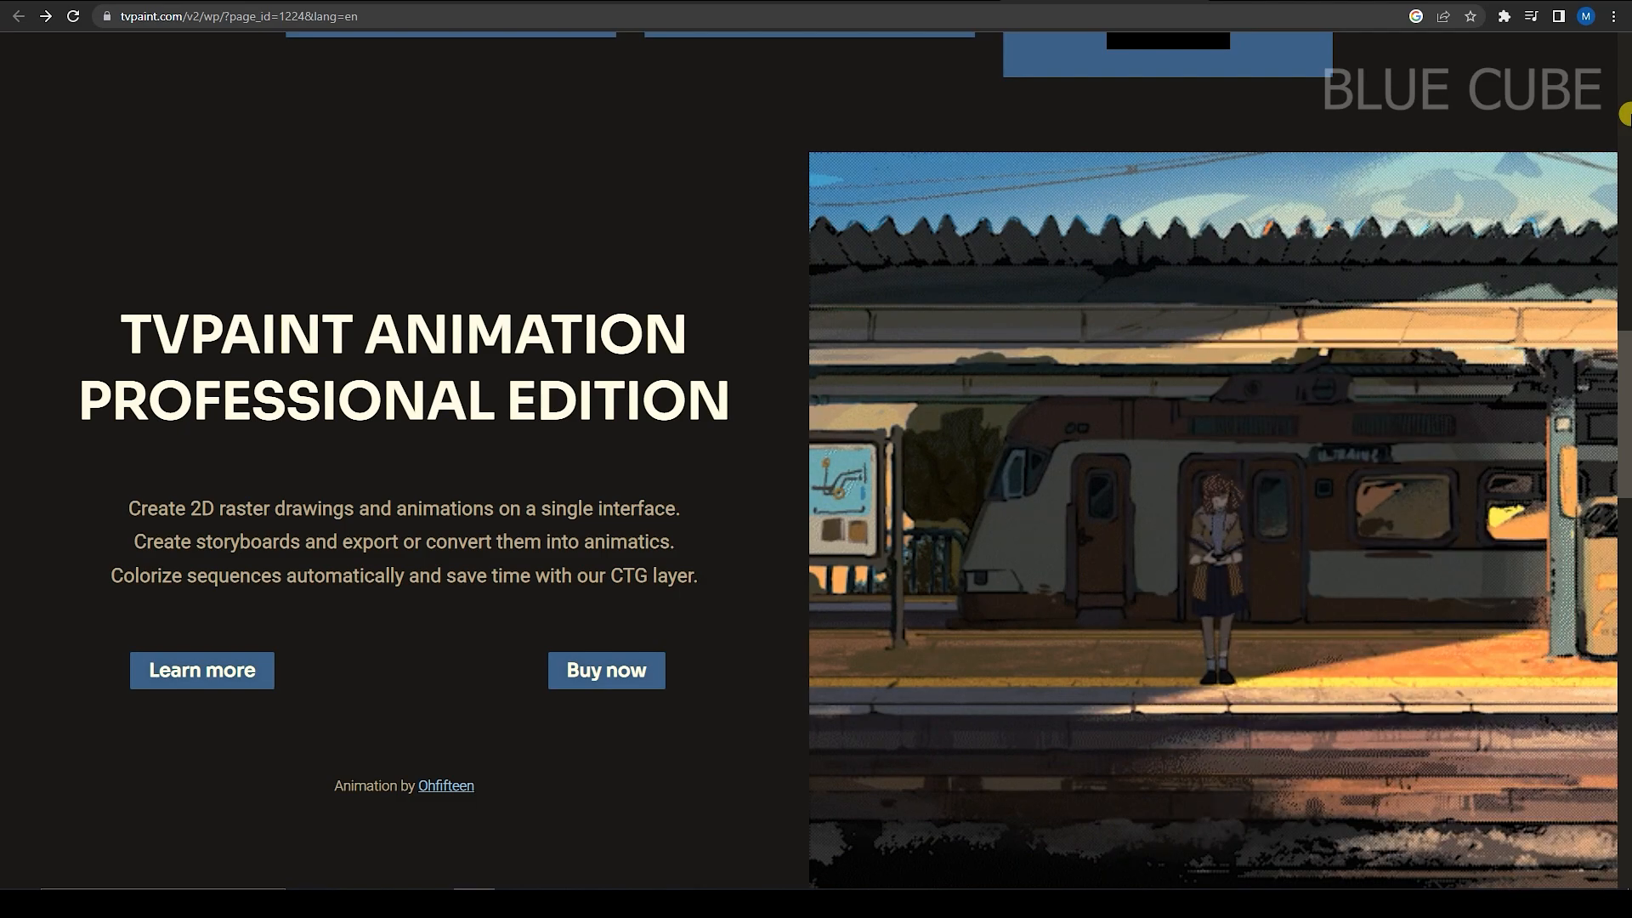
scroll("down", 3)
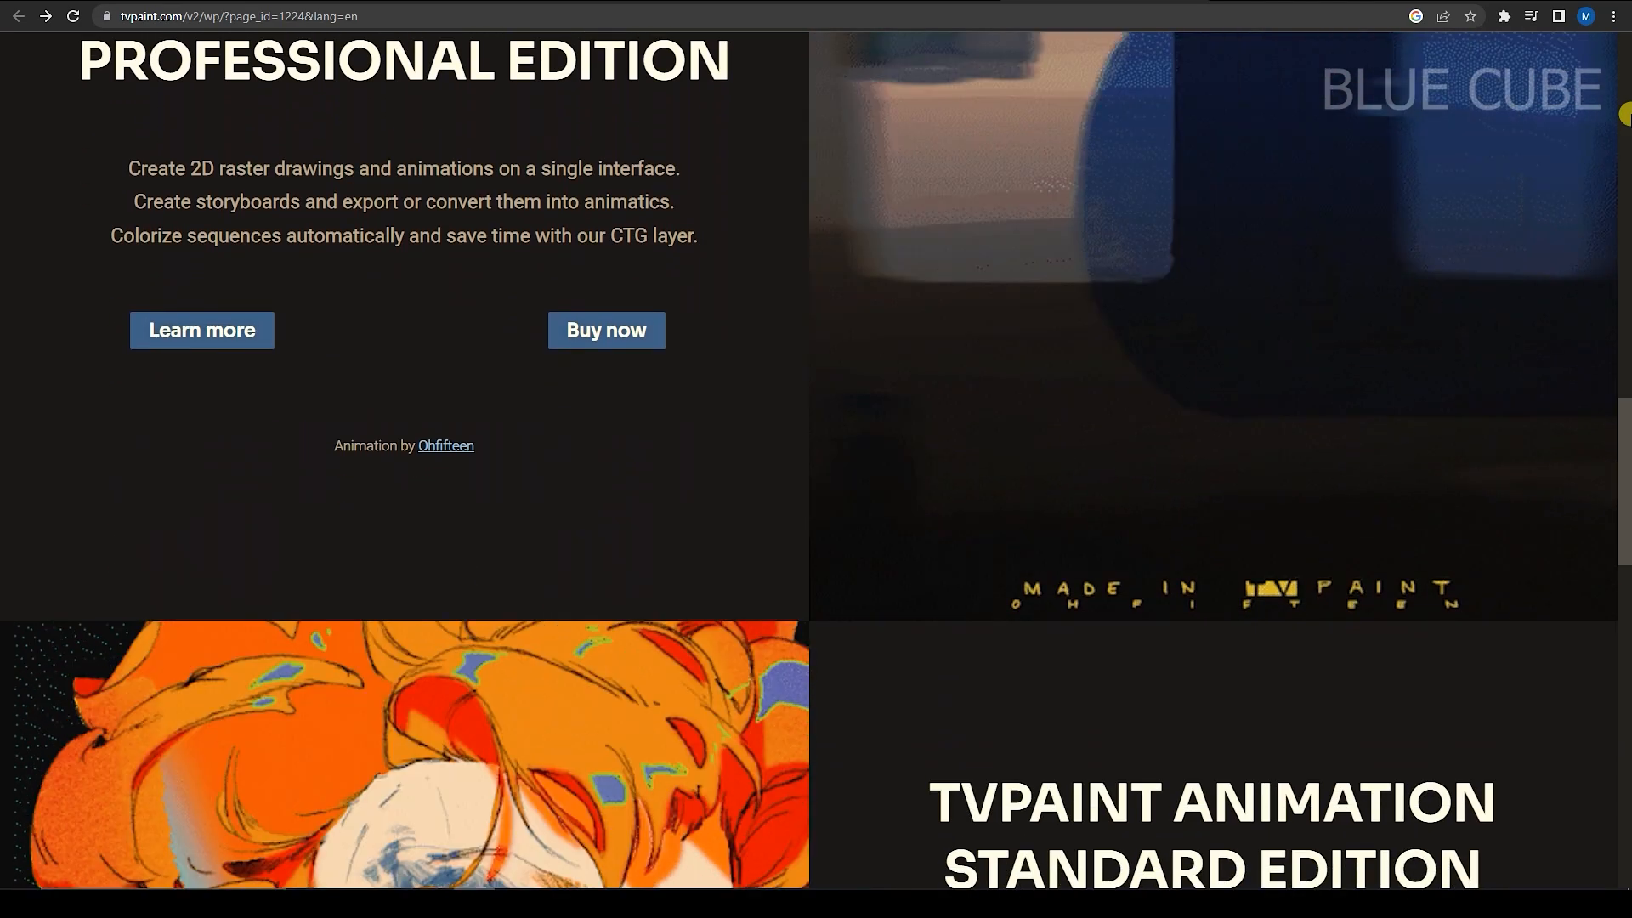
scroll("down", 3)
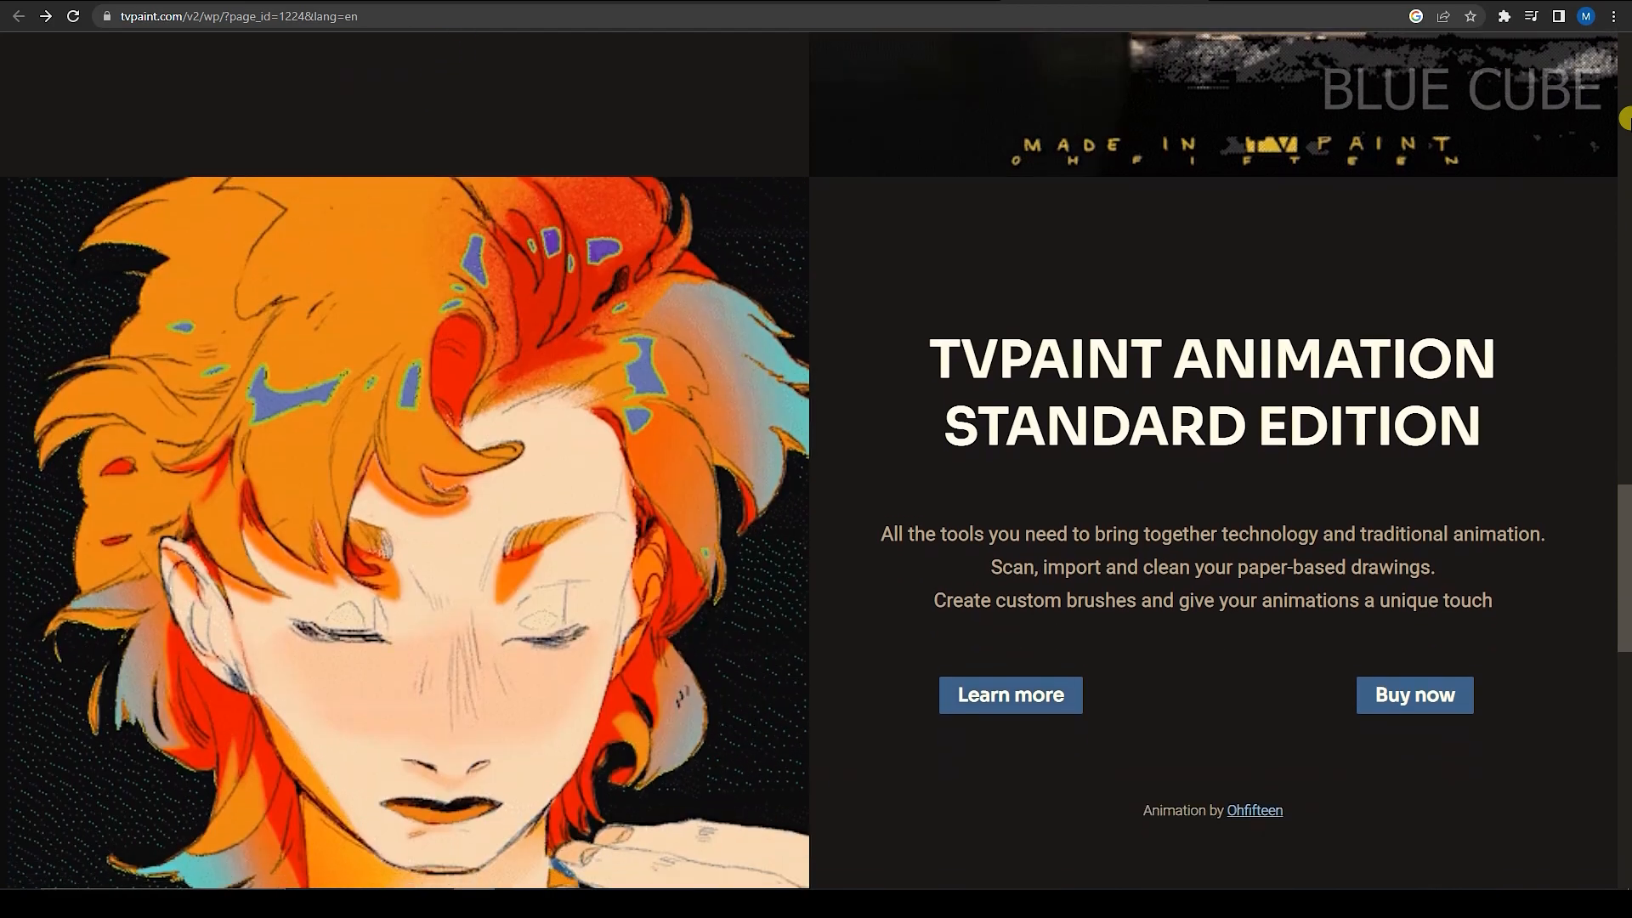
scroll("down", 3)
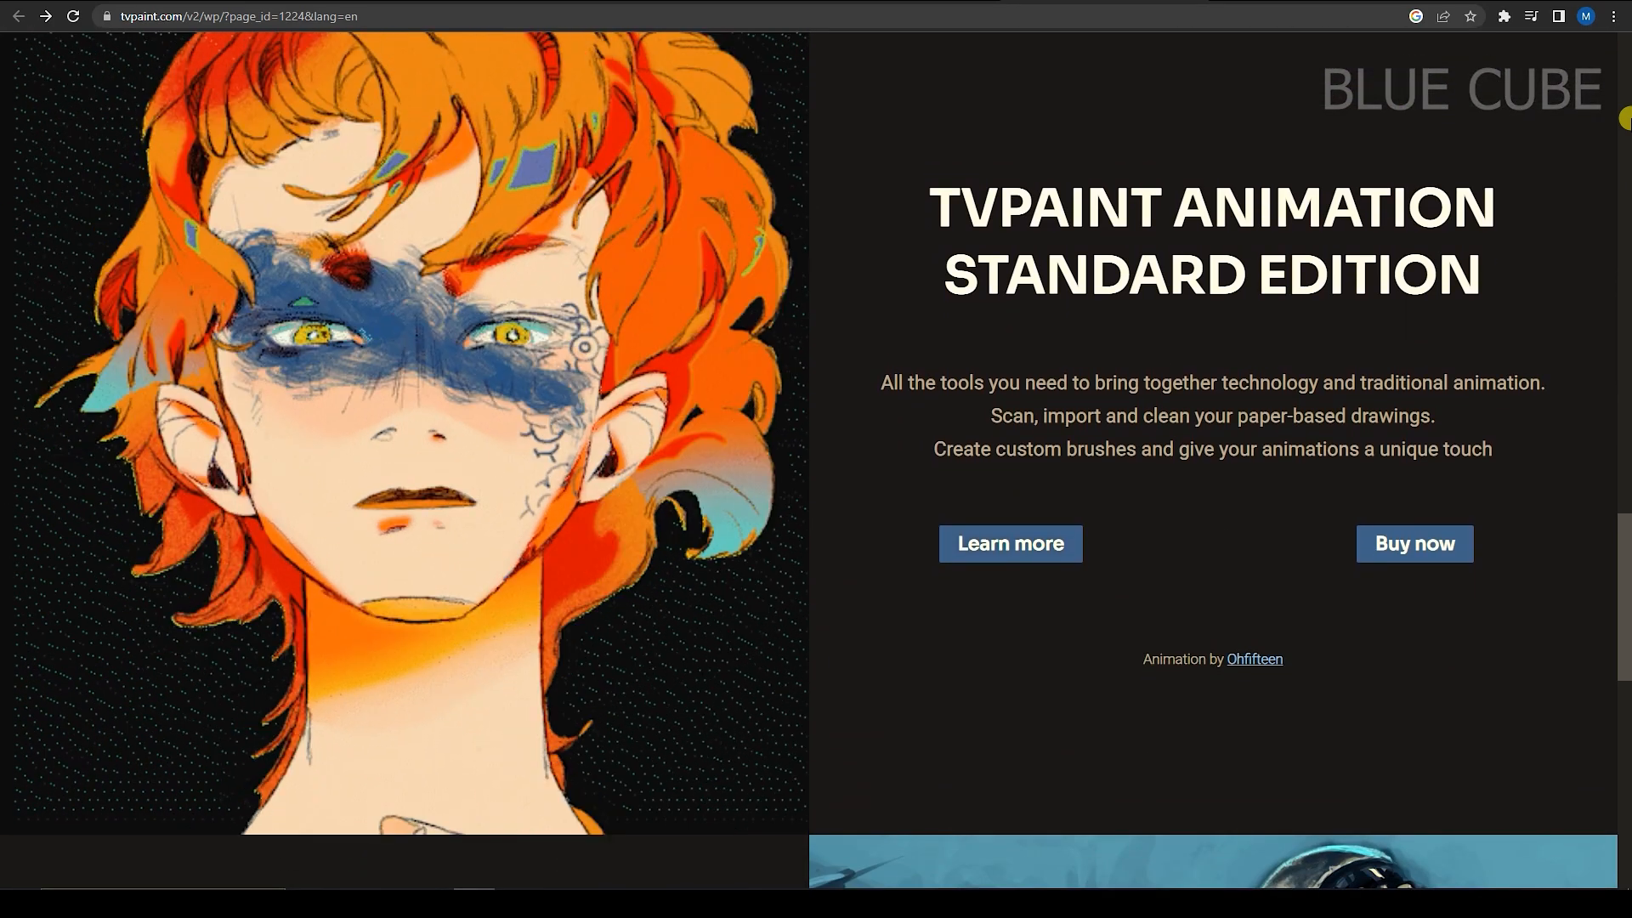
scroll("down", 3)
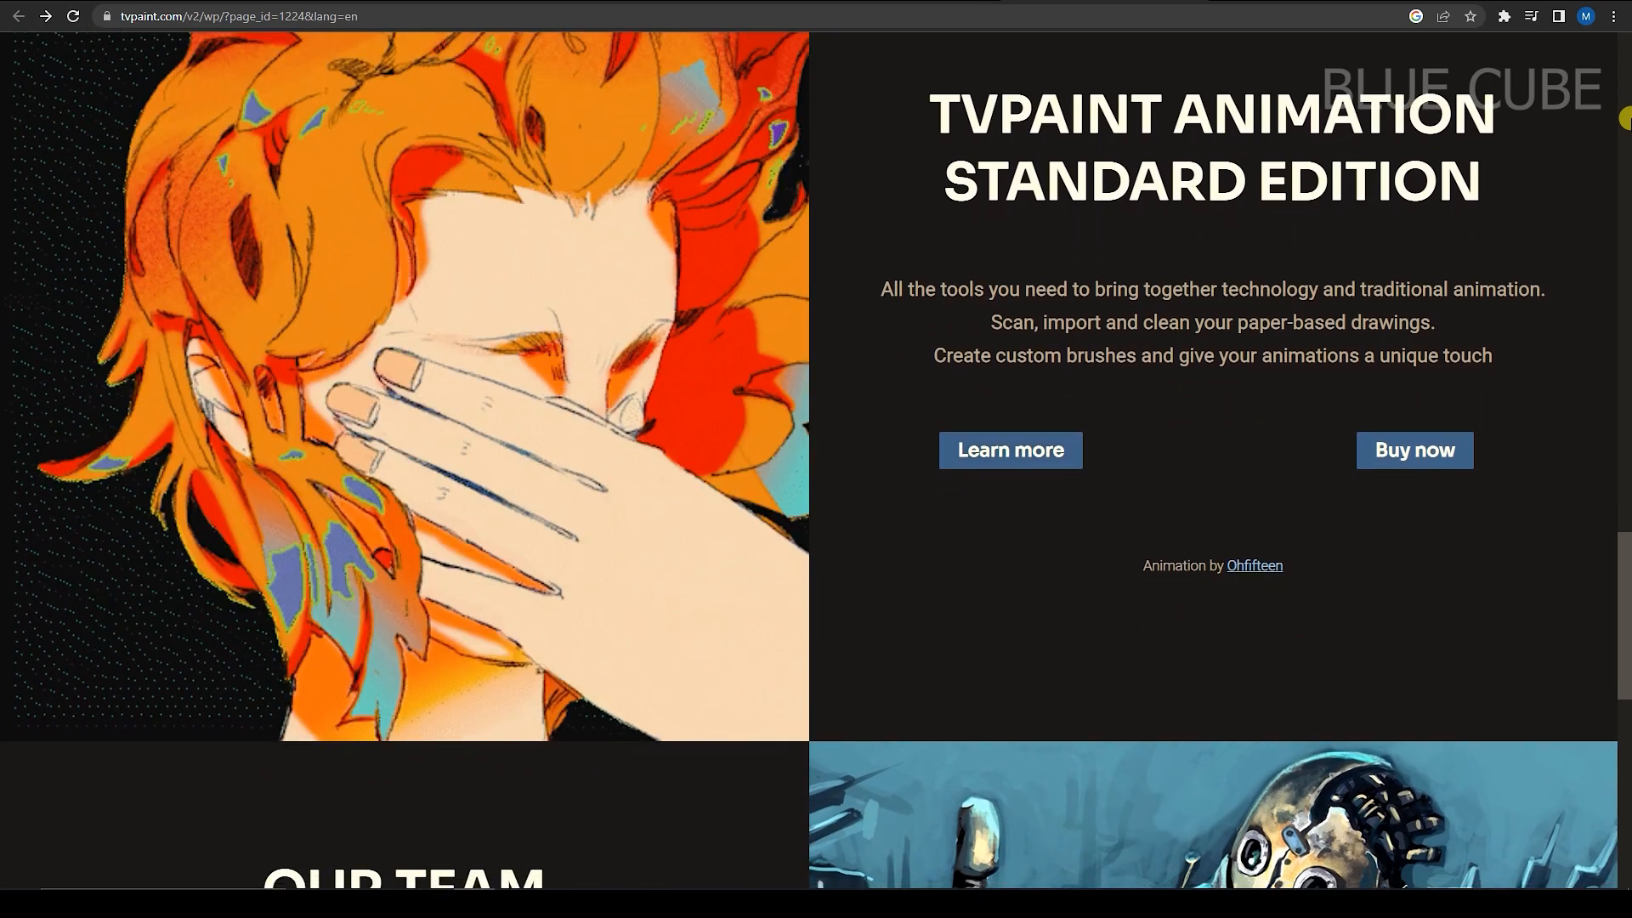
scroll("down", 3)
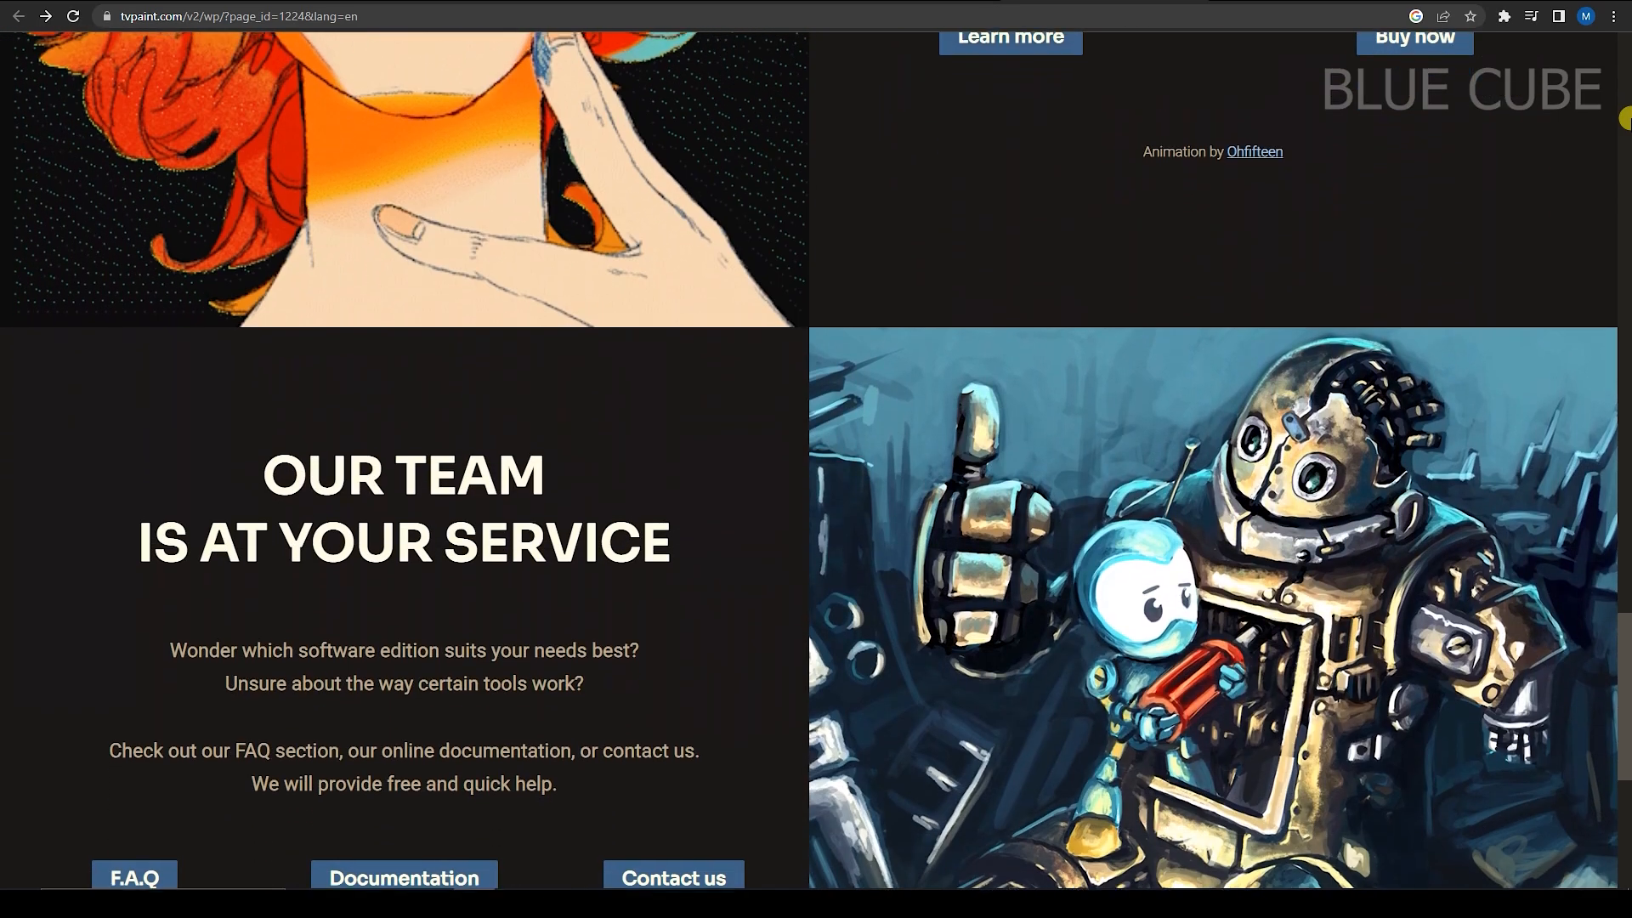
scroll("down", 3)
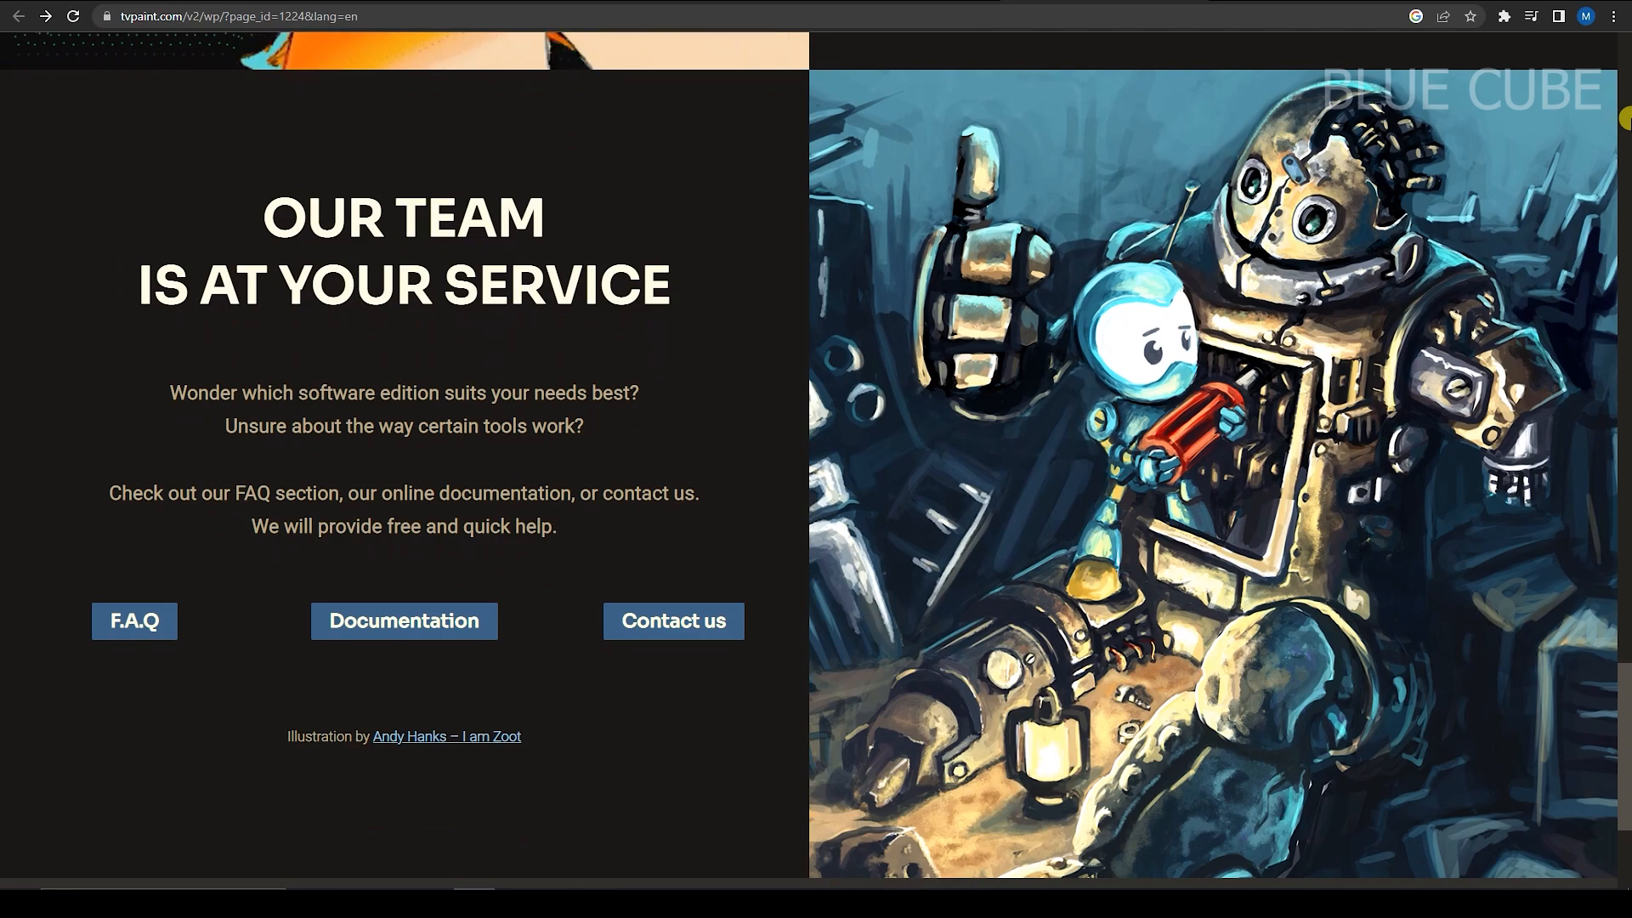
scroll("down", 3)
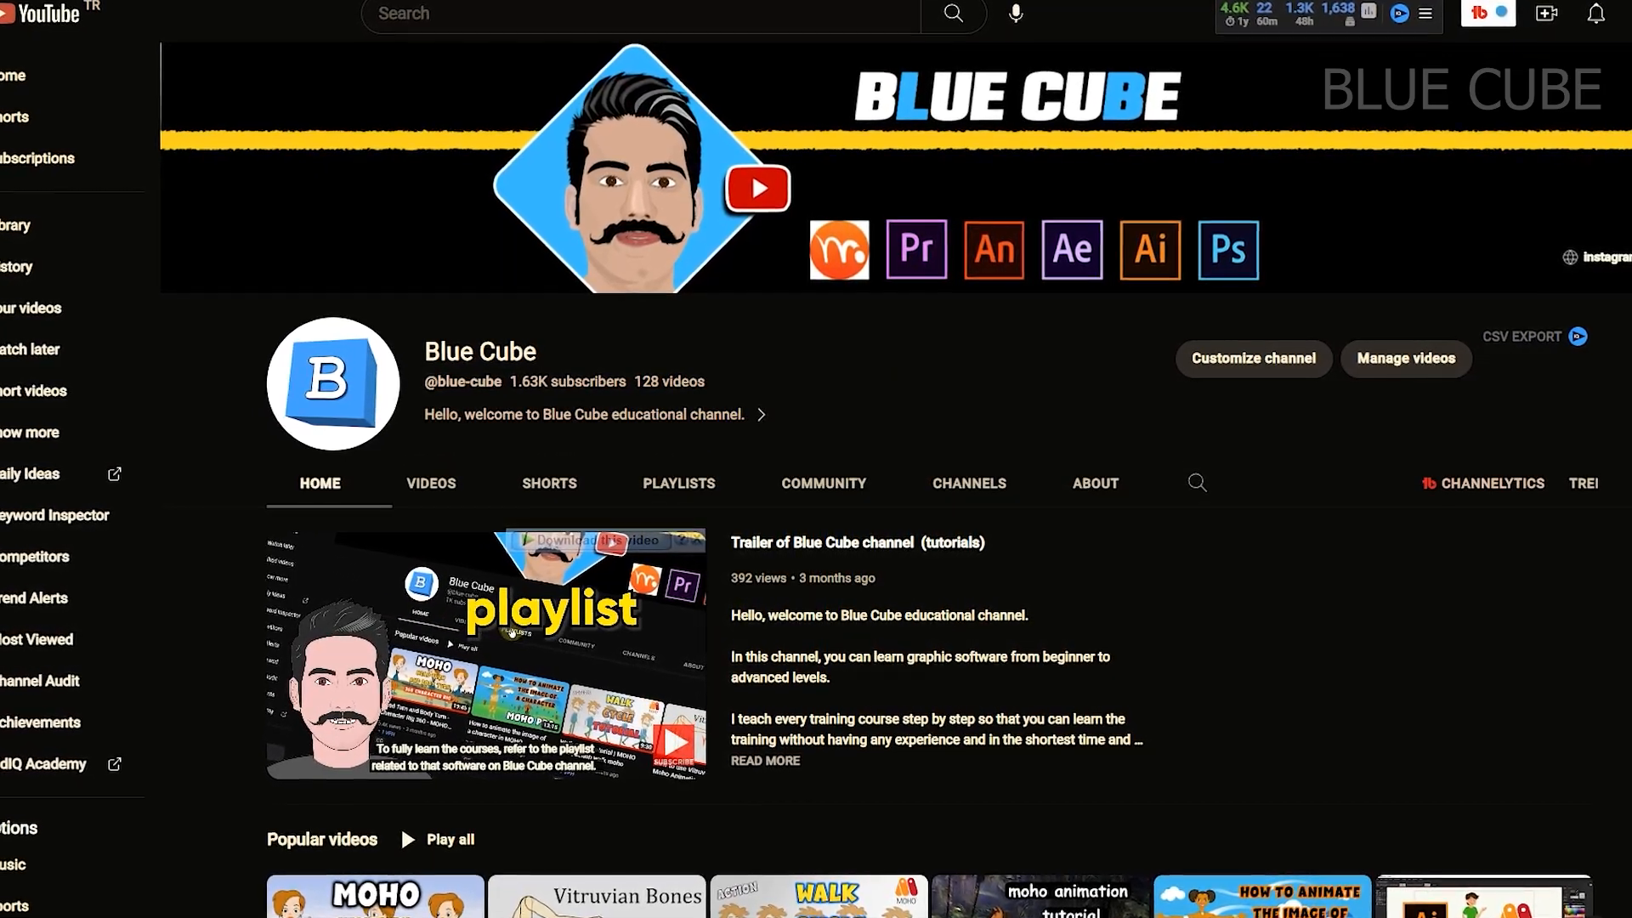
- Scroll the Blue Cube channel home page past its tutorial trailer to the popular videos
scroll("down", 3)
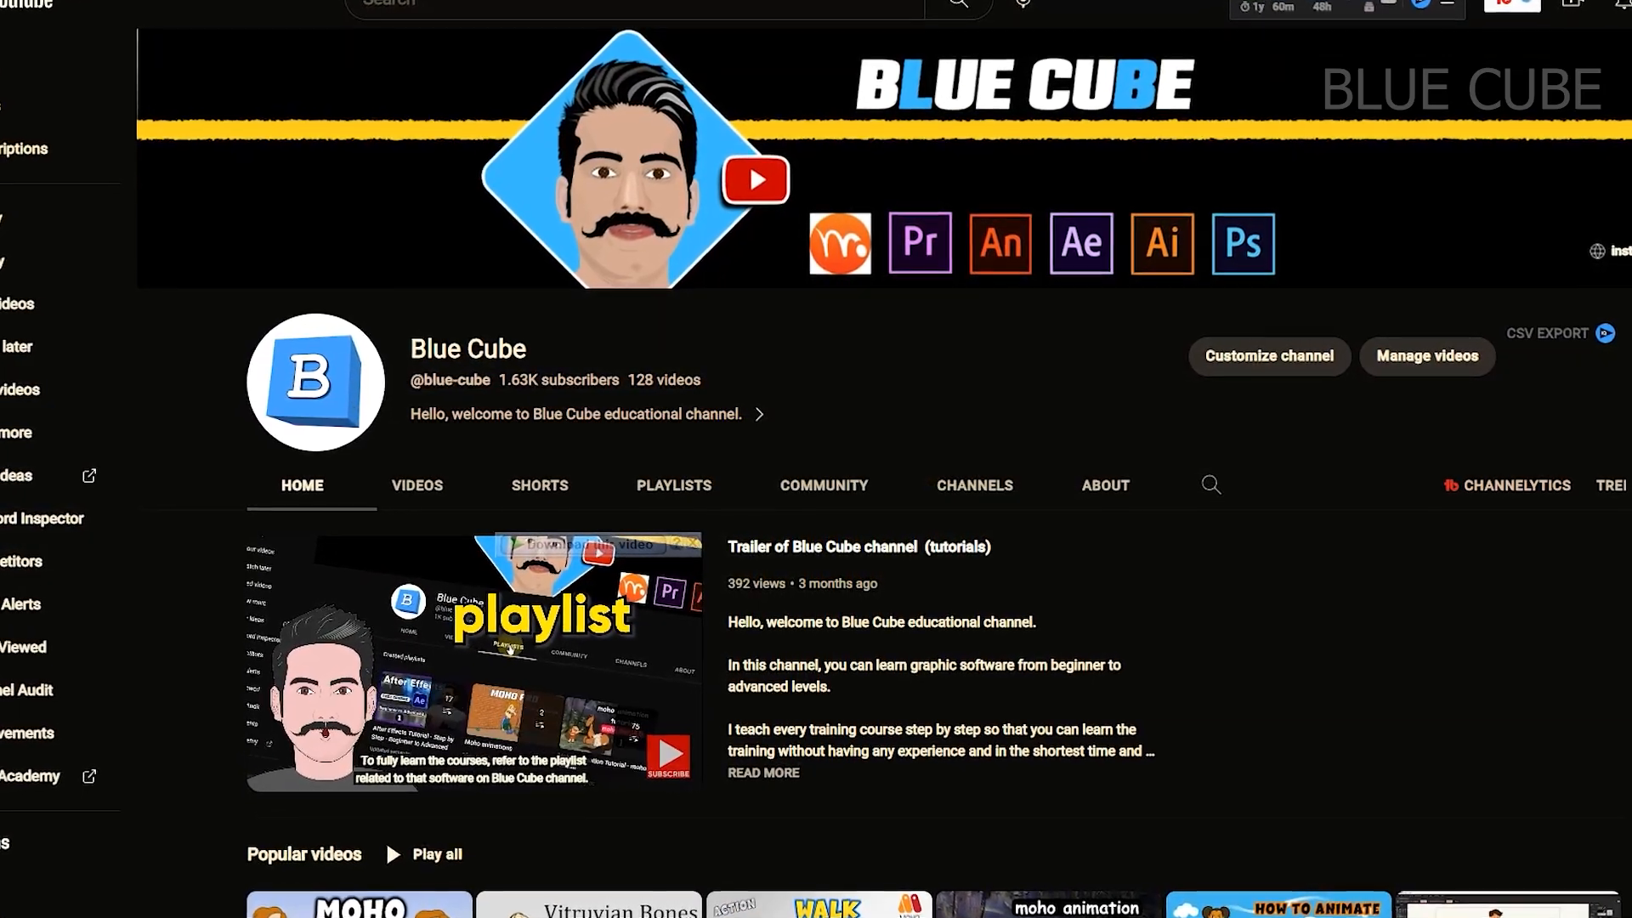